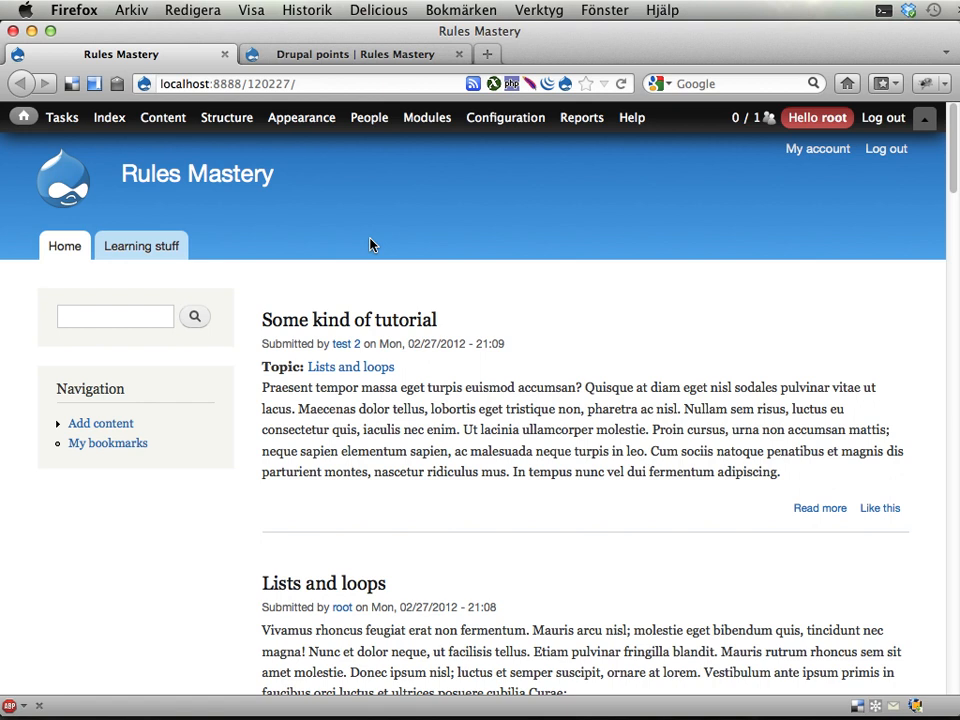
pyautogui.moveTo(490, 167)
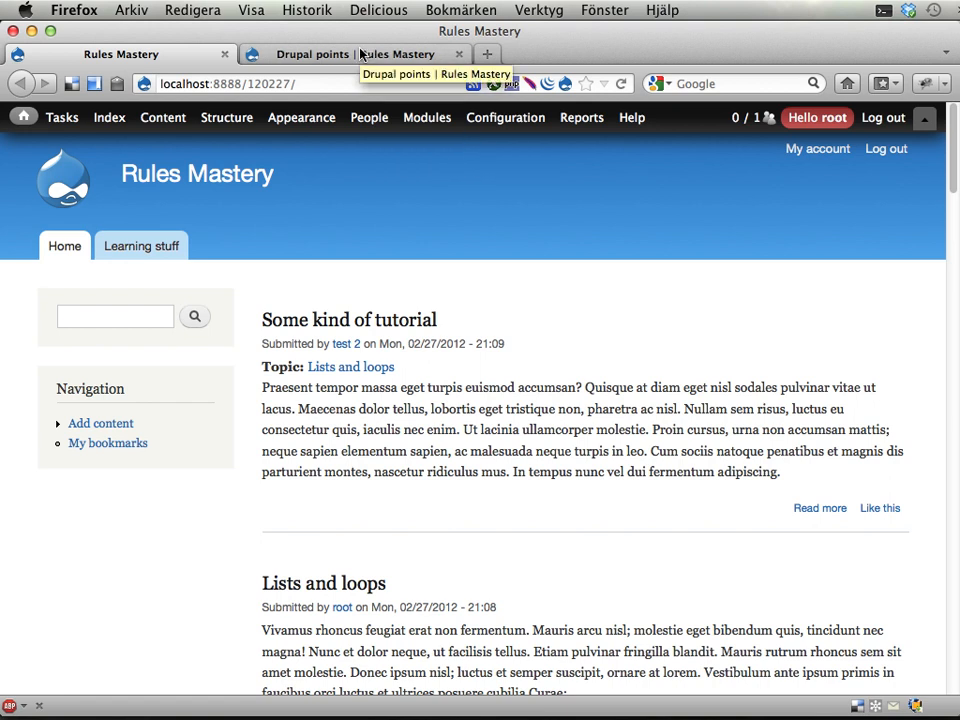
# Switch to the Drupal points settings tab and reveal the Workflow configuration options.
pyautogui.click(350, 54)
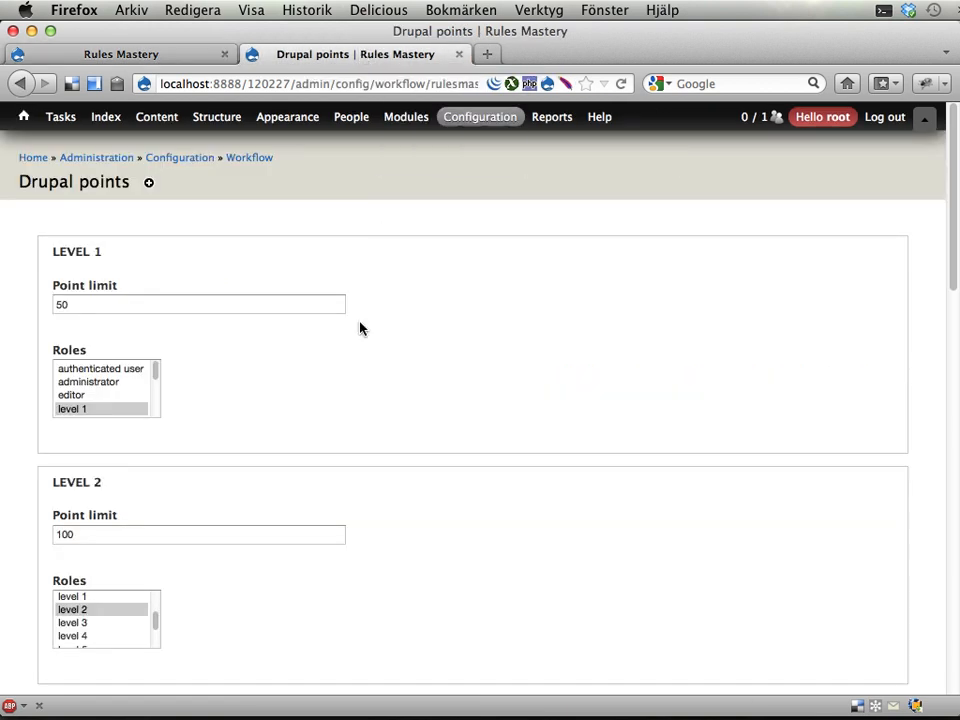
pyautogui.moveTo(322, 377)
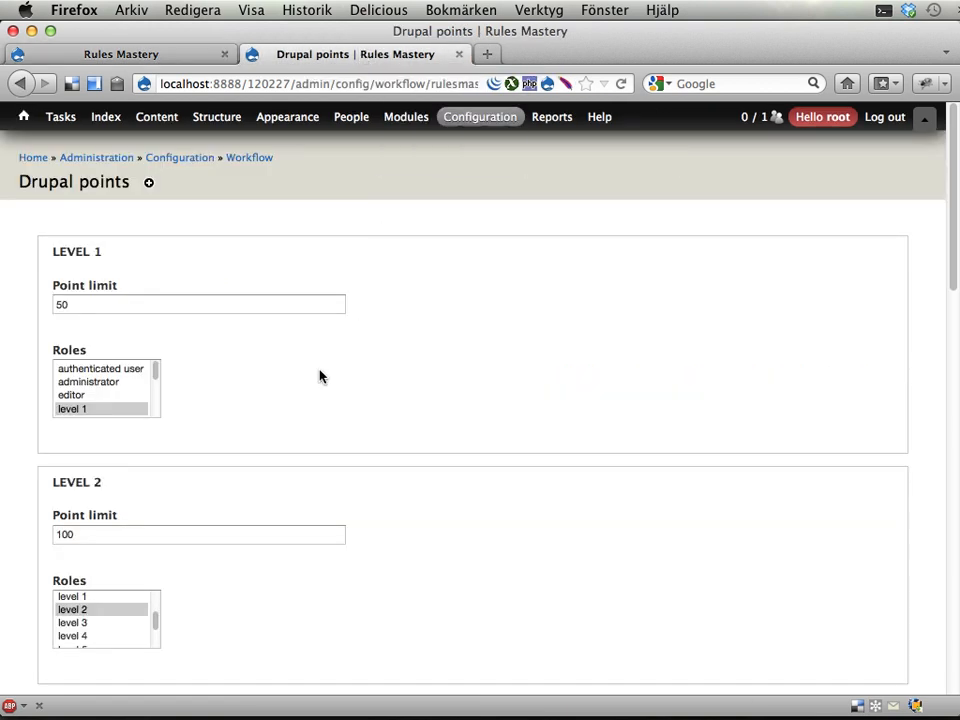
pyautogui.moveTo(228, 256)
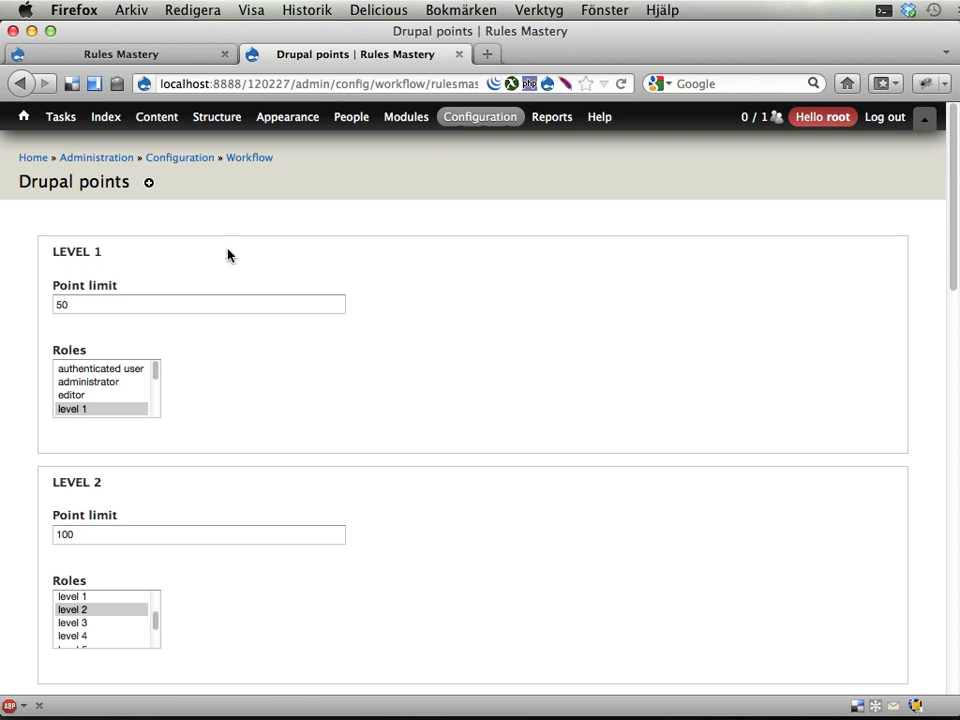
pyautogui.scroll(-3)
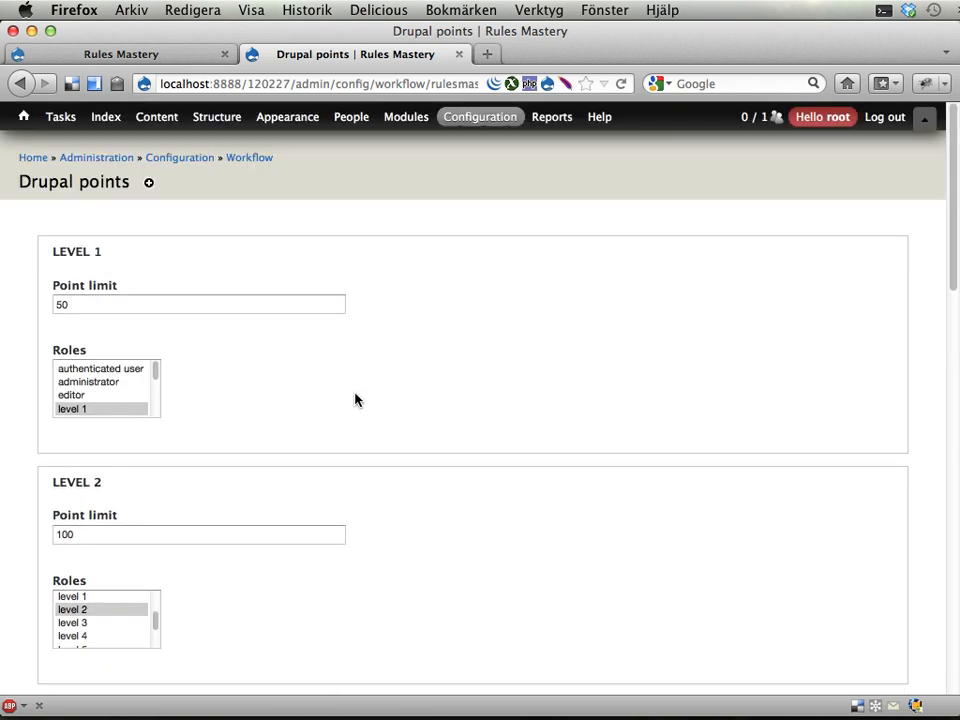
pyautogui.click(480, 117)
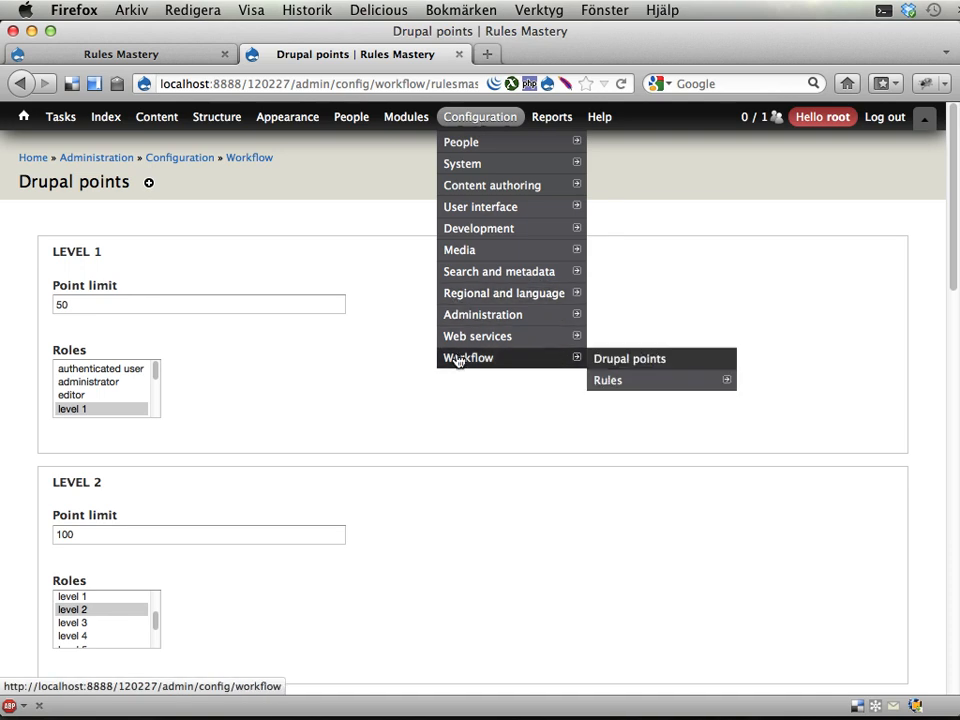
pyautogui.moveTo(608, 380)
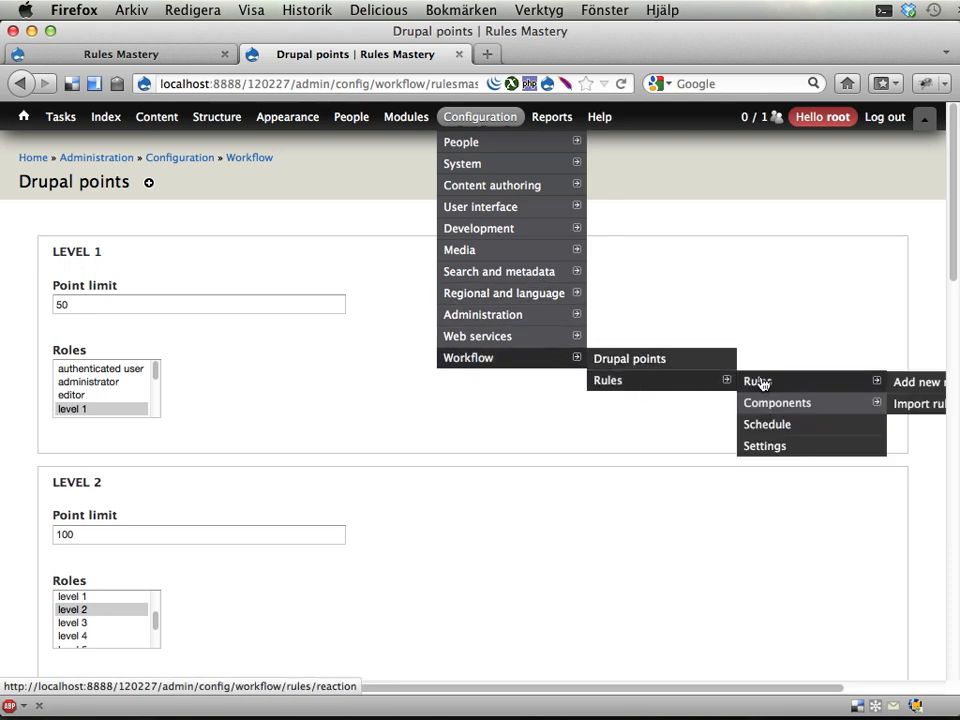
# Open the Rules overview of active points rules and begin adding a new rule.
pyautogui.click(758, 381)
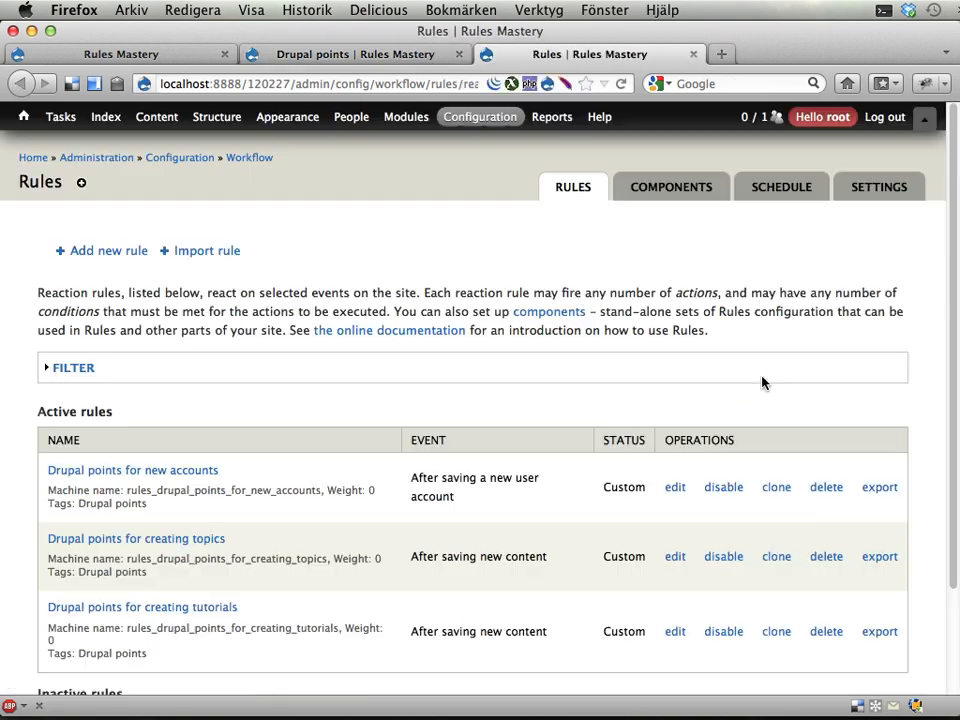
pyautogui.moveTo(503, 414)
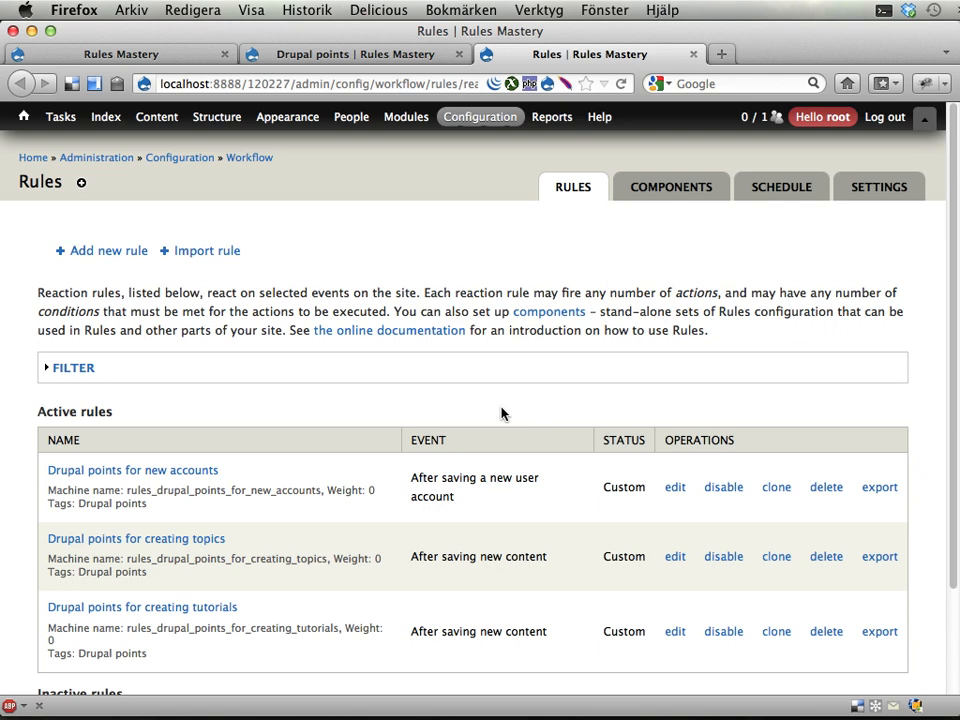
pyautogui.moveTo(63, 255)
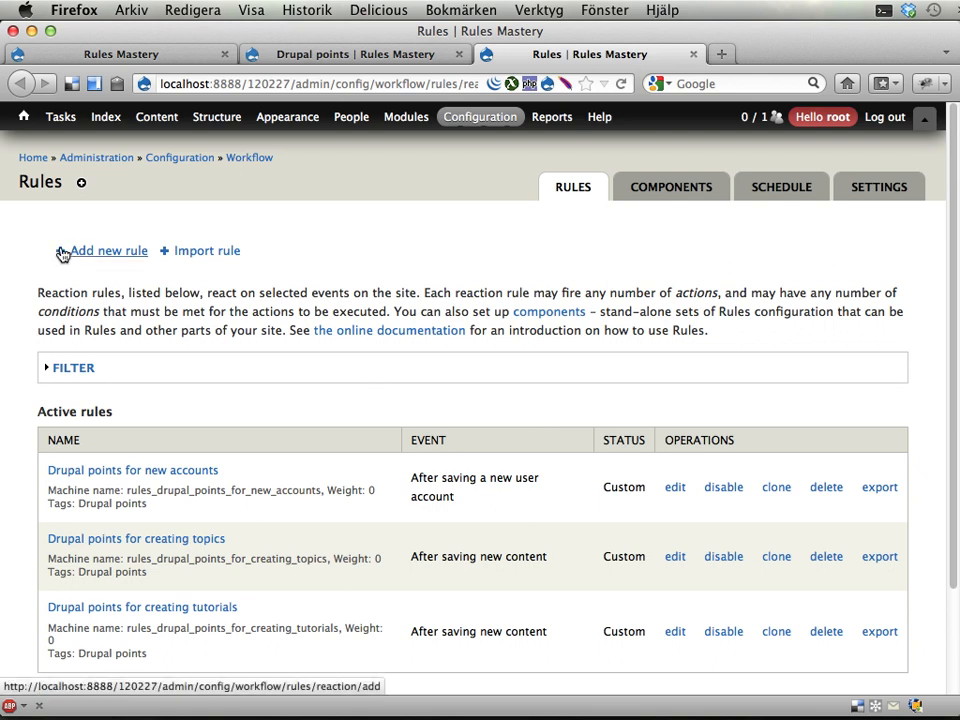
pyautogui.moveTo(108, 251)
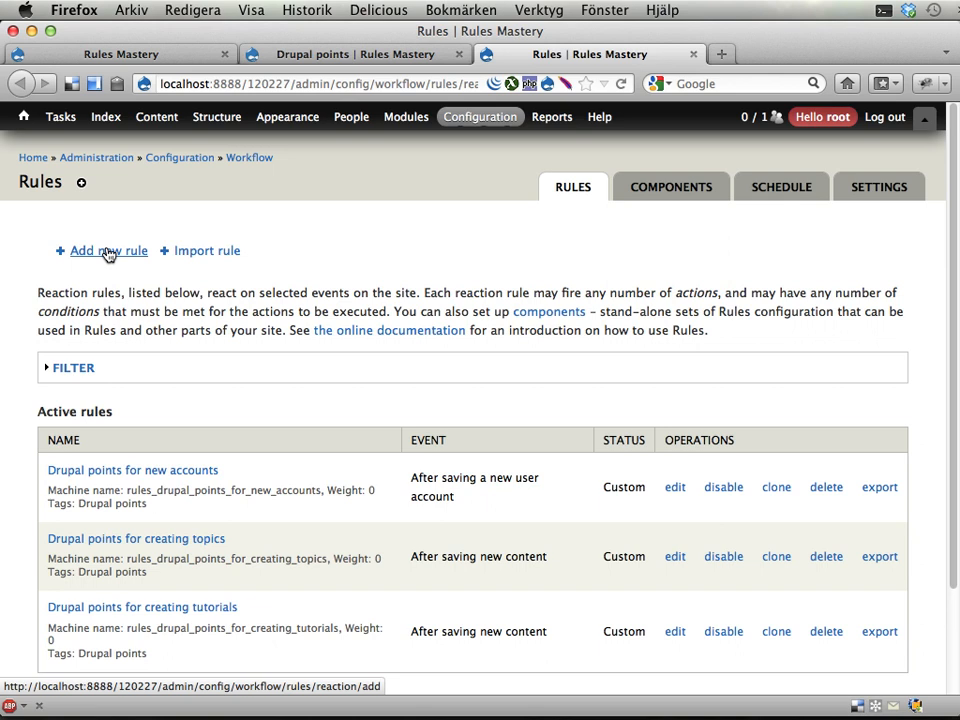
pyautogui.click(480, 117)
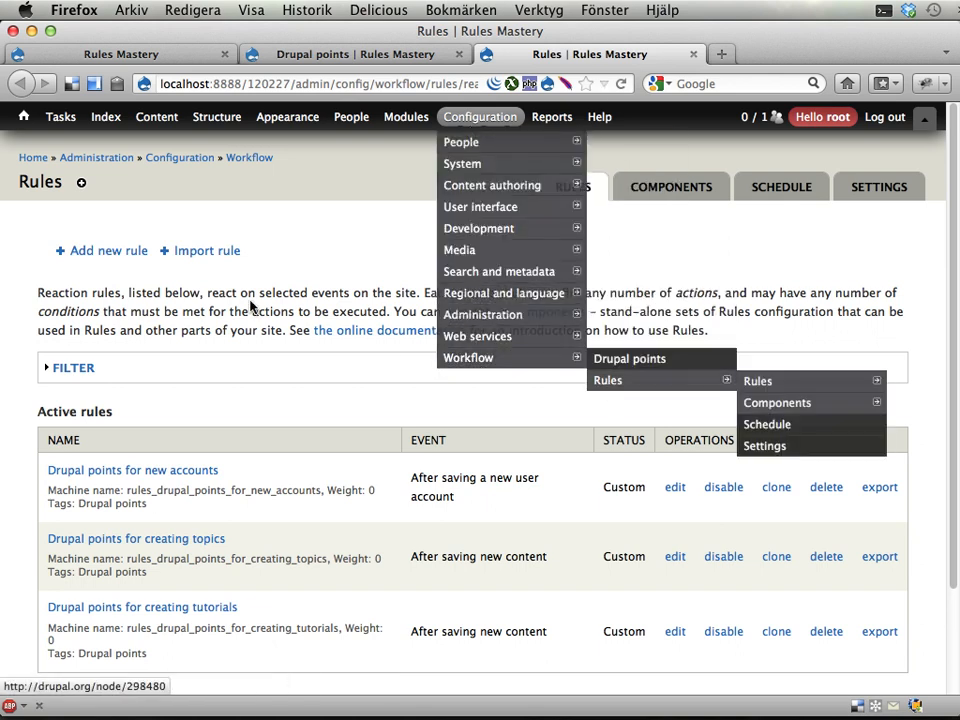
# Name the new reaction rule 'Actions on account update'.
pyautogui.click(108, 250)
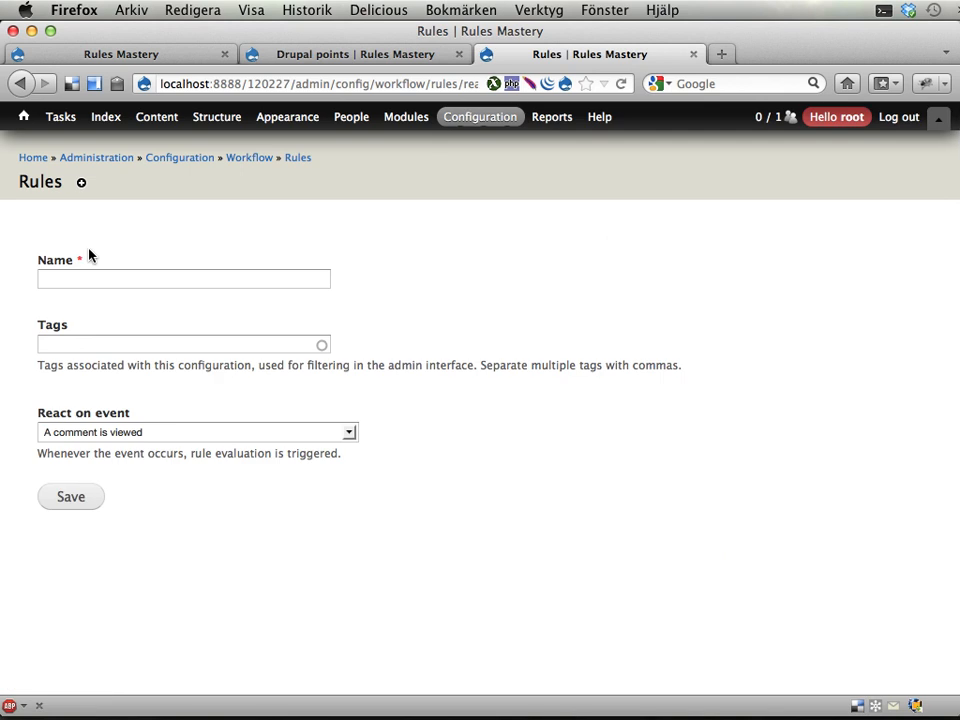
pyautogui.click(184, 278)
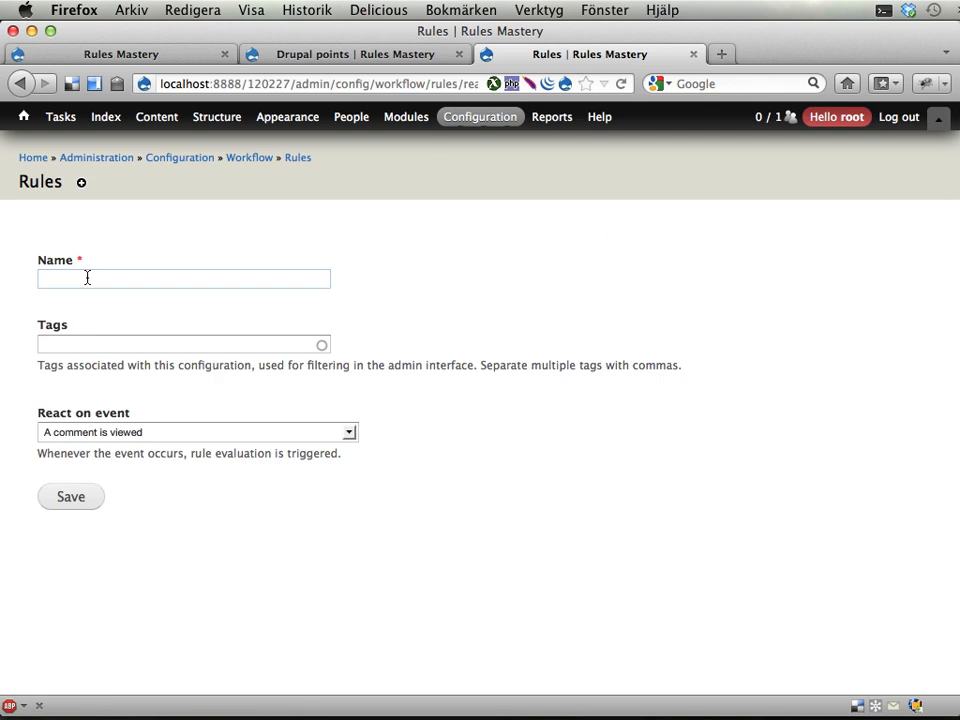
pyautogui.write('Check')
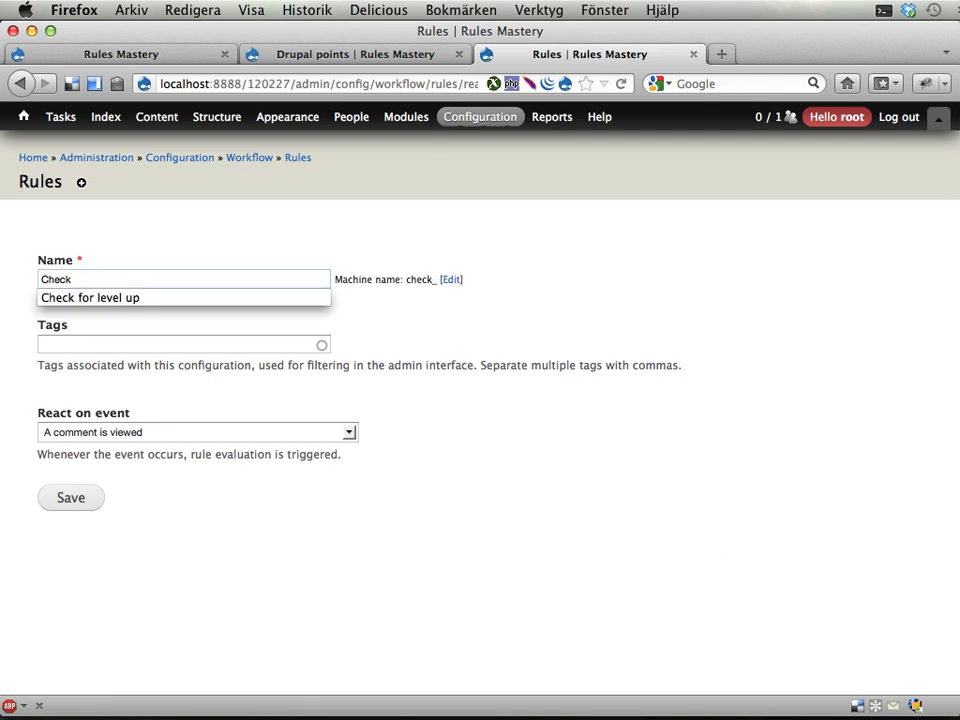
pyautogui.click(90, 297)
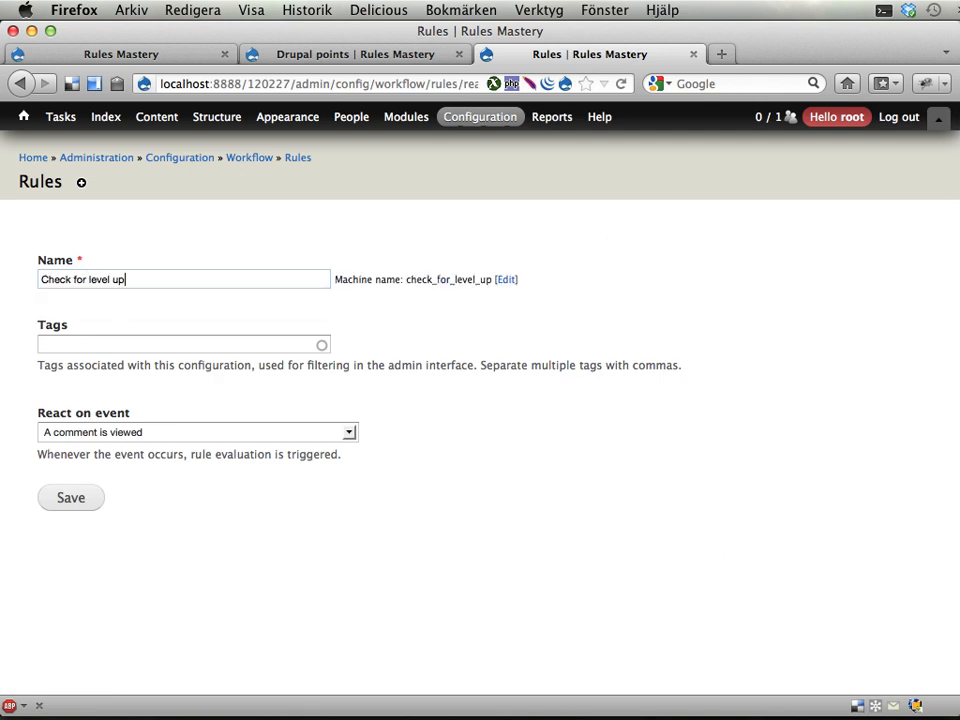
pyautogui.write('Ac')
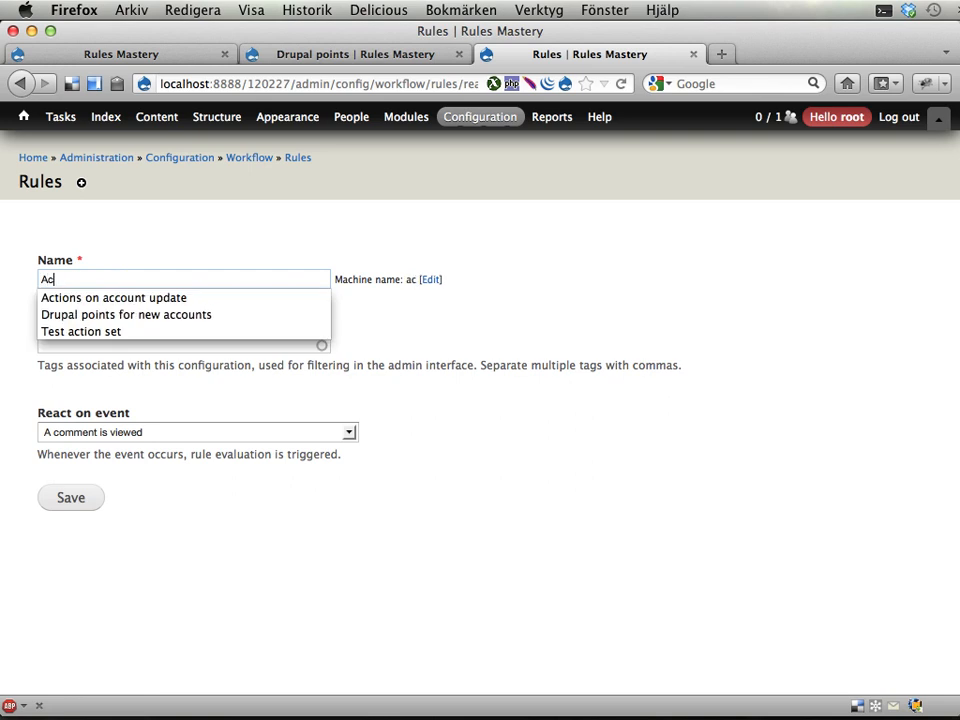
pyautogui.click(113, 297)
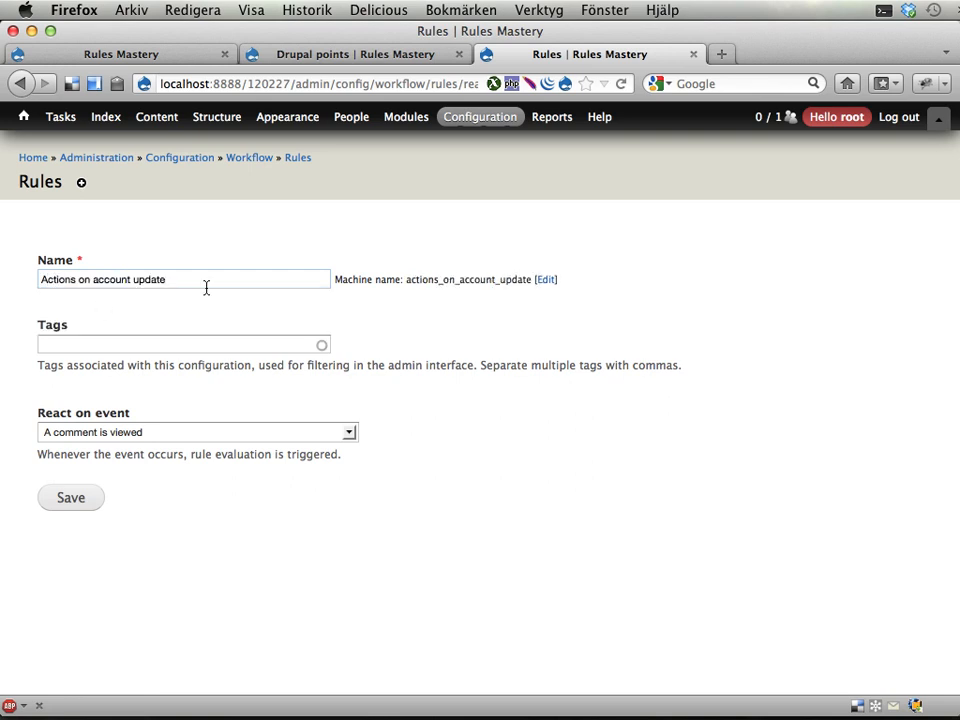
pyautogui.click(184, 279)
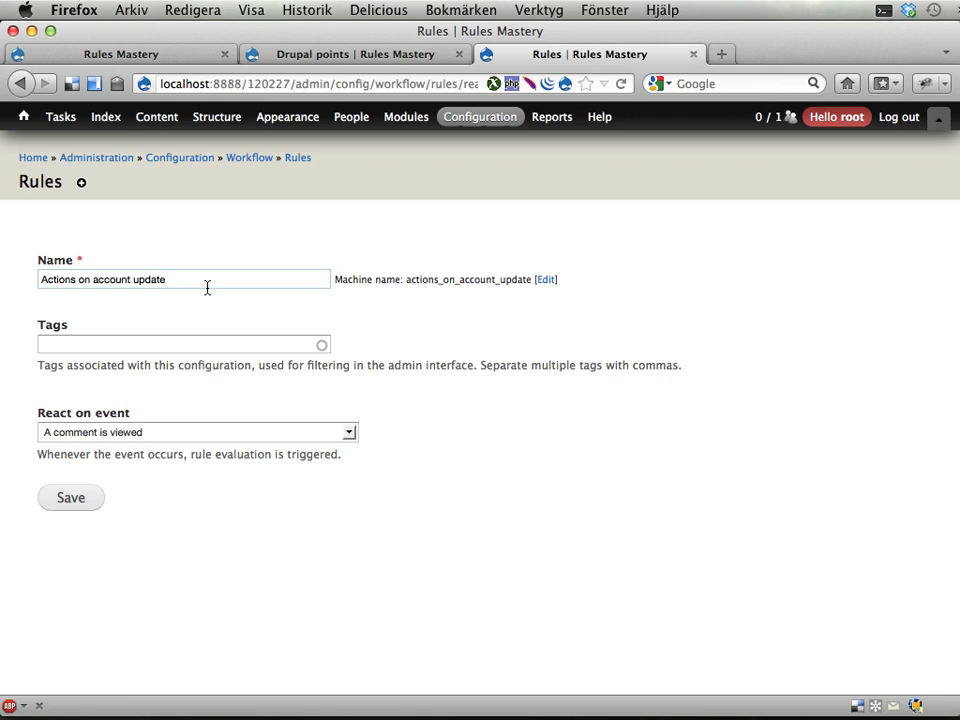
pyautogui.moveTo(156, 344)
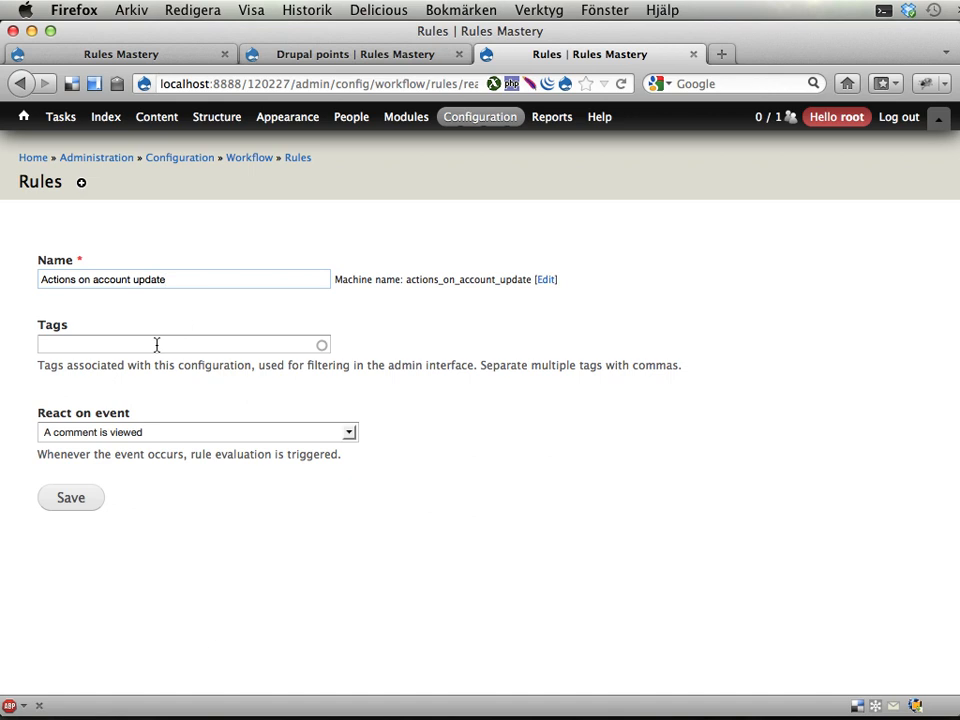
# Tag the rule 'Drupal points' and set its event to Before saving a user account.
pyautogui.write('drup')
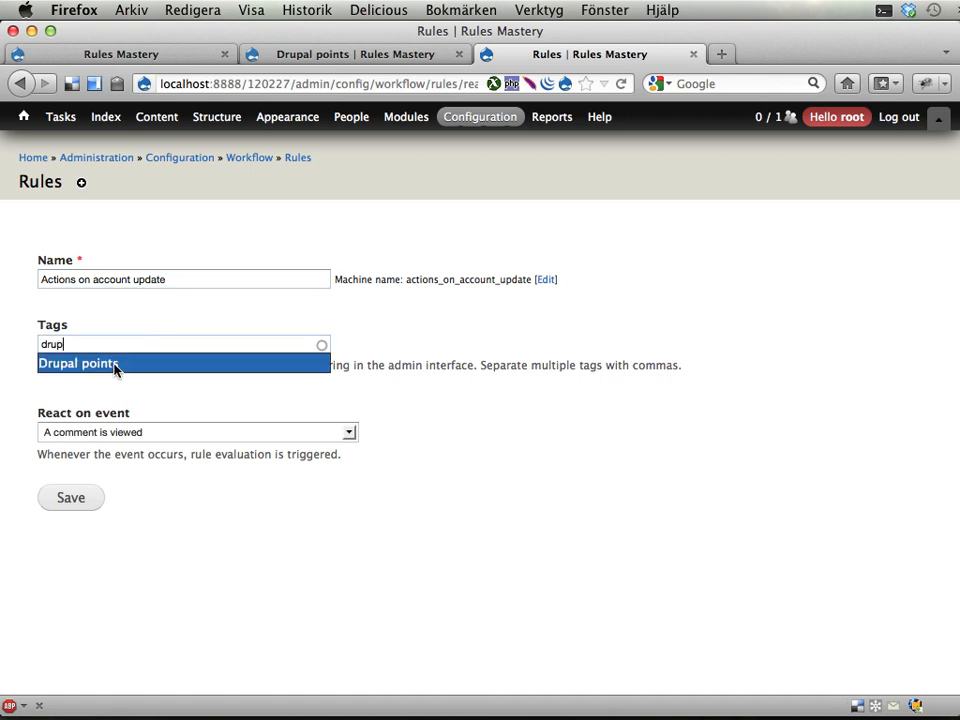
pyautogui.click(78, 363)
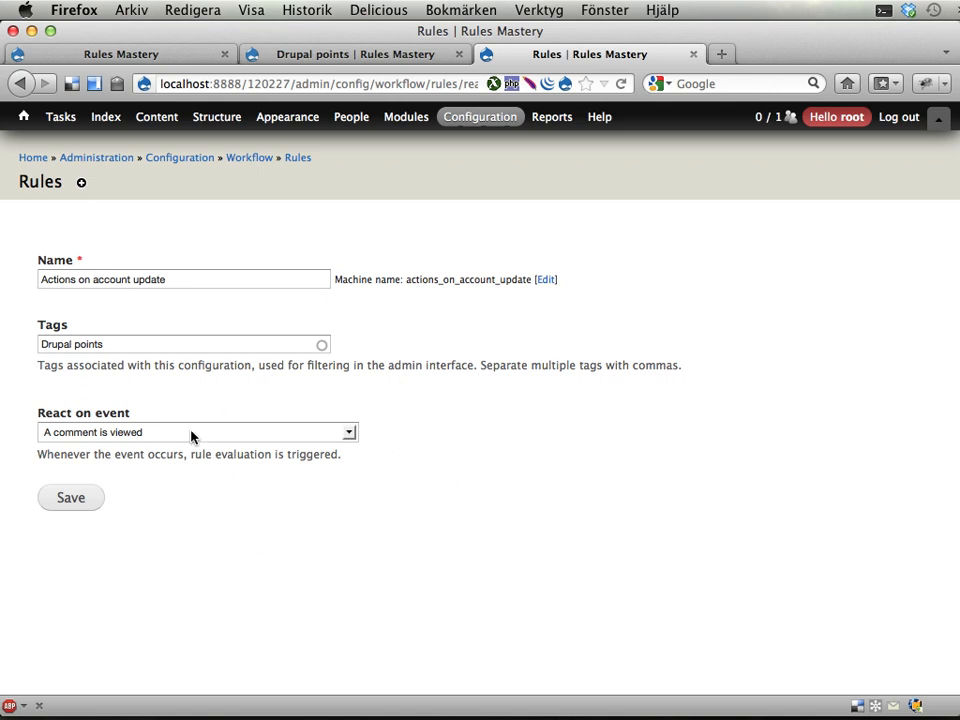
pyautogui.click(196, 432)
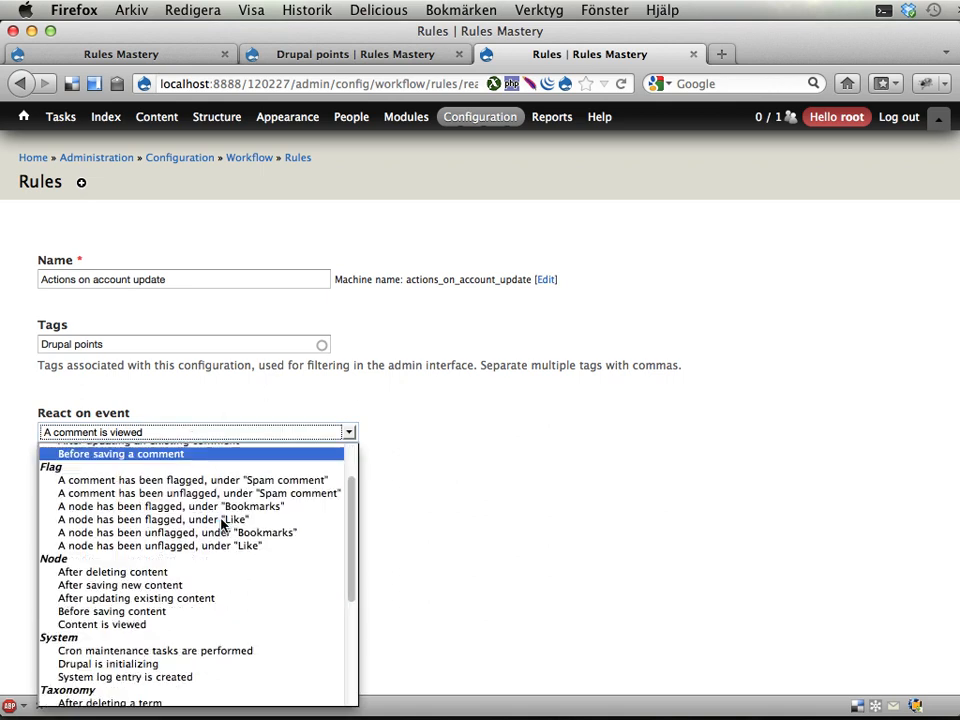
pyautogui.scroll(-3)
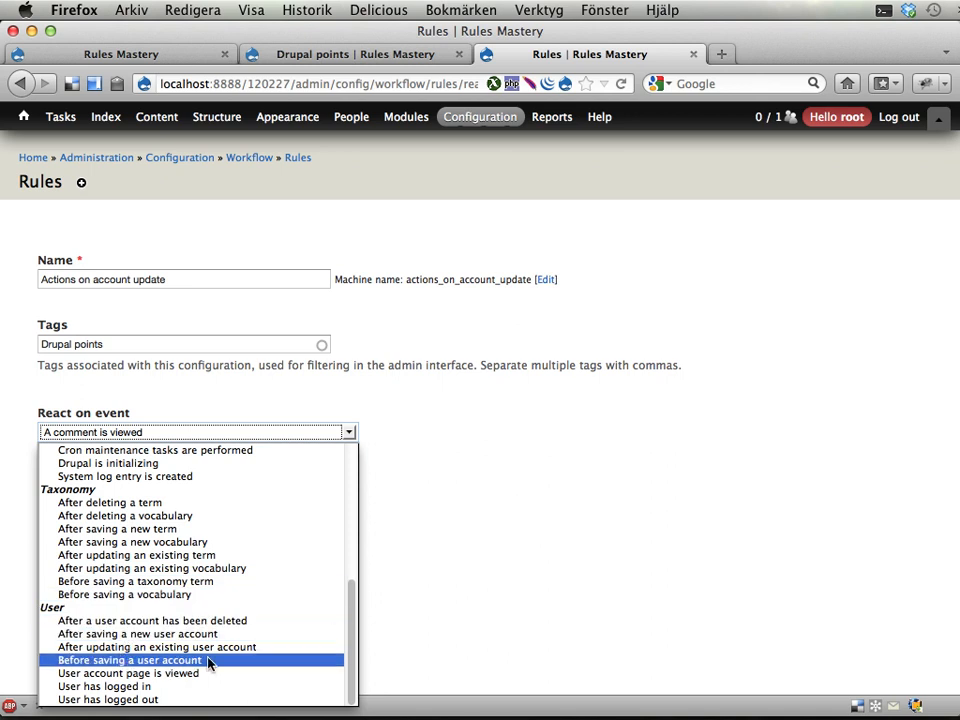
pyautogui.moveTo(217, 667)
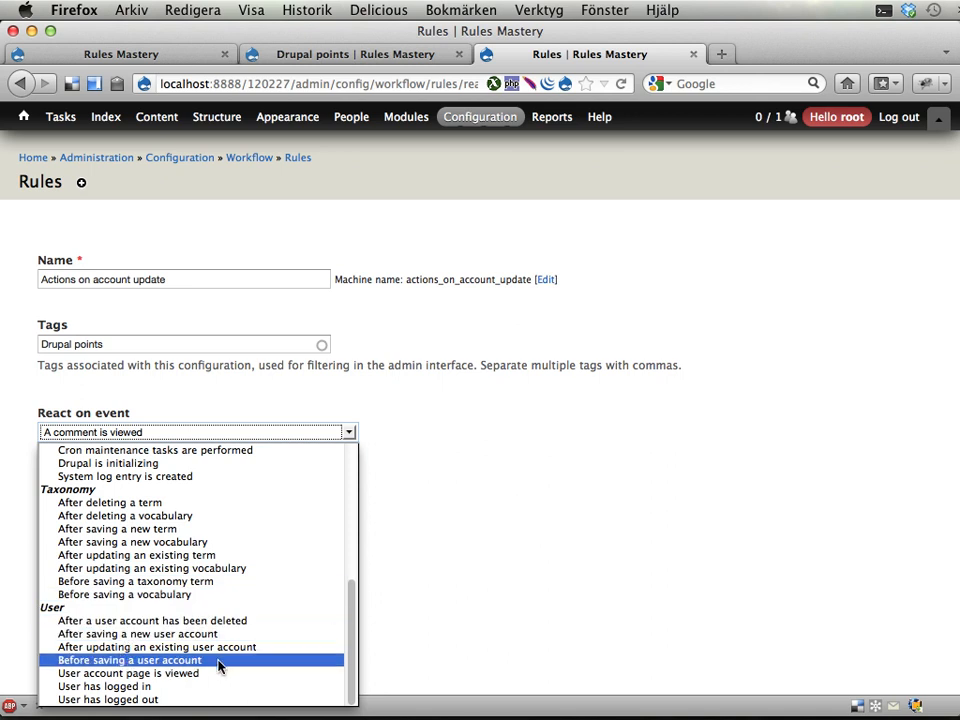
pyautogui.click(129, 660)
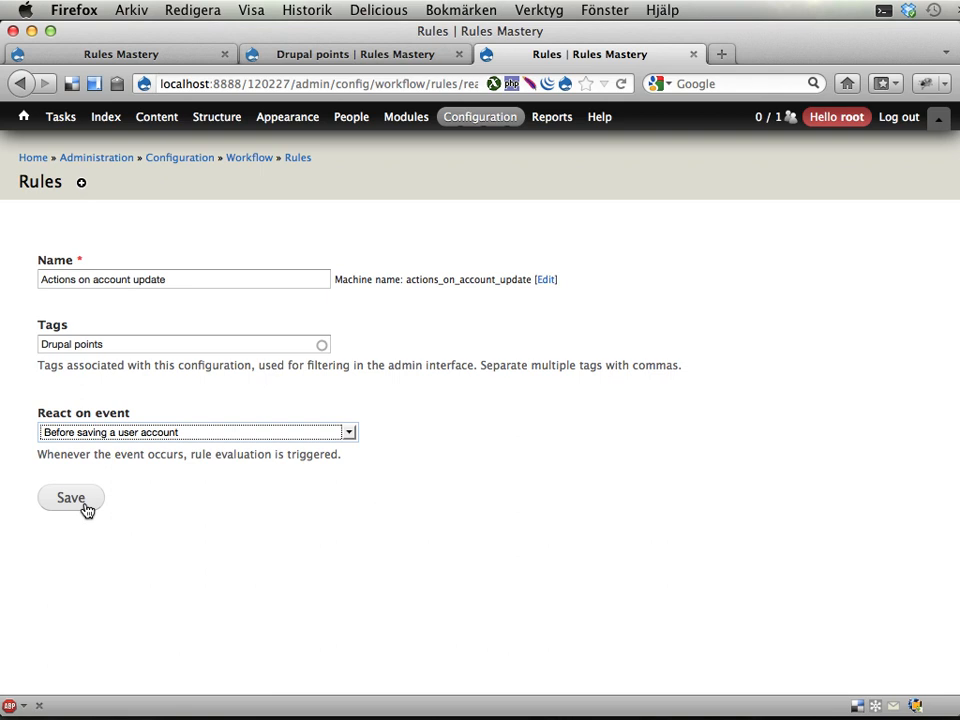
pyautogui.click(70, 498)
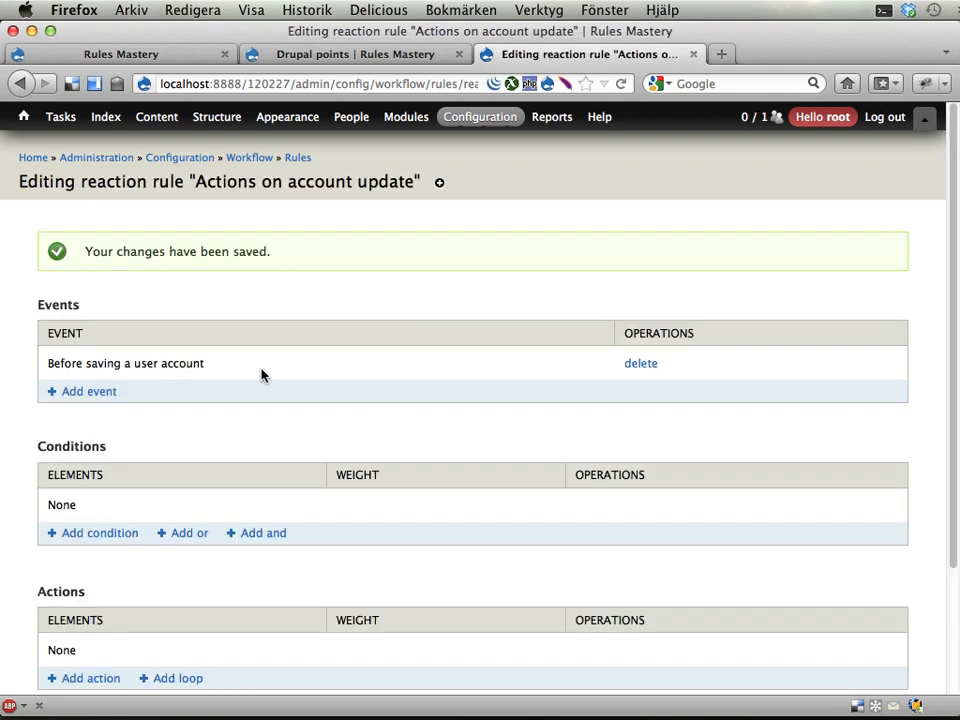
pyautogui.moveTo(180, 363)
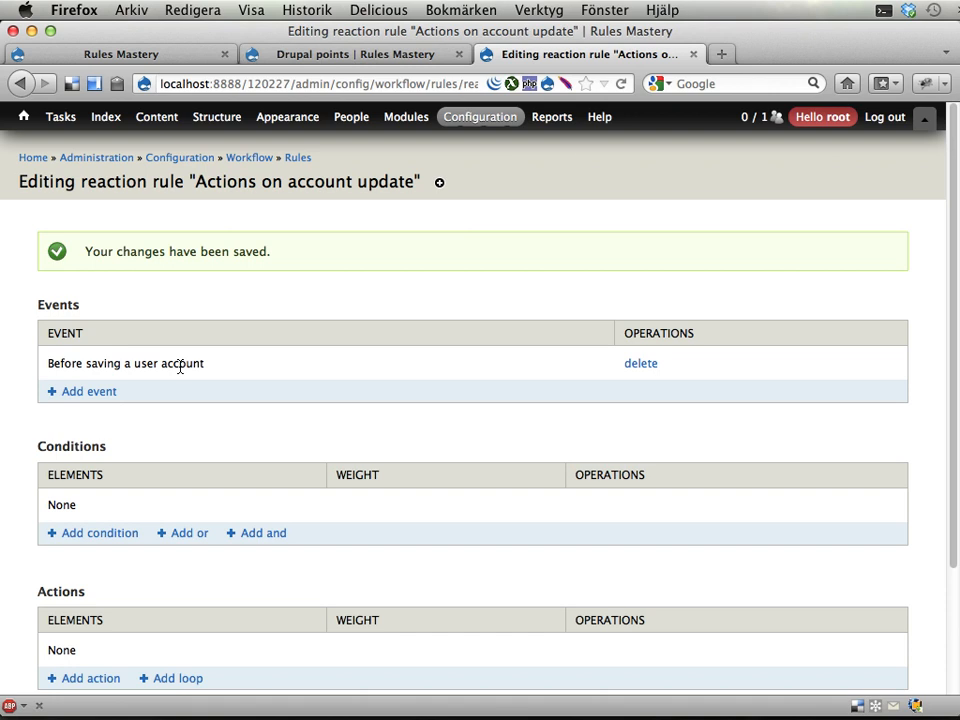
pyautogui.moveTo(335, 420)
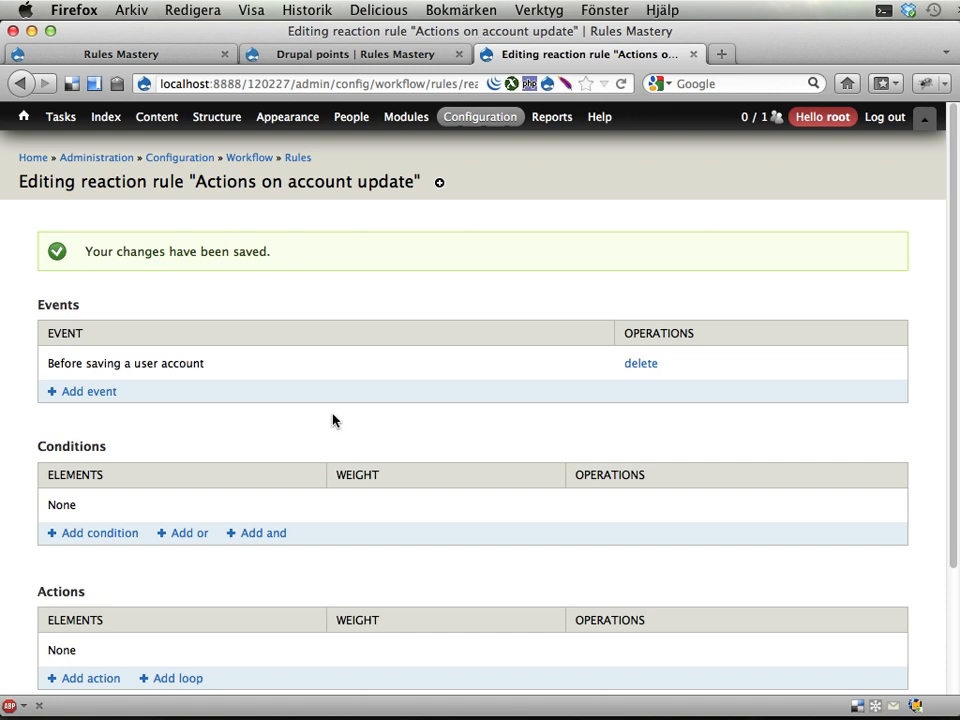
pyautogui.scroll(-3)
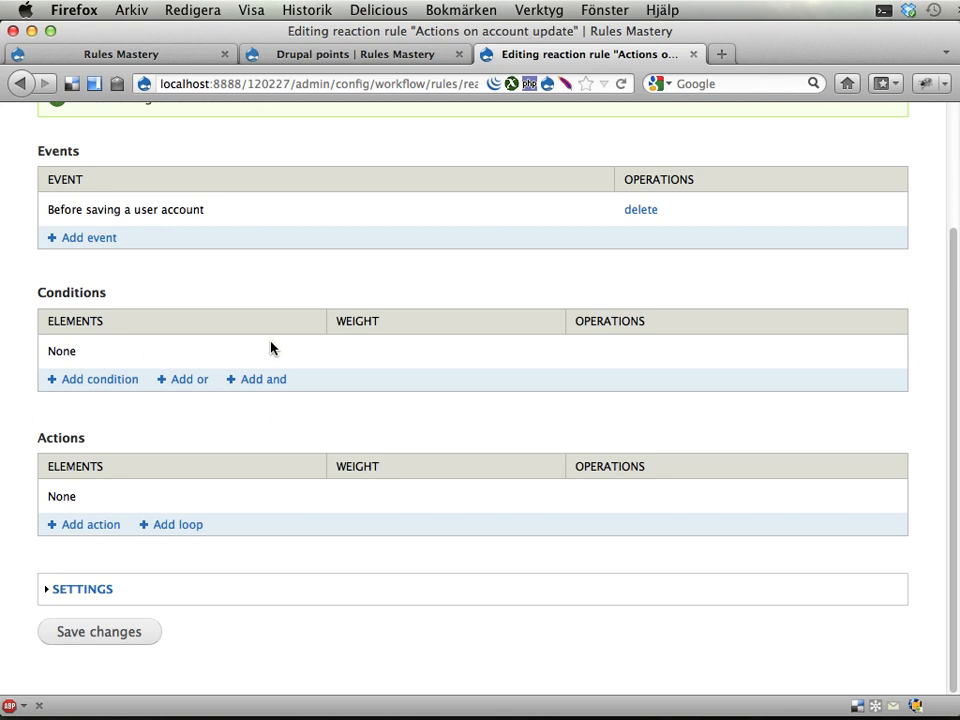
pyautogui.moveTo(280, 350)
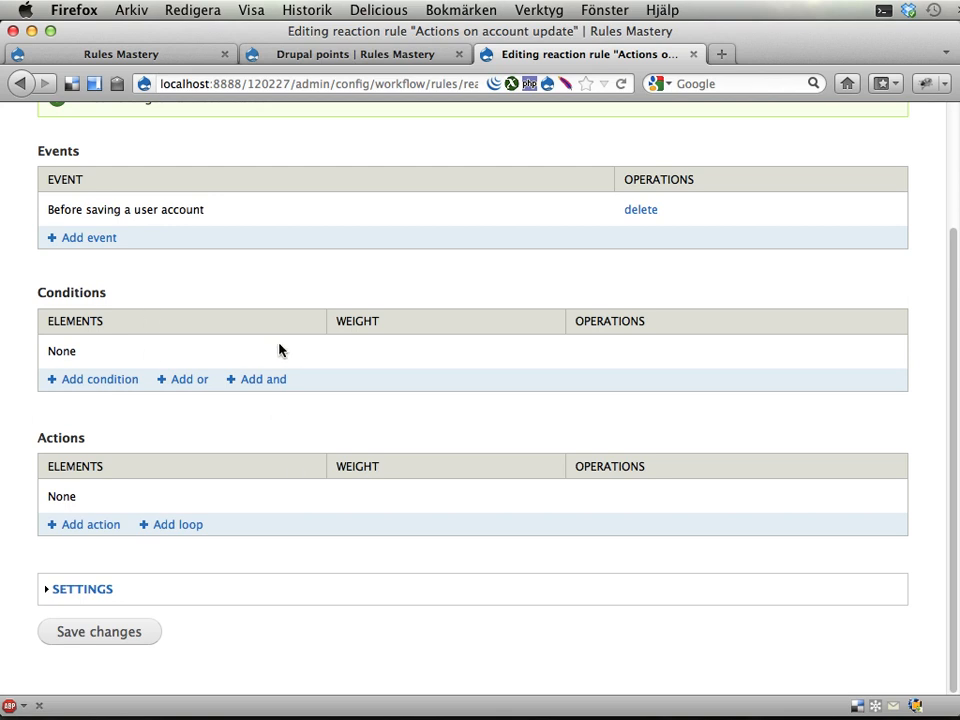
pyautogui.moveTo(248, 481)
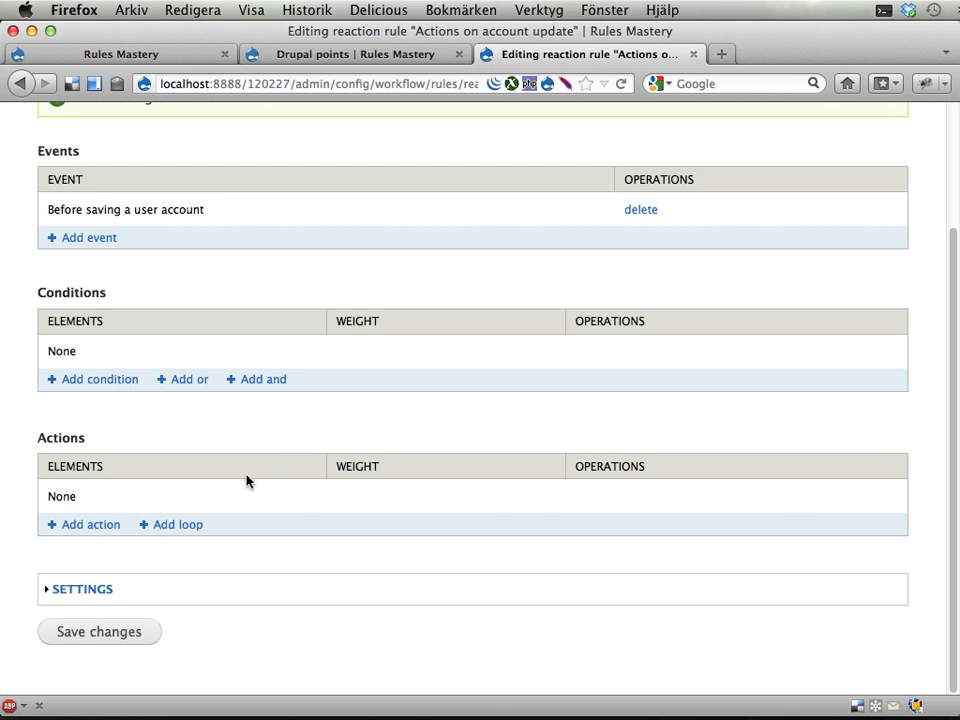
pyautogui.moveTo(221, 494)
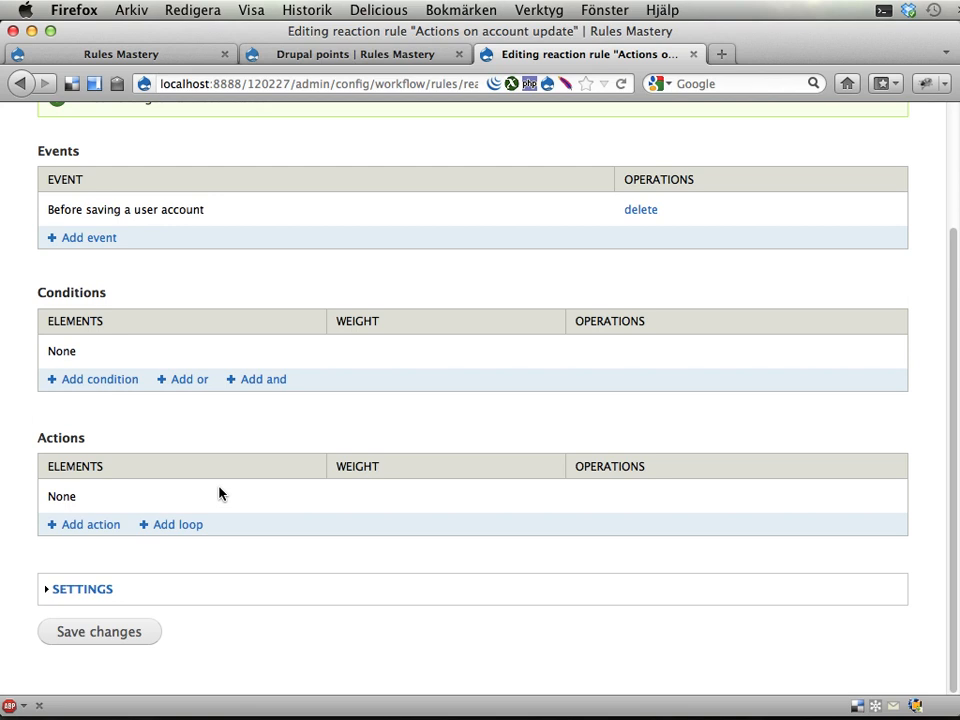
pyautogui.moveTo(205, 494)
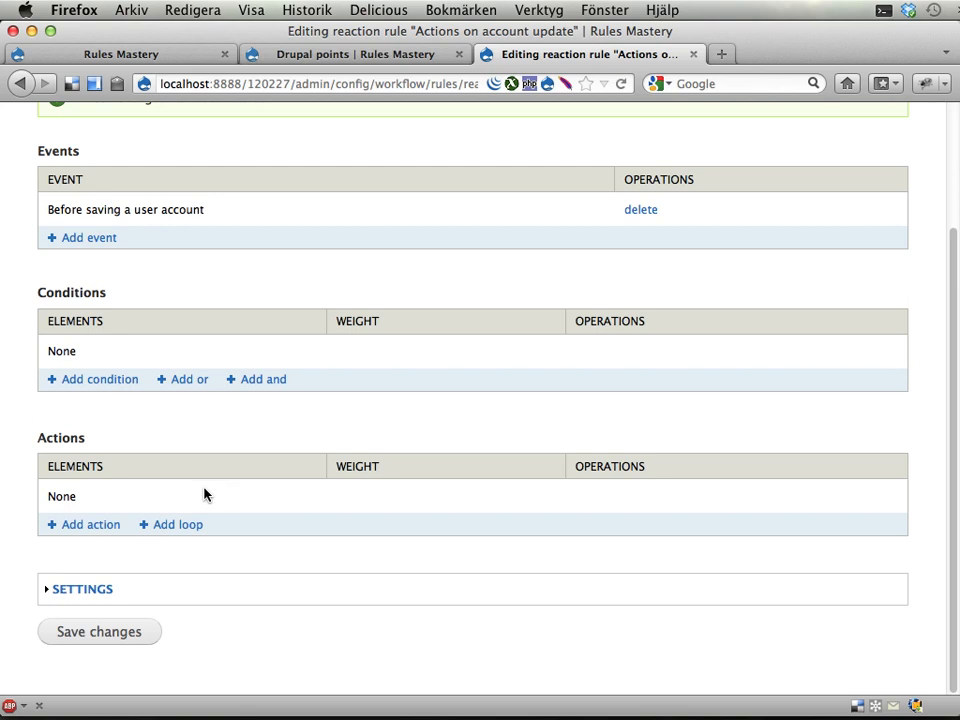
pyautogui.click(354, 54)
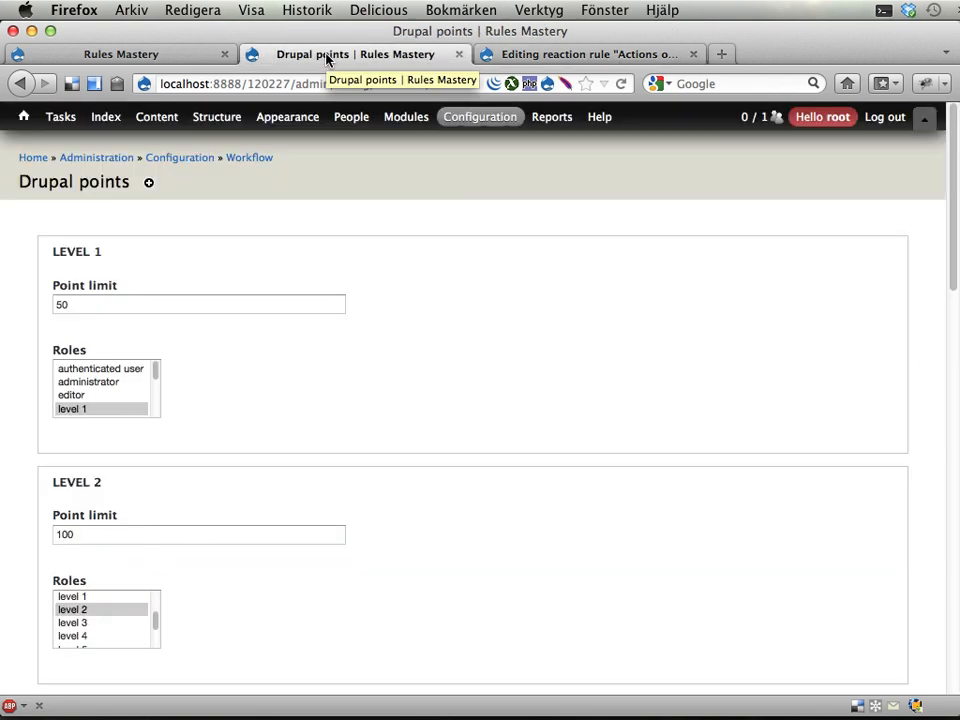
pyautogui.scroll(-3)
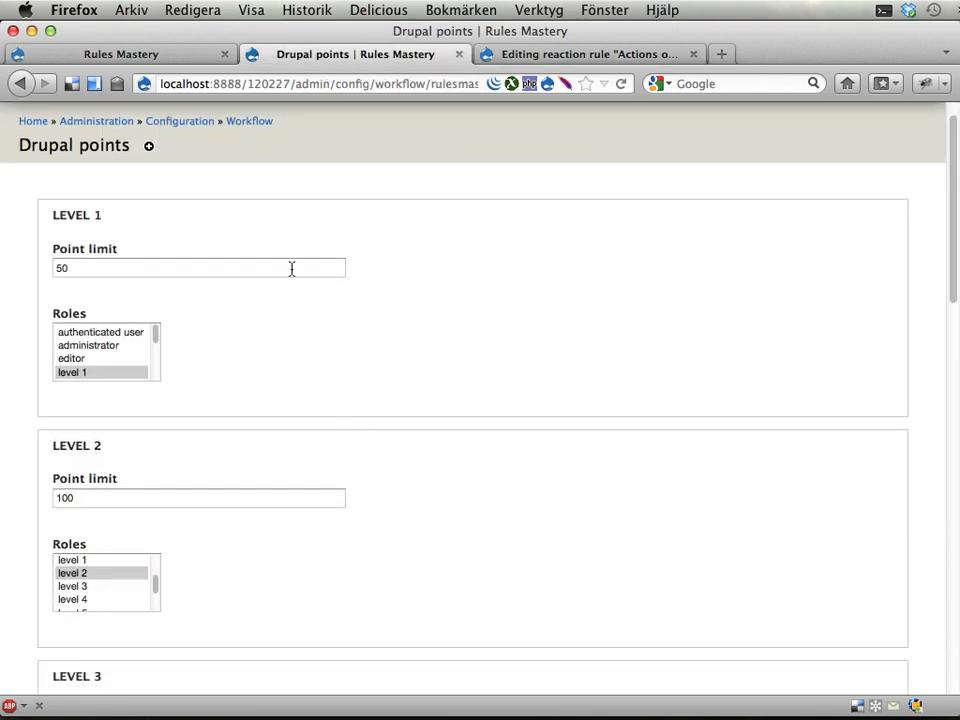
pyautogui.scroll(-3)
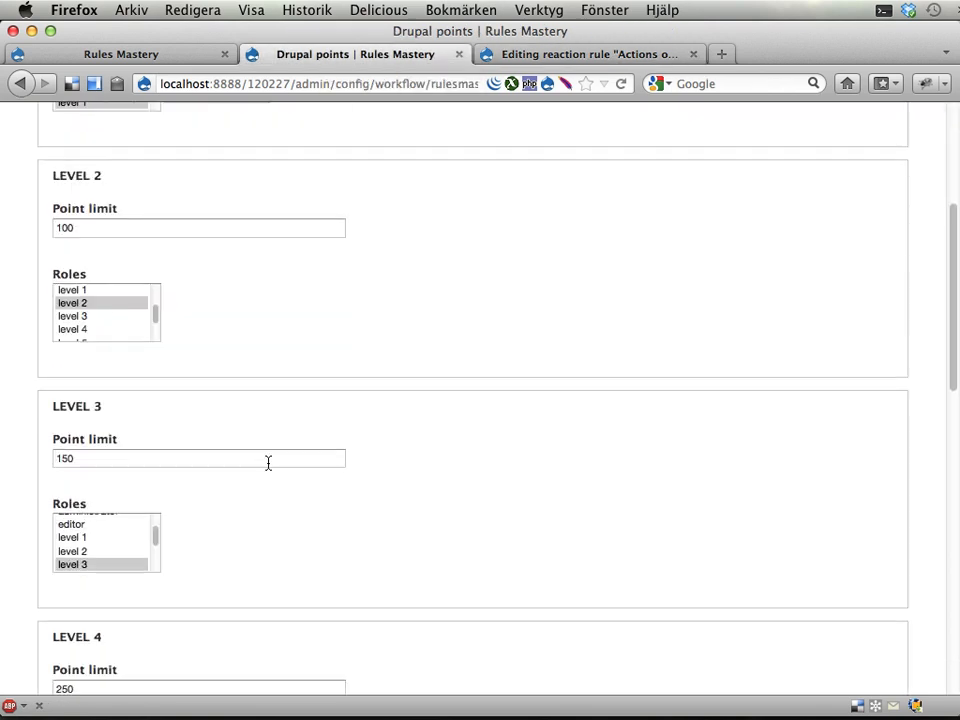
pyautogui.scroll(-3)
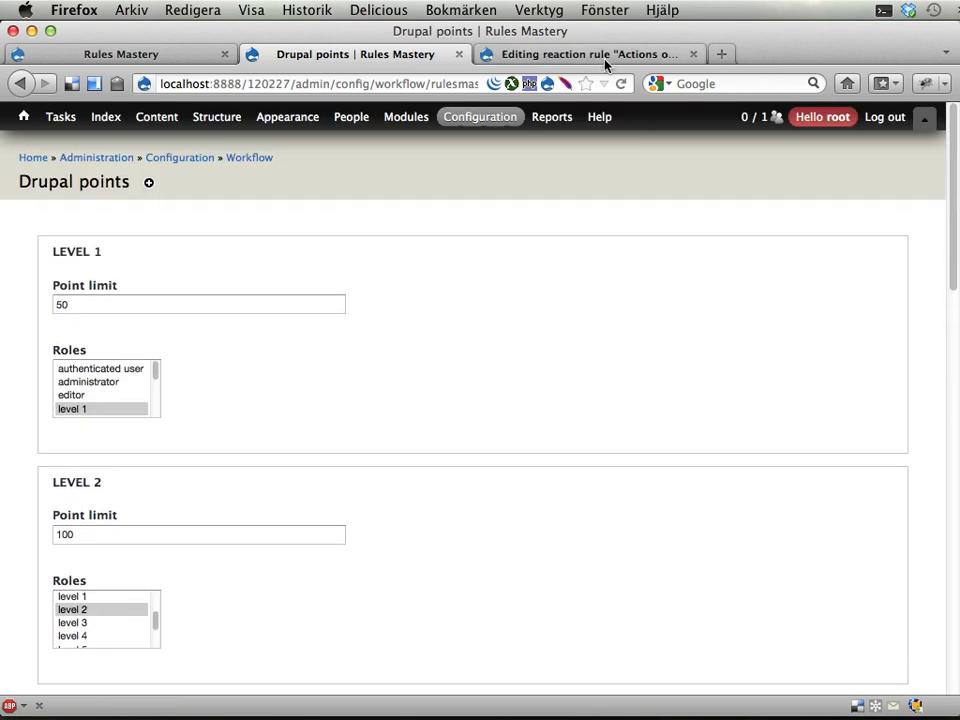
pyautogui.click(587, 54)
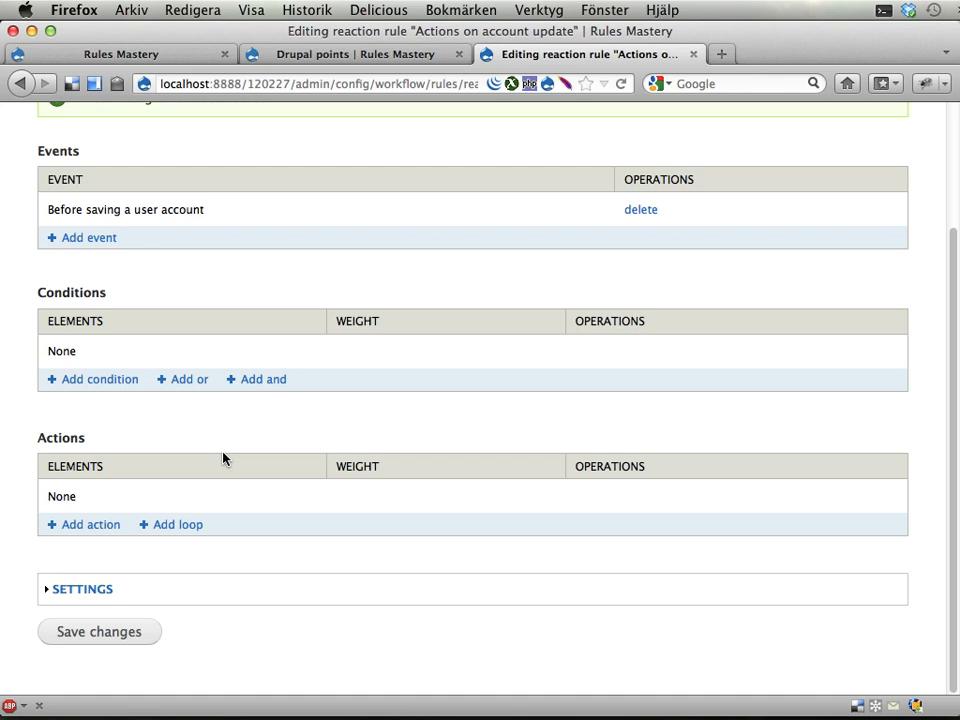
pyautogui.moveTo(93, 530)
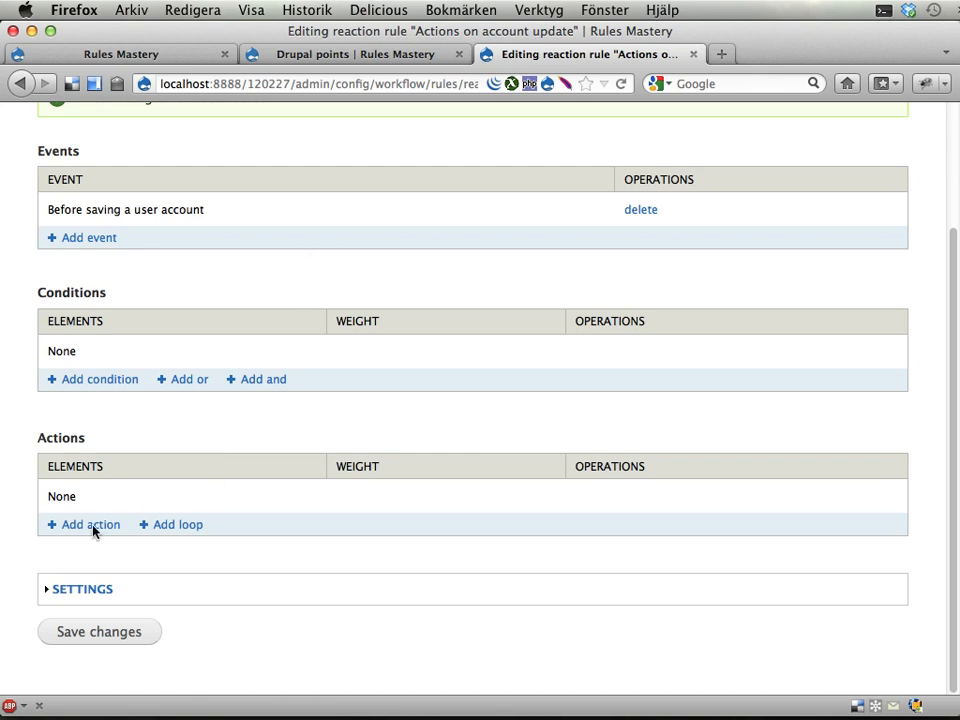
# Add and save a 'Load Drupal point levels' action that provides level_config.
pyautogui.click(90, 524)
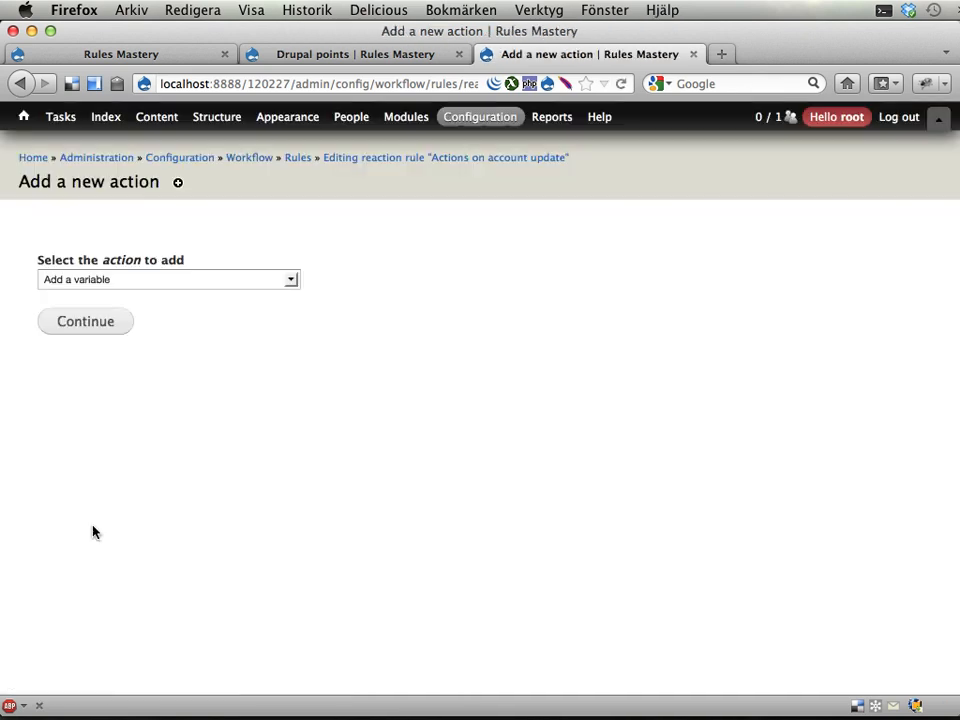
pyautogui.click(168, 279)
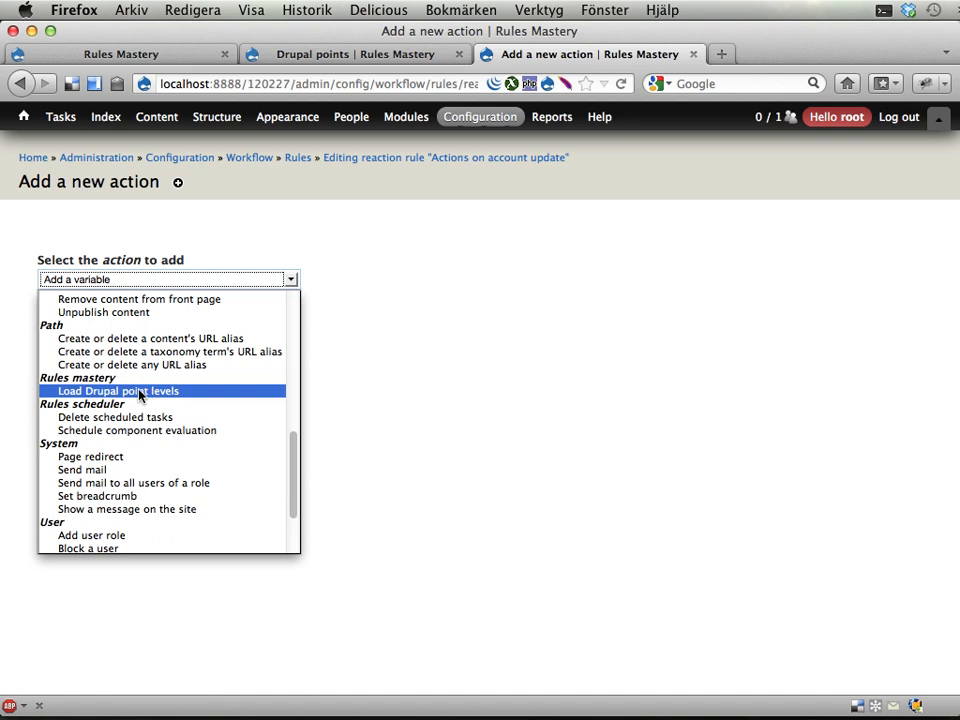
pyautogui.click(121, 390)
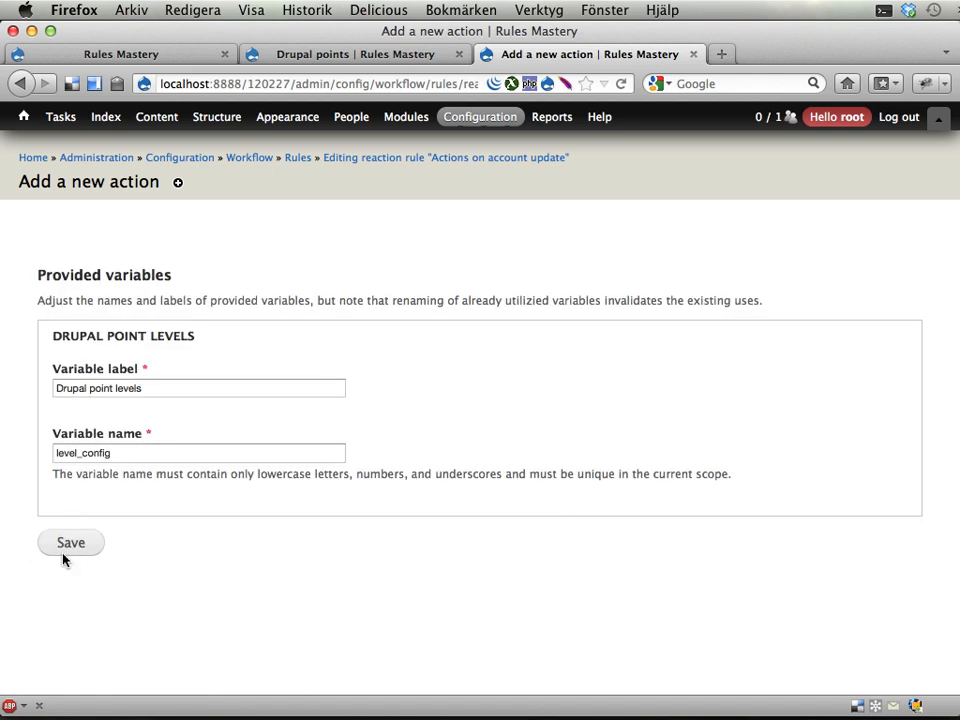
pyautogui.click(70, 542)
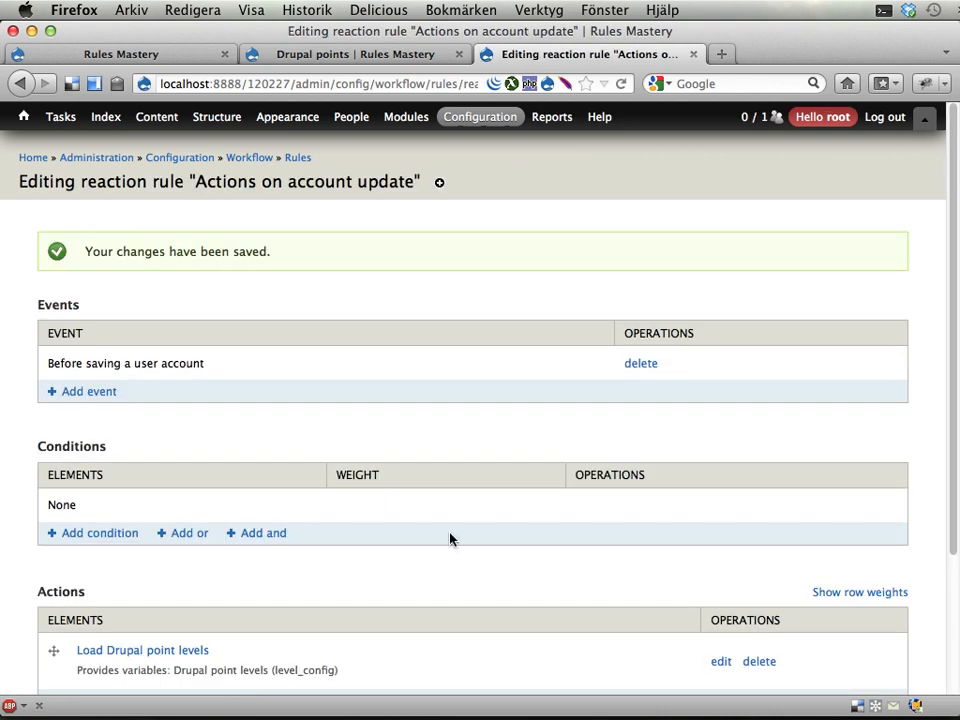
pyautogui.scroll(-3)
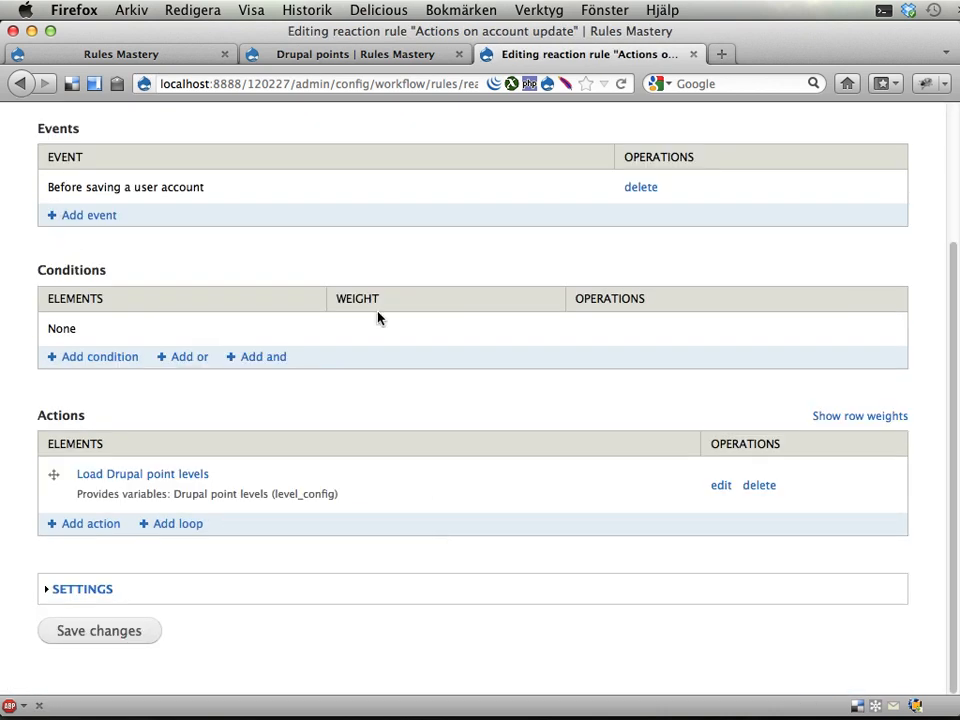
pyautogui.moveTo(323, 293)
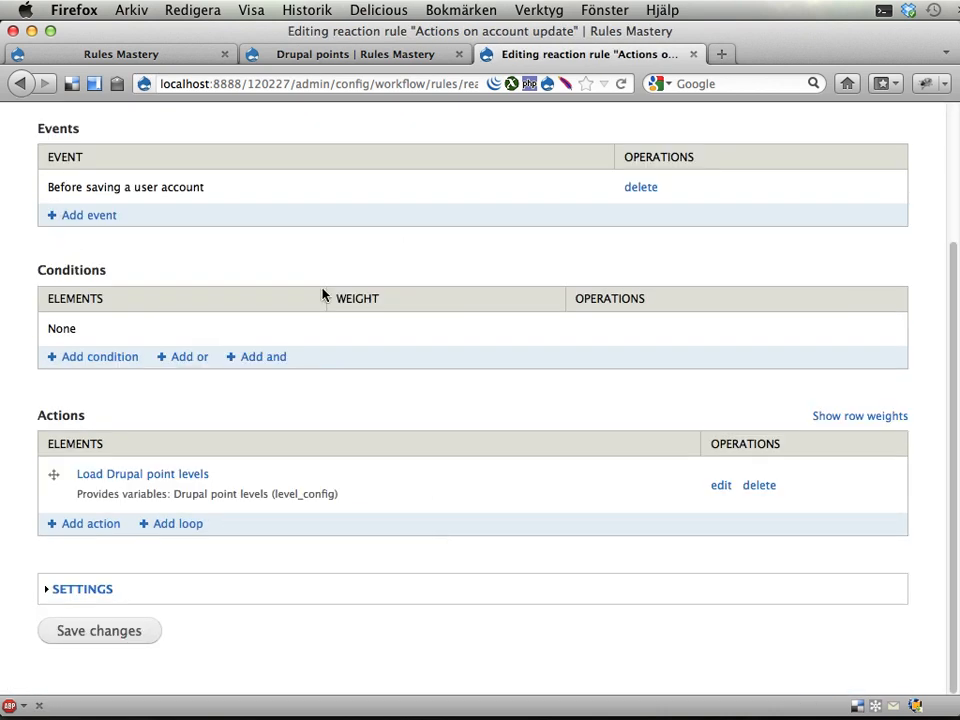
pyautogui.click(355, 54)
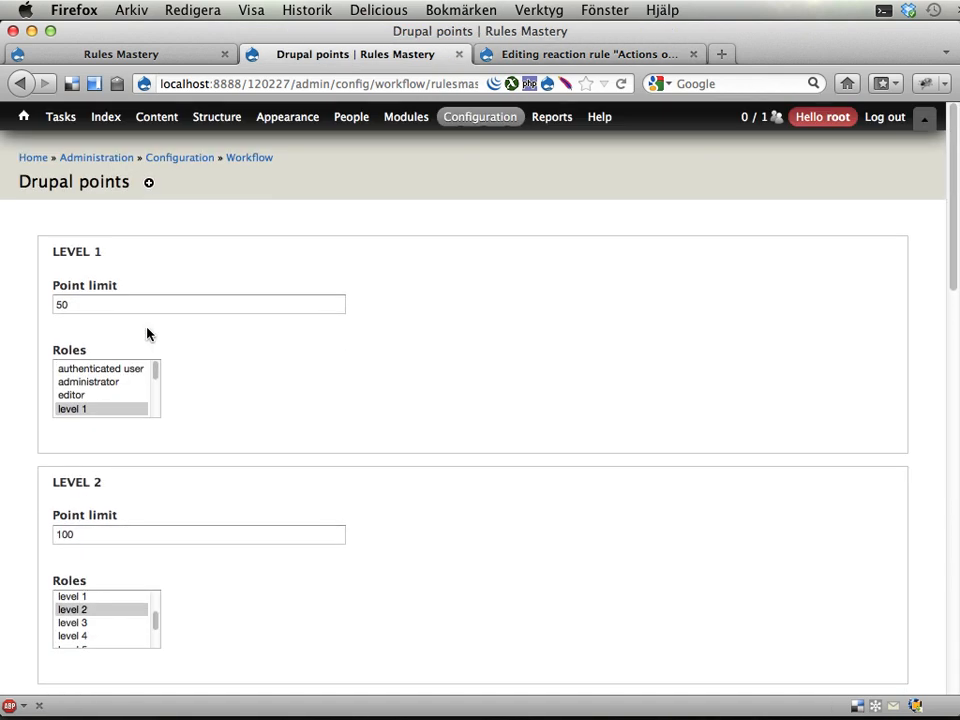
pyautogui.click(588, 54)
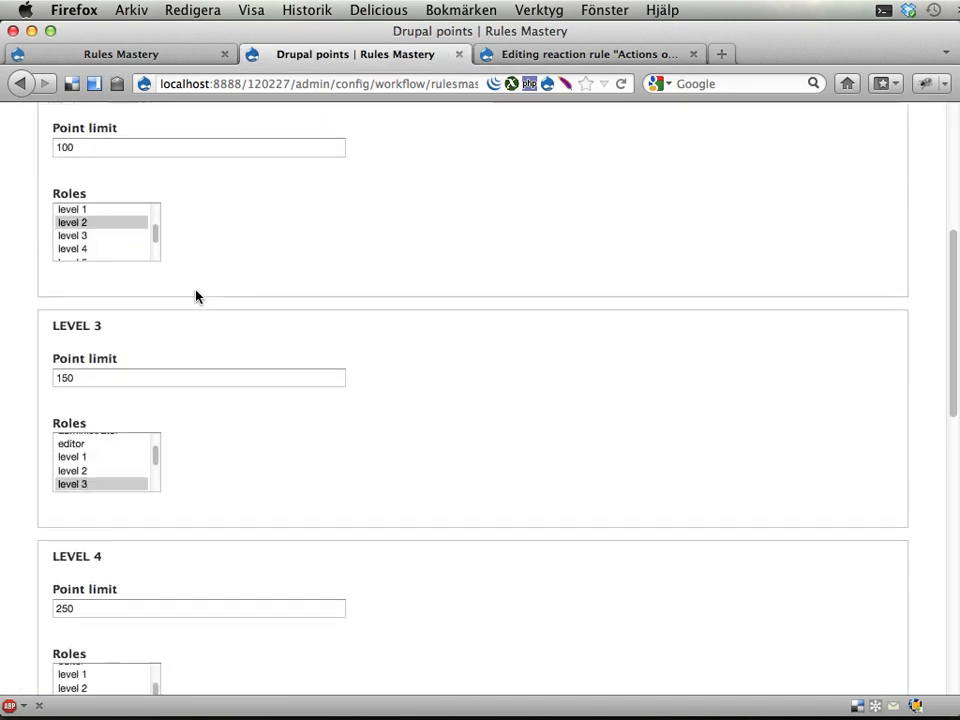
pyautogui.scroll(3)
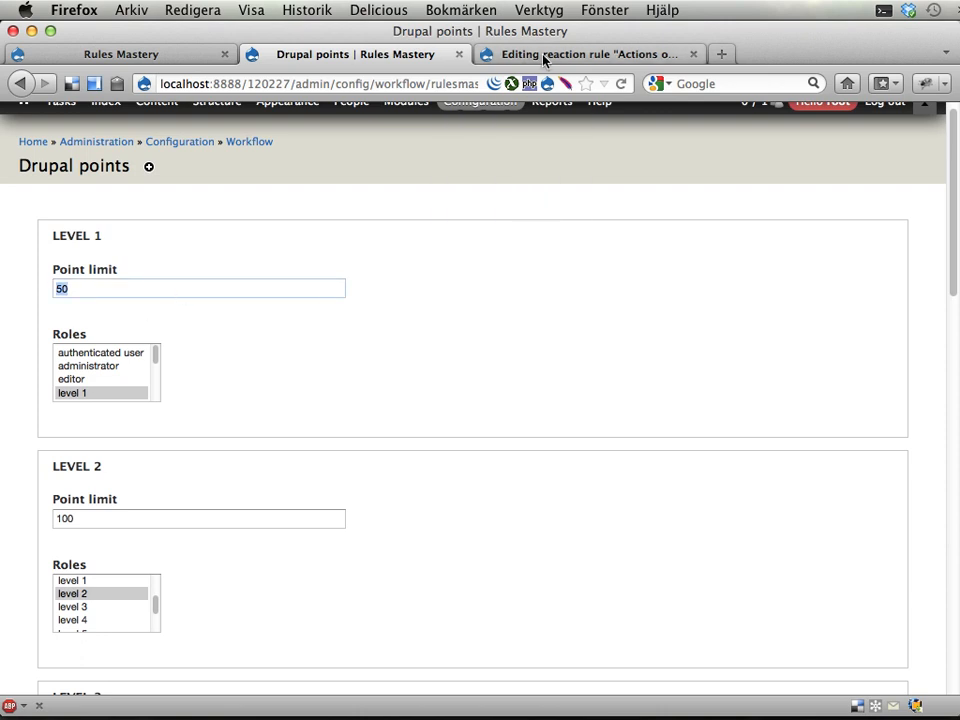
pyautogui.click(588, 54)
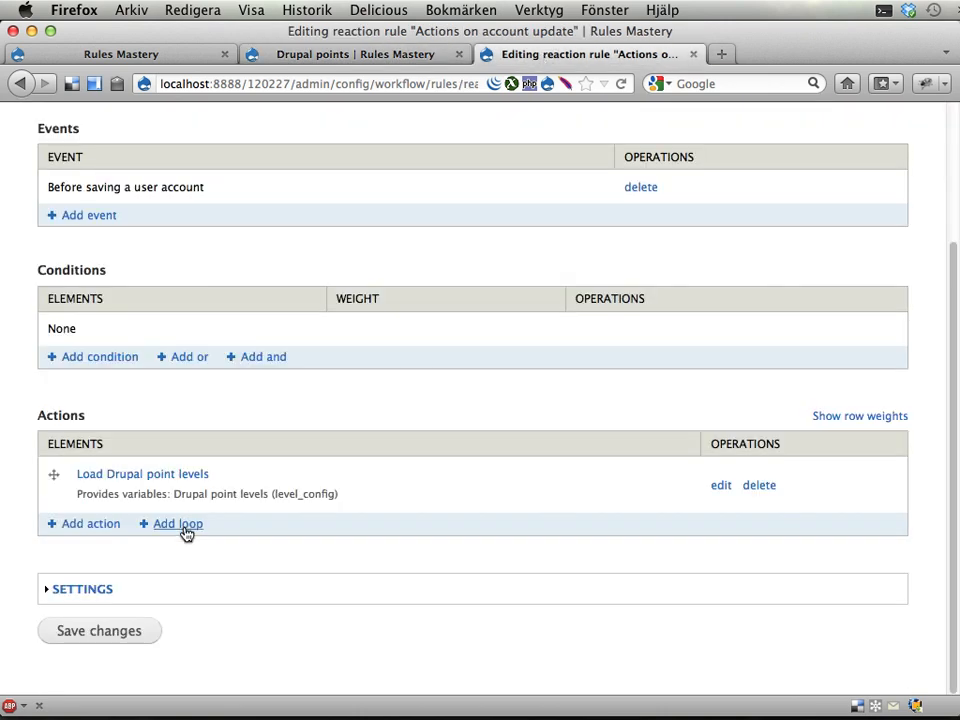
# Add a loop with data selector level-config, variable label 'Current level' and name 'level'.
pyautogui.click(178, 523)
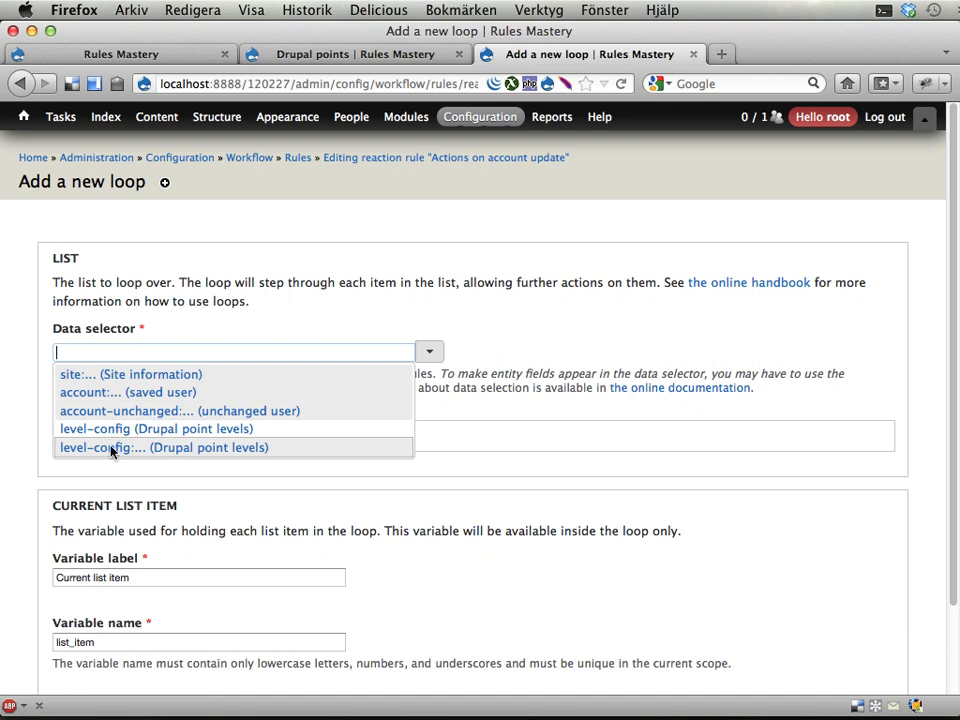
pyautogui.click(164, 447)
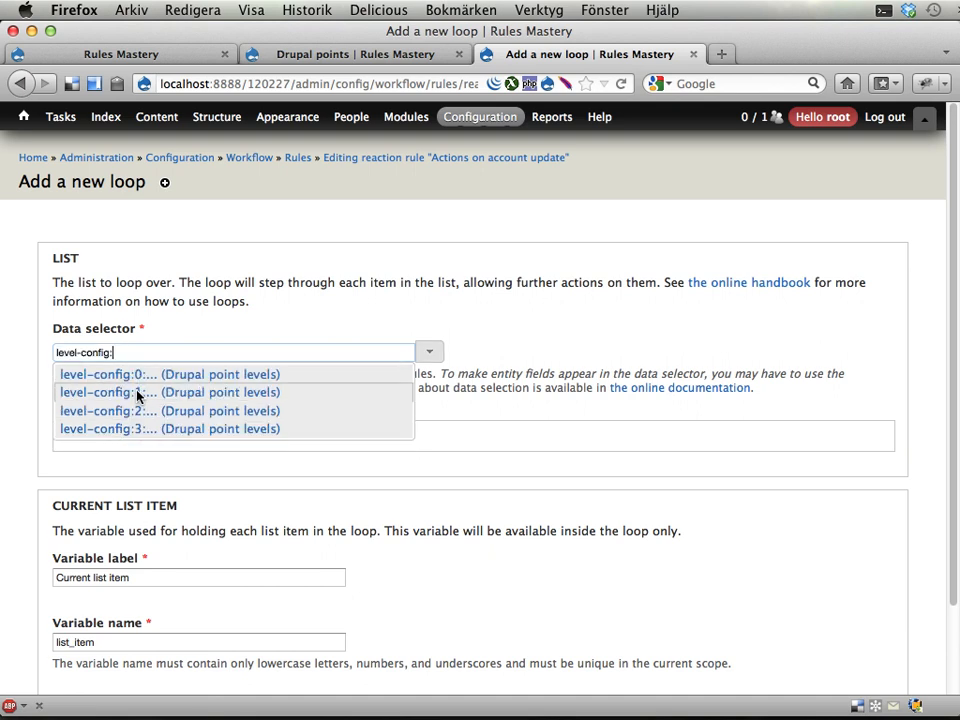
pyautogui.press('backspace')
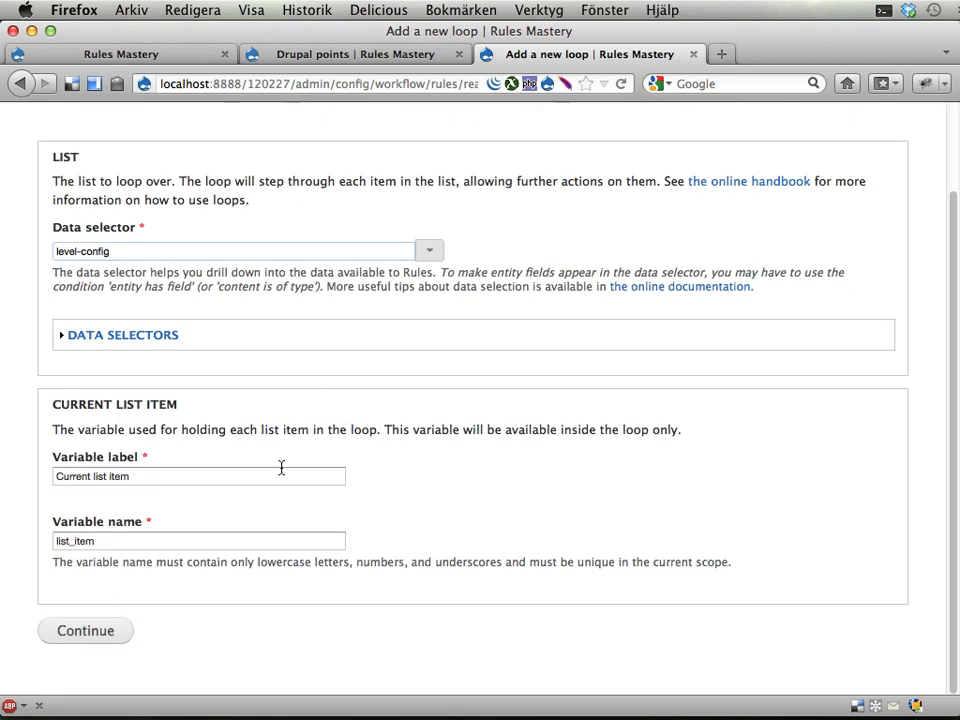
pyautogui.tripleClick(199, 476)
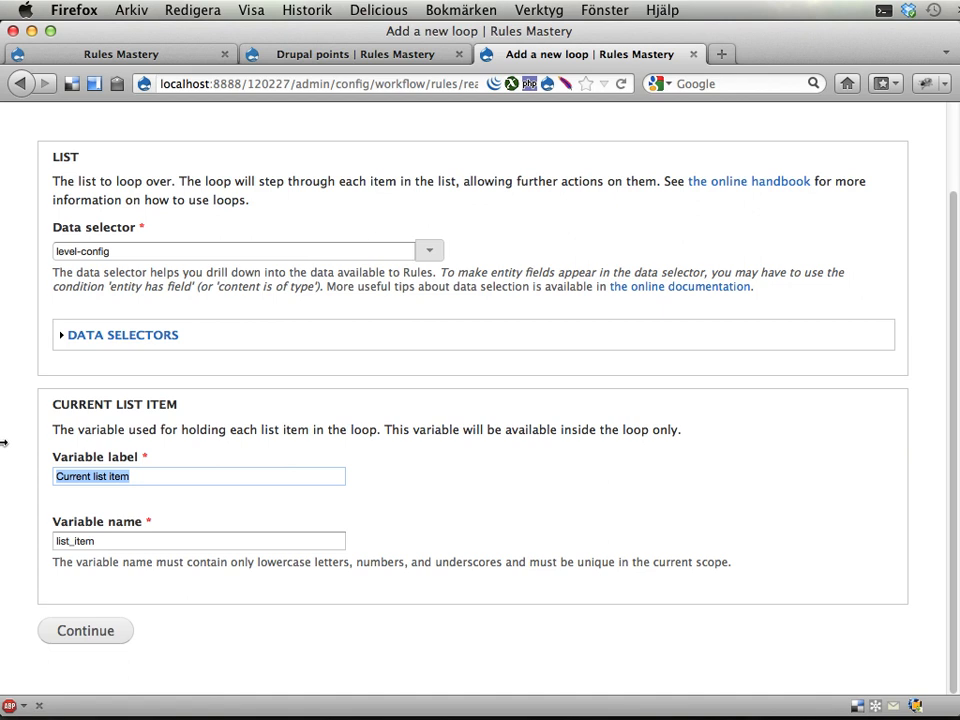
pyautogui.write('Cur')
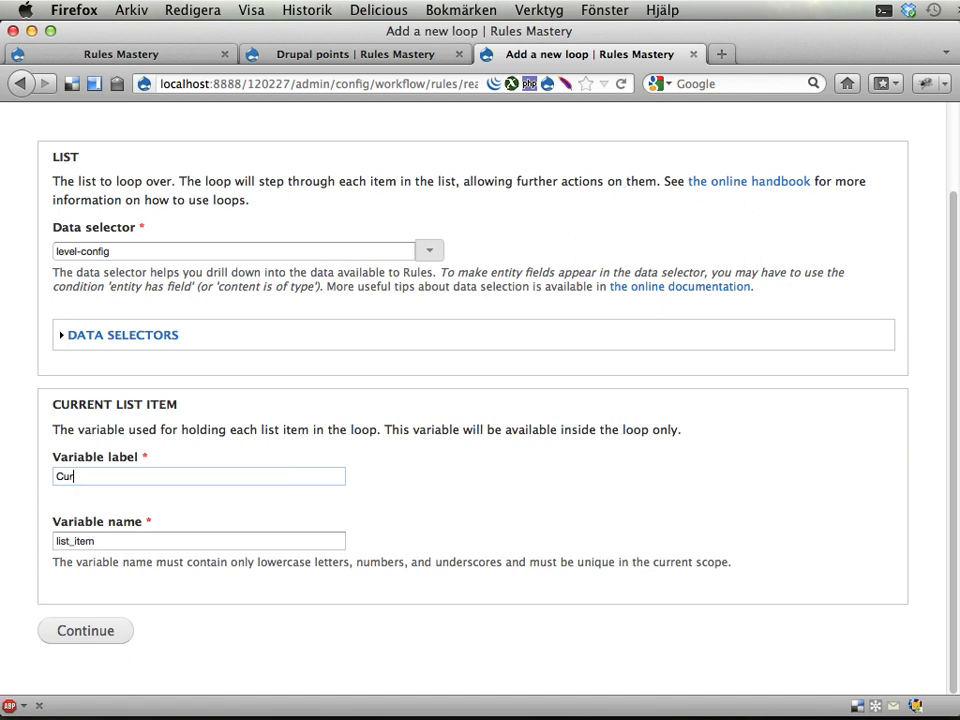
pyautogui.write('rent')
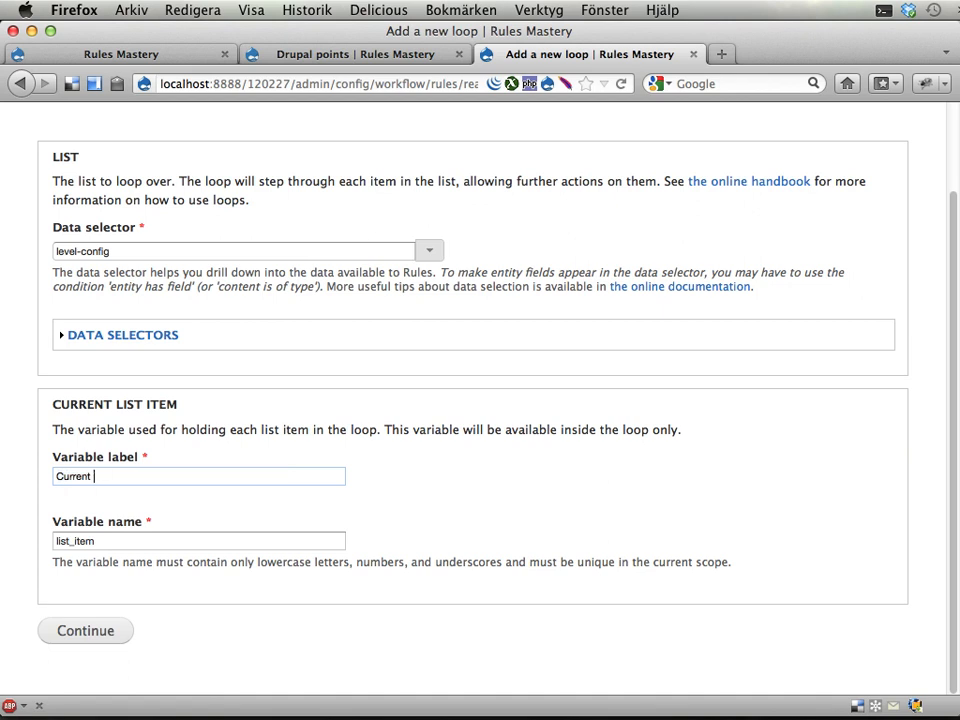
pyautogui.write('level')
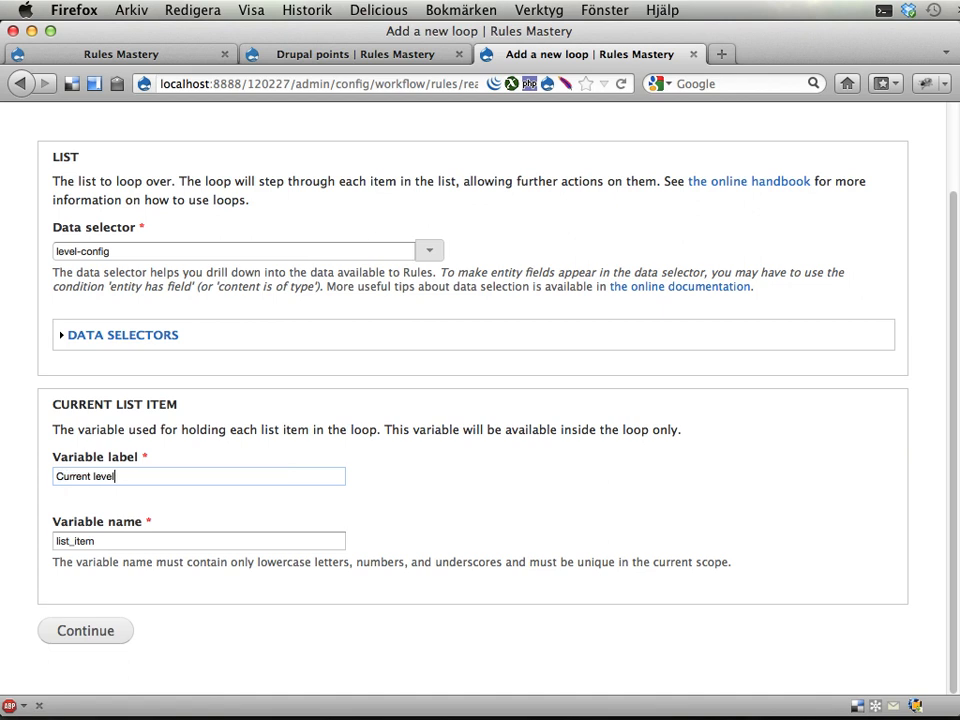
pyautogui.write('level')
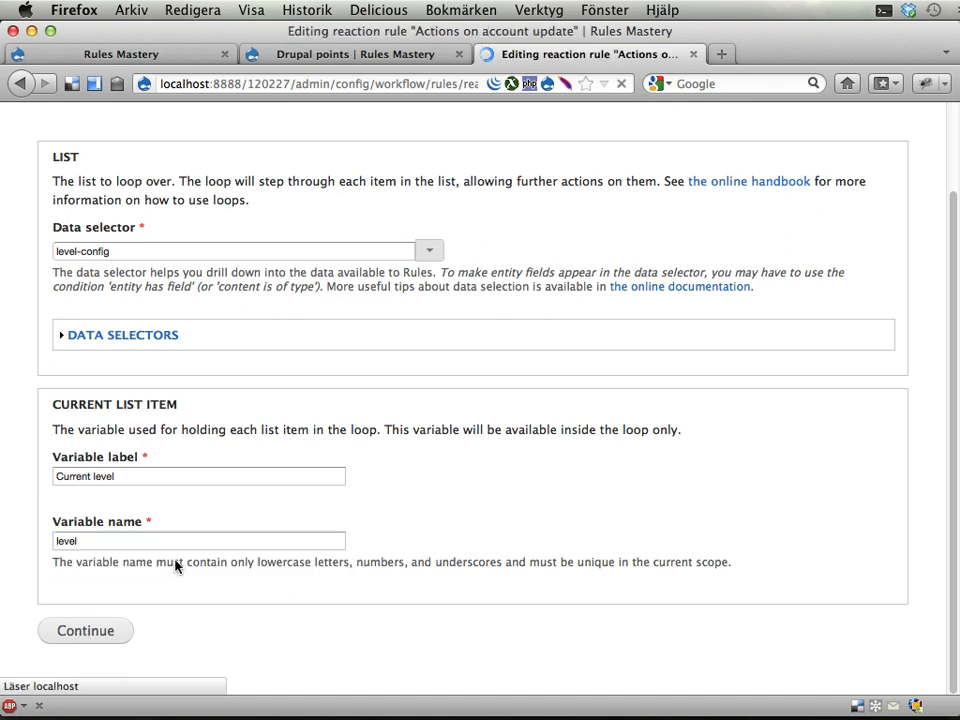
# Add the loop, check the Drupal points levels tab, then save the rule.
pyautogui.click(85, 630)
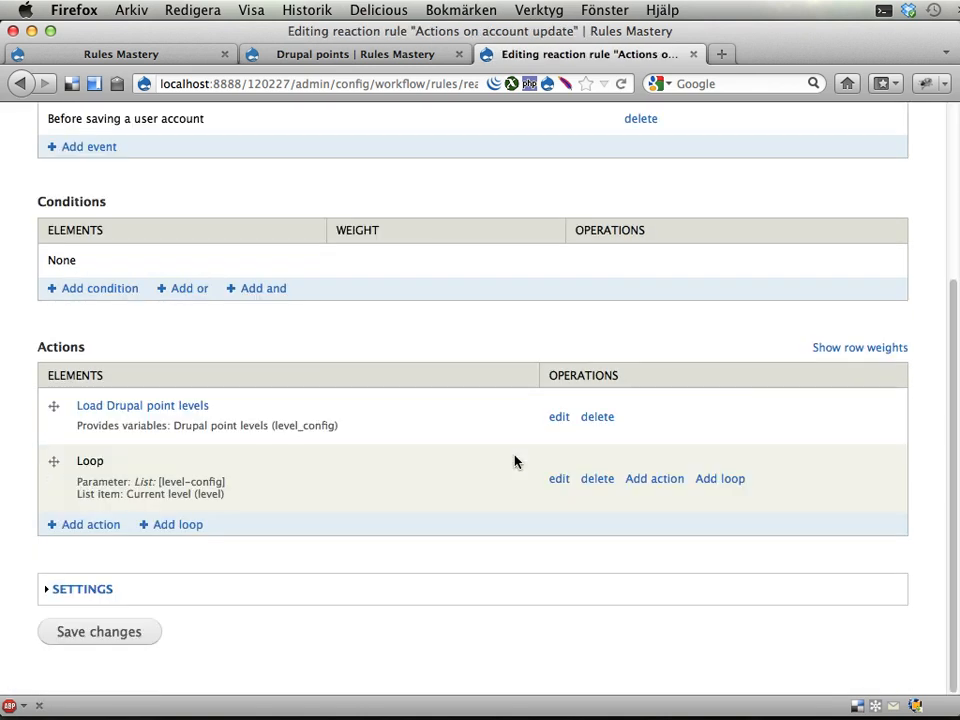
pyautogui.moveTo(654, 478)
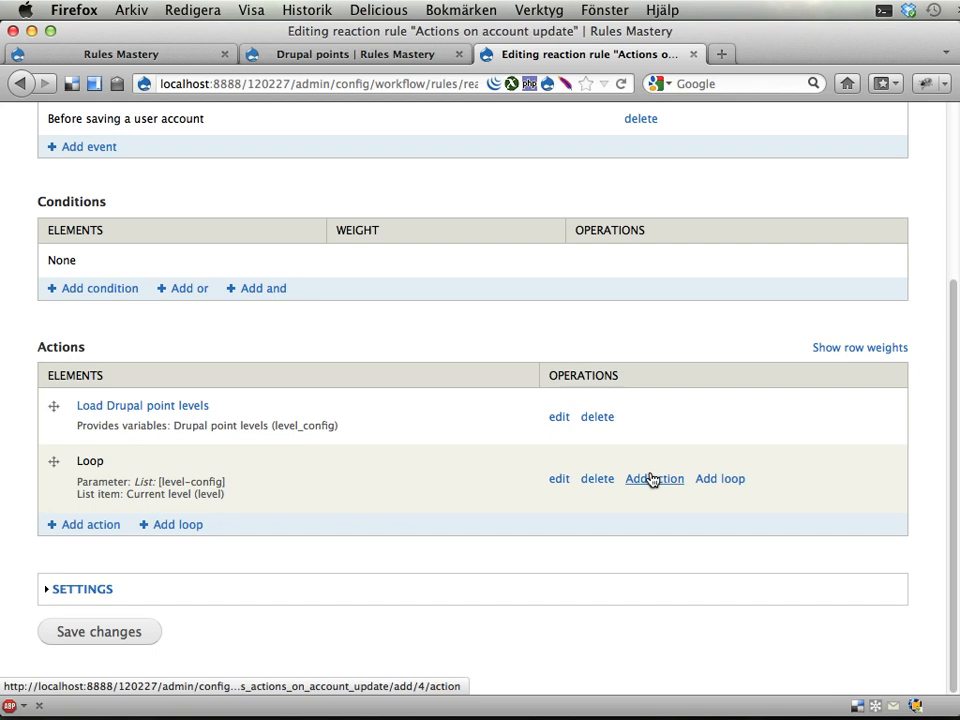
pyautogui.moveTo(655, 479)
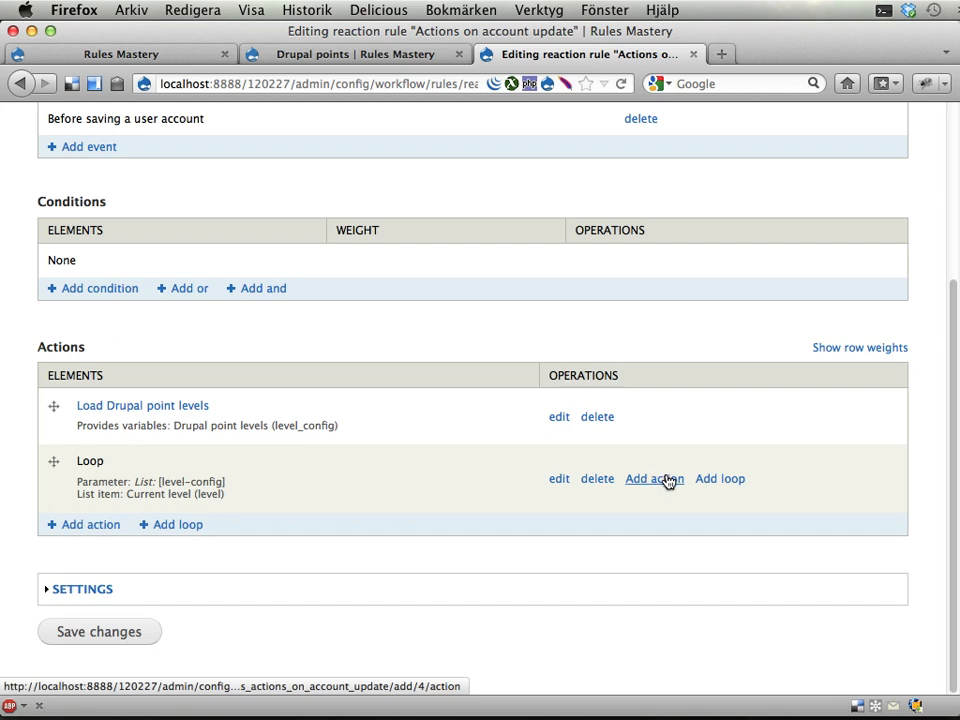
pyautogui.click(355, 54)
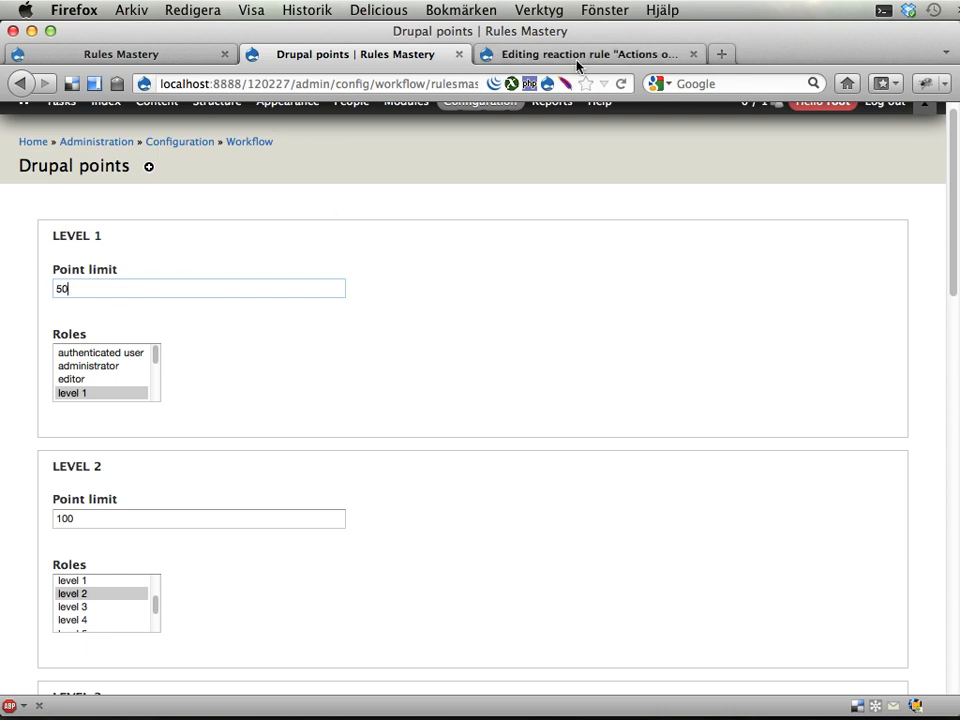
pyautogui.click(585, 54)
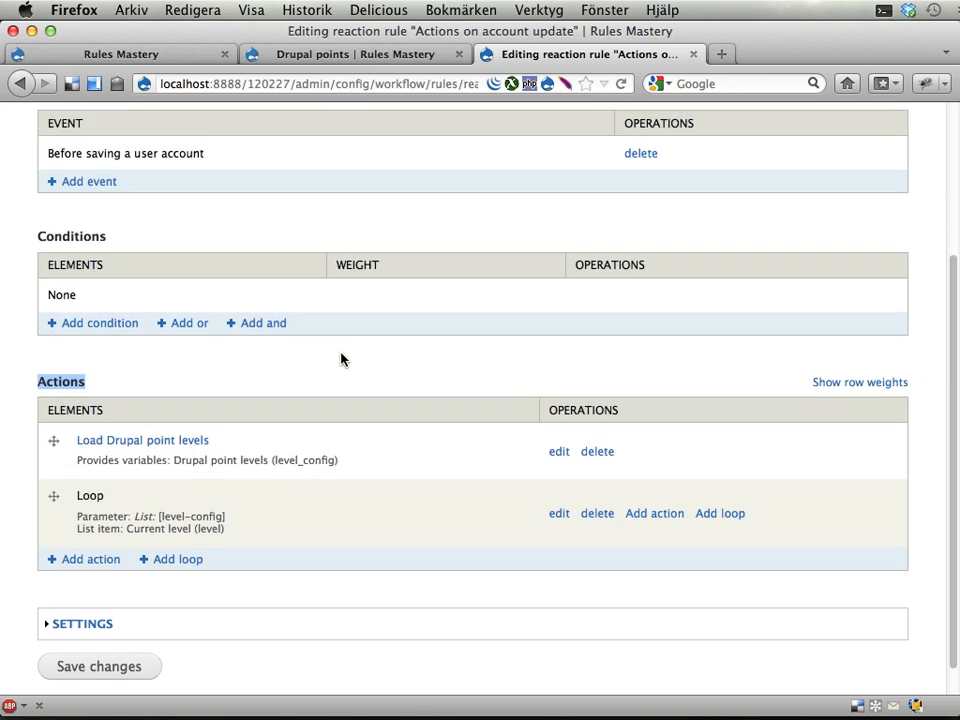
pyautogui.moveTo(632, 495)
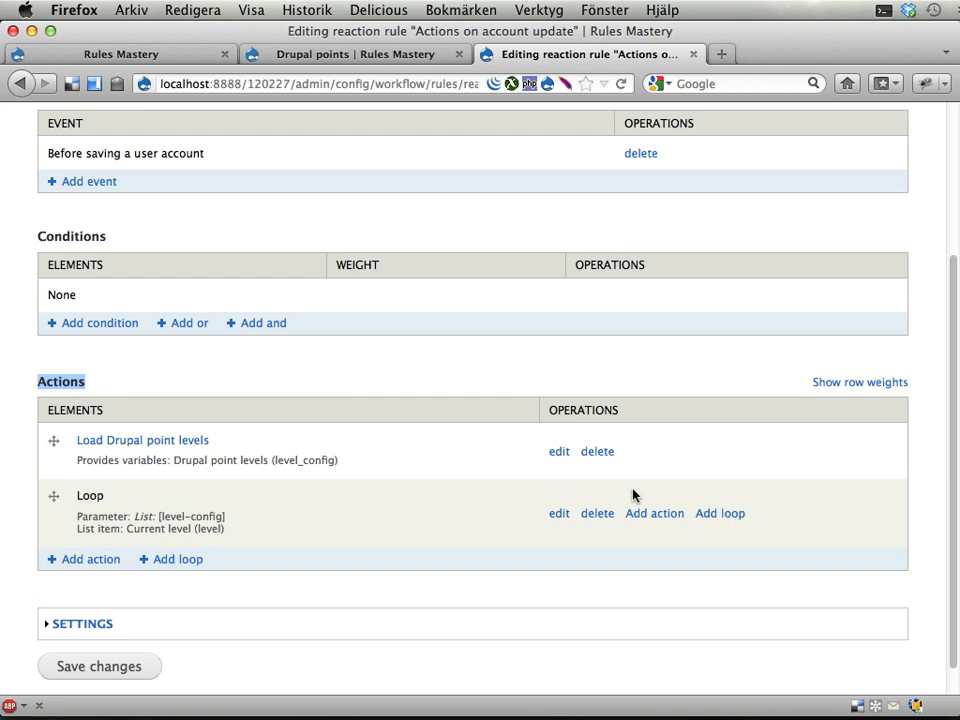
pyautogui.moveTo(654, 513)
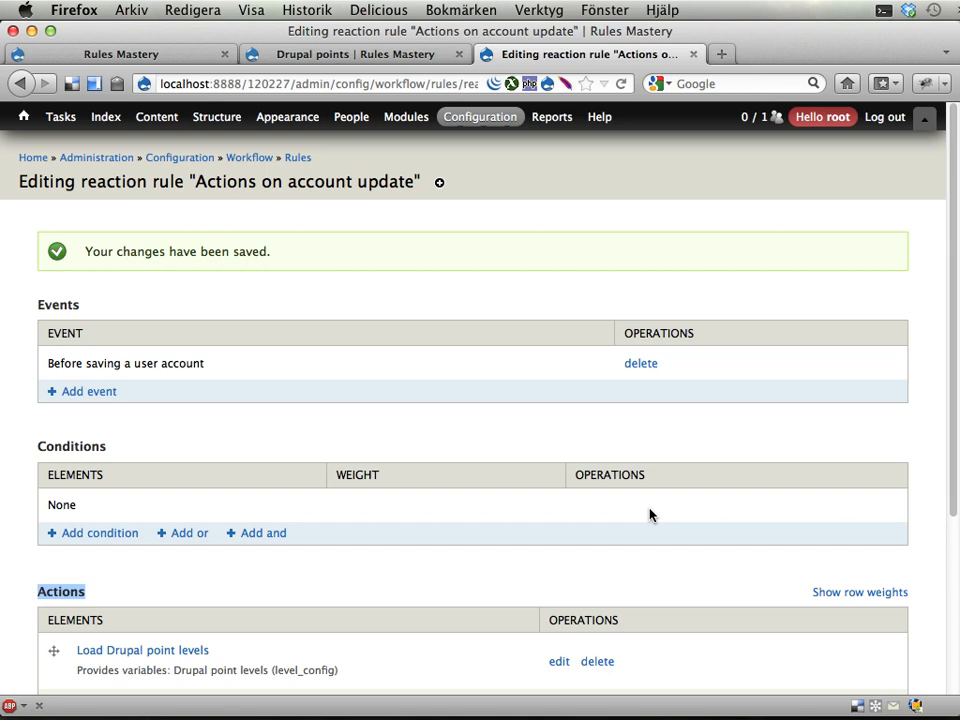
pyautogui.moveTo(545, 299)
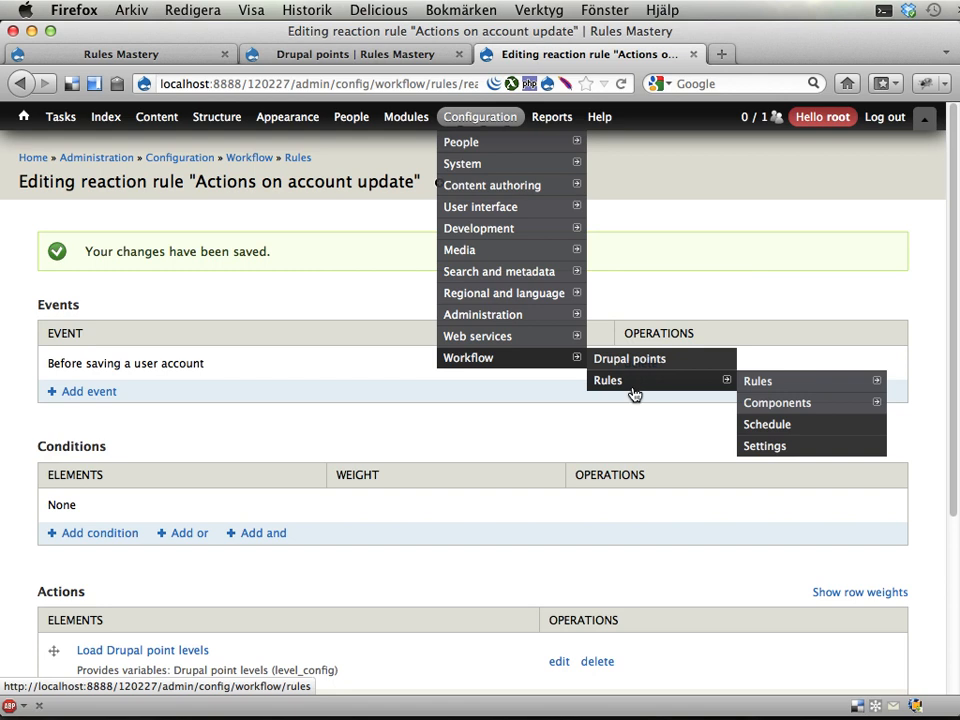
# From Rules Components, add a new component and choose the Rule plugin.
pyautogui.click(778, 402)
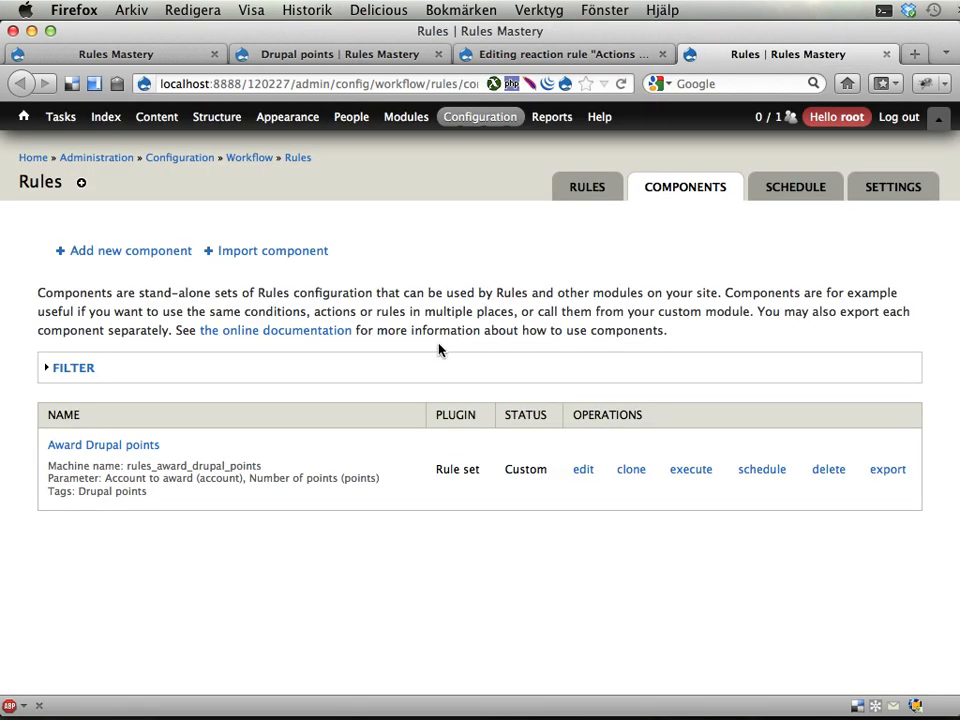
pyautogui.moveTo(130, 251)
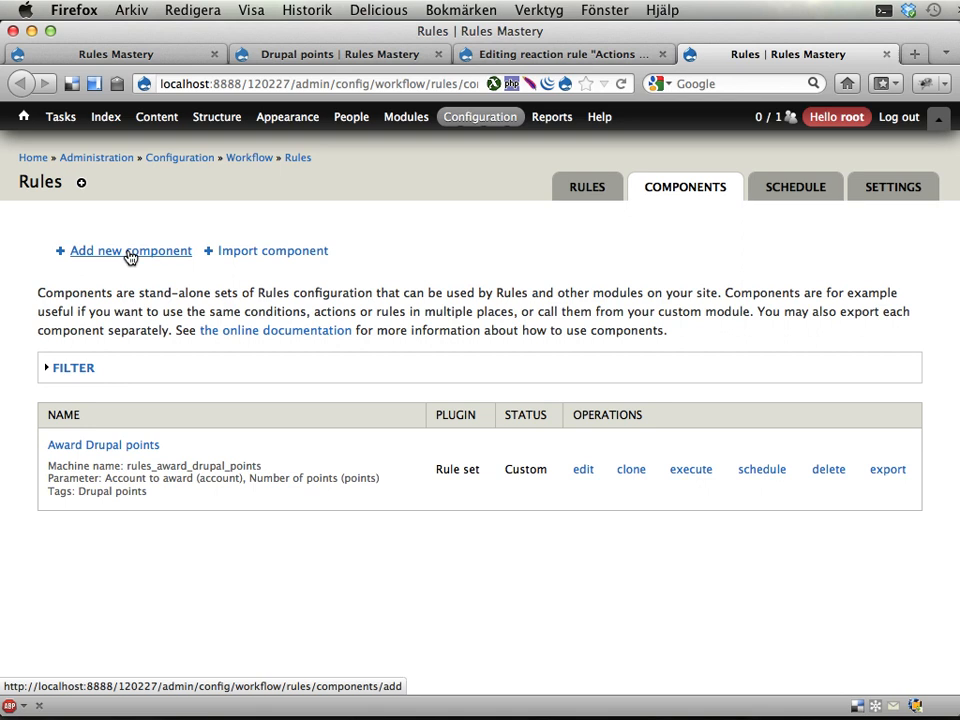
pyautogui.click(131, 250)
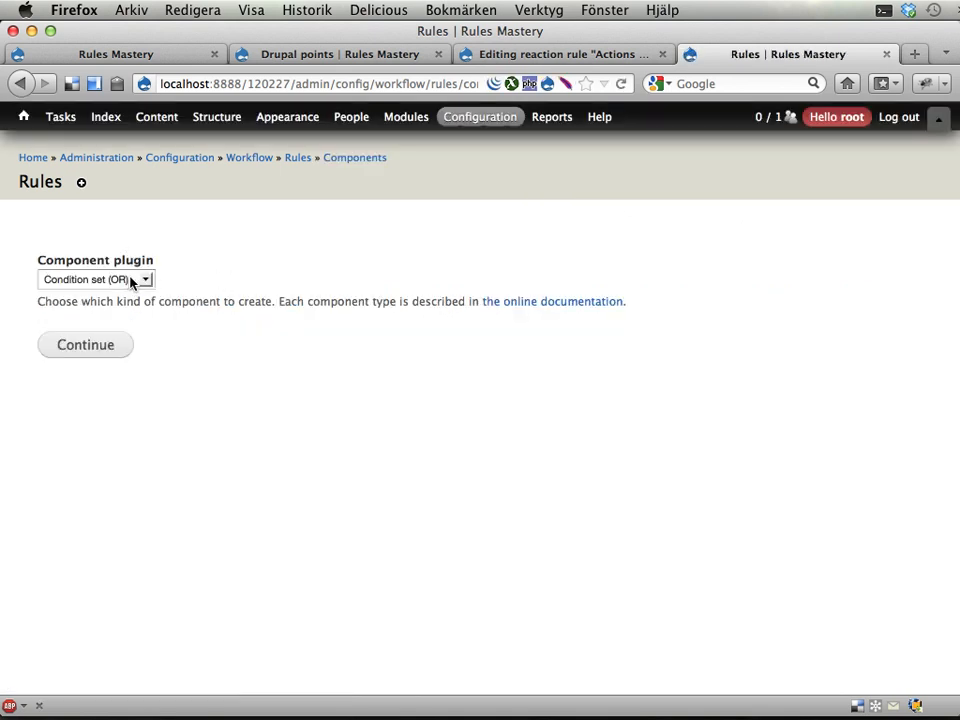
pyautogui.click(95, 279)
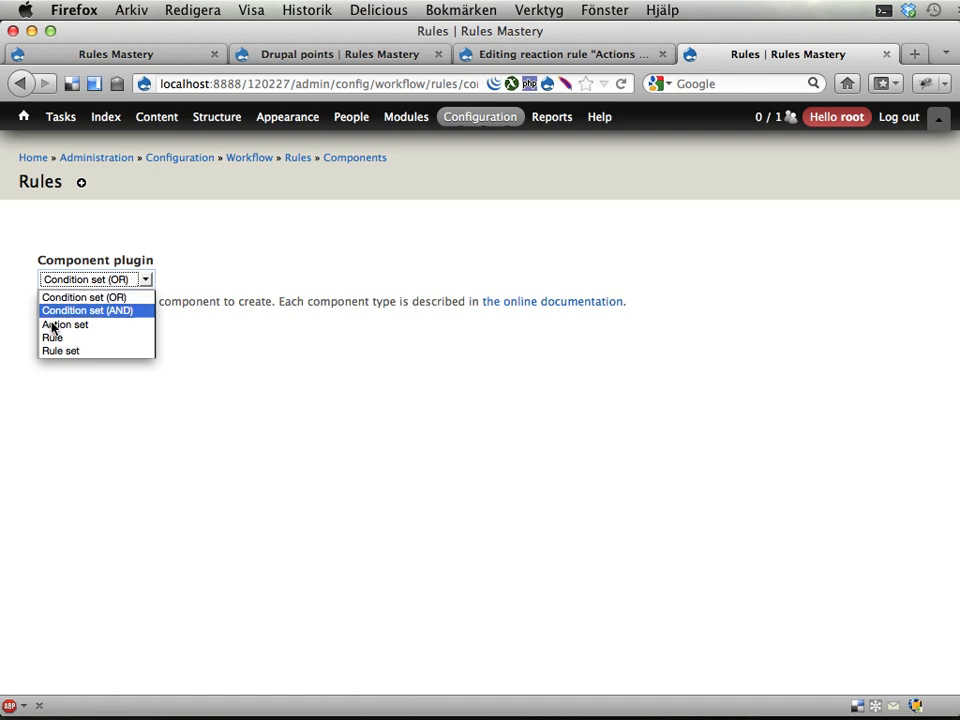
pyautogui.moveTo(52, 337)
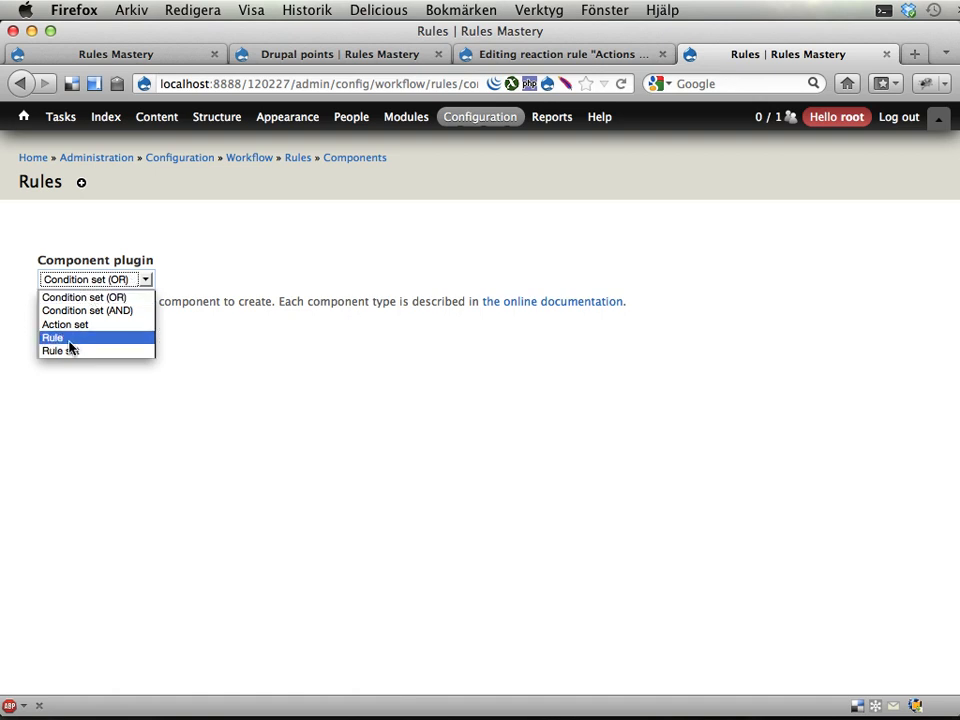
pyautogui.moveTo(60, 351)
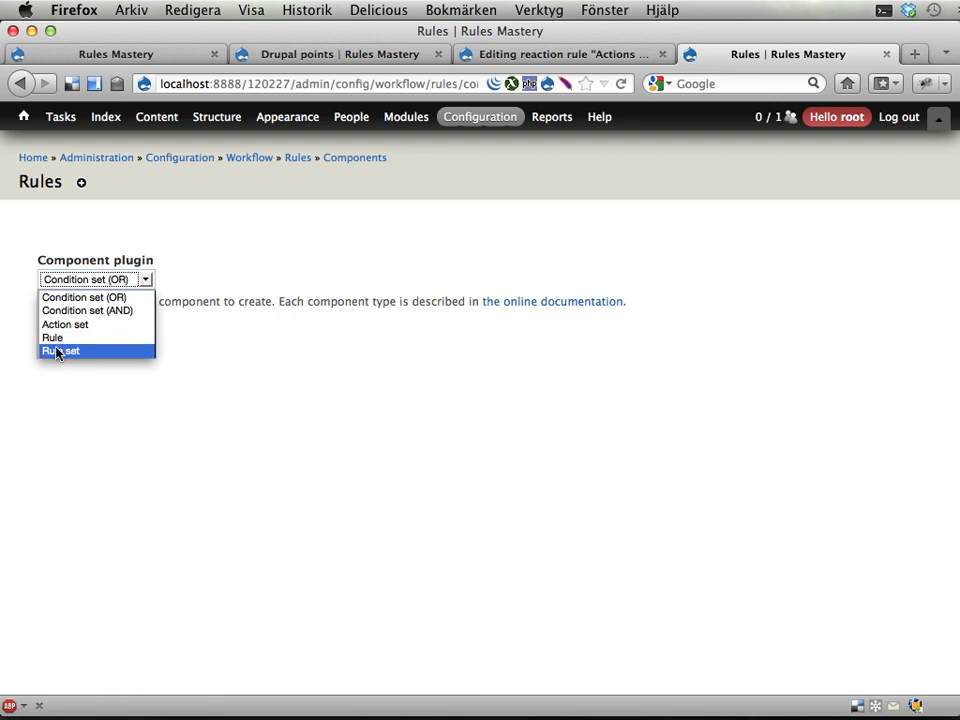
pyautogui.moveTo(52, 337)
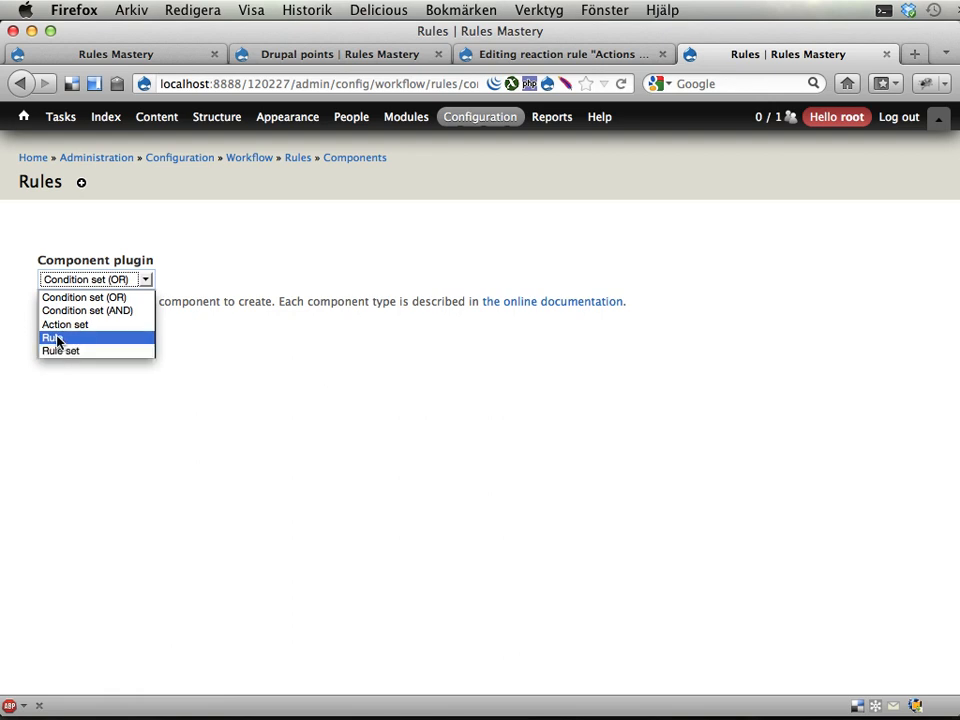
pyautogui.moveTo(60, 350)
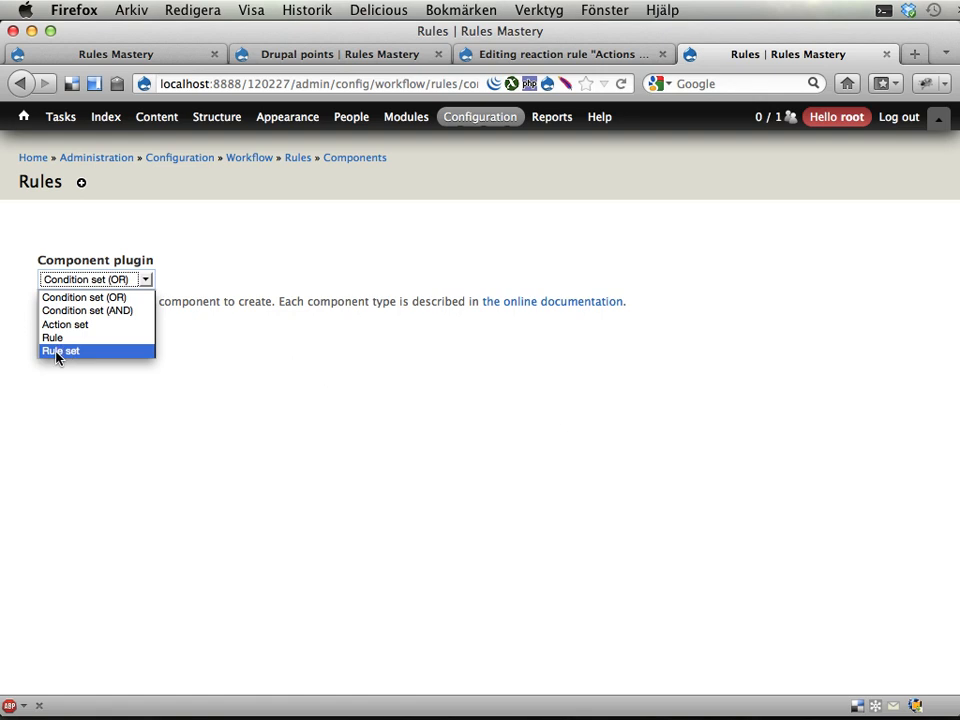
pyautogui.moveTo(52, 337)
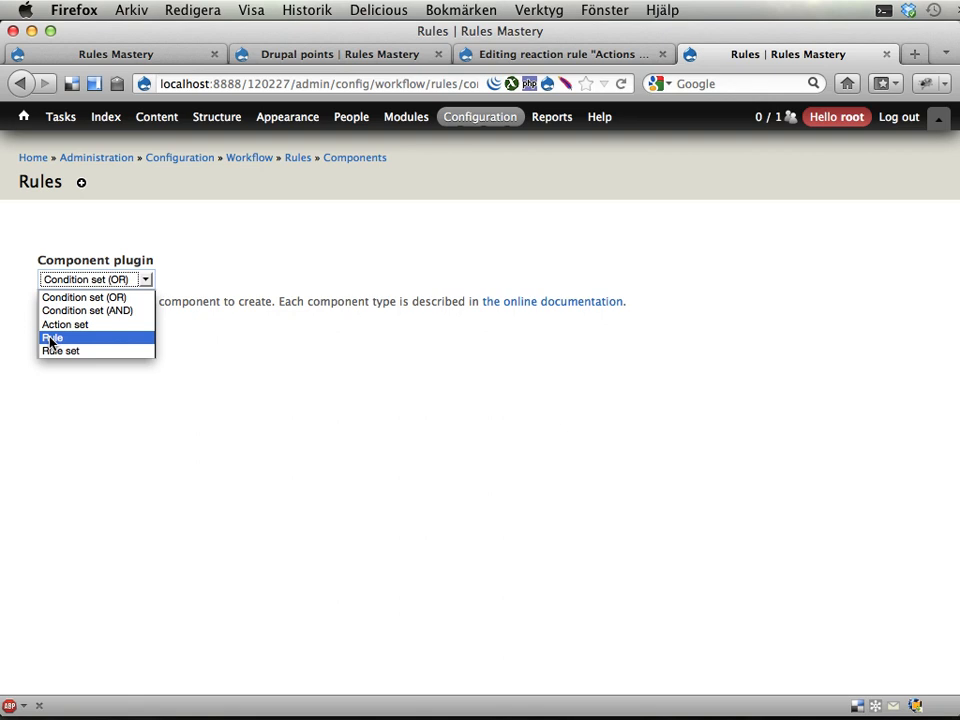
pyautogui.click(53, 338)
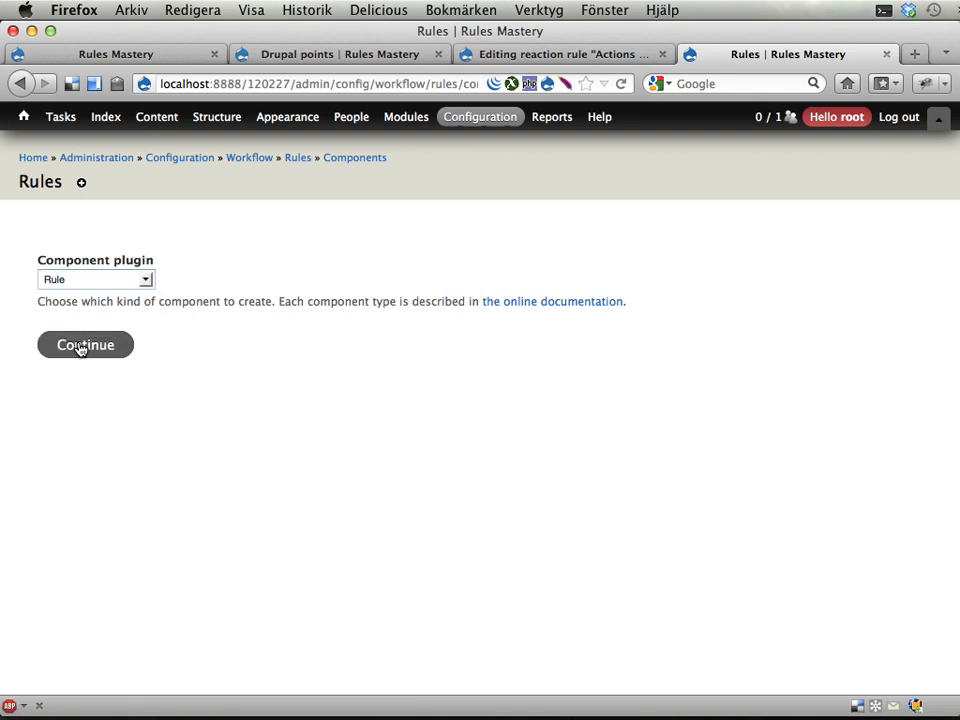
# Name the component 'Check for level up', tag it 'Drupal points', and scroll to Variables.
pyautogui.click(85, 344)
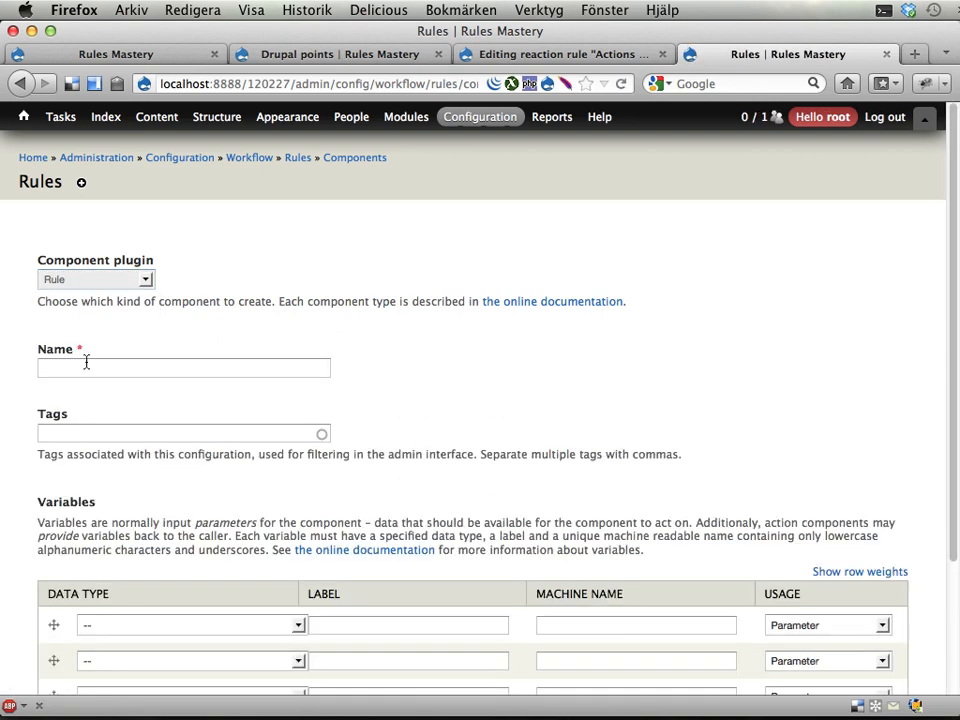
pyautogui.click(184, 367)
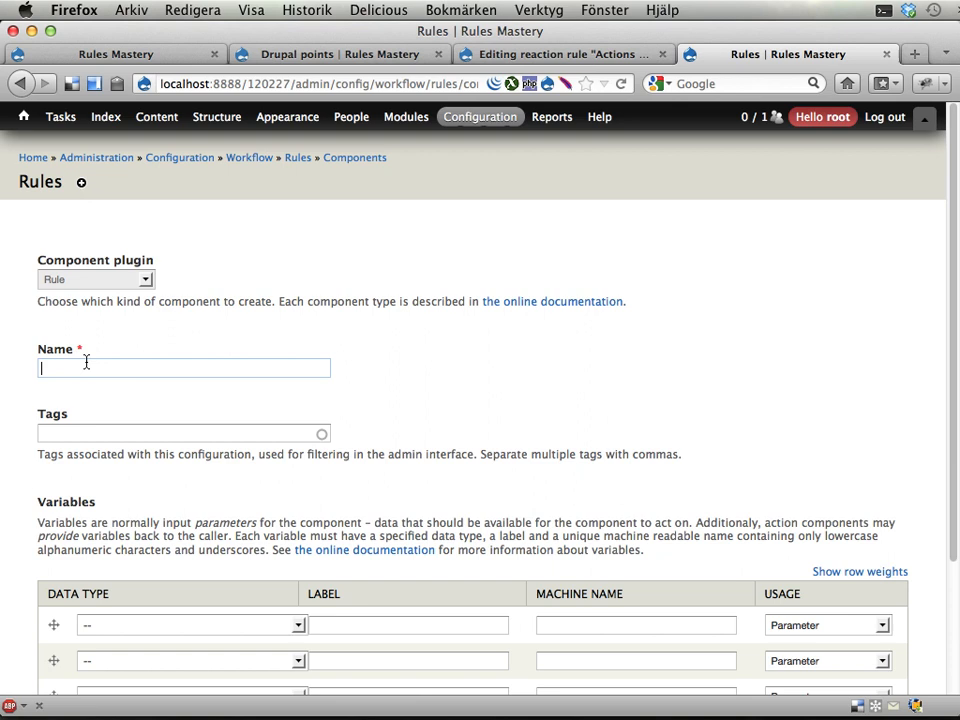
pyautogui.write('Check for level up')
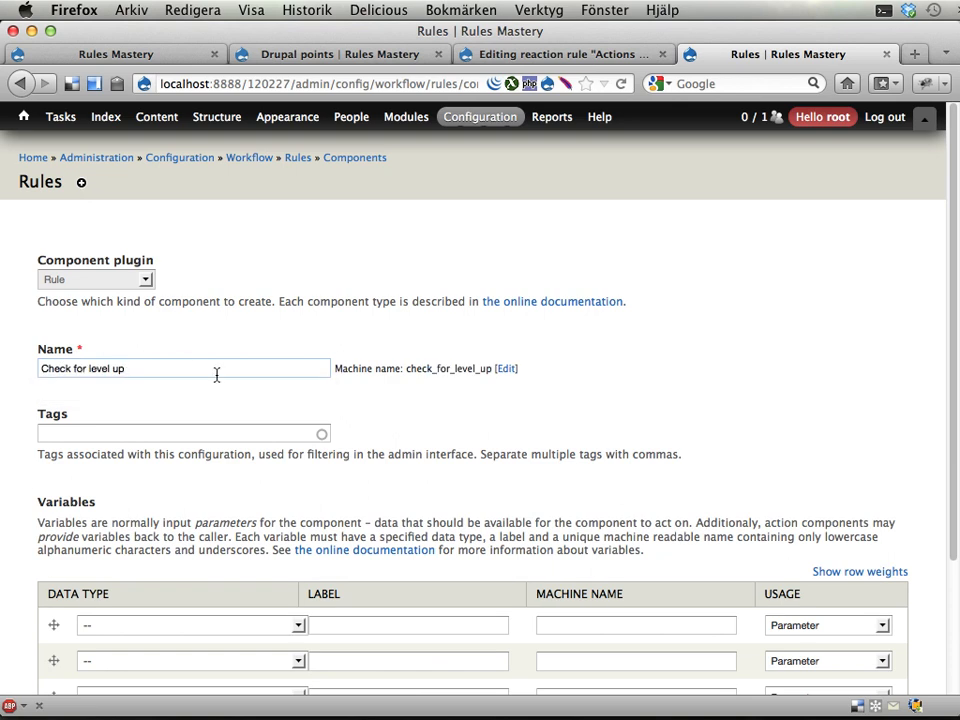
pyautogui.write('dr')
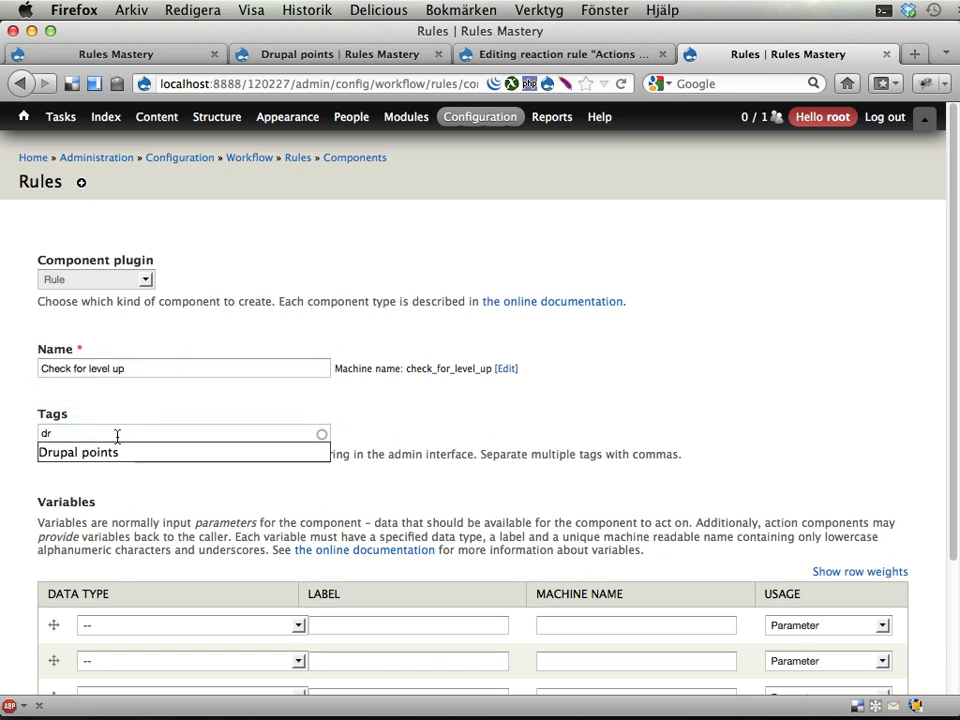
pyautogui.click(78, 452)
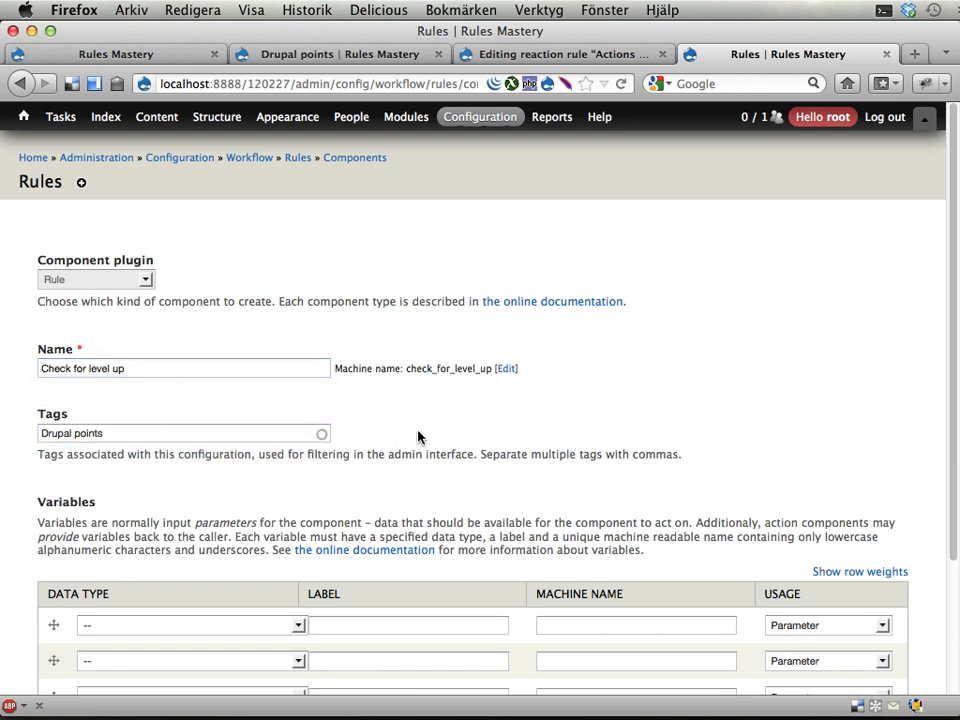
pyautogui.scroll(-3)
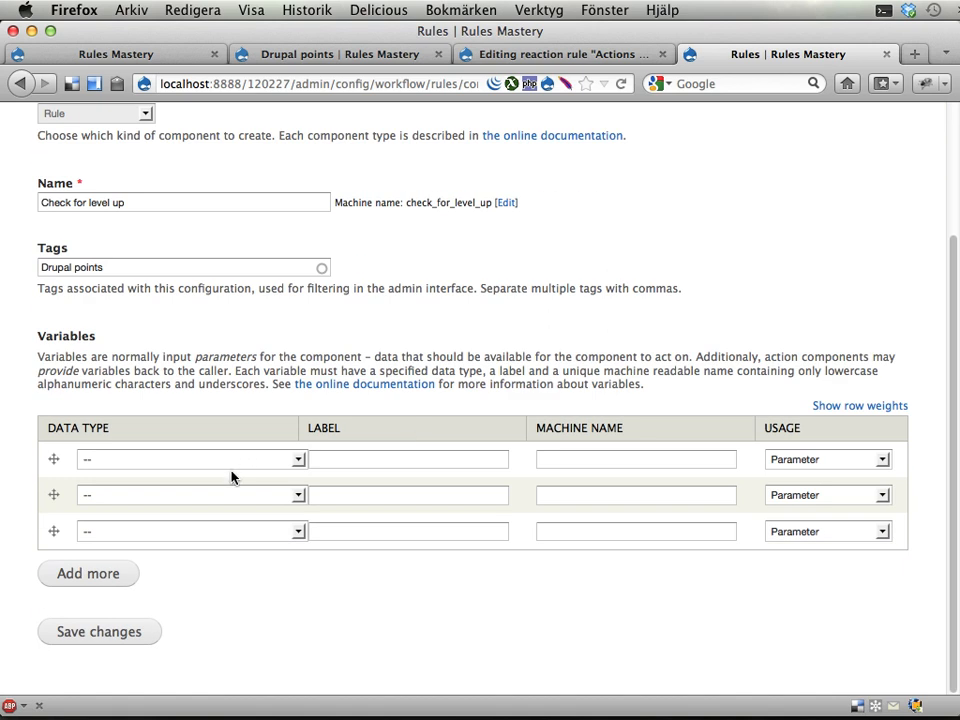
pyautogui.moveTo(255, 485)
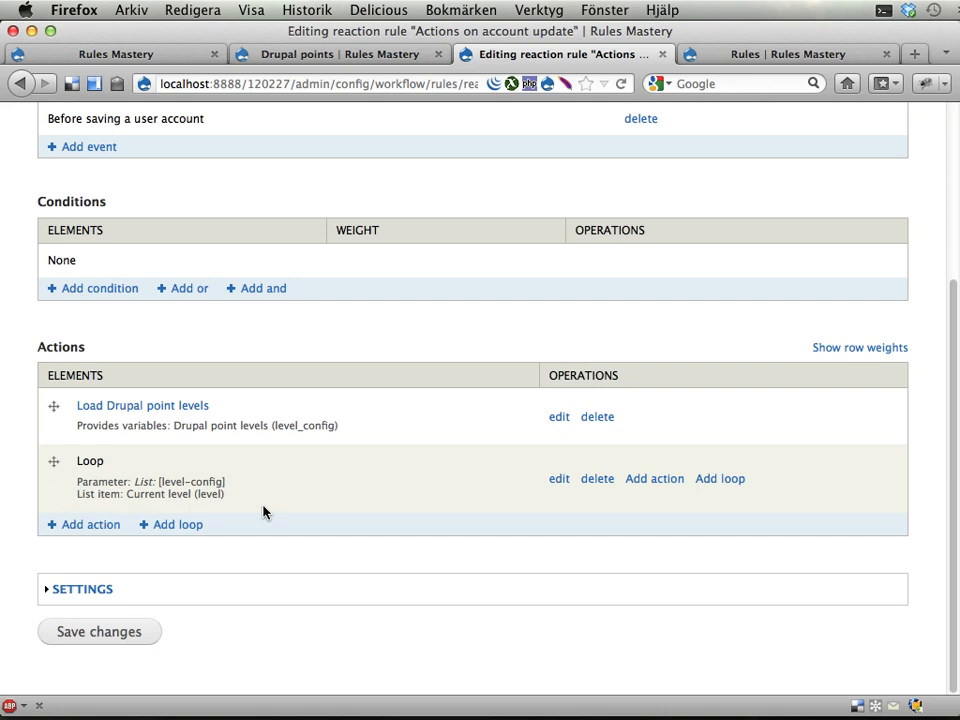
pyautogui.moveTo(516, 306)
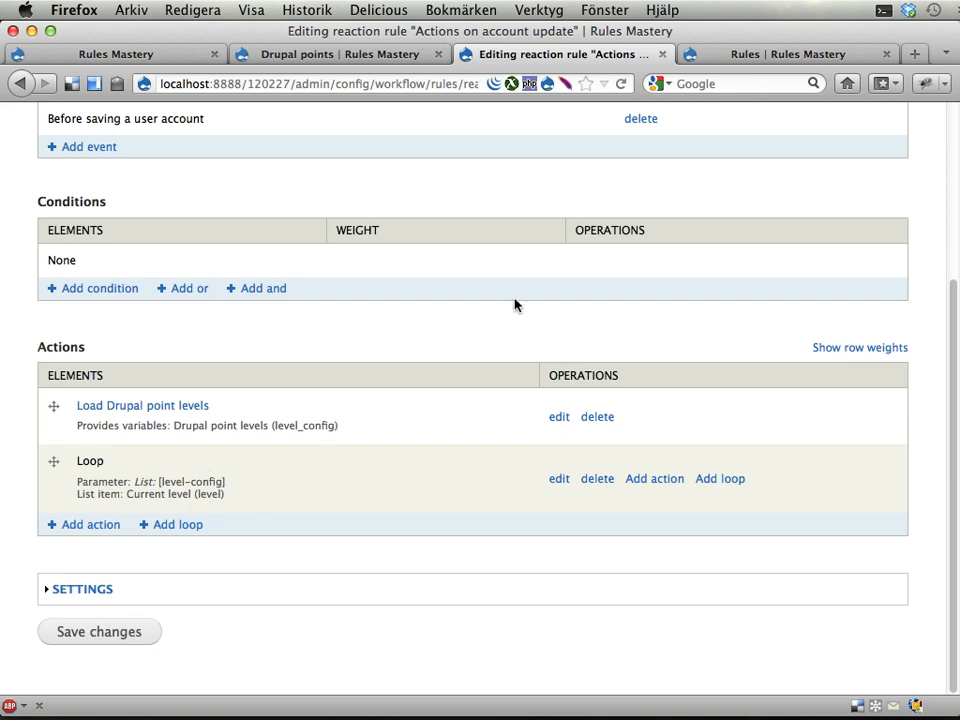
pyautogui.moveTo(748, 127)
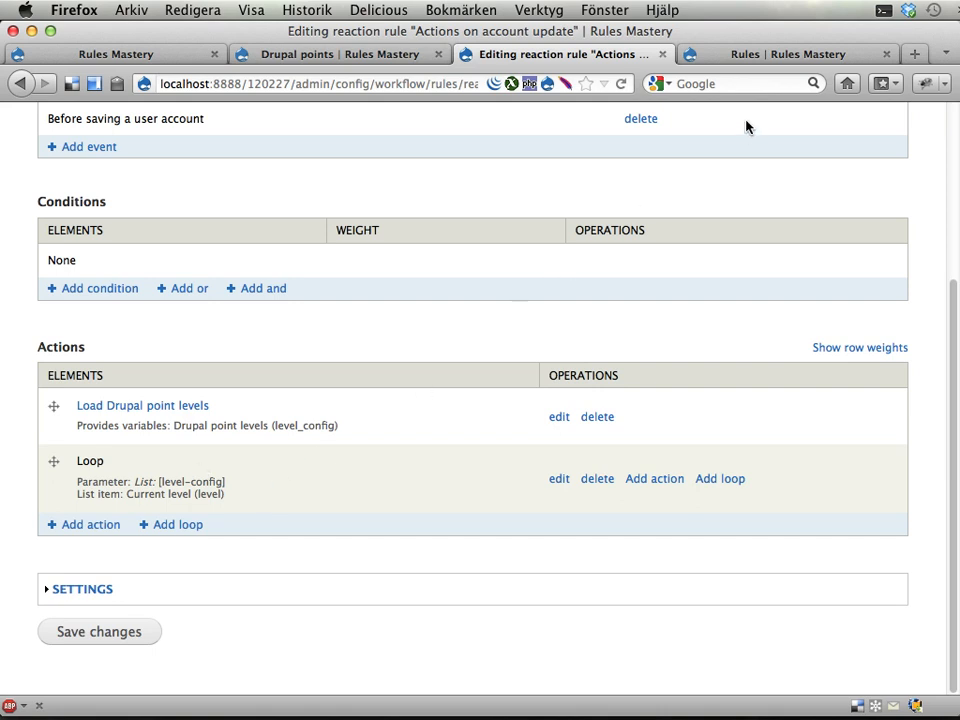
pyautogui.moveTo(458, 305)
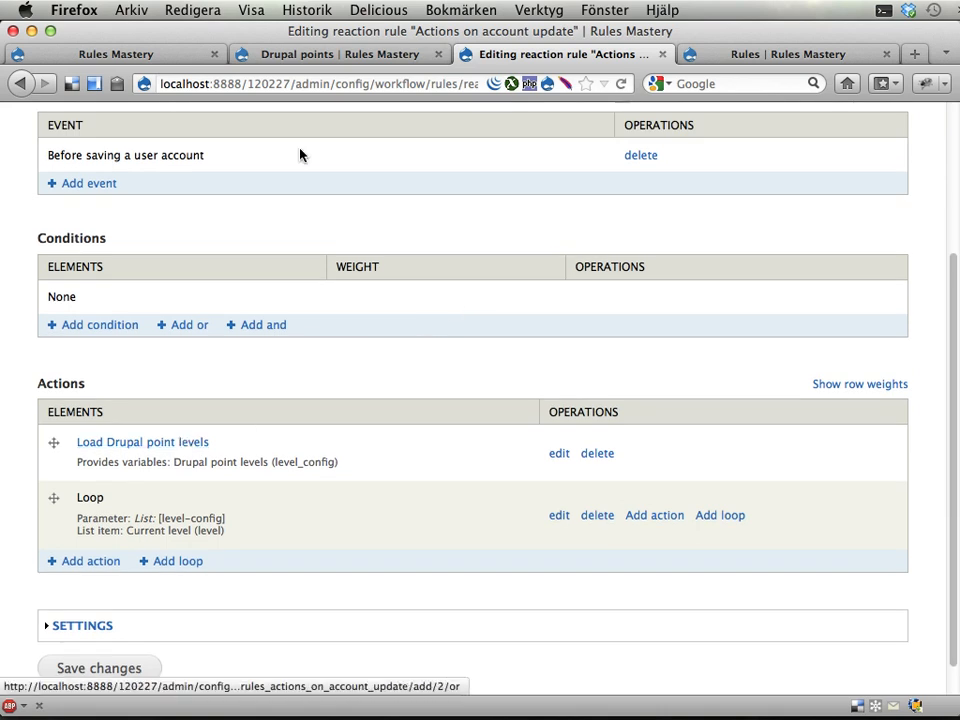
# Set the first variable to User 'Unsaved account' with machine name account_unsaved.
pyautogui.click(340, 54)
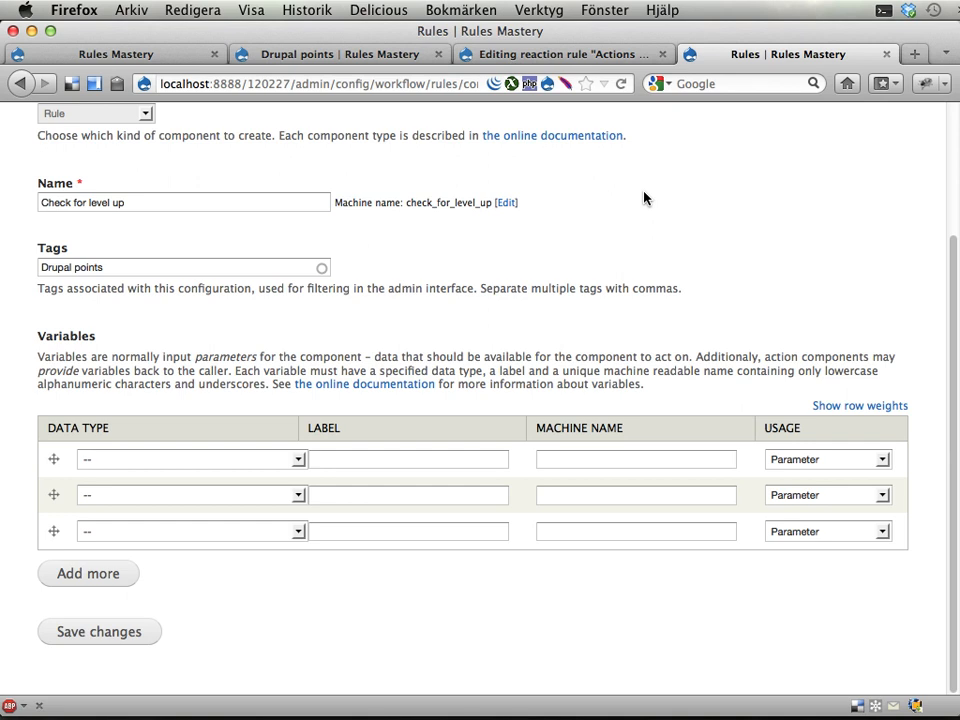
pyautogui.moveTo(505, 261)
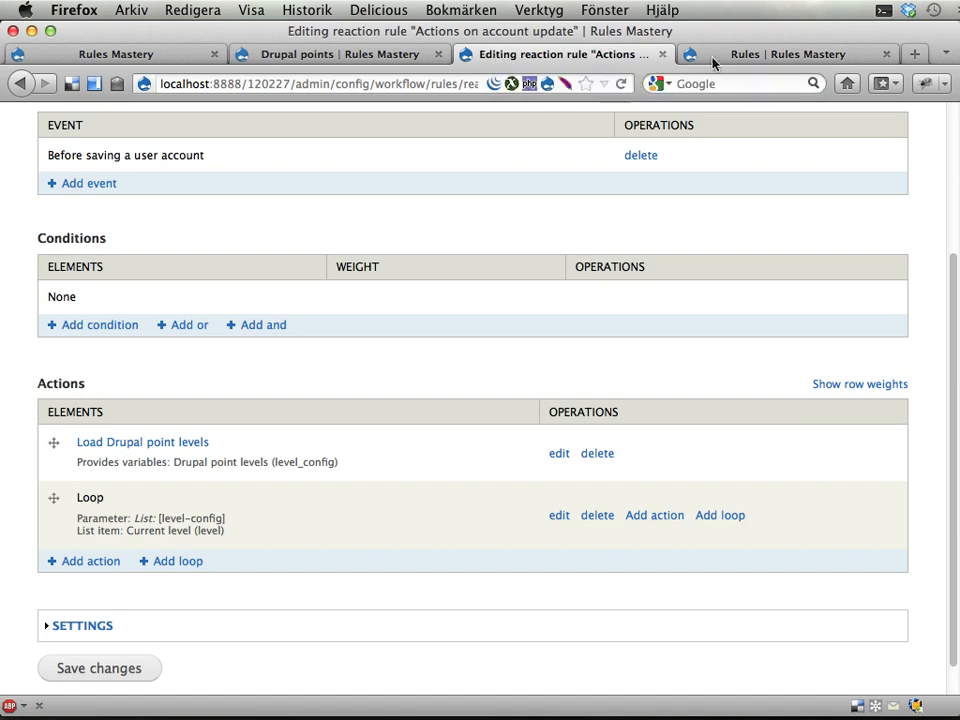
pyautogui.click(785, 54)
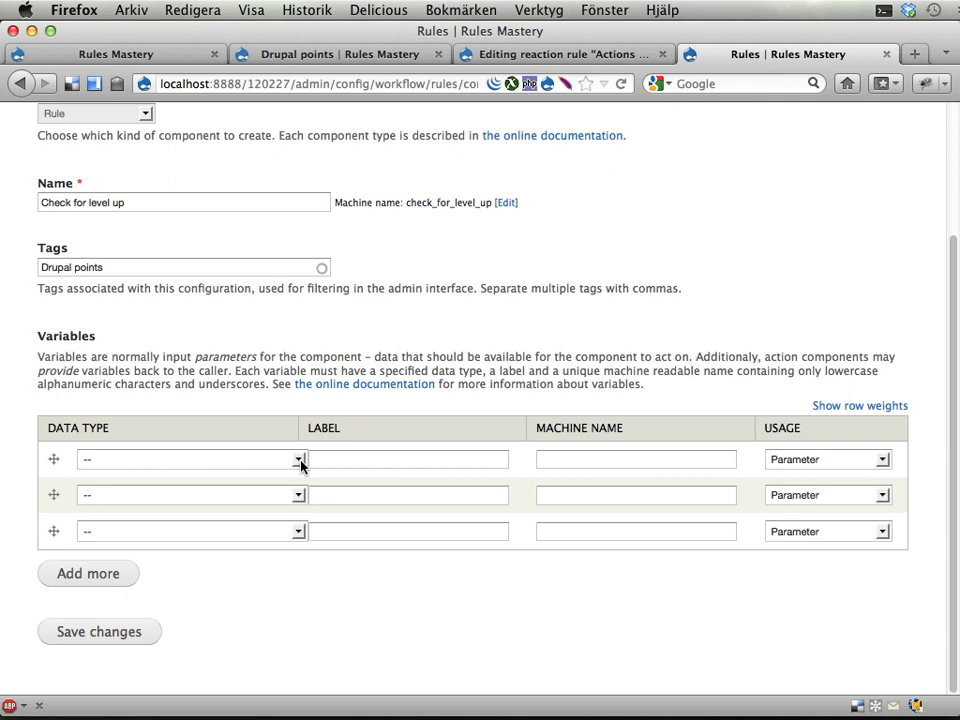
pyautogui.click(298, 459)
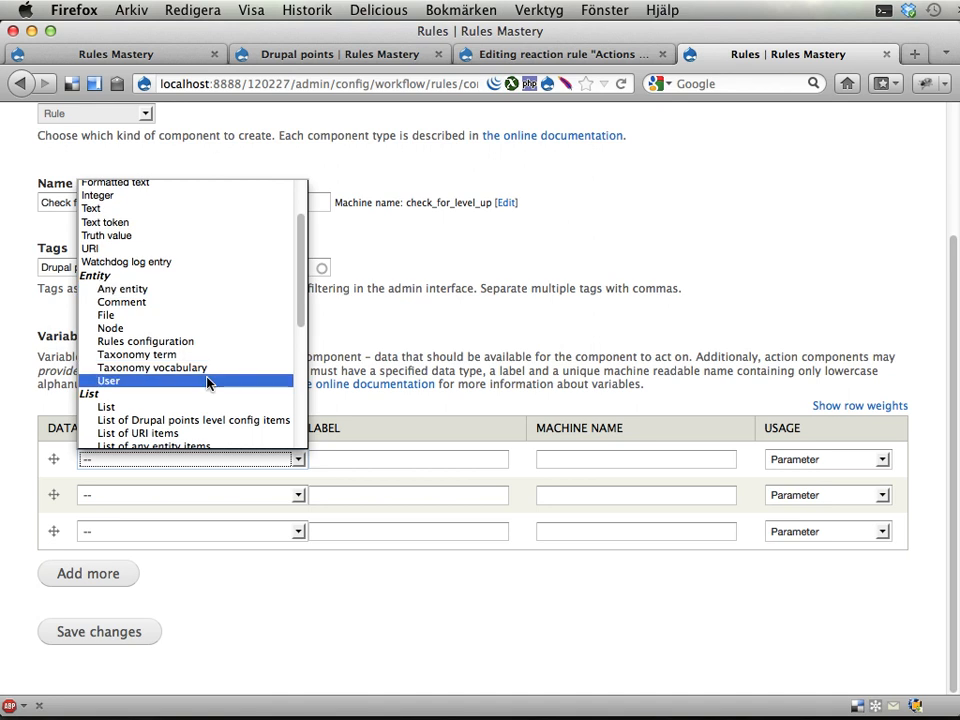
pyautogui.click(108, 380)
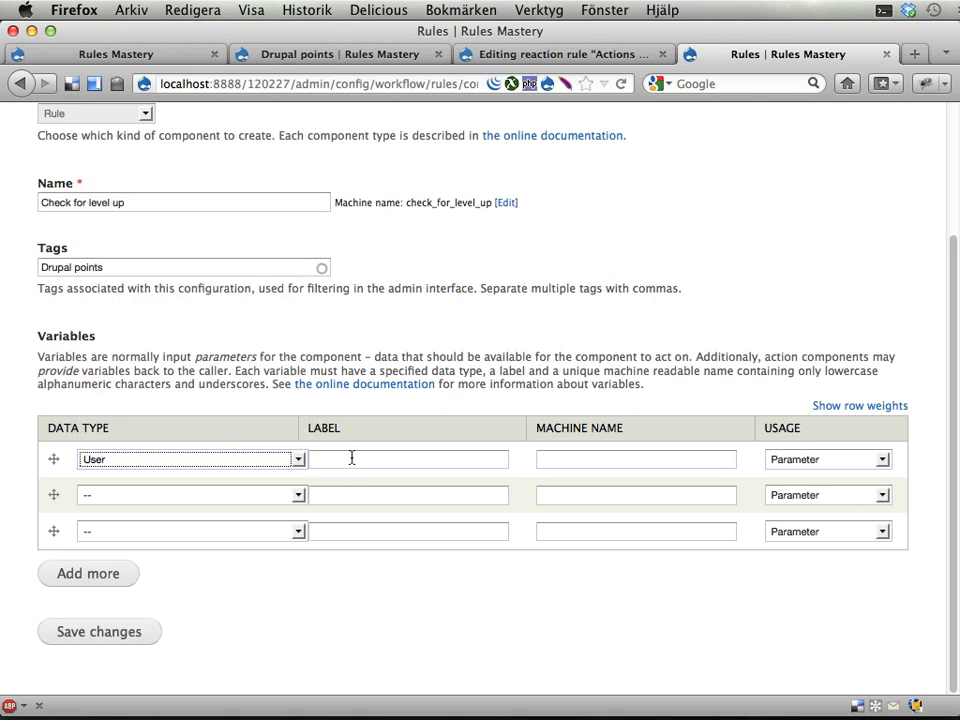
pyautogui.write('Unsaved')
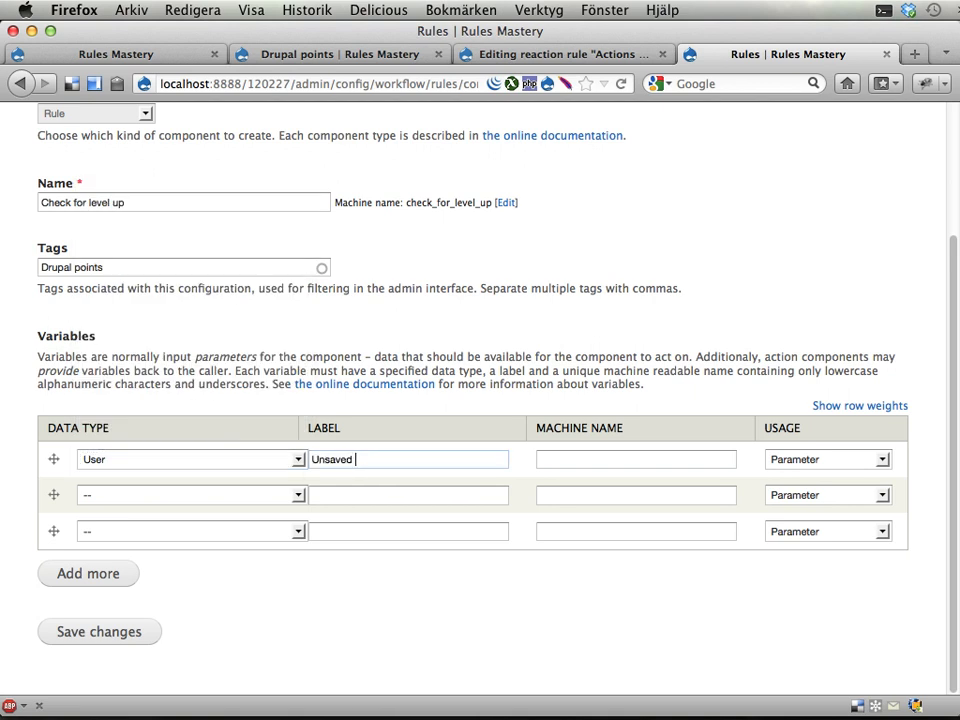
pyautogui.write('user account')
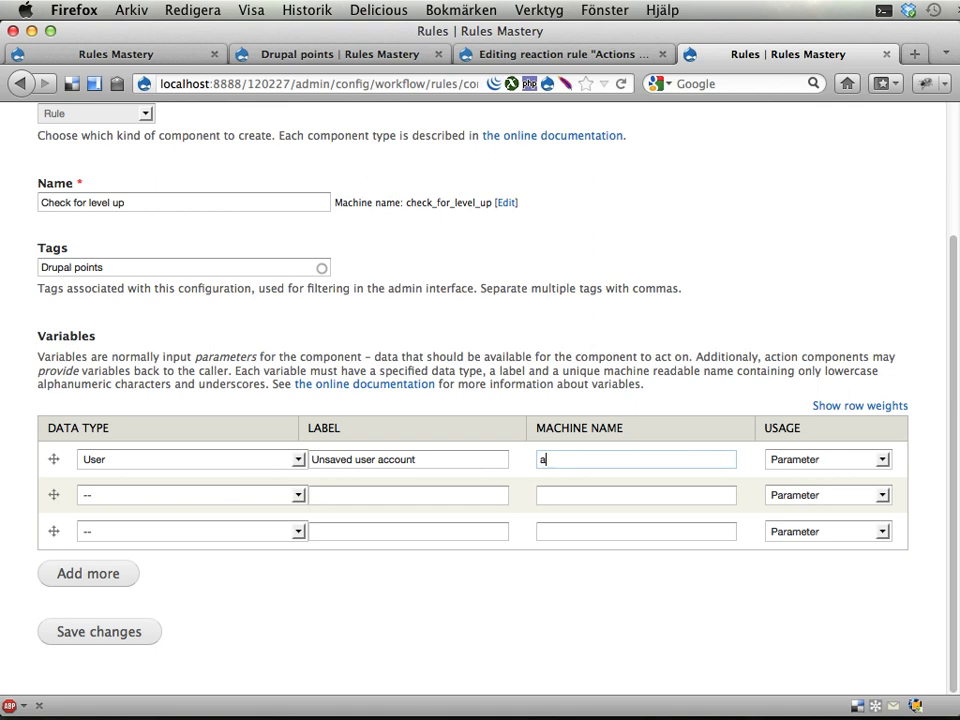
pyautogui.write('ccount_unsaved')
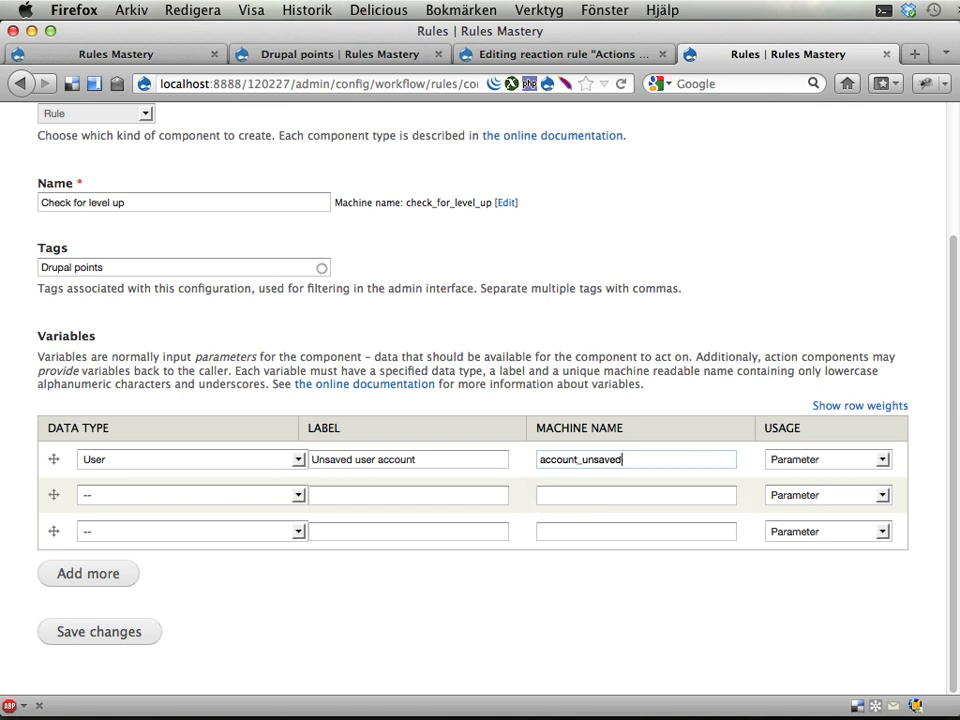
# Set the second variable to User 'Updated account' with machine name account_updated.
pyautogui.click(190, 494)
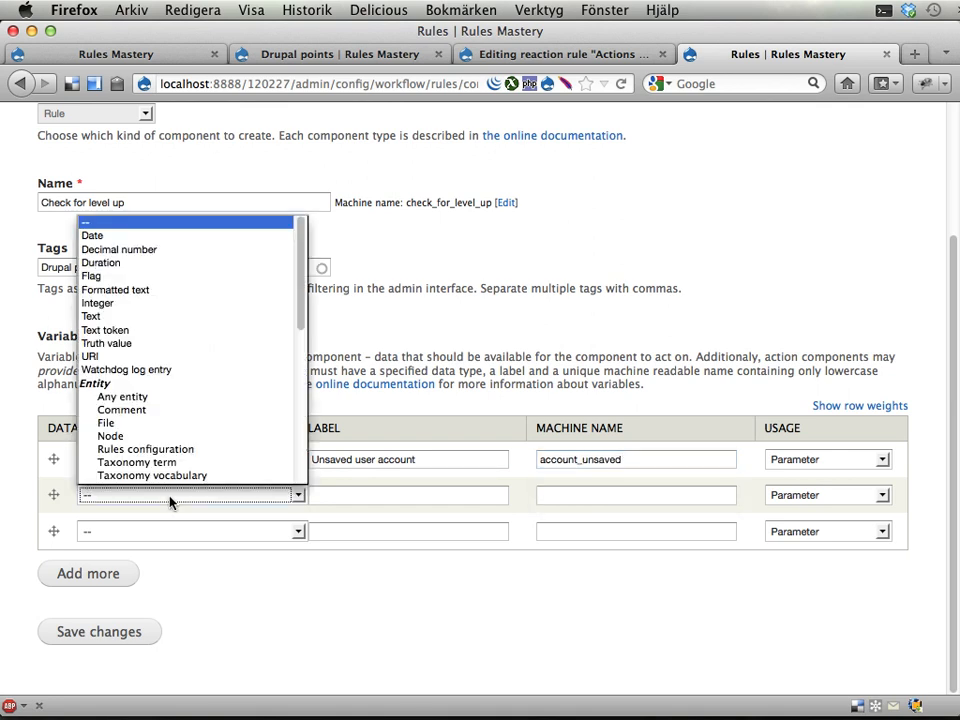
pyautogui.scroll(-3)
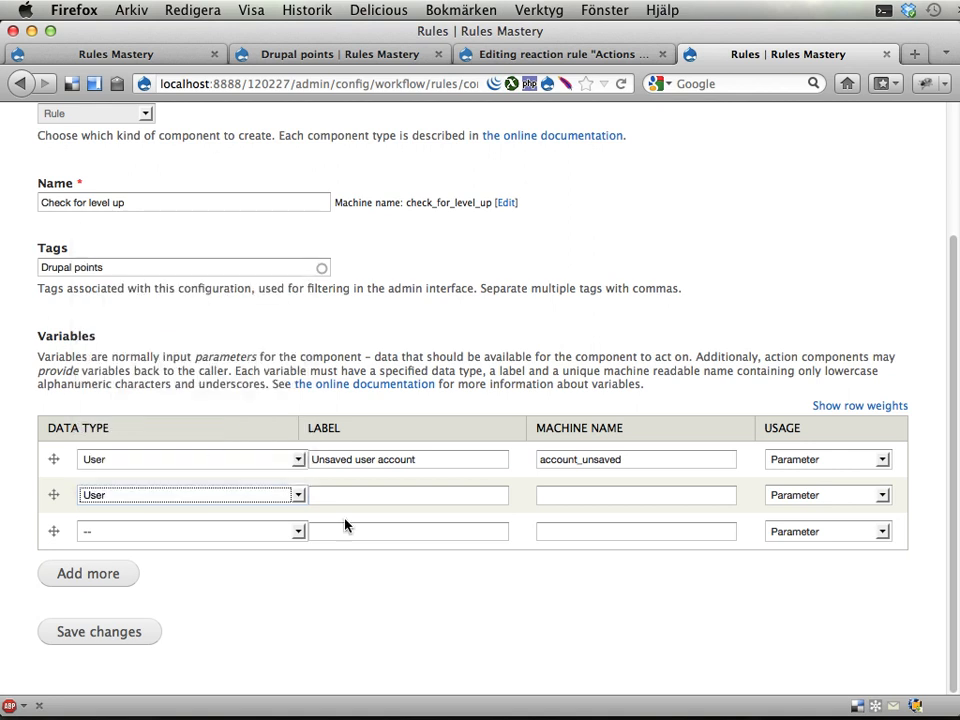
pyautogui.write('Updated us')
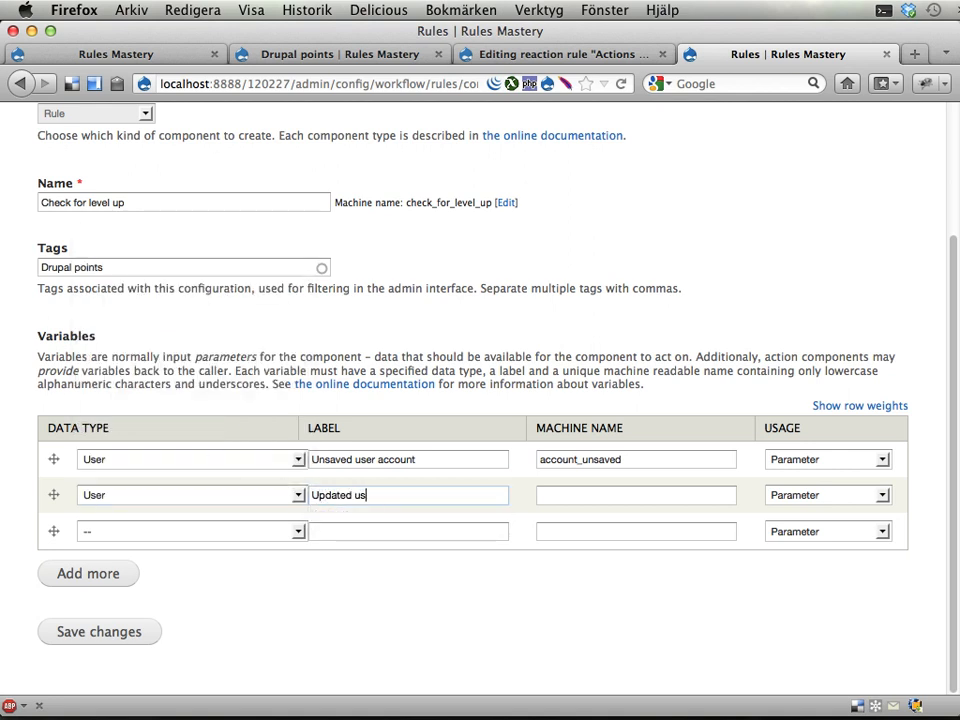
pyautogui.write('account')
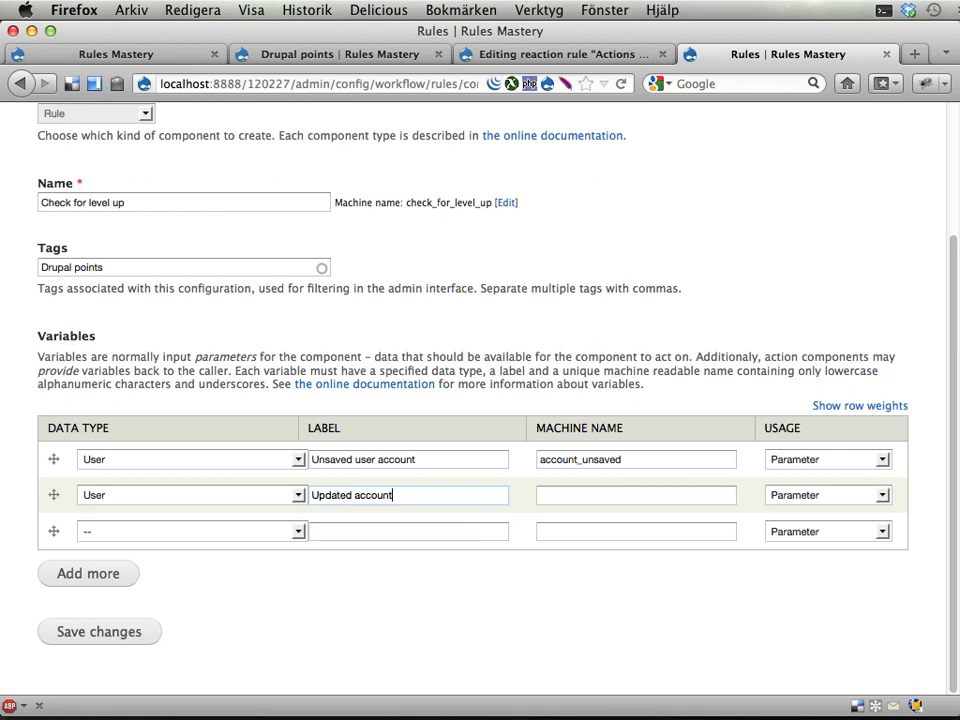
pyautogui.click(408, 459)
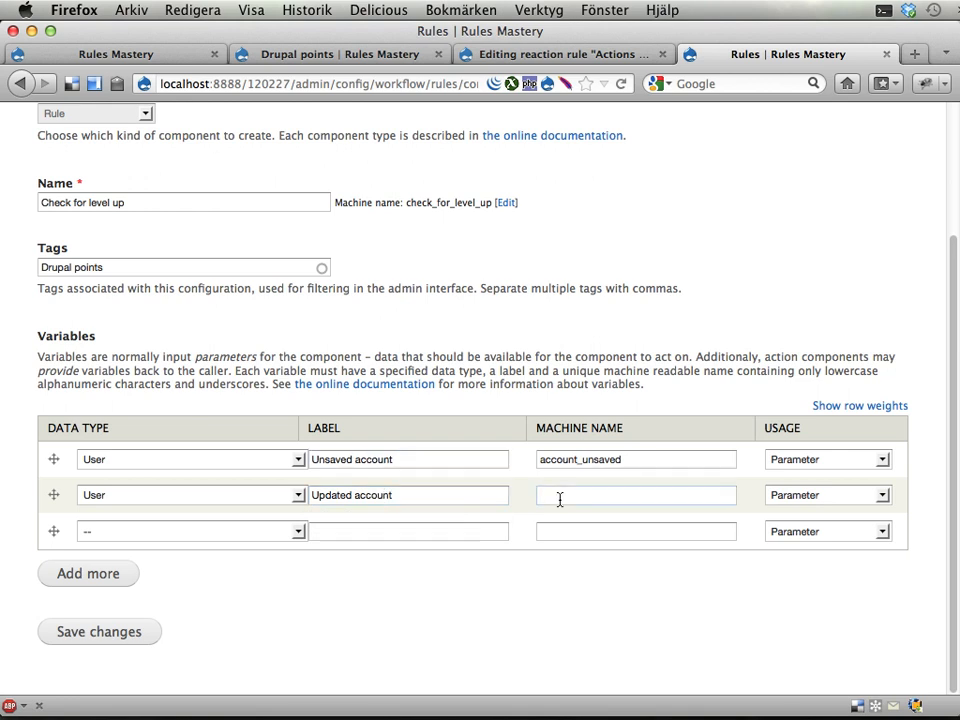
pyautogui.write('account_updated')
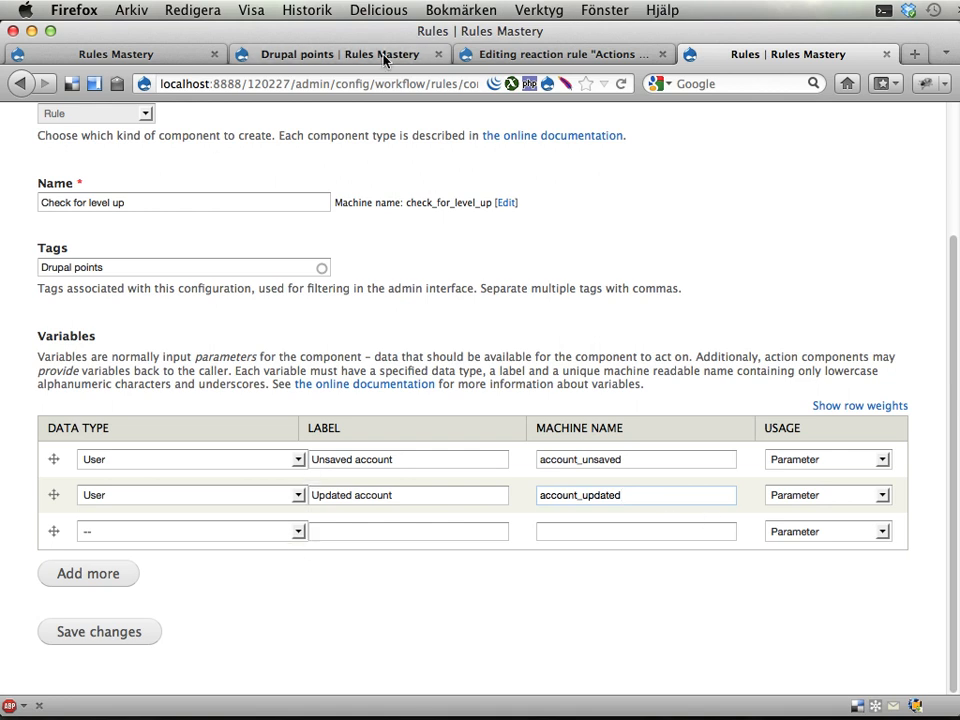
# Make the third variable an Integer labelled 'Point limit' with machine name limit.
pyautogui.click(340, 53)
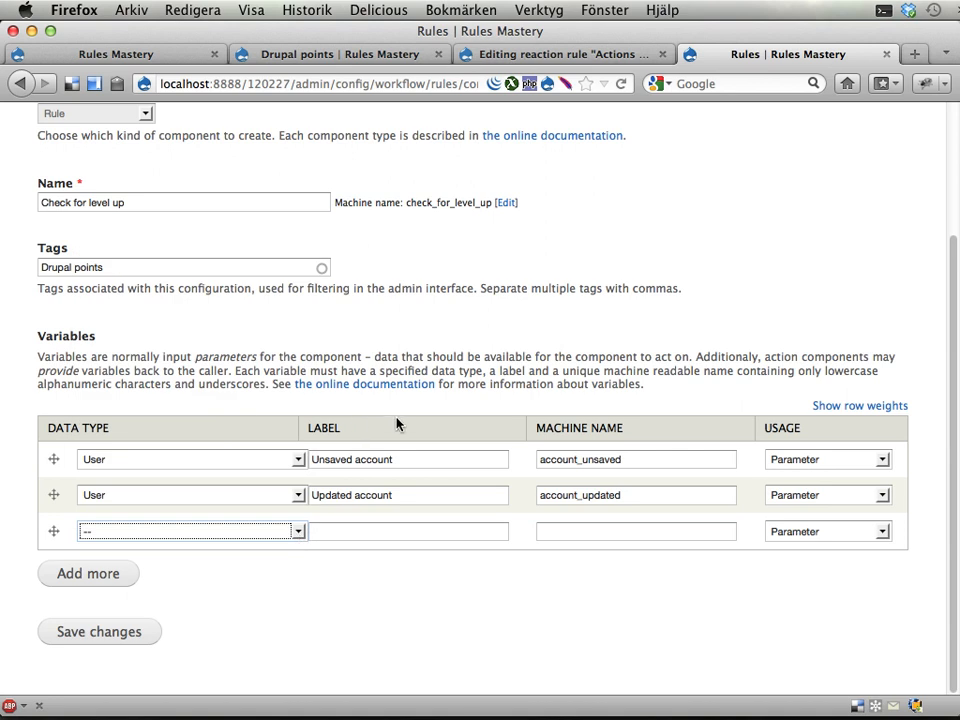
pyautogui.moveTo(430, 418)
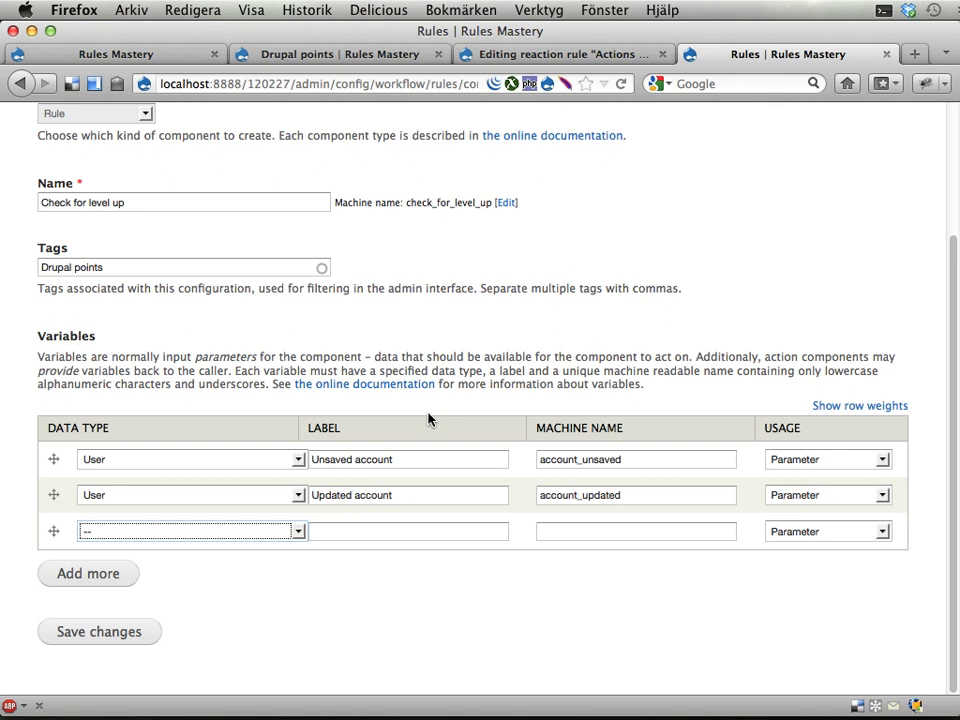
pyautogui.moveTo(362, 475)
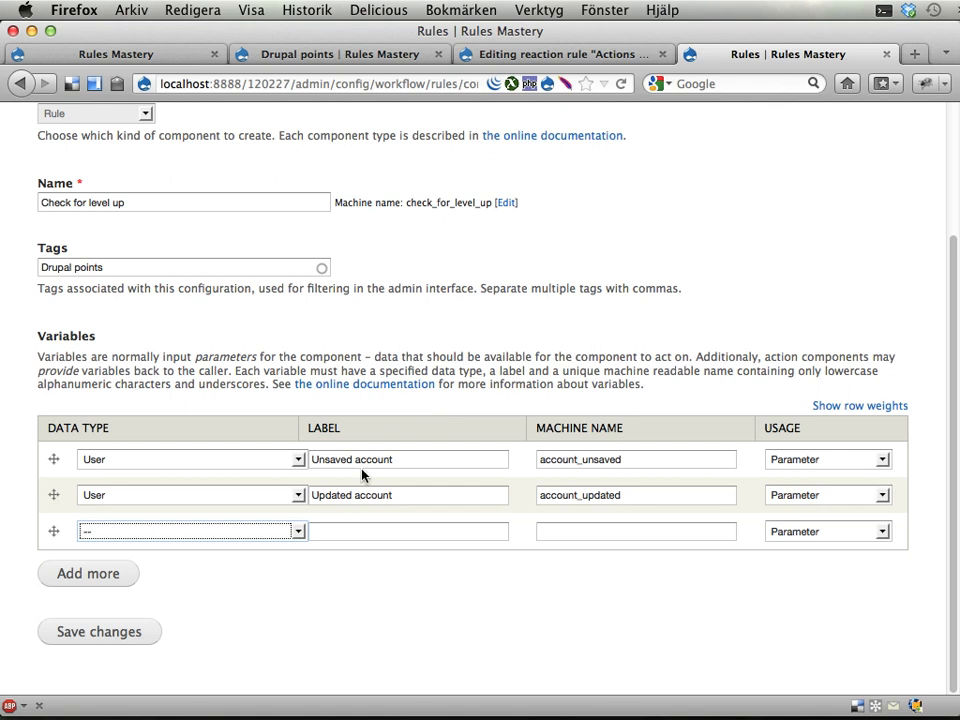
pyautogui.click(190, 531)
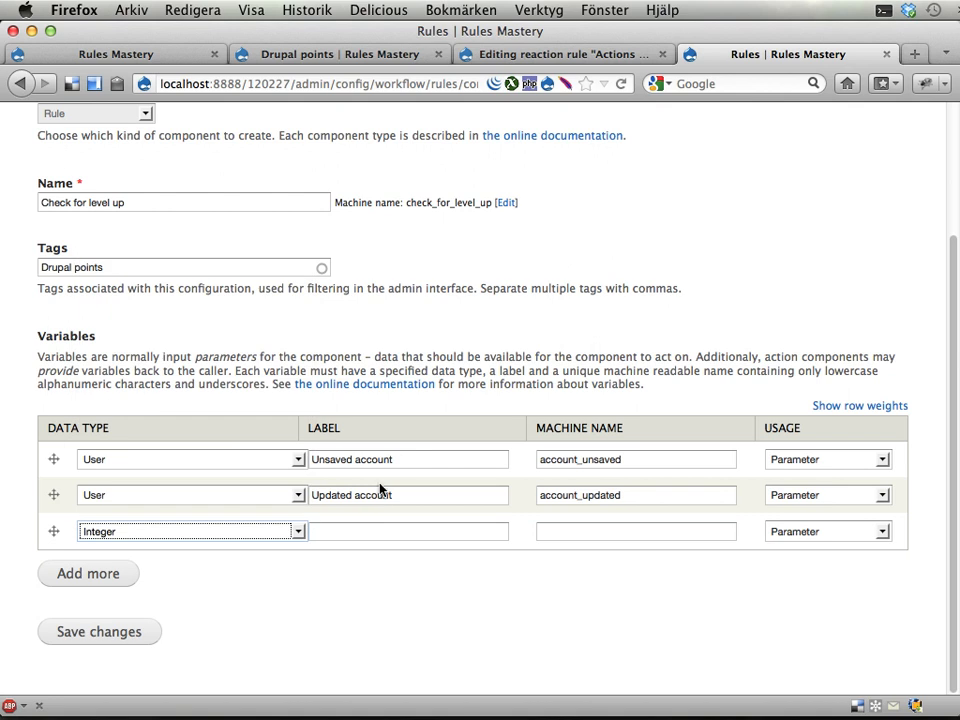
pyautogui.click(408, 531)
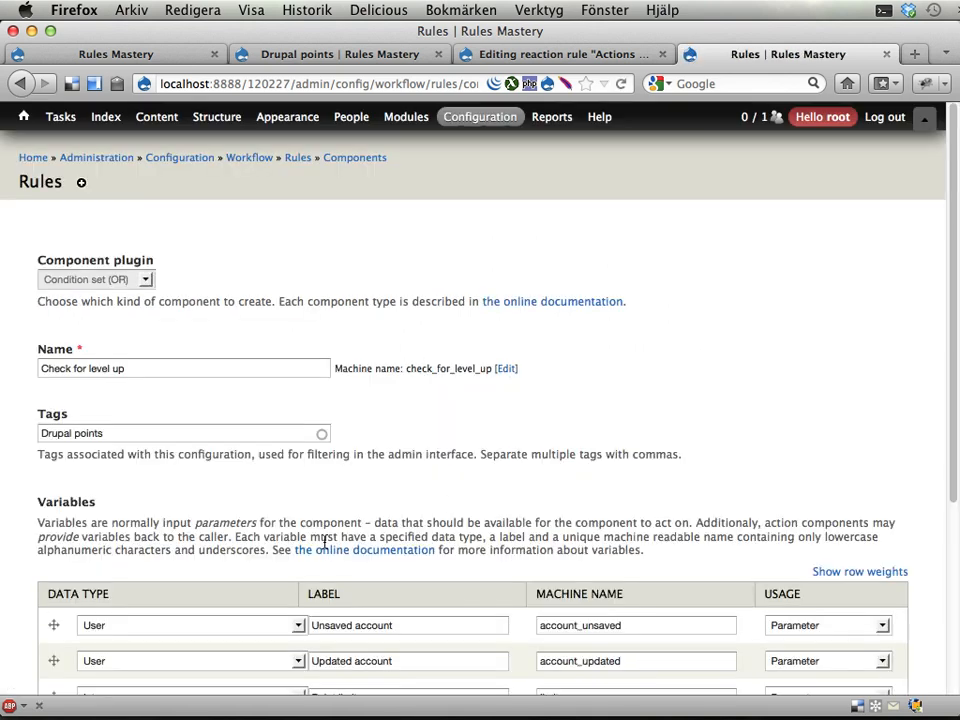
pyautogui.scroll(-3)
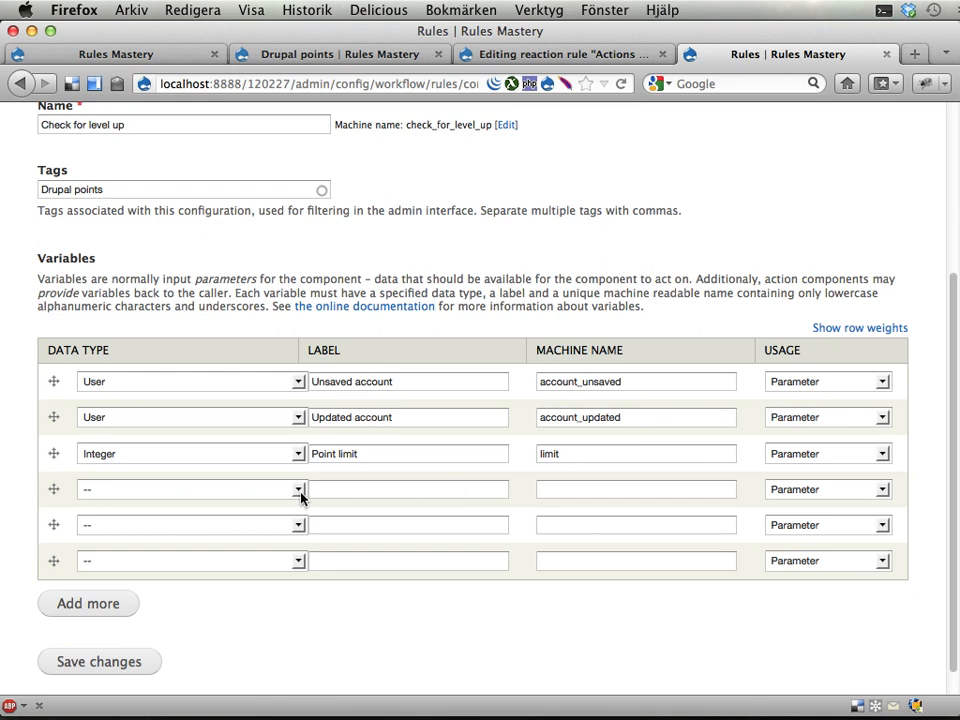
# Add a fourth List of integer variable labelled 'Roles to add' with machine name 'roles'.
pyautogui.click(191, 489)
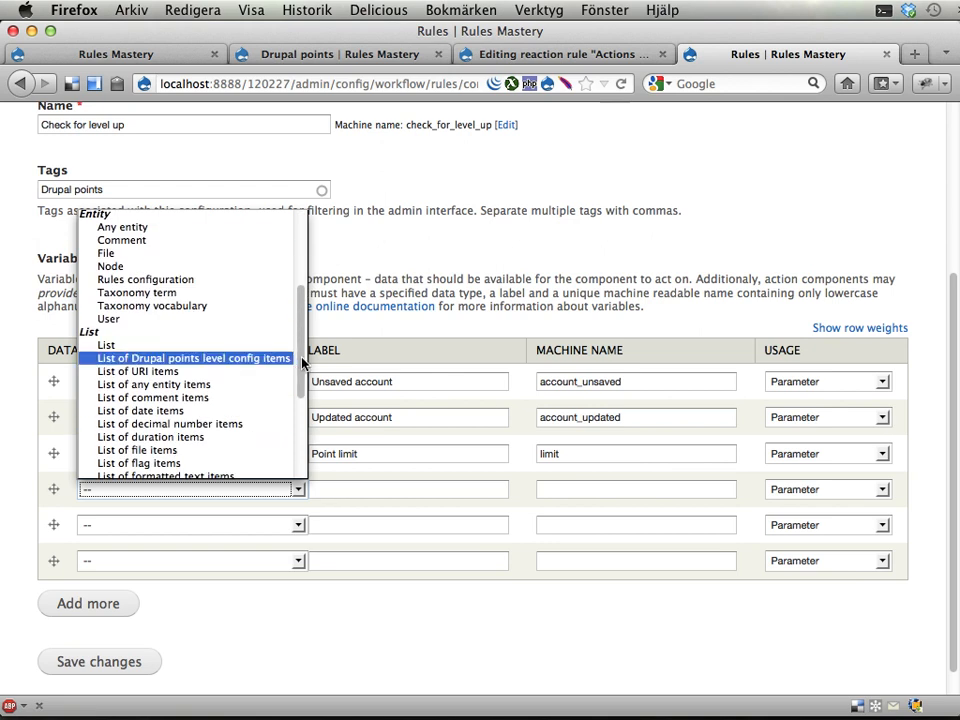
pyautogui.scroll(-3)
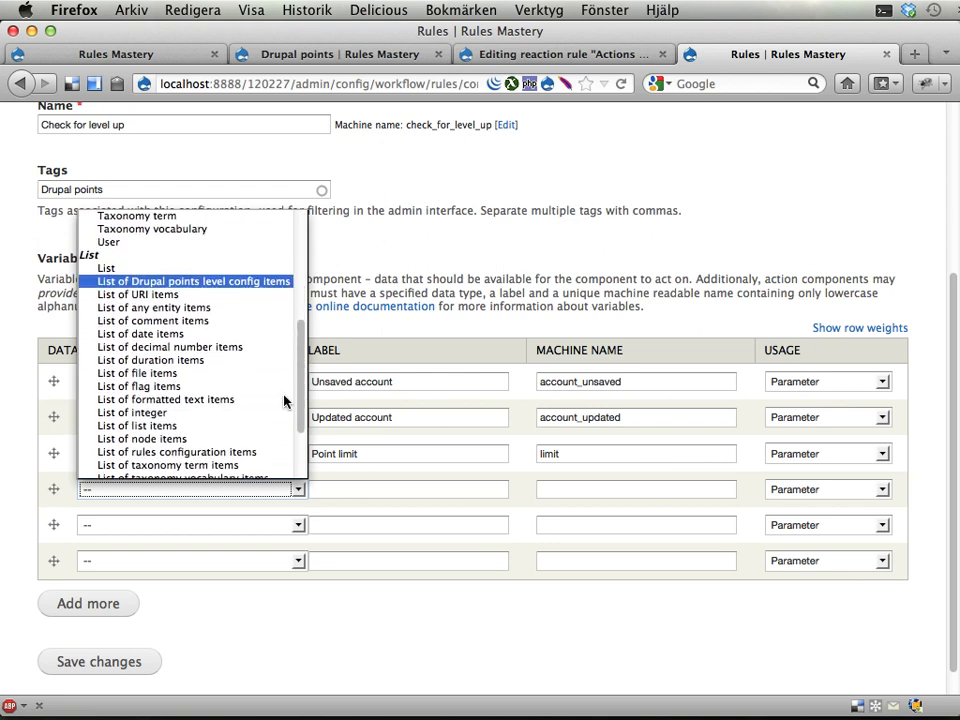
pyautogui.click(131, 412)
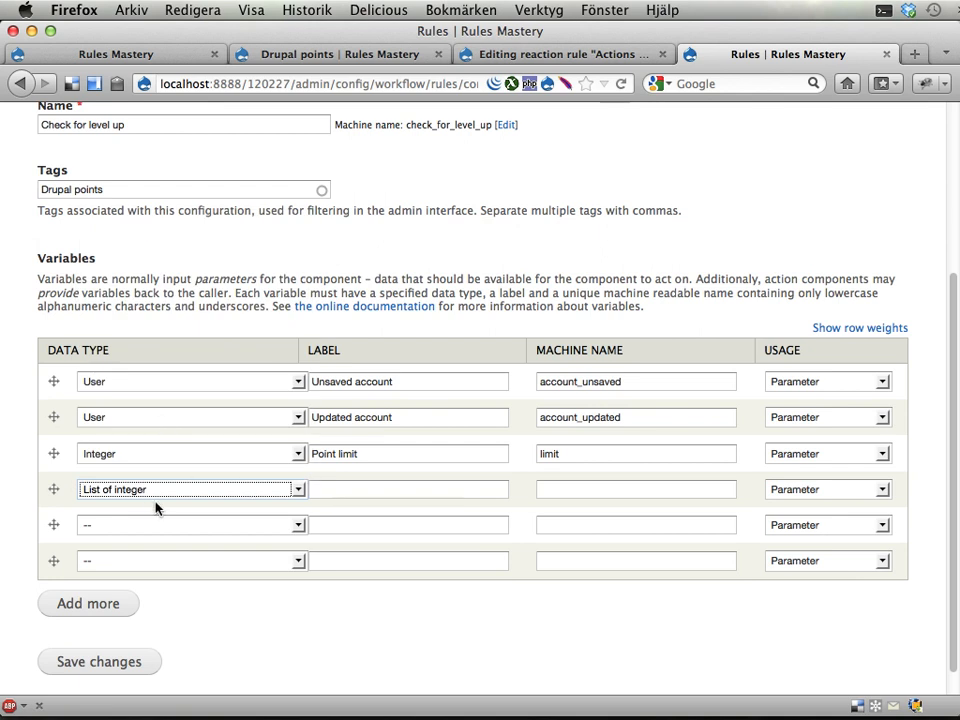
pyautogui.click(320, 54)
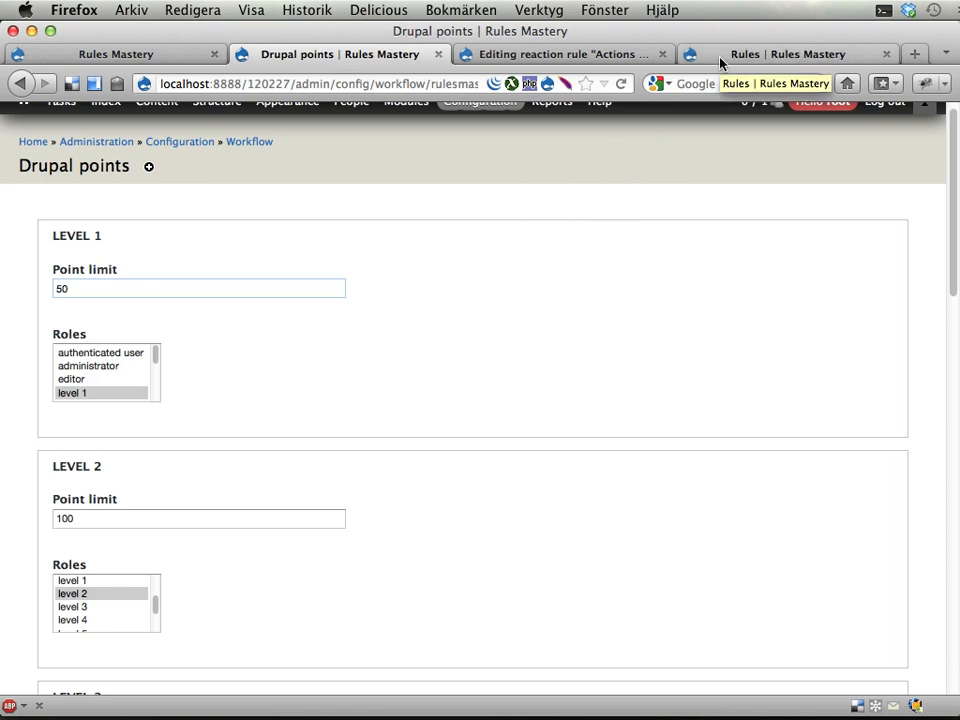
pyautogui.click(808, 54)
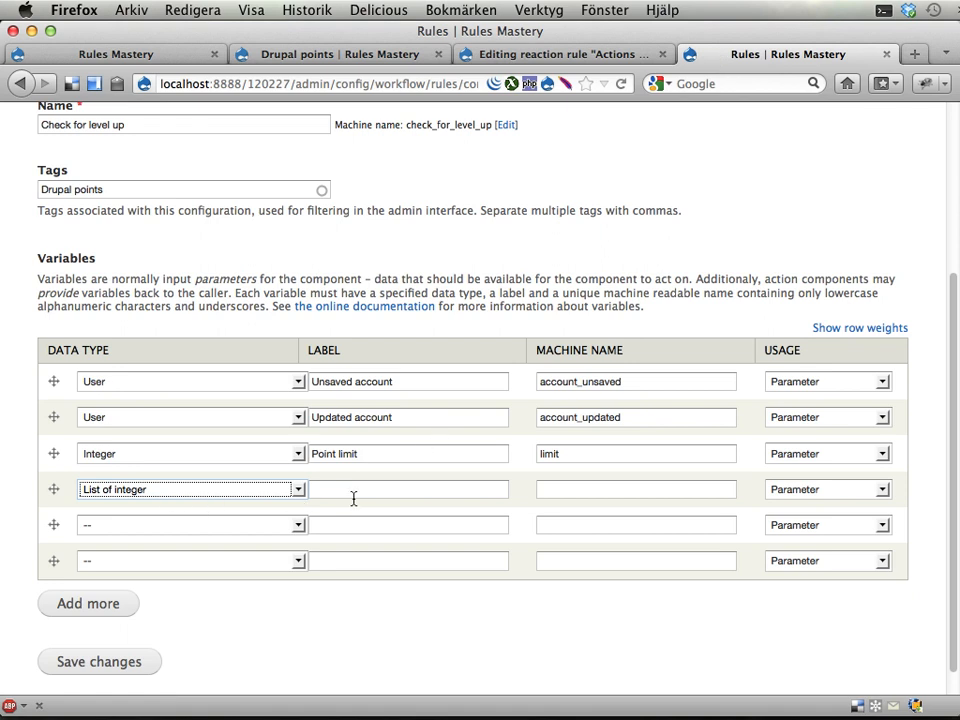
pyautogui.write('ROles')
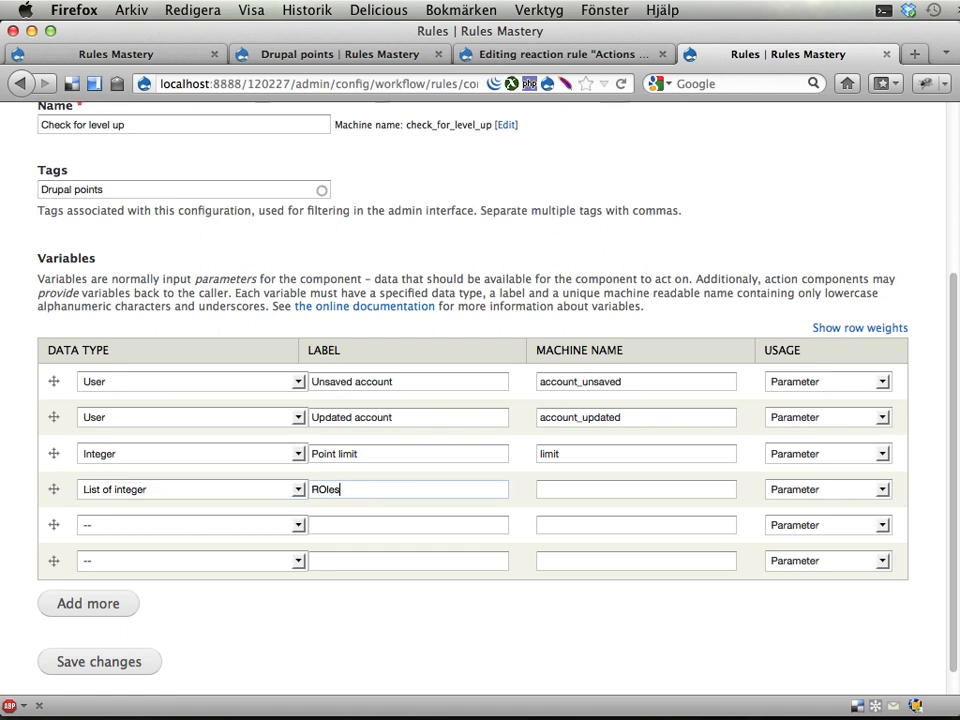
pyautogui.write('Roles to ad')
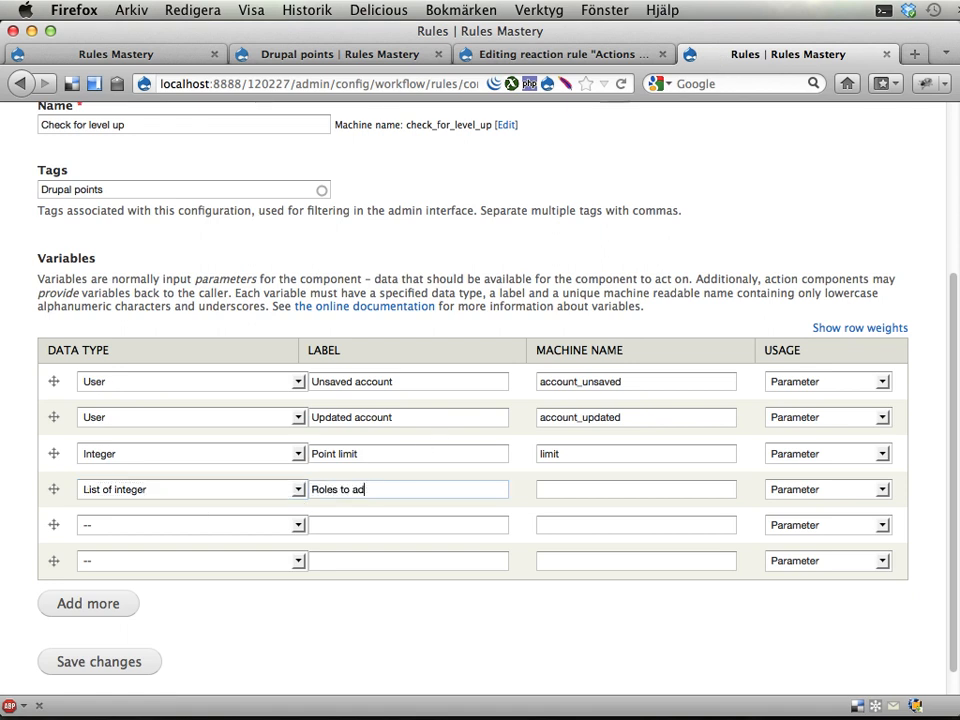
pyautogui.write('roles')
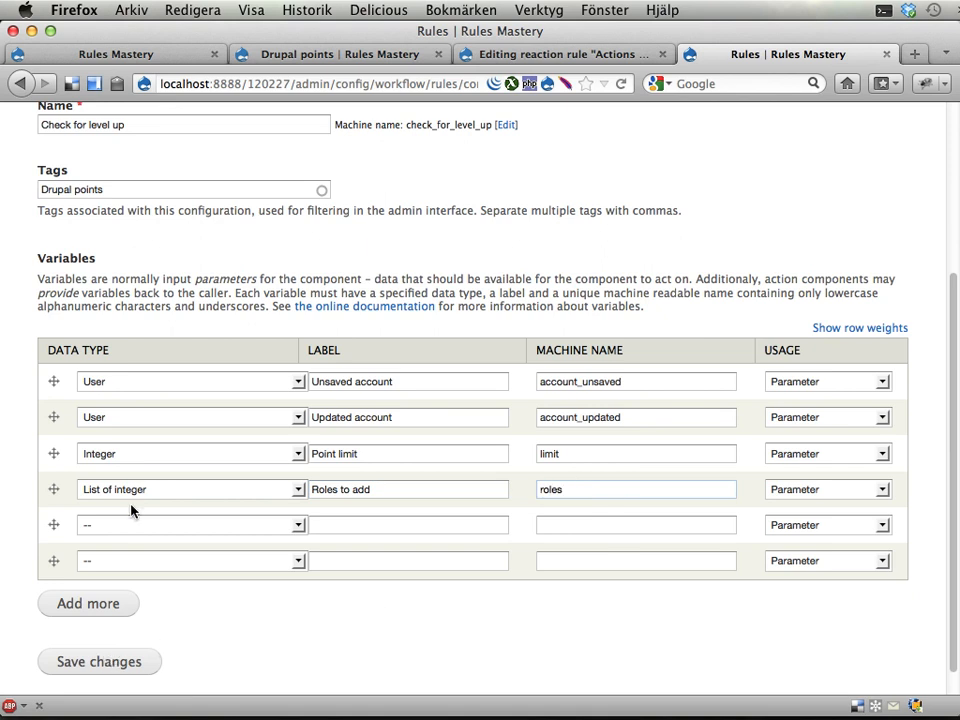
pyautogui.moveTo(405, 422)
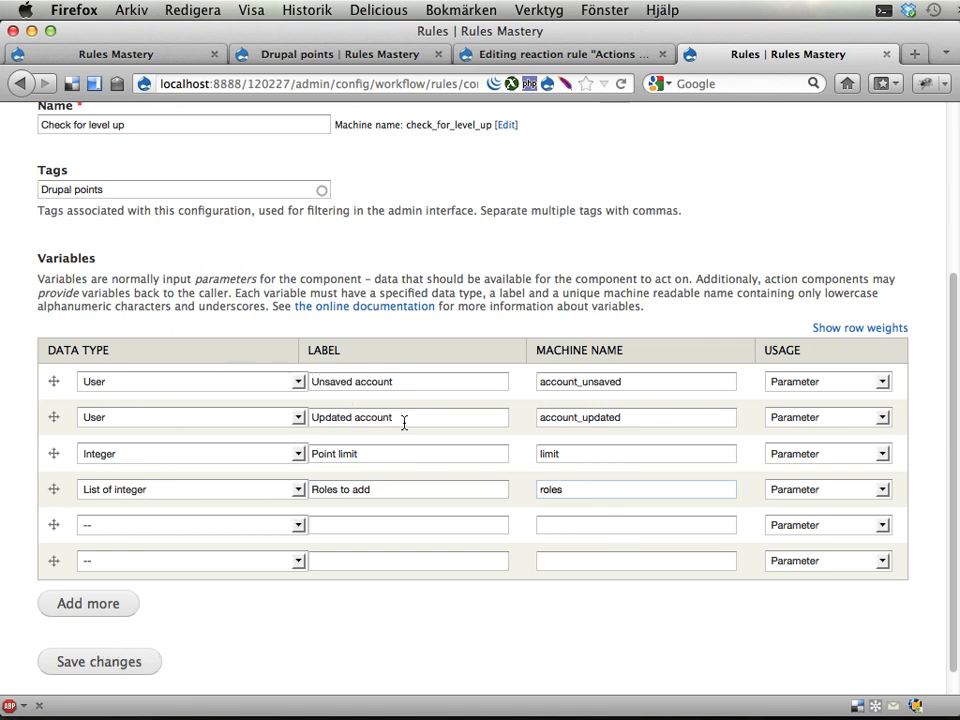
pyautogui.click(635, 489)
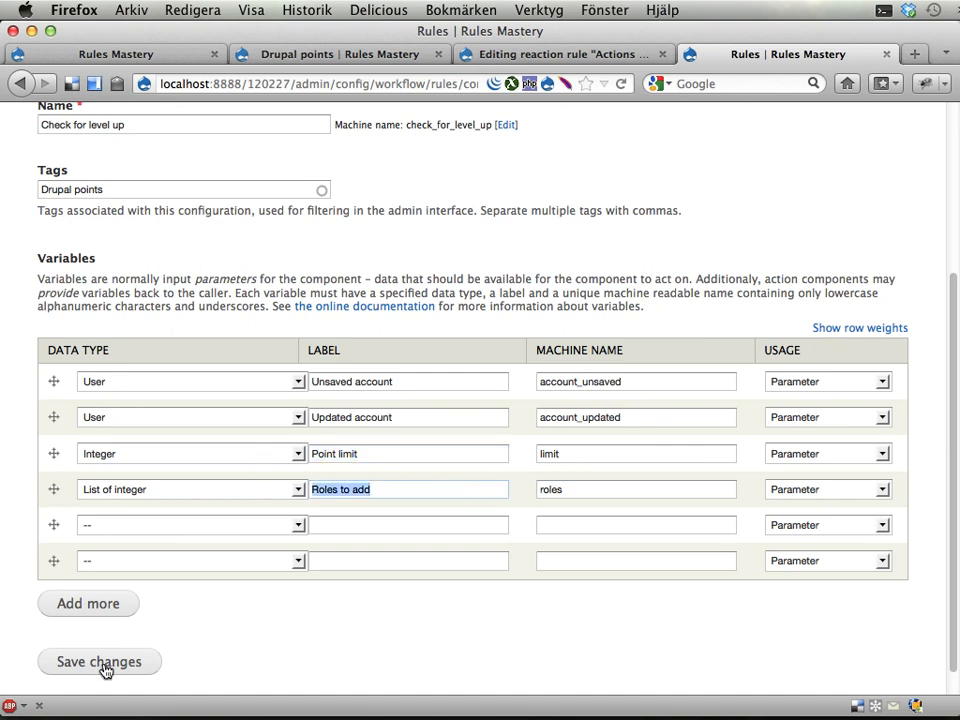
# Save changes to the Check for level up component's four variables.
pyautogui.click(99, 661)
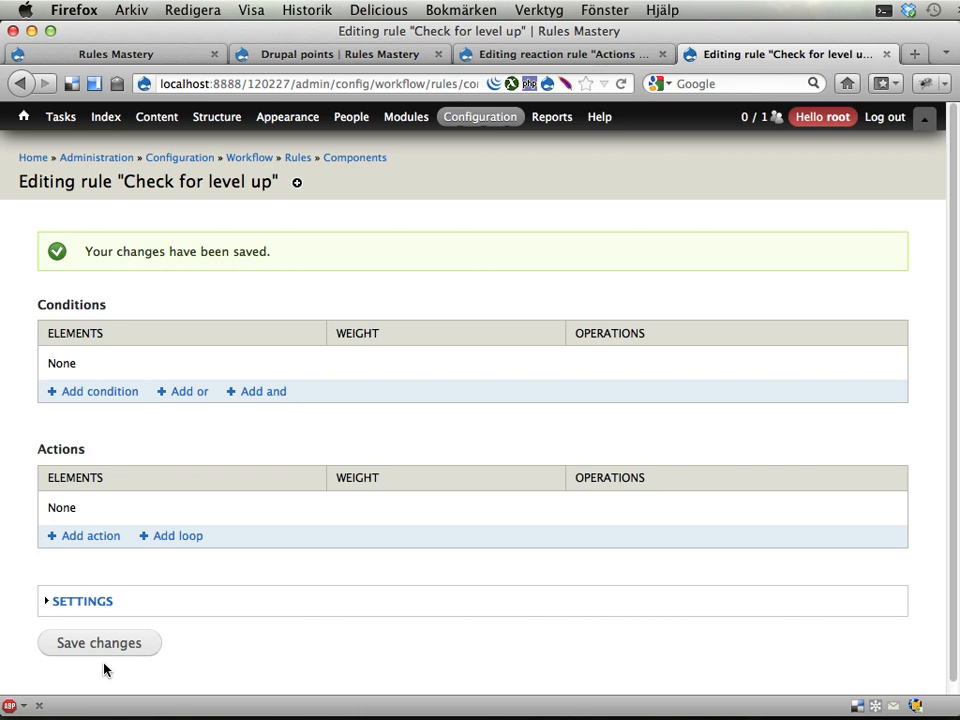
pyautogui.moveTo(344, 497)
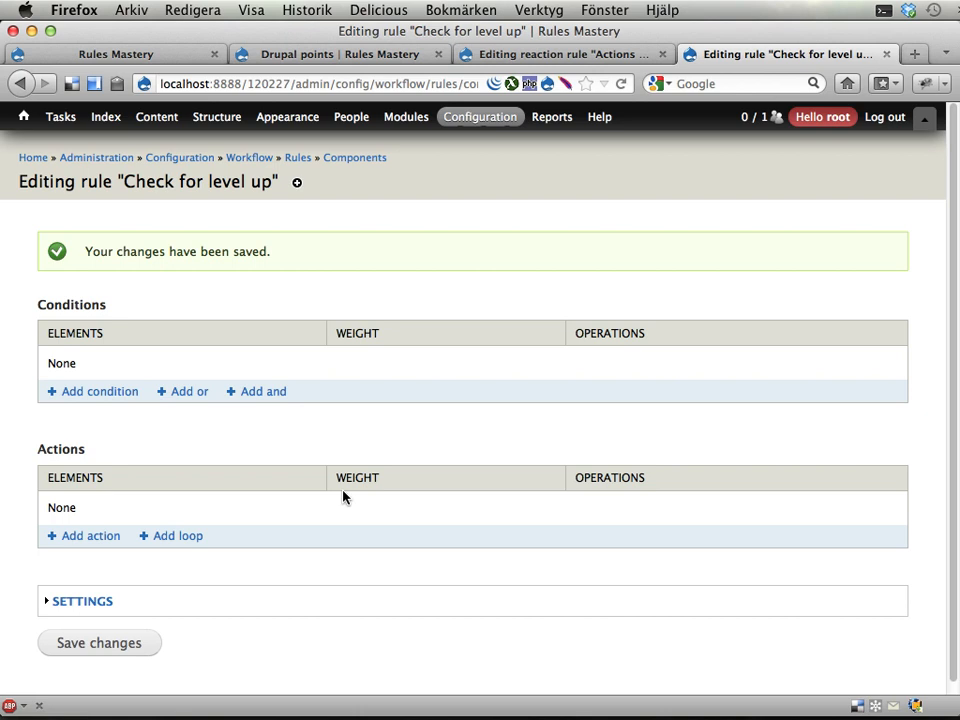
pyautogui.moveTo(44, 308)
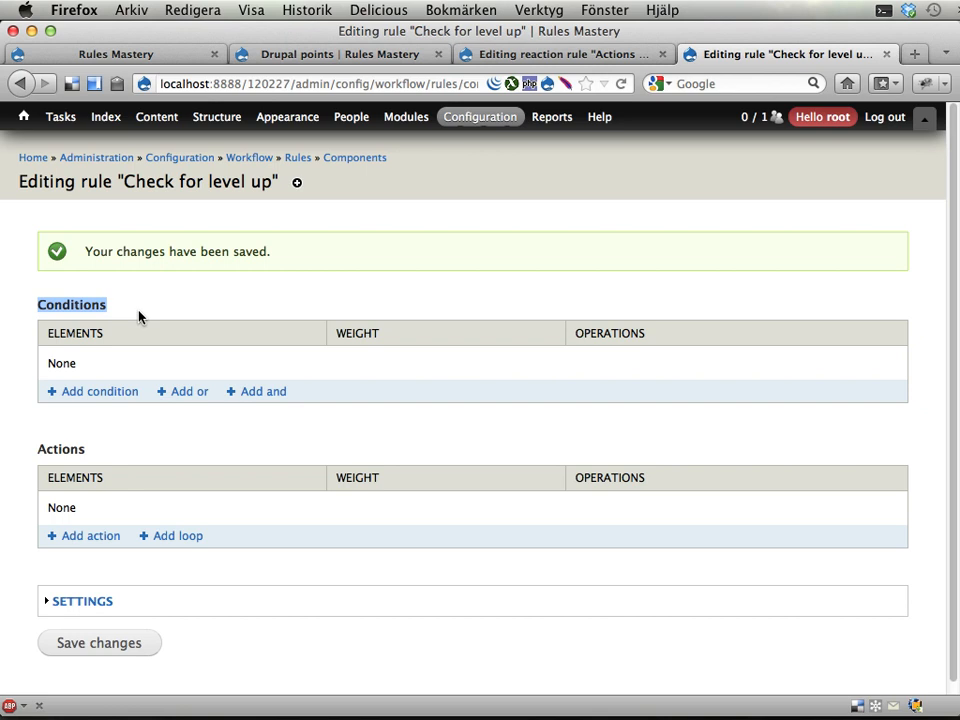
pyautogui.moveTo(99, 391)
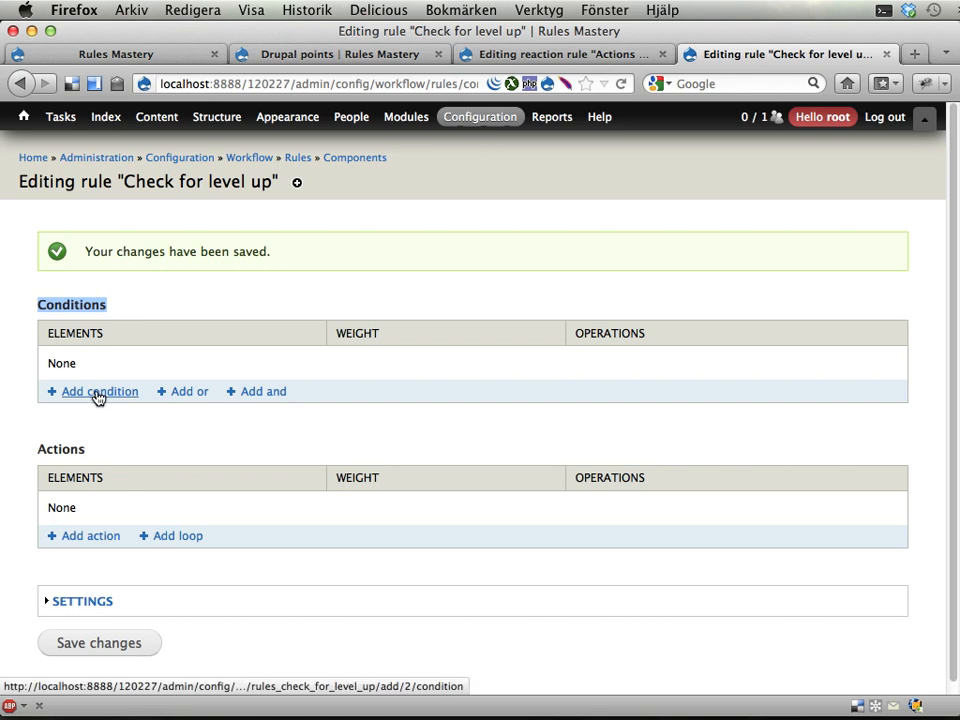
# Add a Data comparison condition with data selector account-updated:field-user-drupalpoints.
pyautogui.click(99, 391)
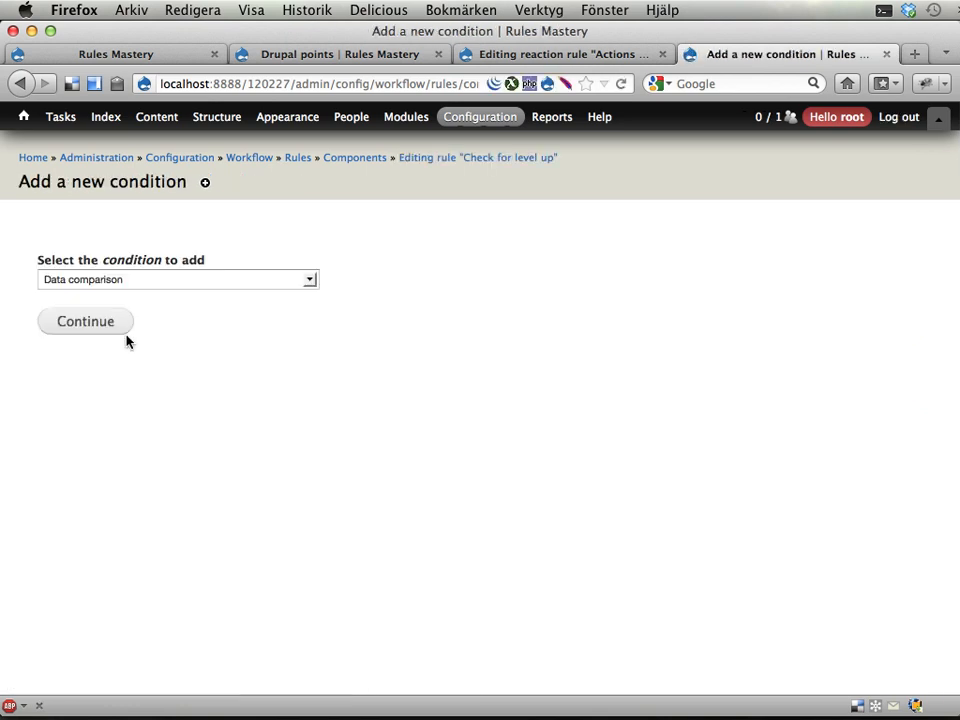
pyautogui.click(177, 279)
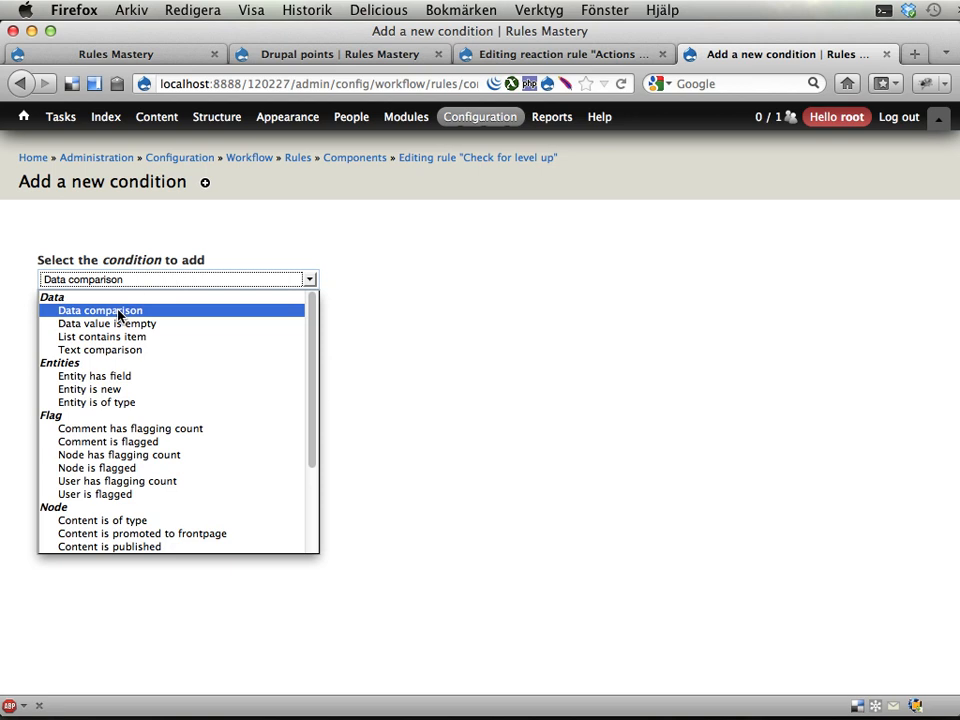
pyautogui.click(100, 310)
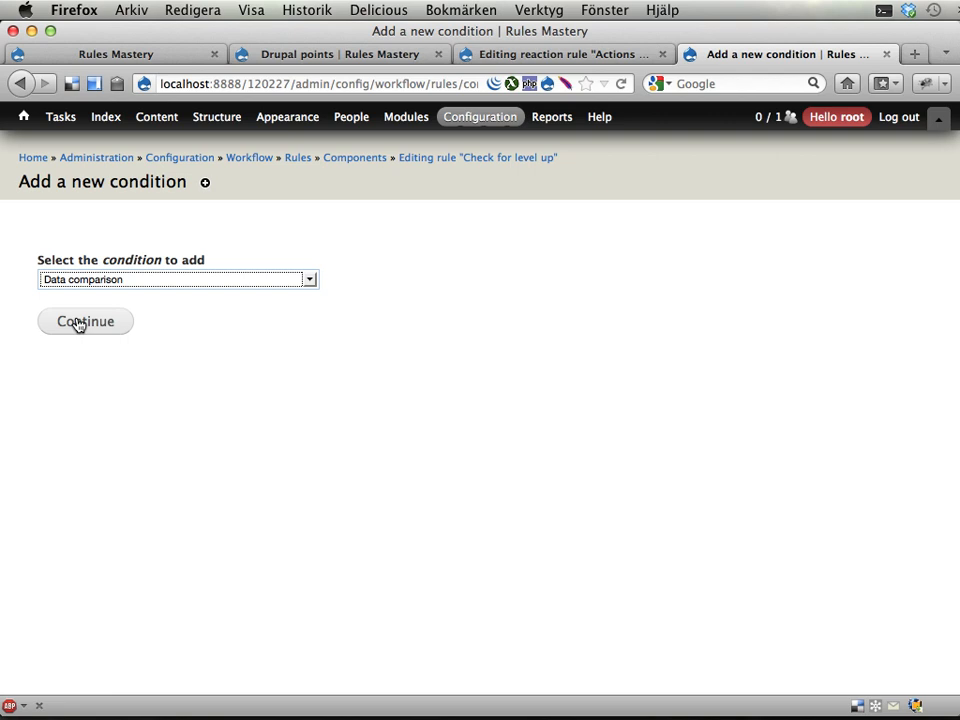
pyautogui.click(85, 321)
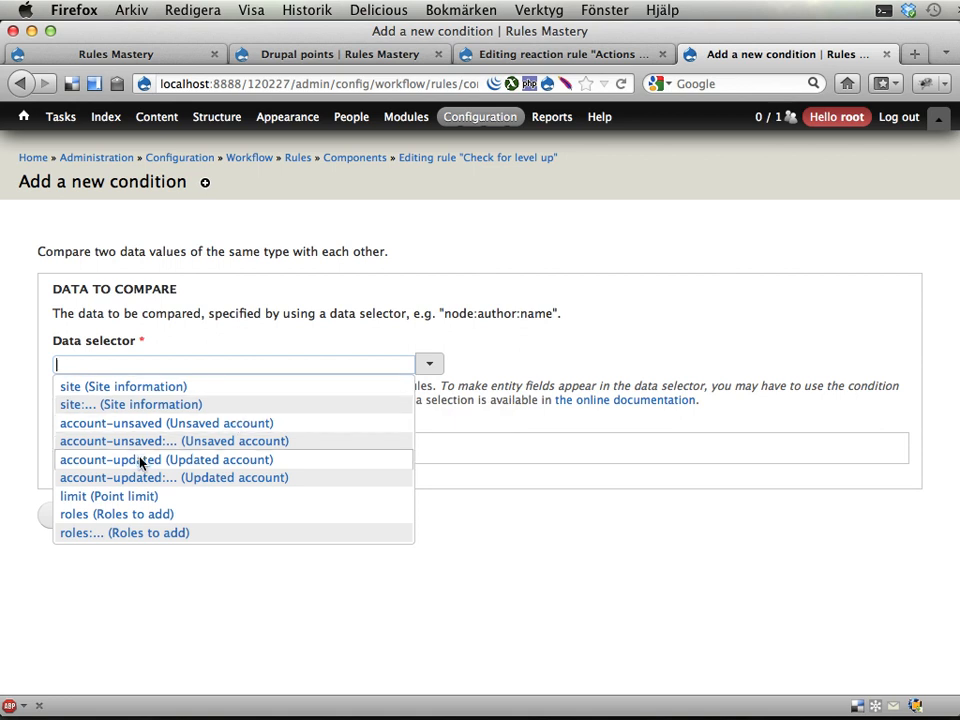
pyautogui.click(173, 477)
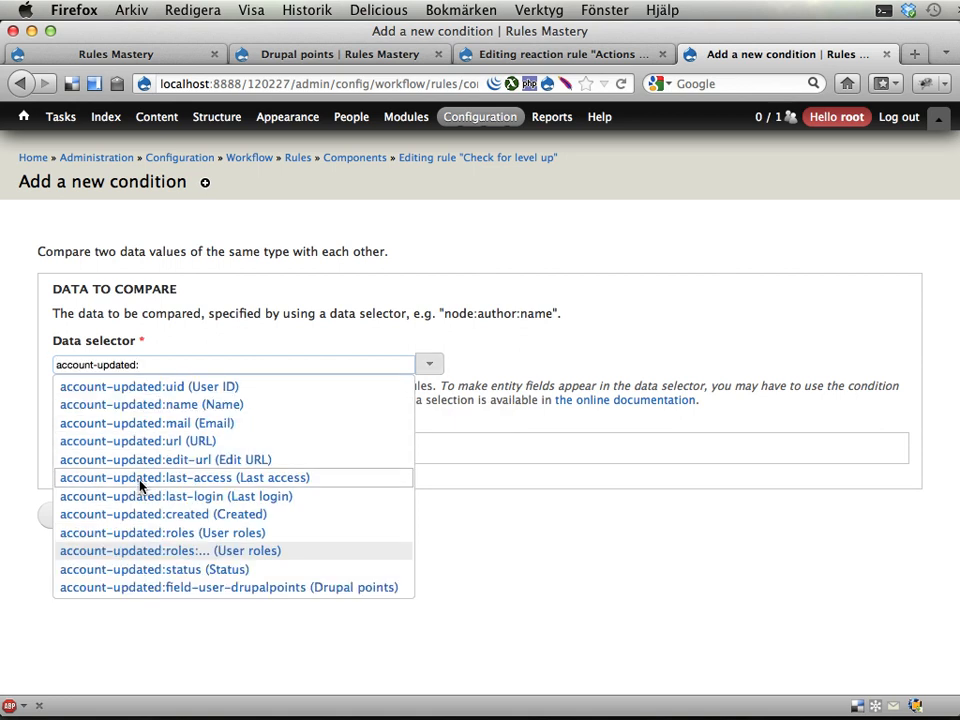
pyautogui.moveTo(266, 587)
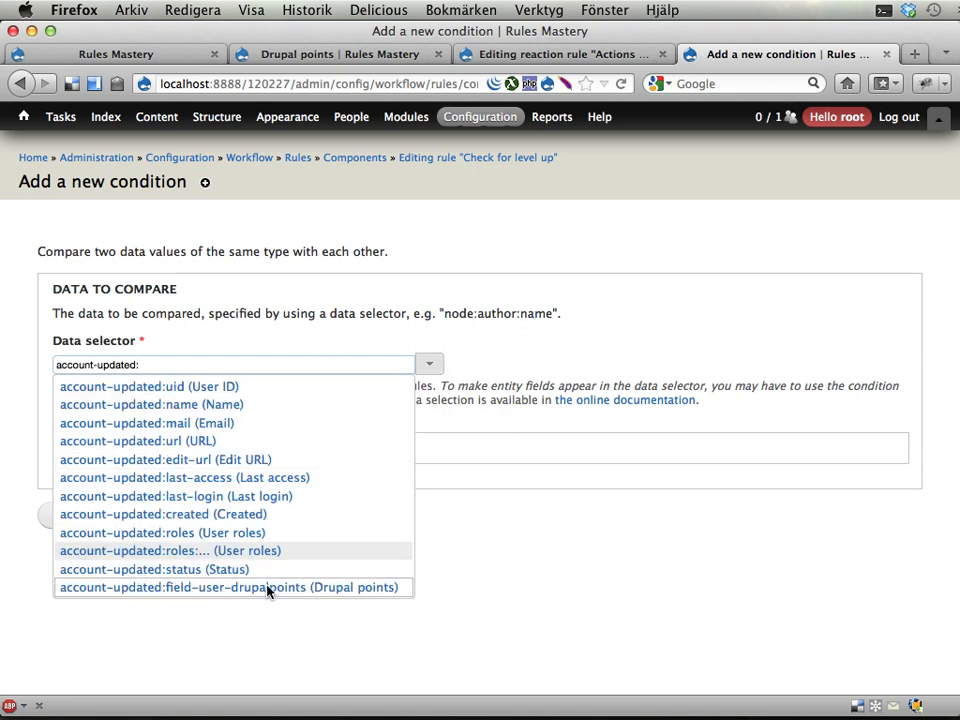
pyautogui.click(228, 587)
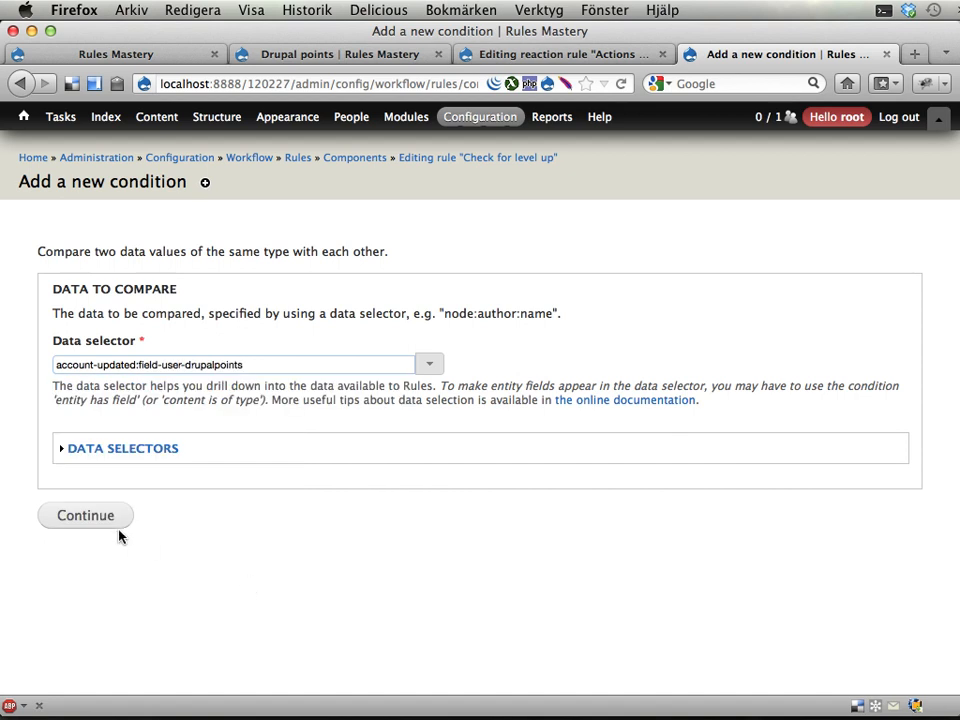
pyautogui.click(85, 515)
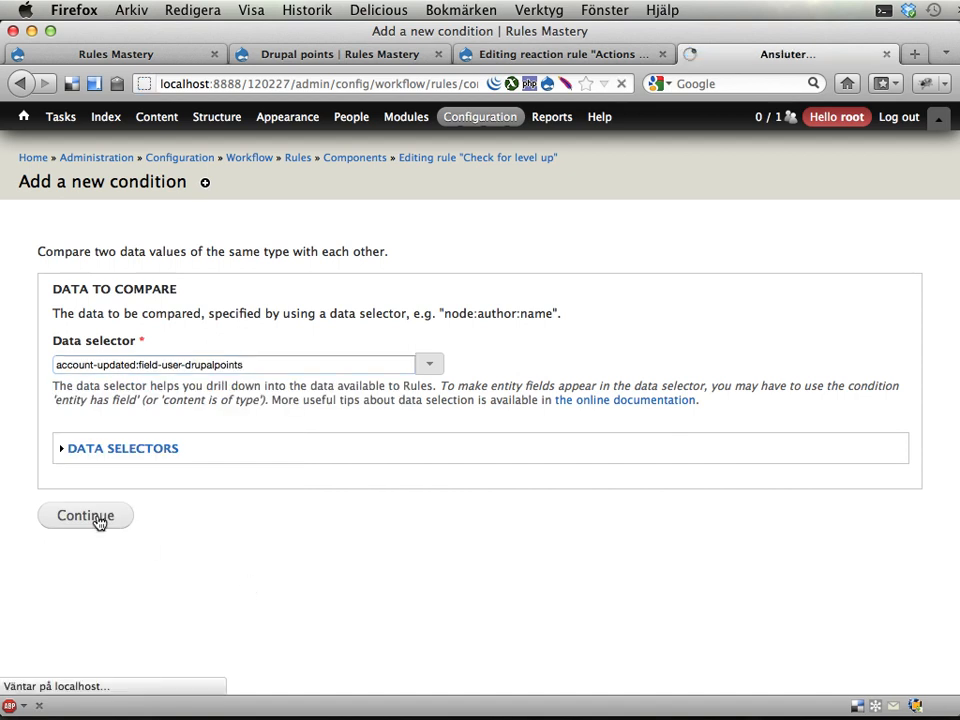
# Compare the updated account's points against the limit value using 'is greater than'.
pyautogui.click(85, 515)
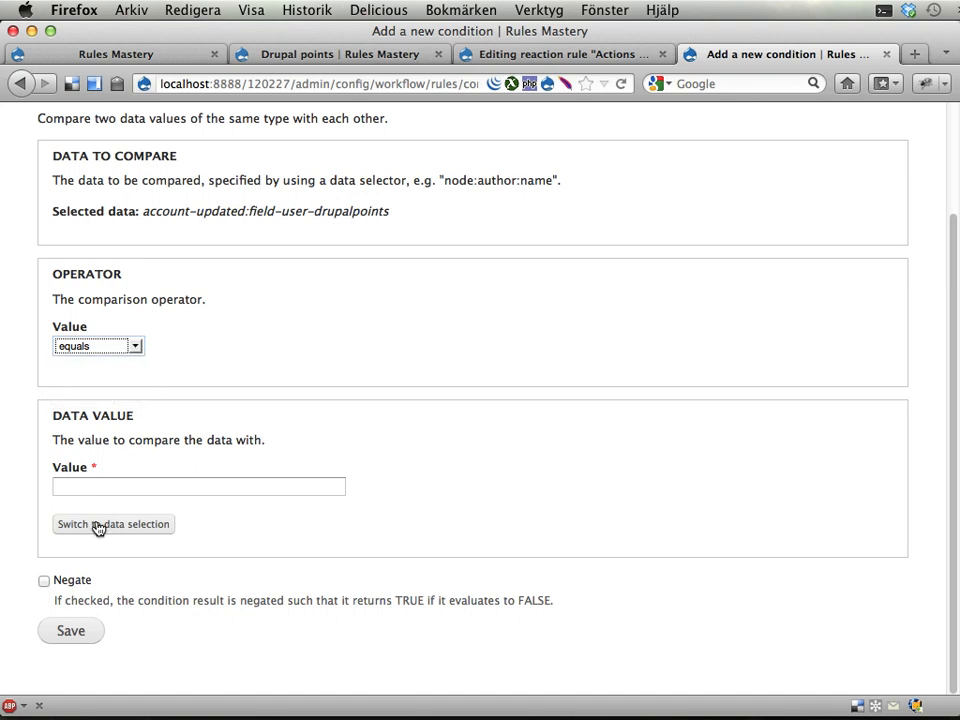
pyautogui.click(112, 524)
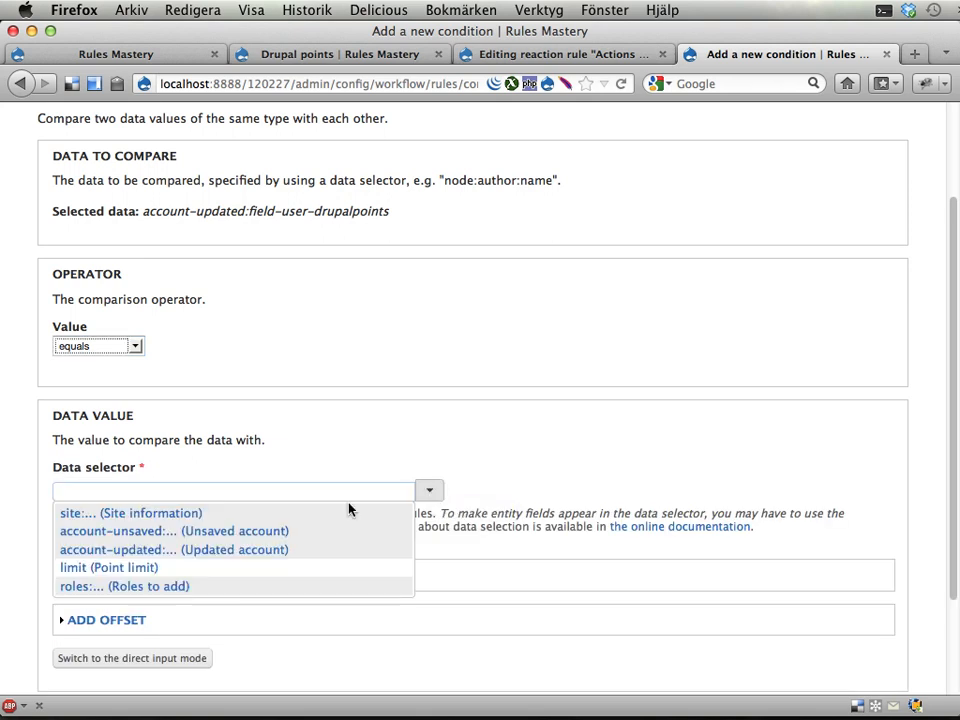
pyautogui.click(108, 567)
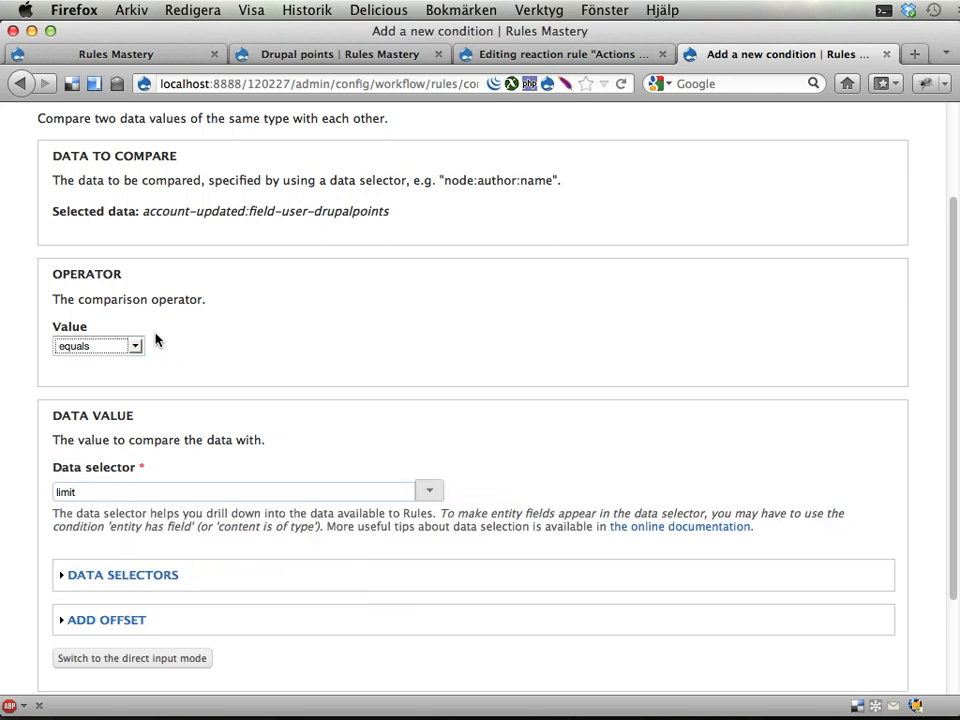
pyautogui.click(97, 345)
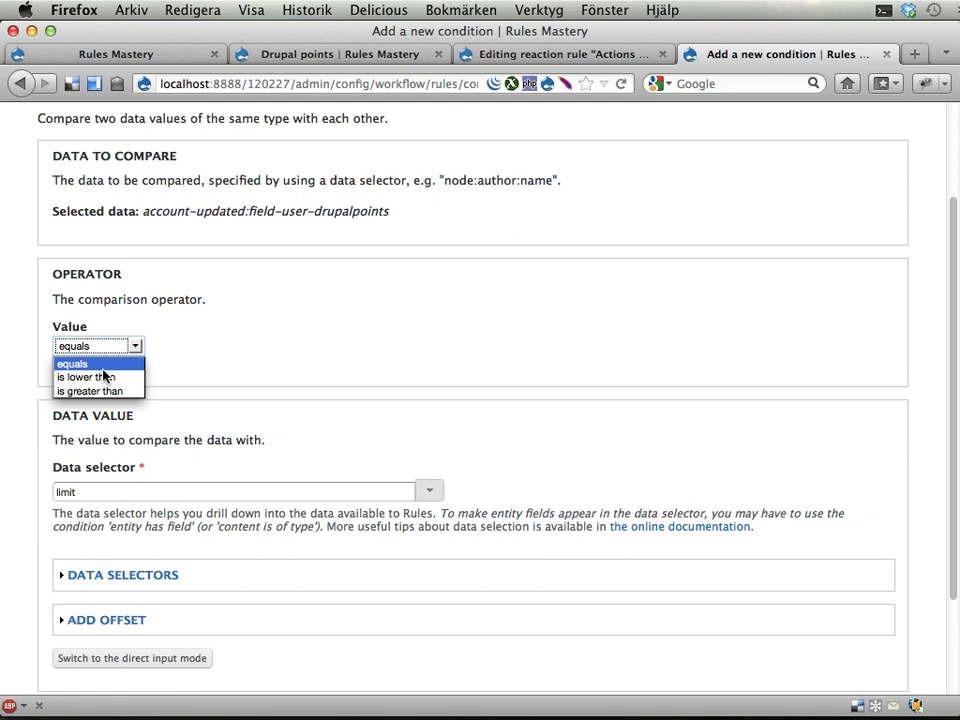
pyautogui.moveTo(87, 377)
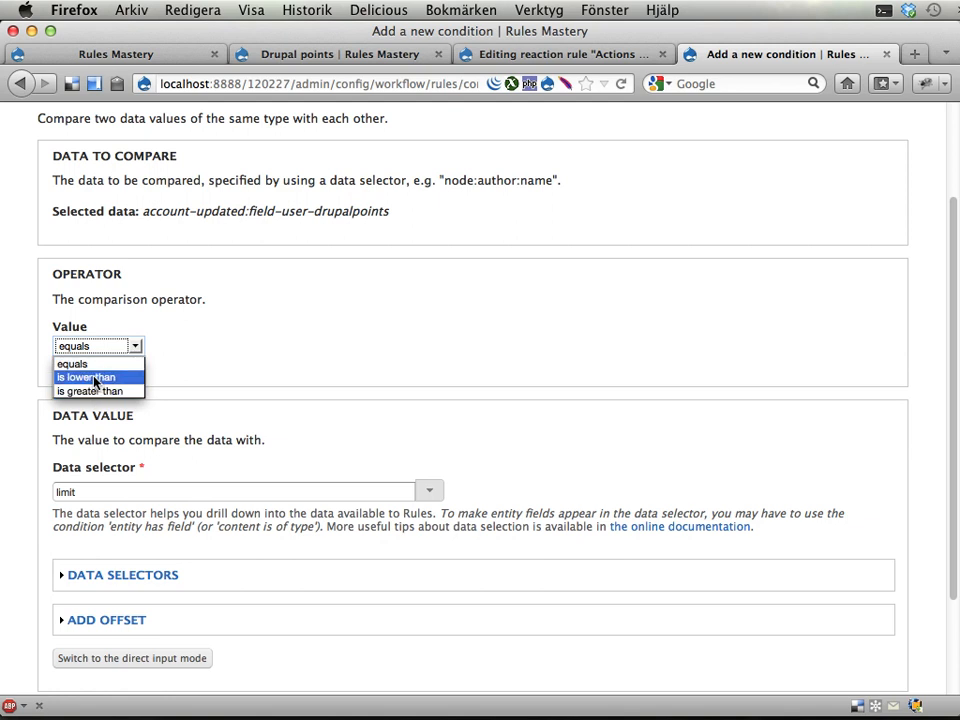
pyautogui.moveTo(92, 391)
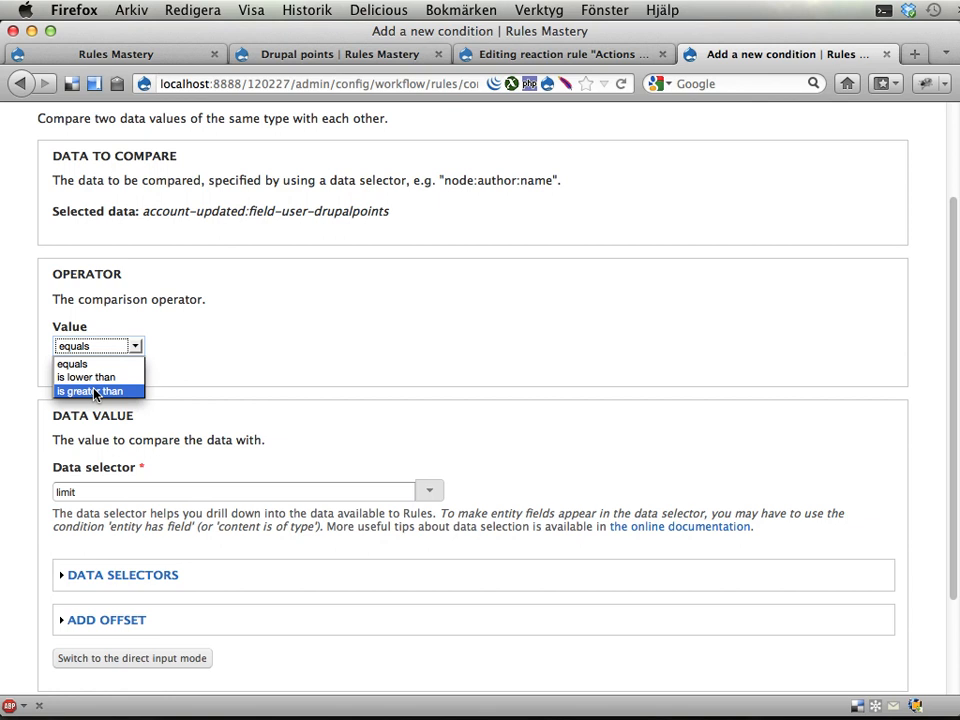
pyautogui.click(90, 391)
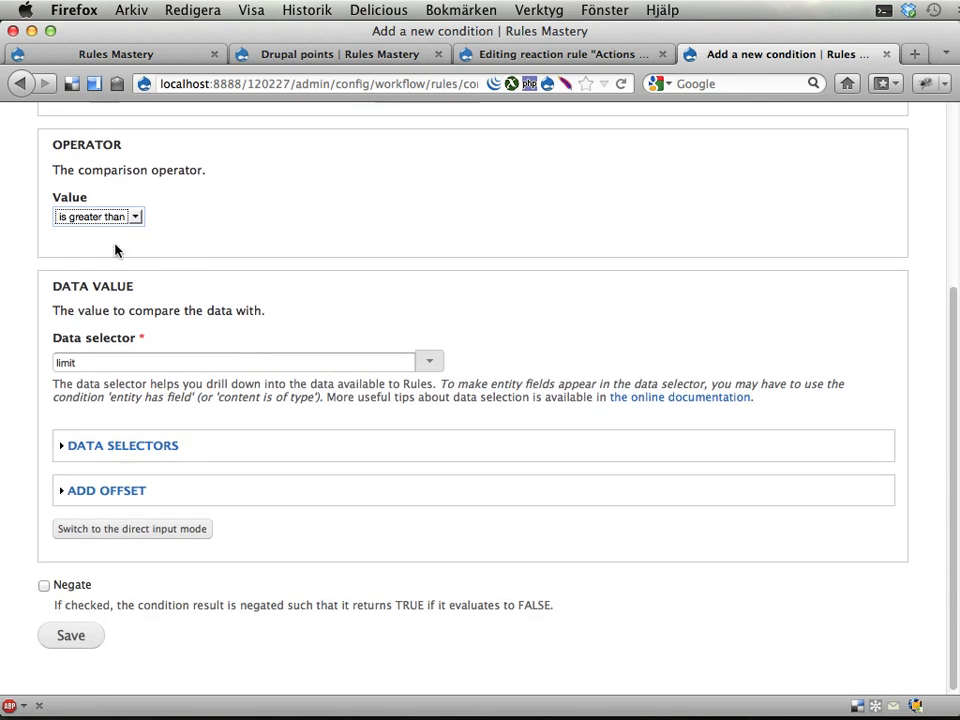
# Give the limit an offset of -1 and save the condition.
pyautogui.click(106, 490)
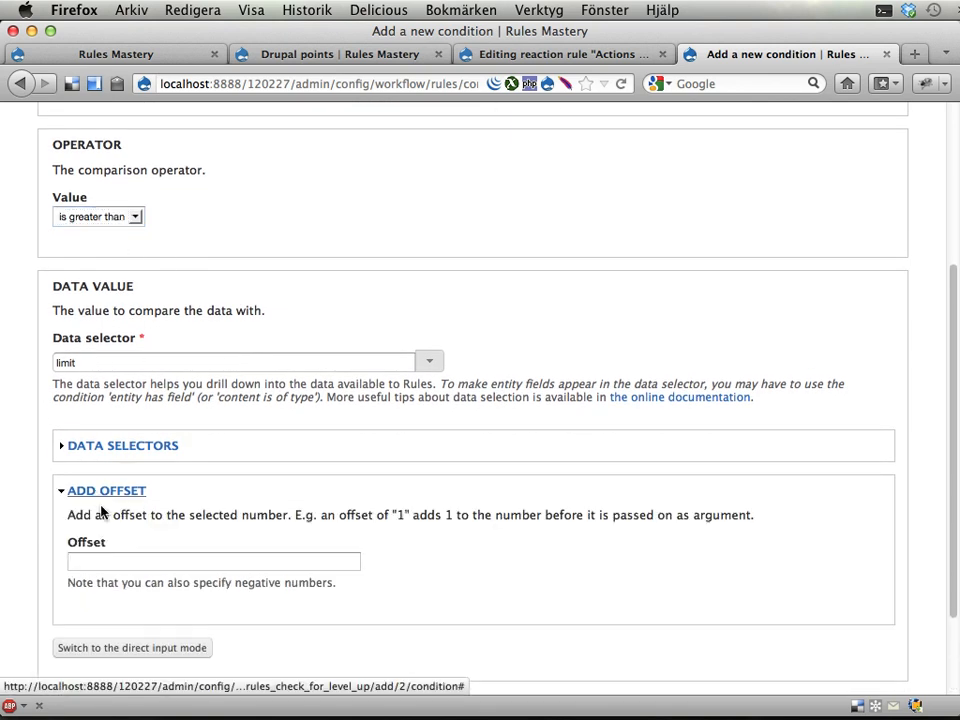
pyautogui.write('-1')
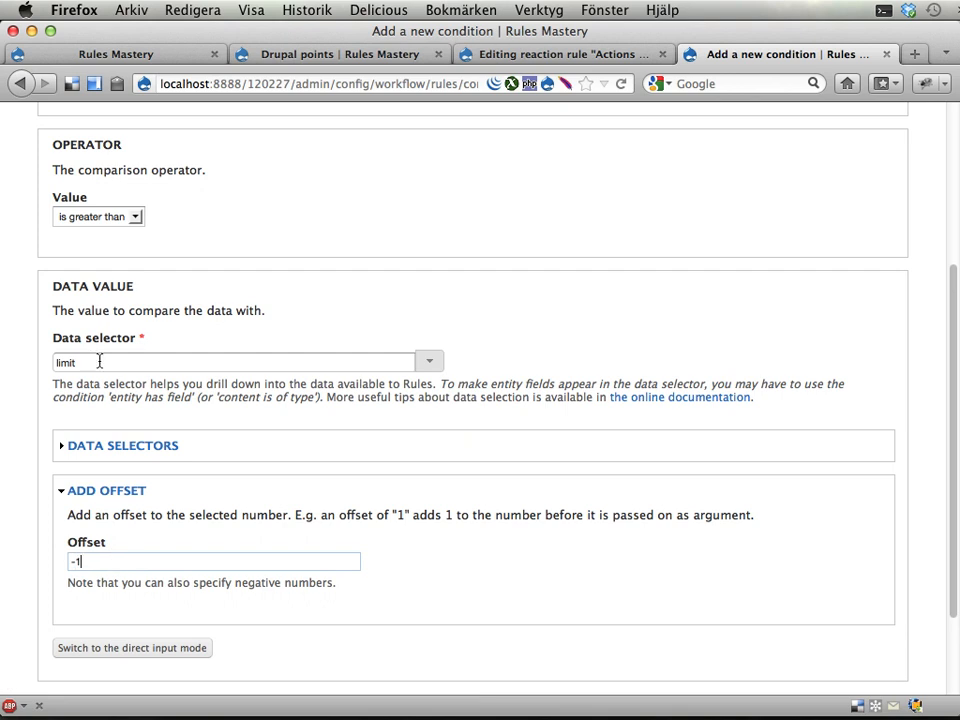
pyautogui.moveTo(208, 538)
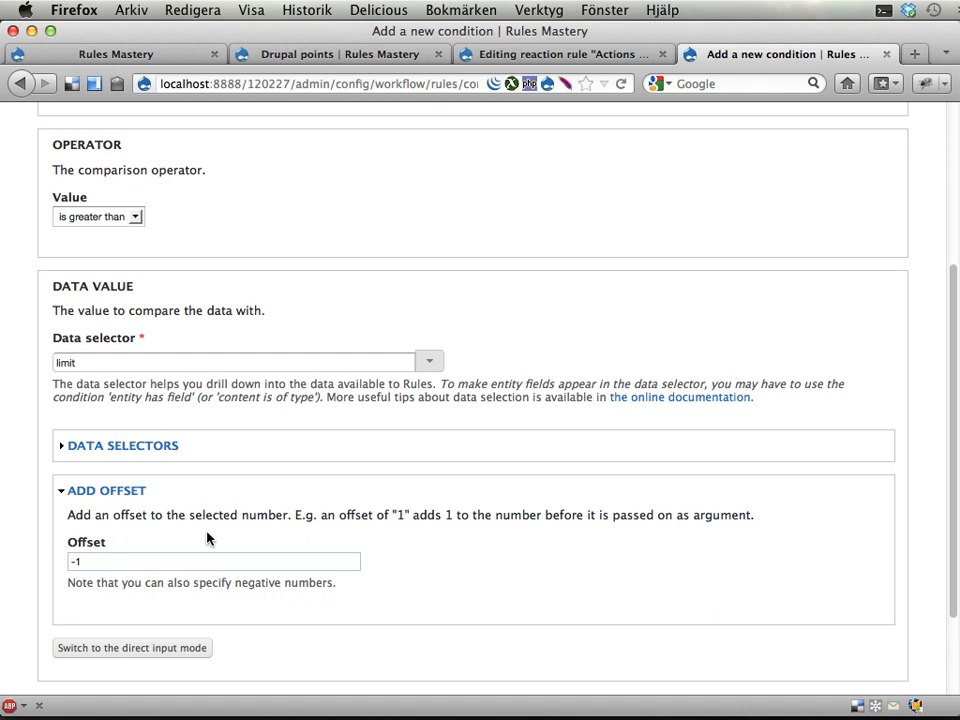
pyautogui.click(213, 561)
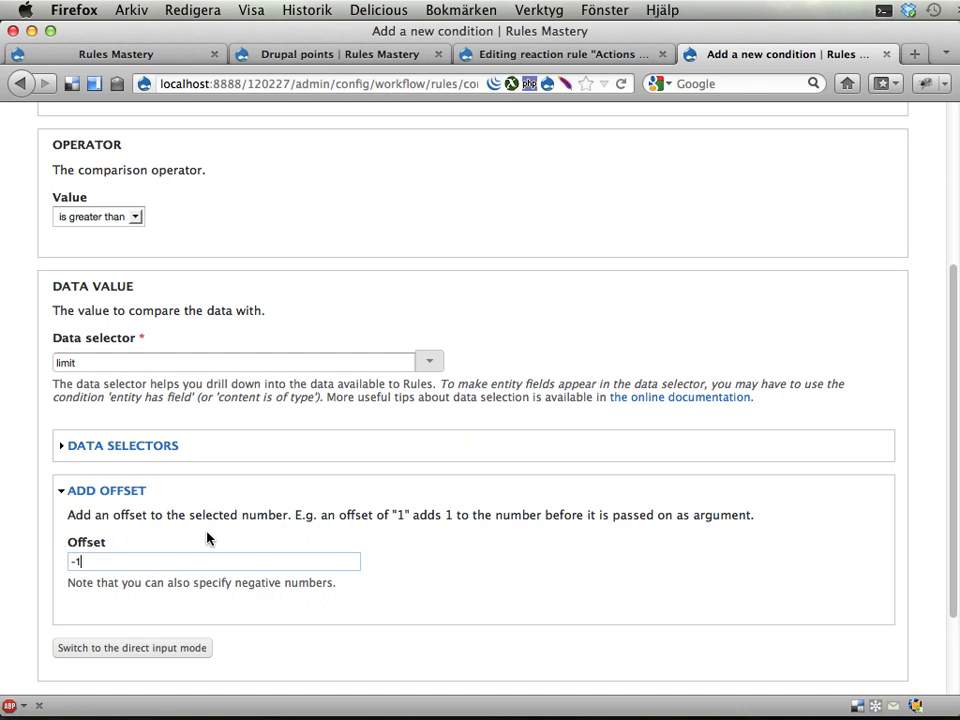
pyautogui.scroll(-3)
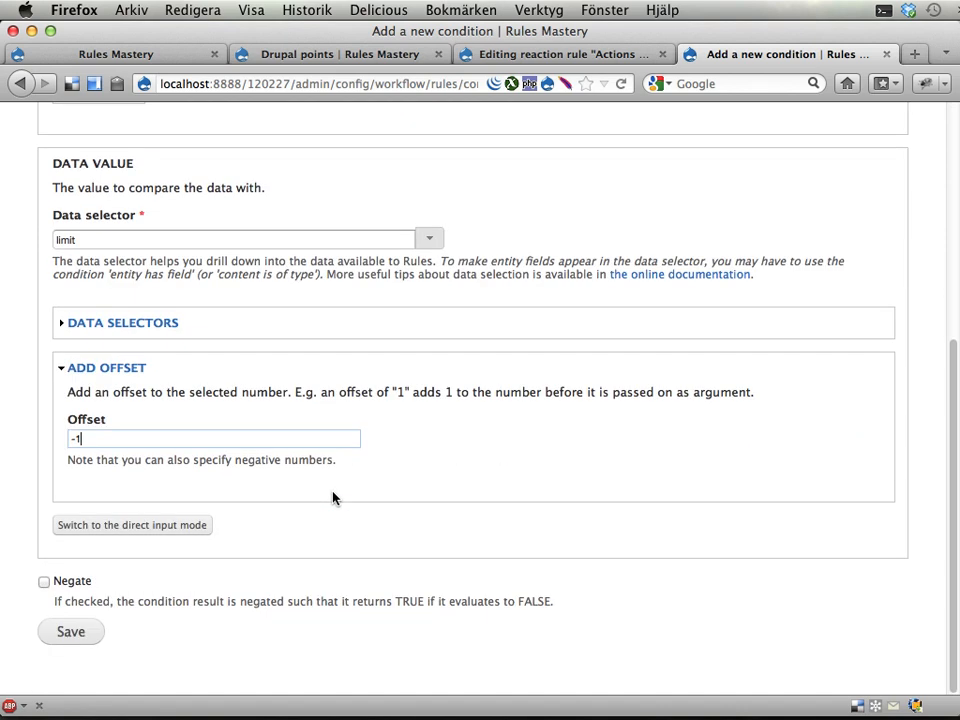
pyautogui.click(97, 216)
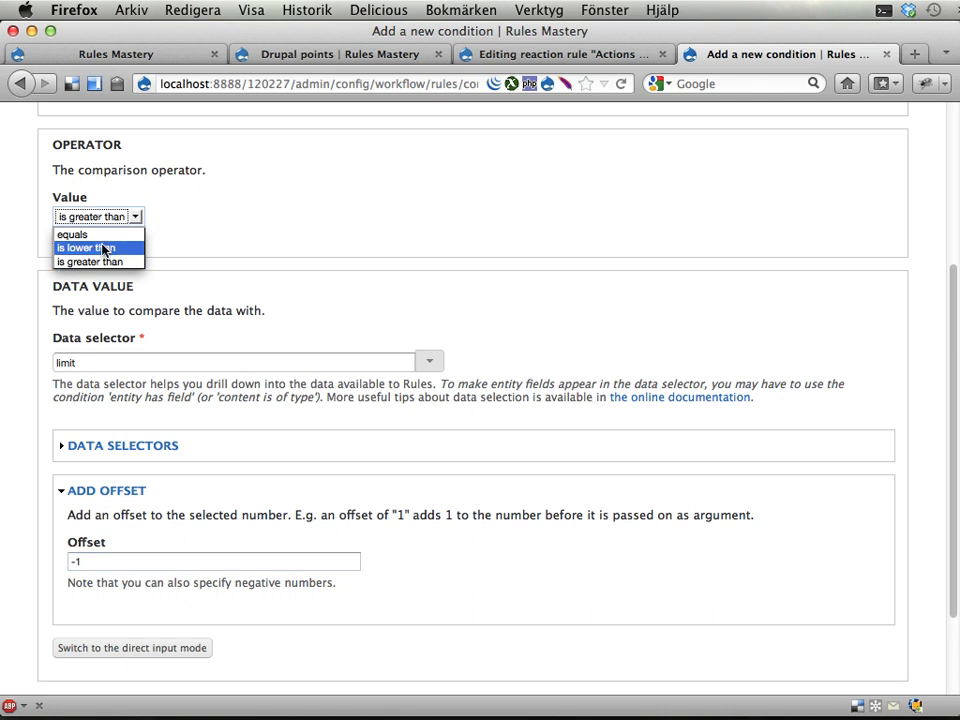
pyautogui.scroll(-3)
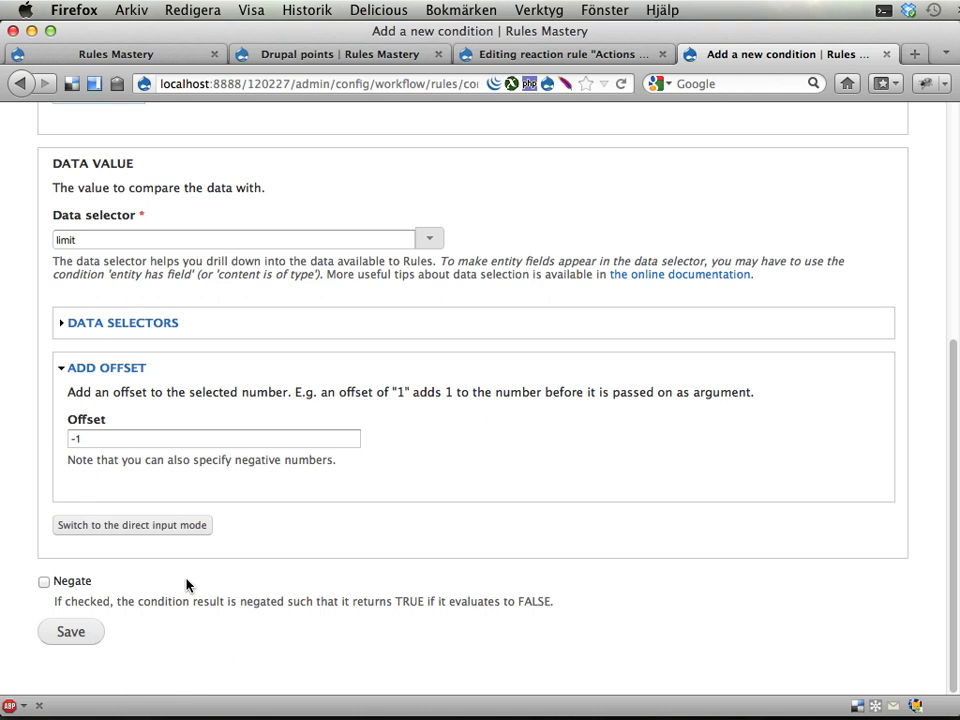
pyautogui.moveTo(197, 394)
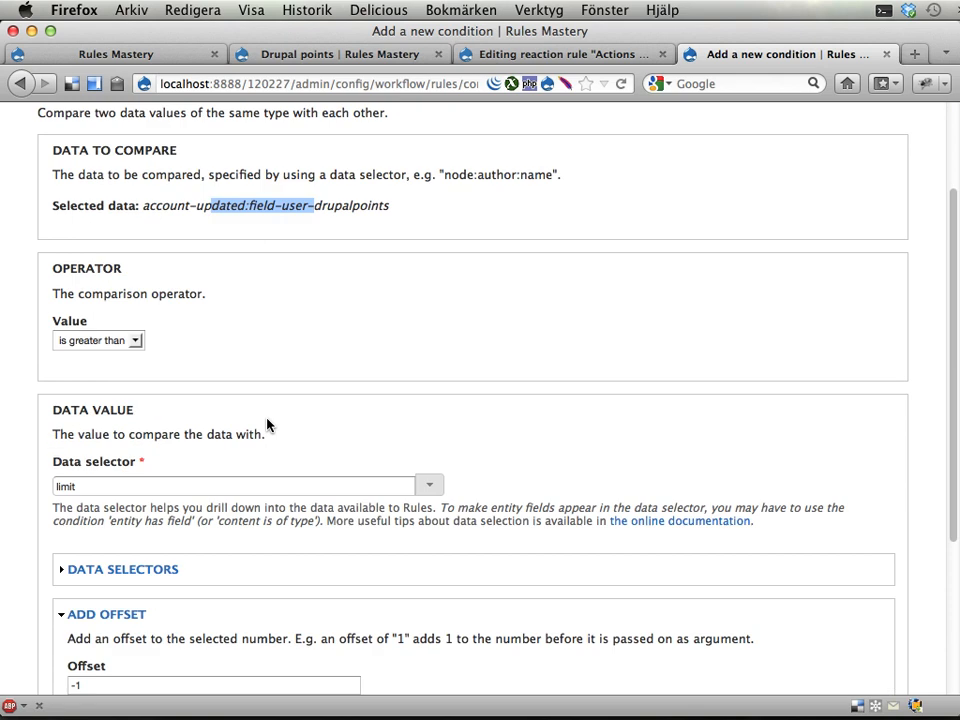
pyautogui.click(70, 631)
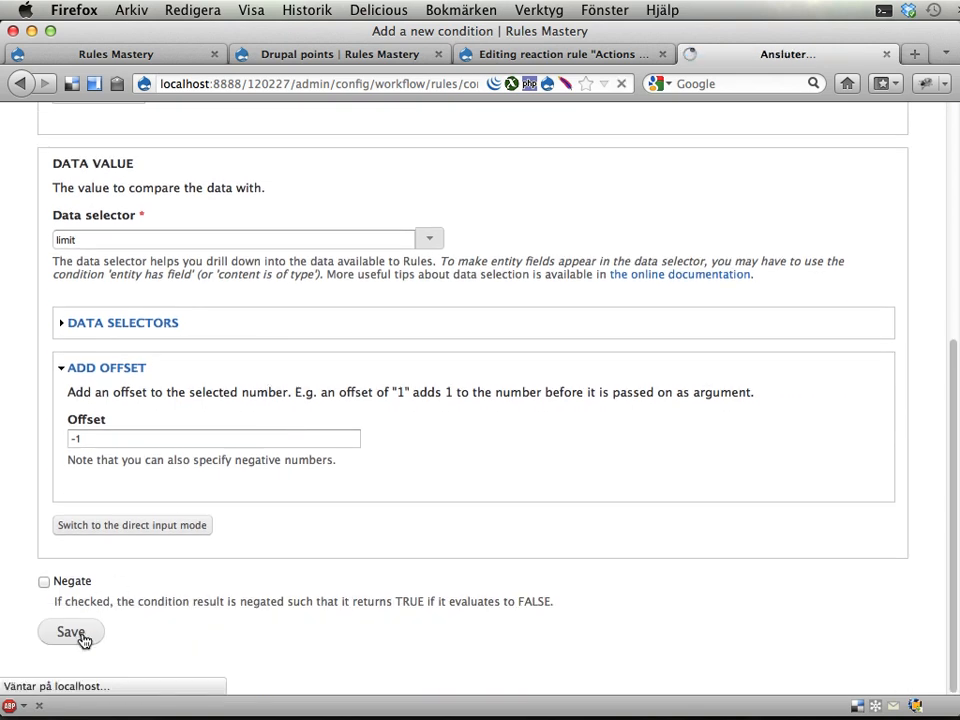
pyautogui.click(70, 631)
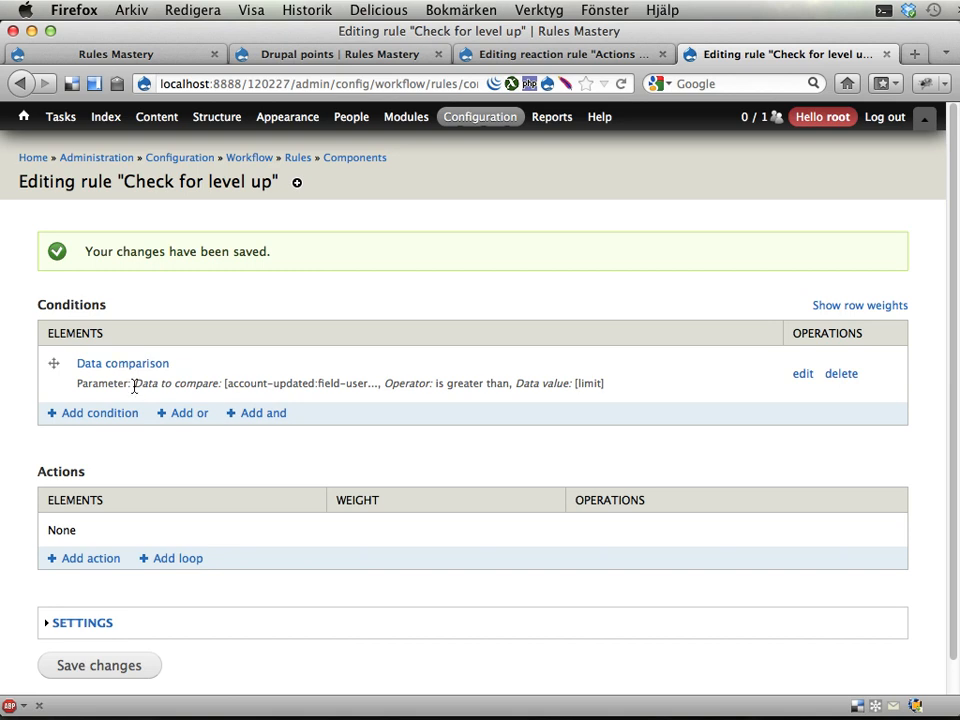
pyautogui.moveTo(115, 400)
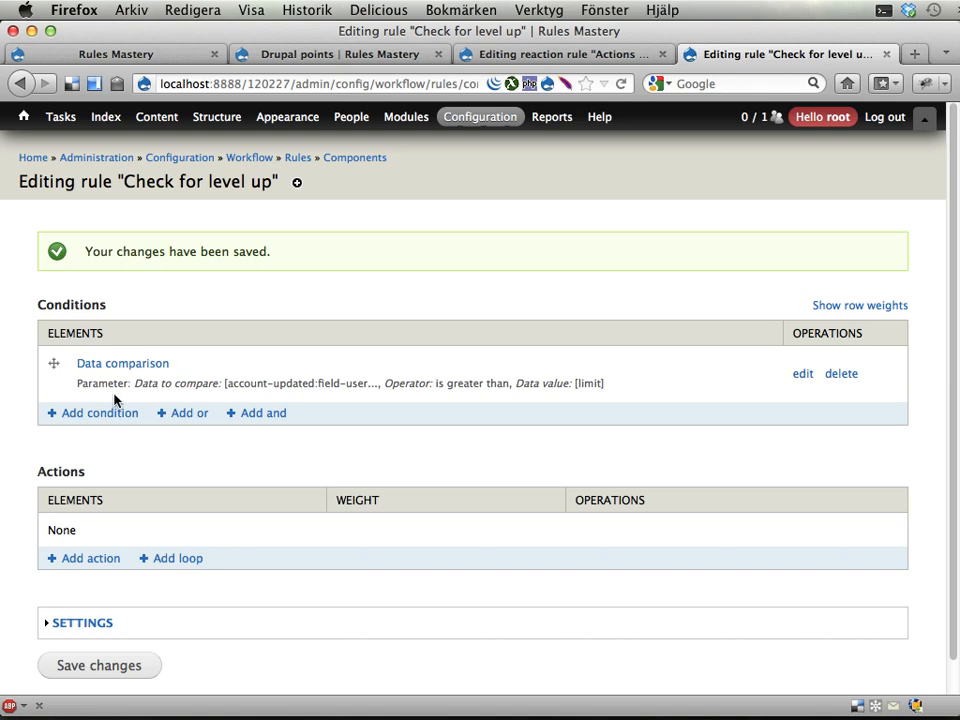
pyautogui.moveTo(99, 413)
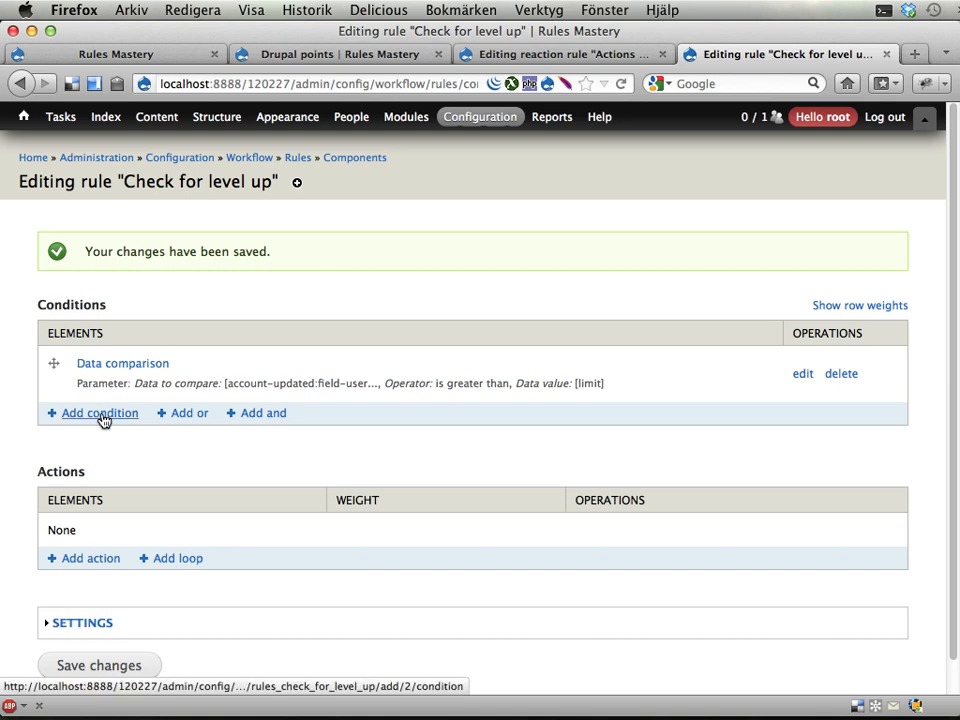
# Start a new condition under Conditions on the Check for level up page.
pyautogui.click(99, 412)
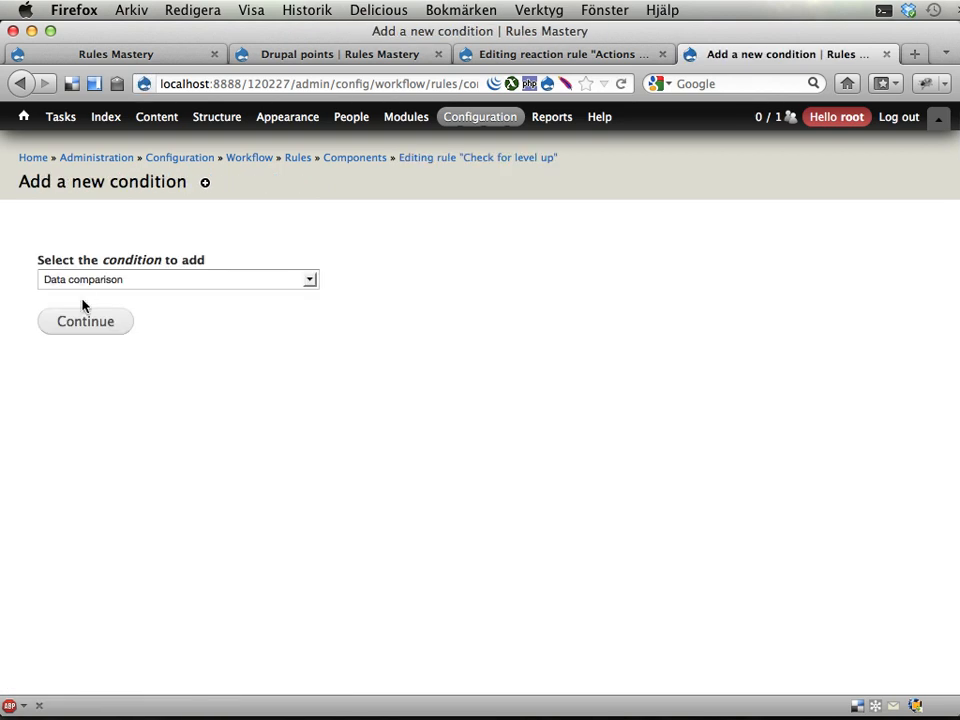
# Keep Data comparison and select account-unsaved:field-user-drupalpoints as the data to compare.
pyautogui.click(85, 321)
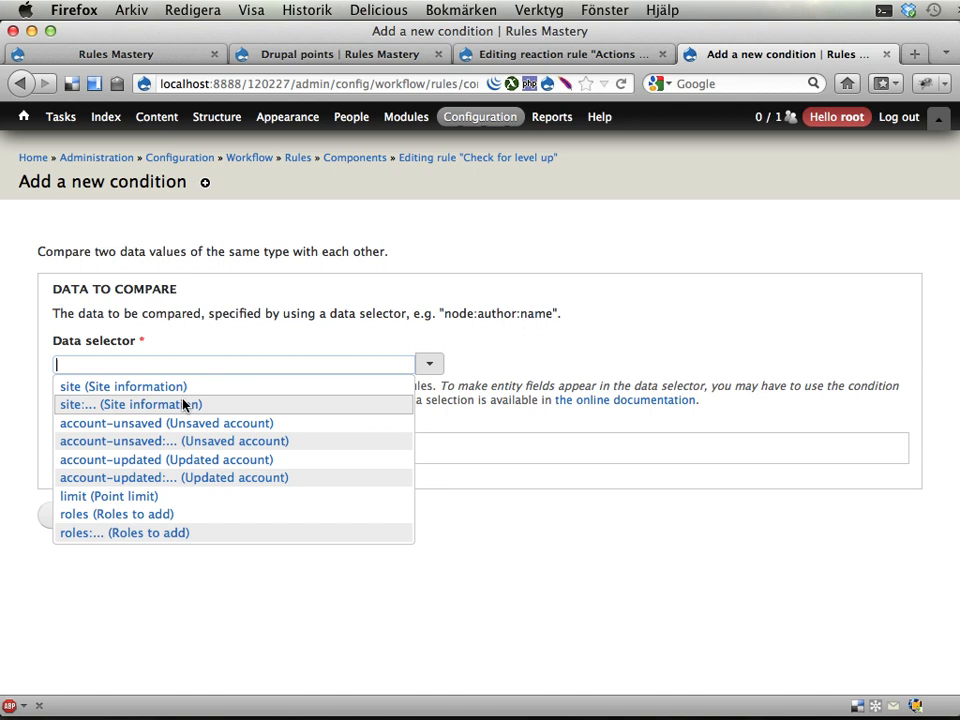
pyautogui.moveTo(137, 445)
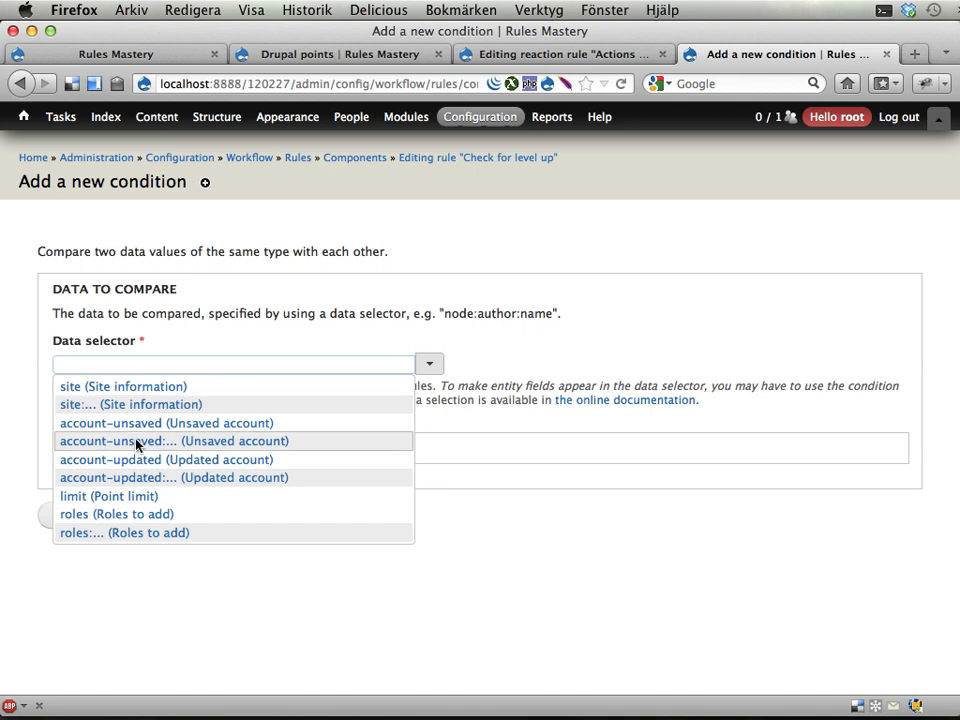
pyautogui.click(172, 440)
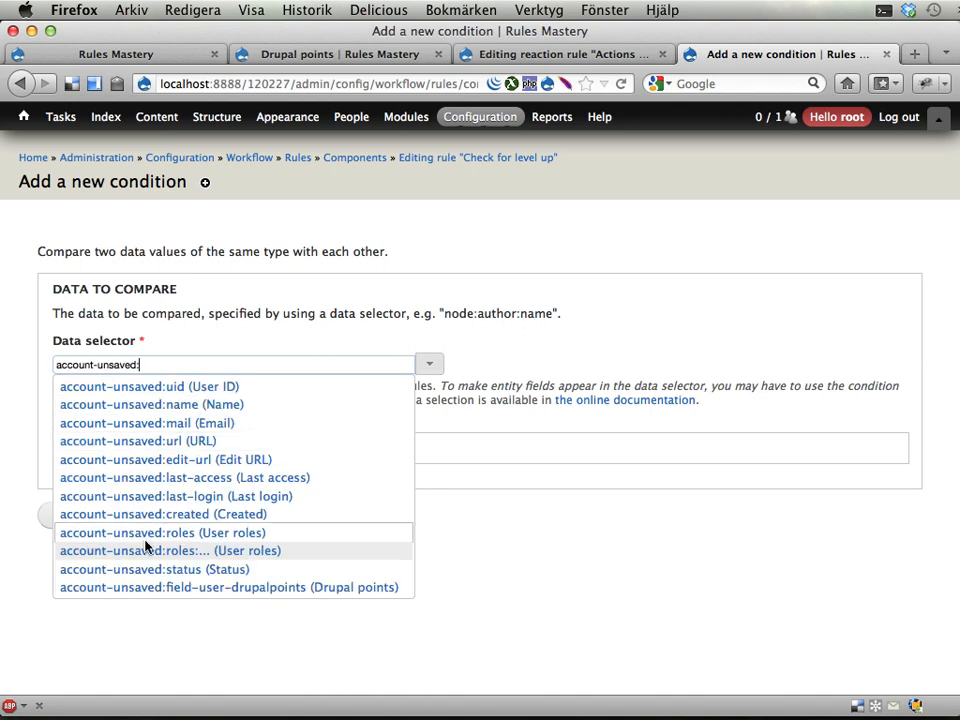
pyautogui.moveTo(159, 587)
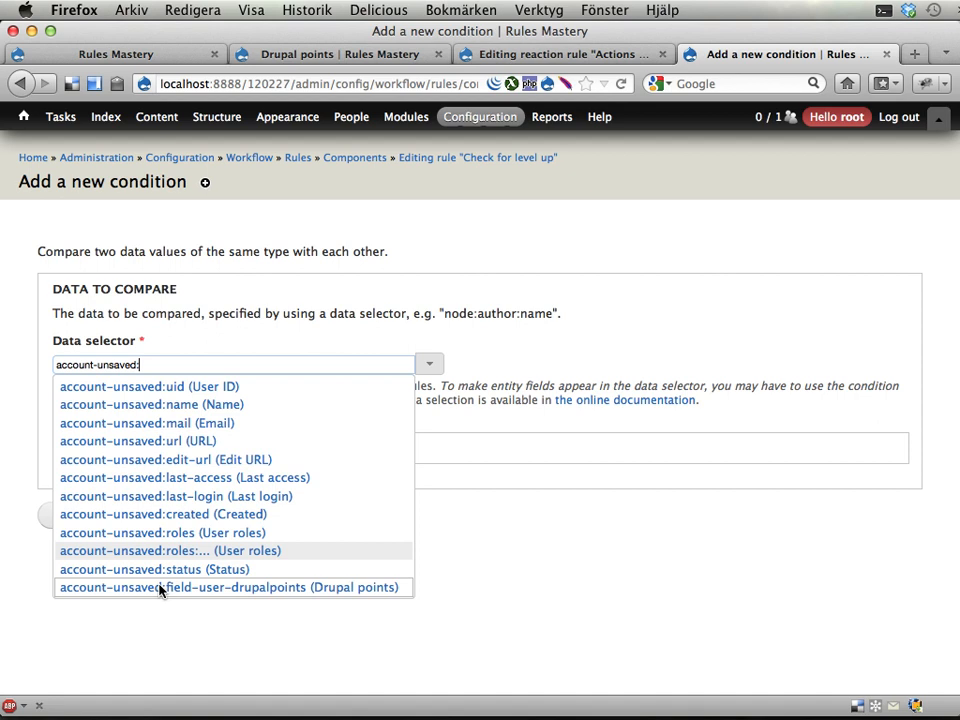
pyautogui.click(228, 587)
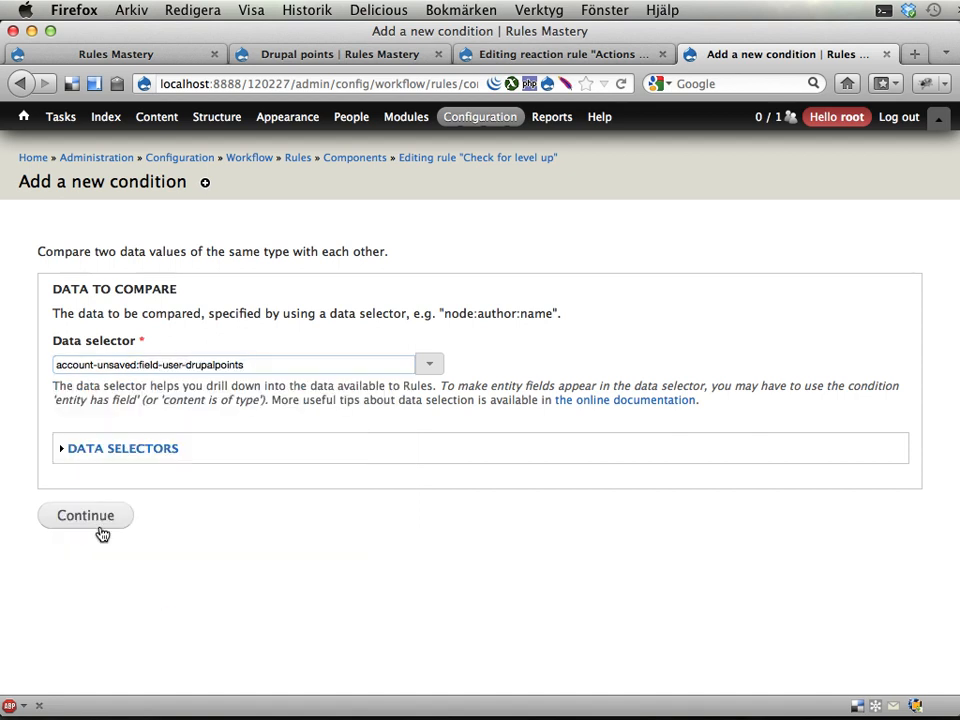
pyautogui.click(85, 515)
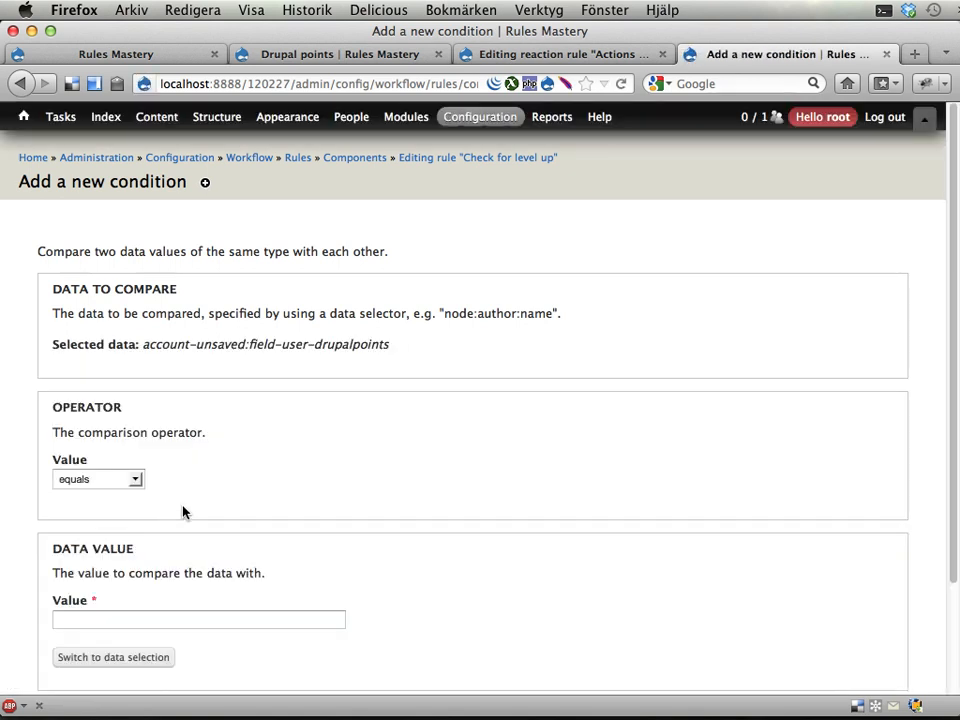
# Set the unsaved account's points 'is lower than' the limit value and save.
pyautogui.scroll(-3)
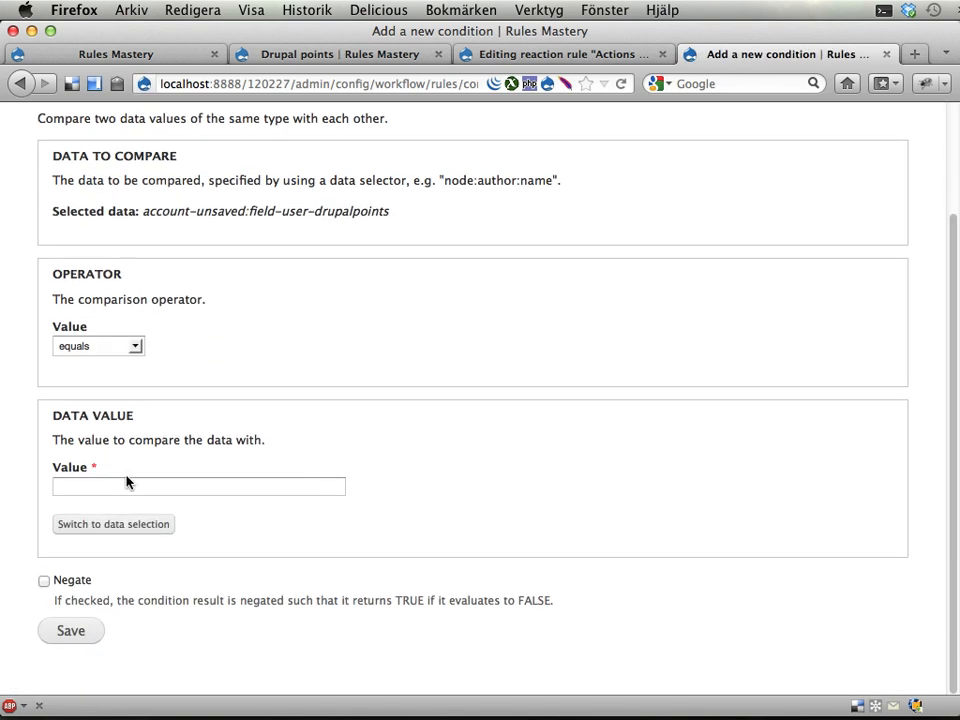
pyautogui.click(112, 524)
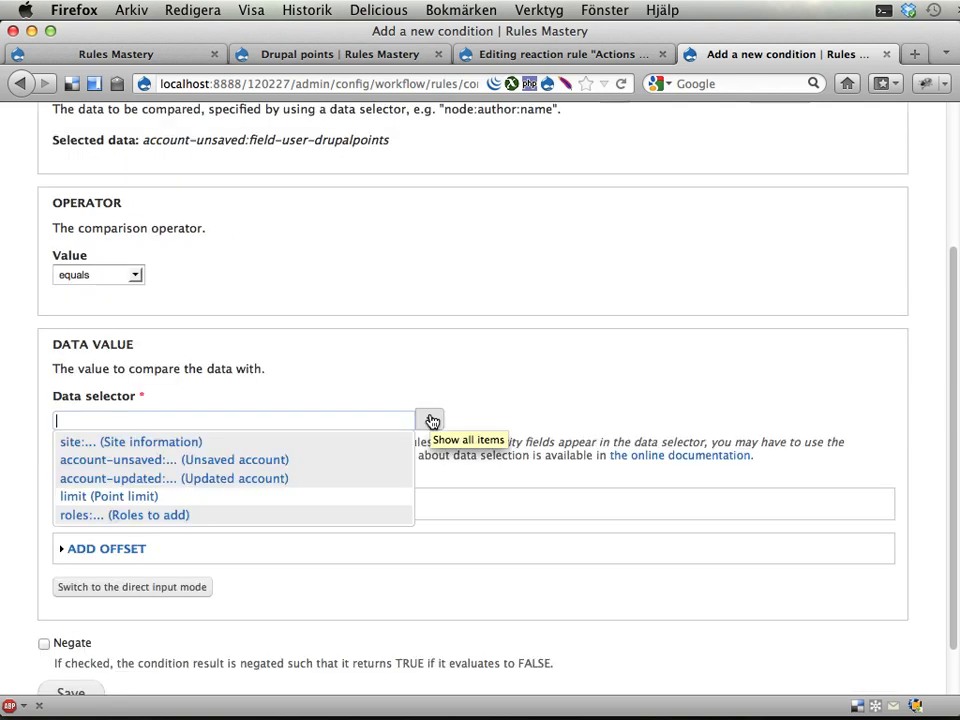
pyautogui.click(108, 496)
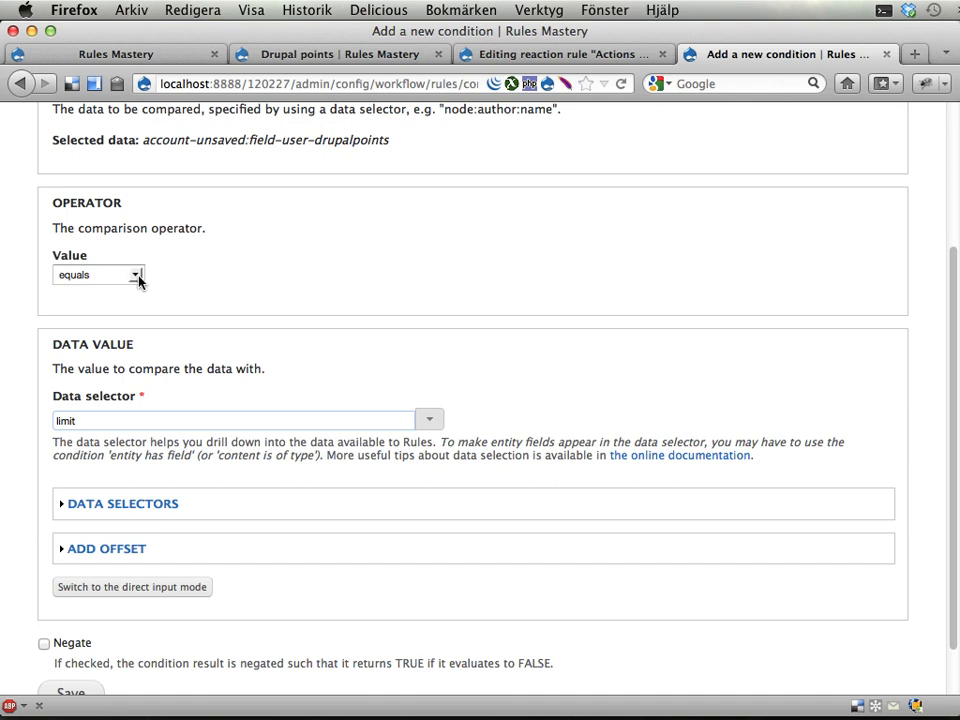
pyautogui.click(98, 274)
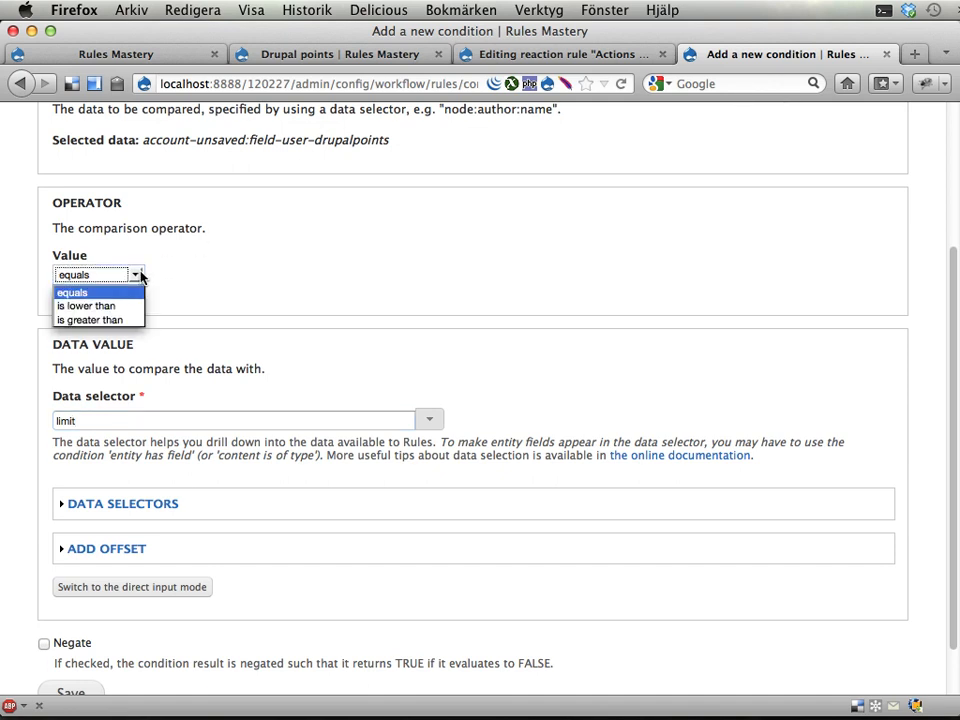
pyautogui.click(86, 305)
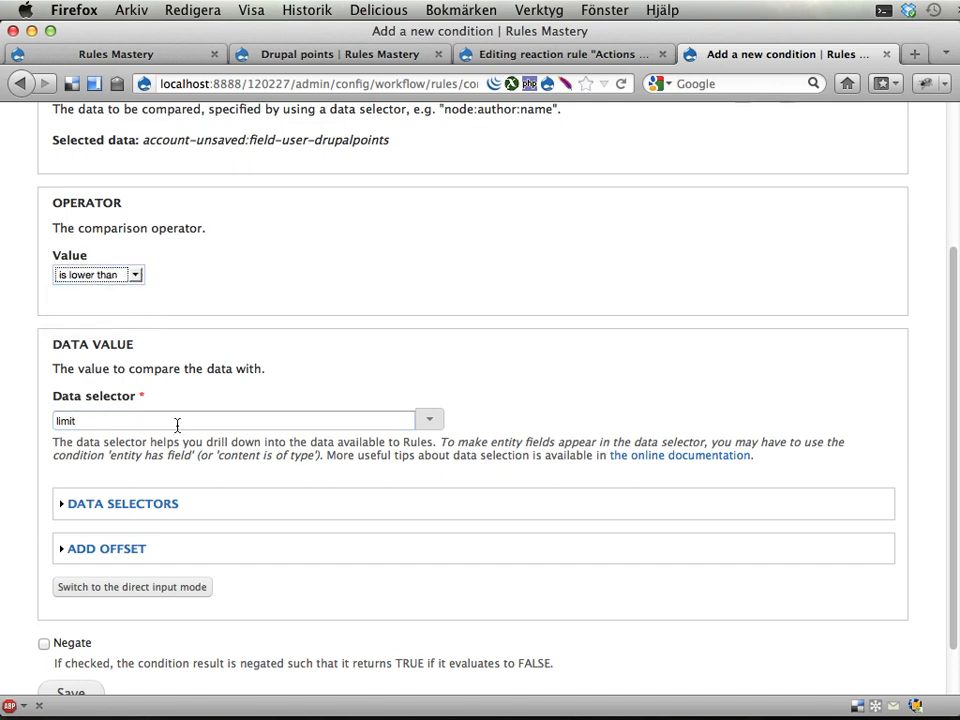
pyautogui.scroll(-3)
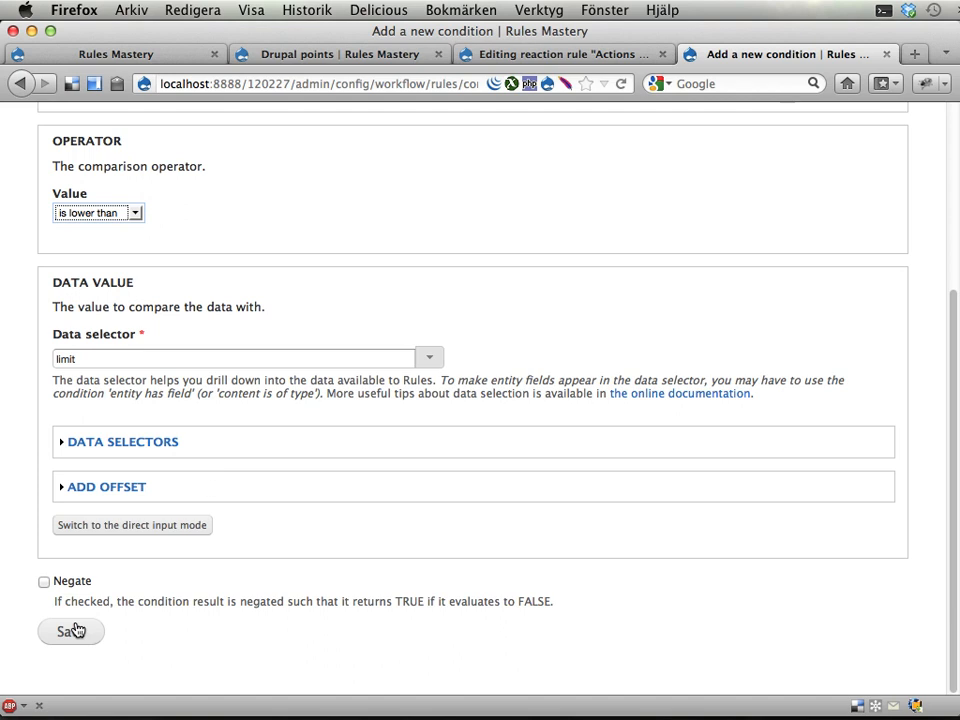
pyautogui.click(69, 631)
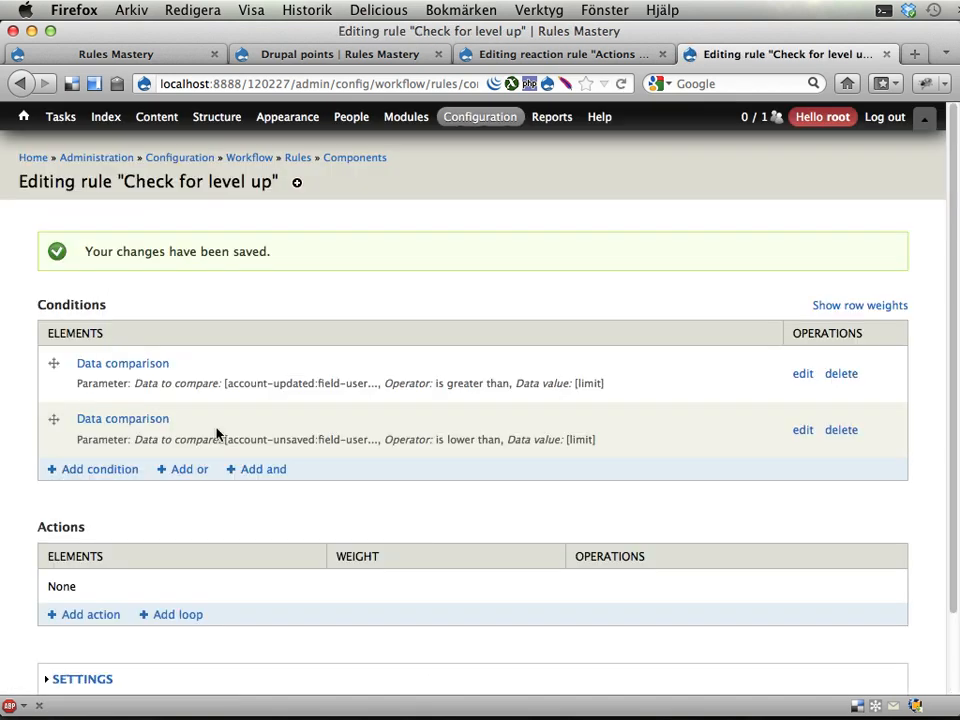
pyautogui.moveTo(432, 388)
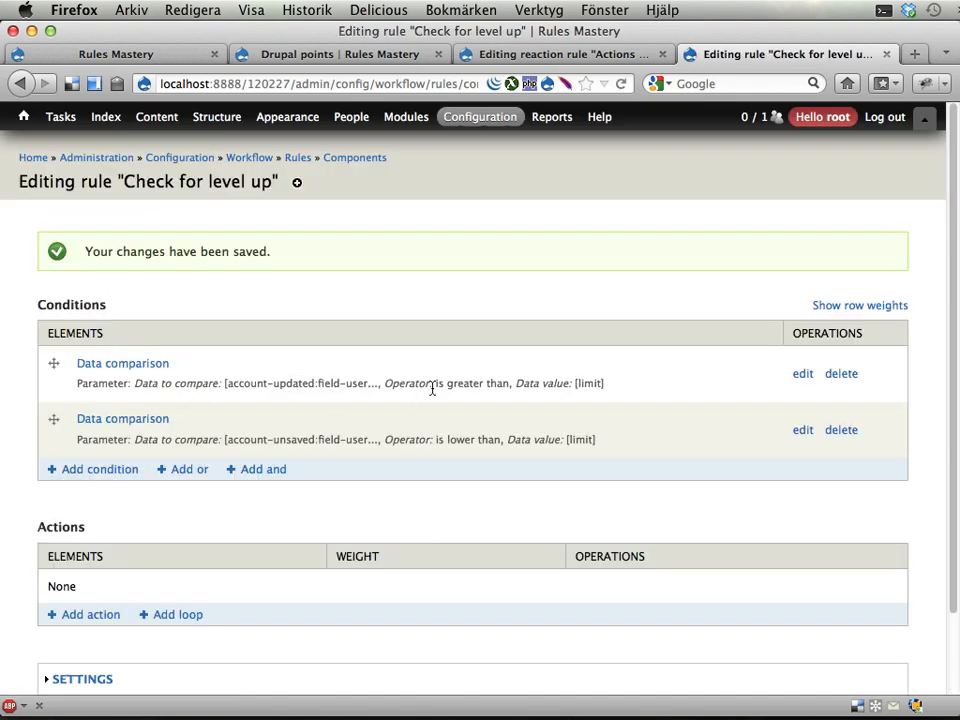
pyautogui.moveTo(408, 383)
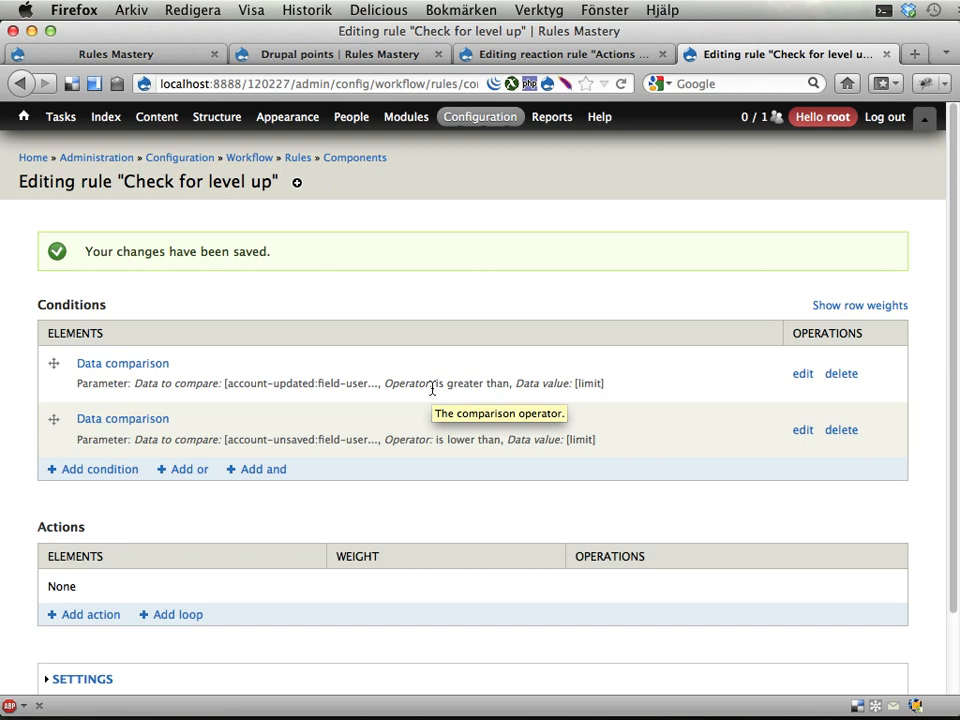
pyautogui.moveTo(428, 383)
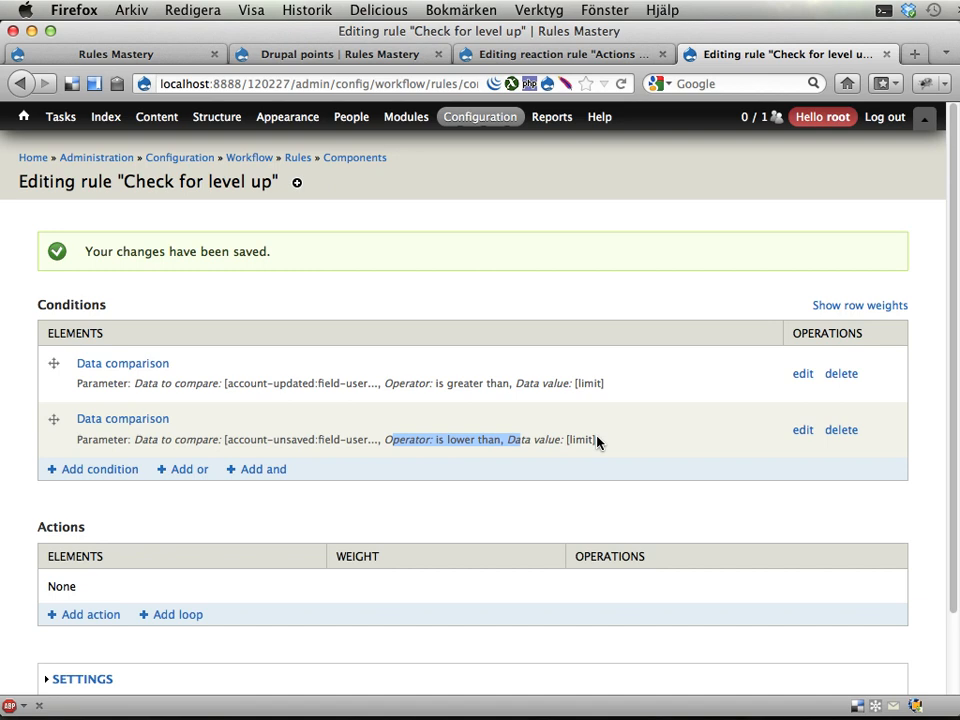
# Scroll past the two conditions and start a new action.
pyautogui.scroll(-3)
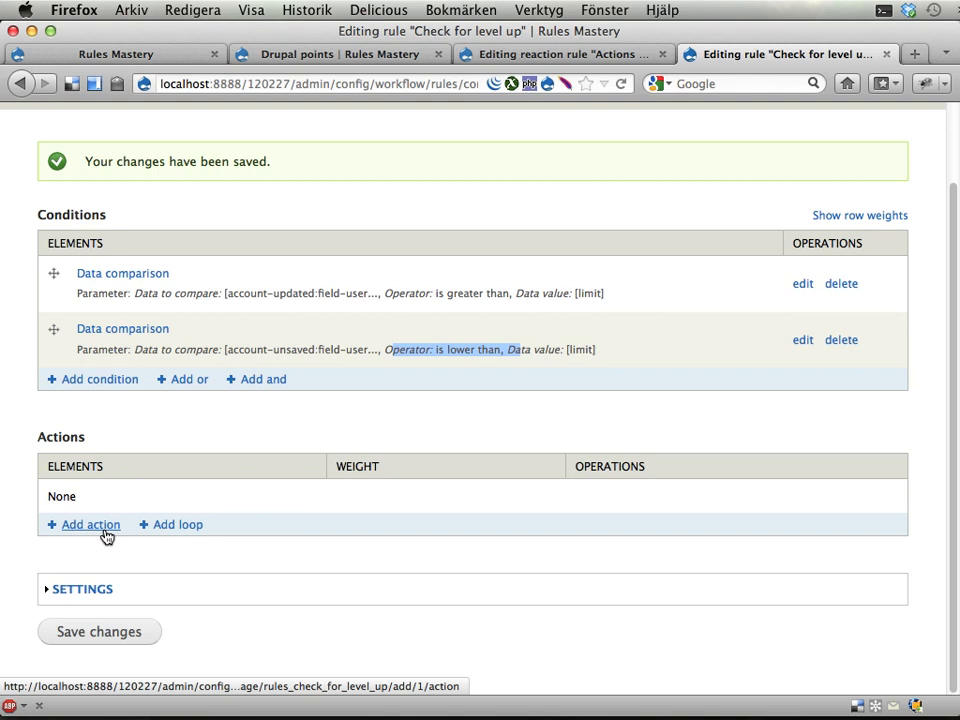
pyautogui.click(90, 524)
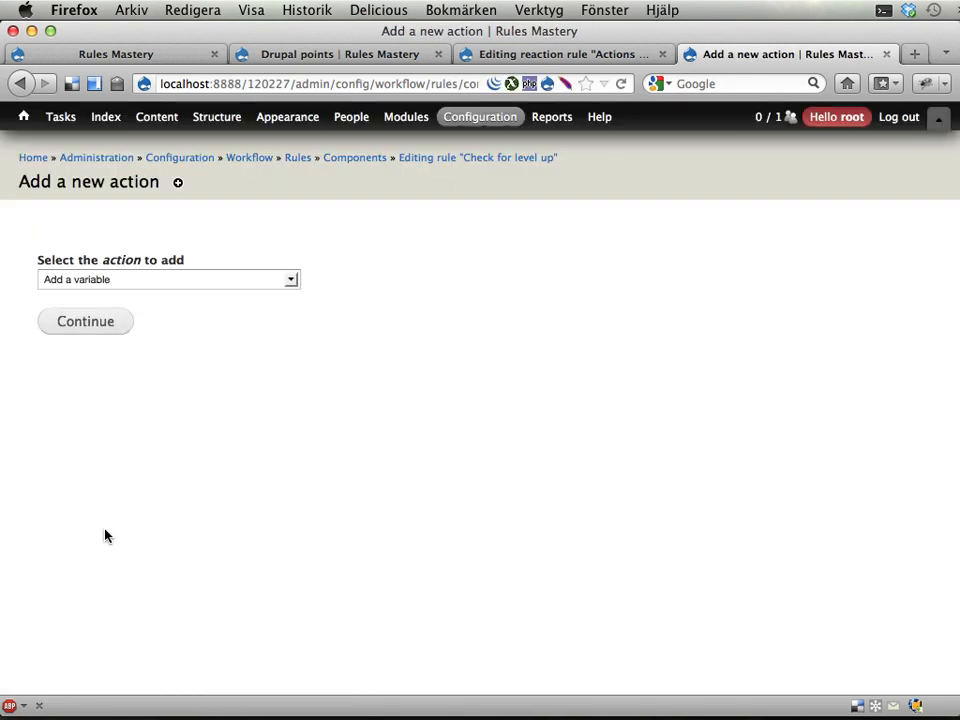
# Pick 'Add user role' from the User group of available actions.
pyautogui.click(167, 279)
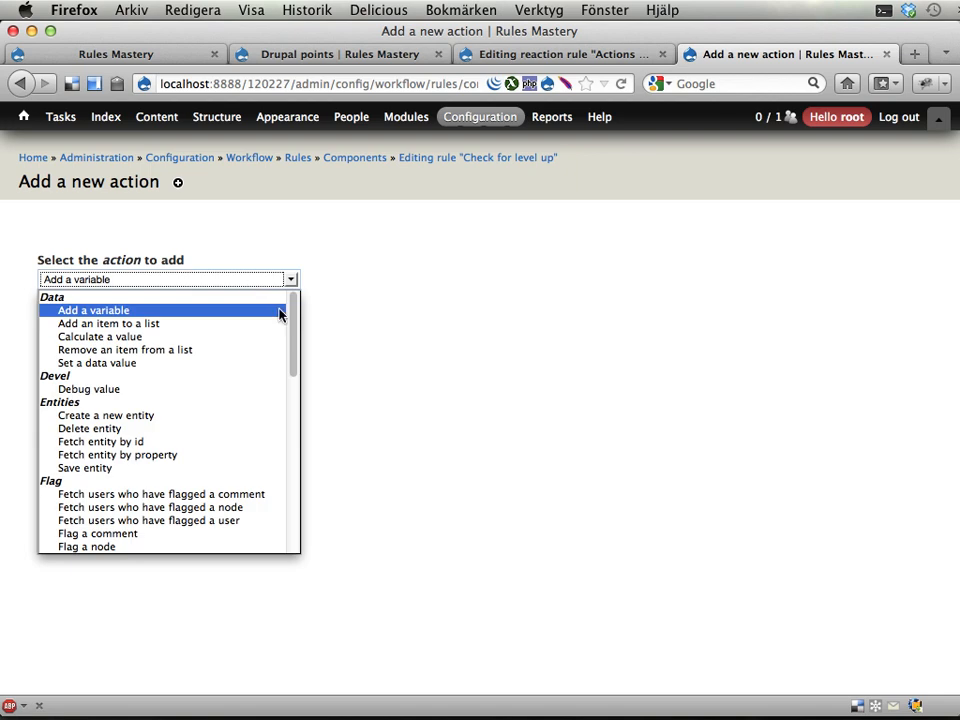
pyautogui.scroll(-3)
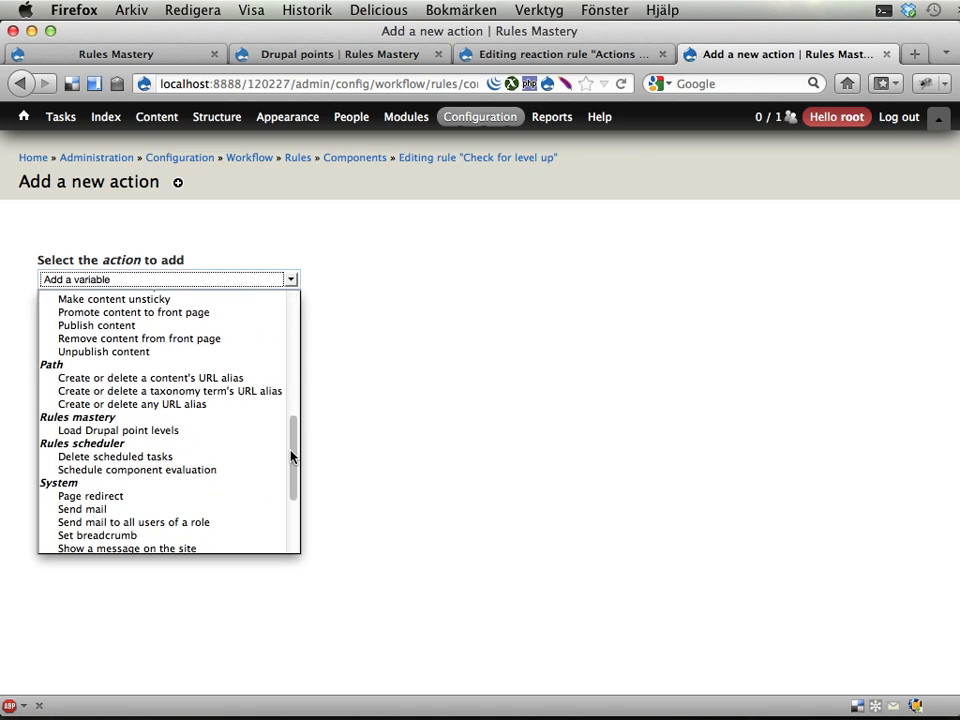
pyautogui.scroll(-3)
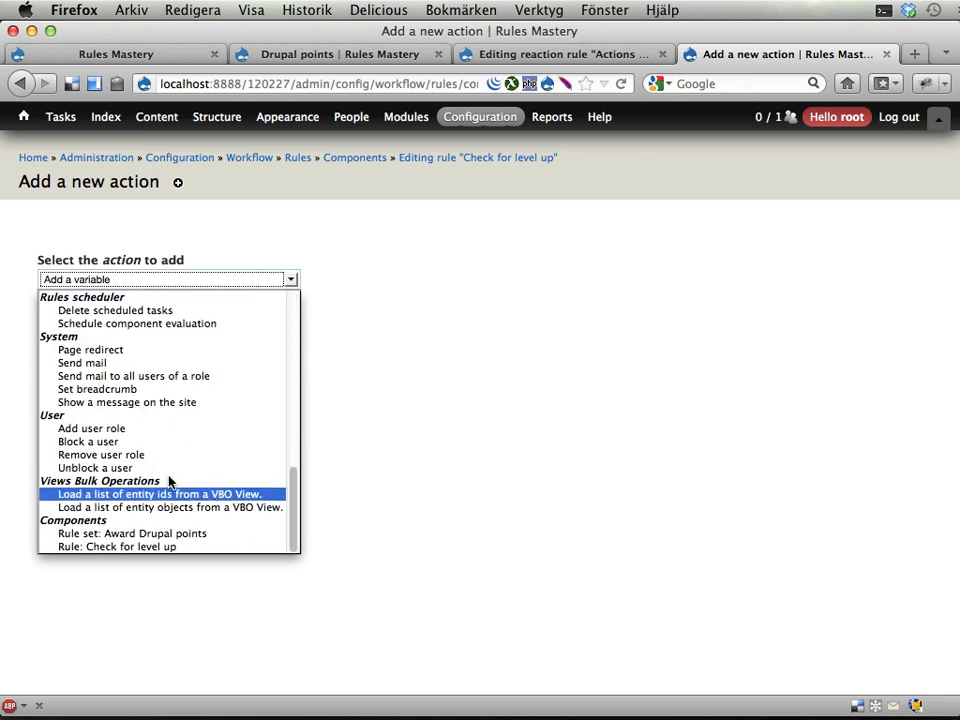
pyautogui.moveTo(91, 428)
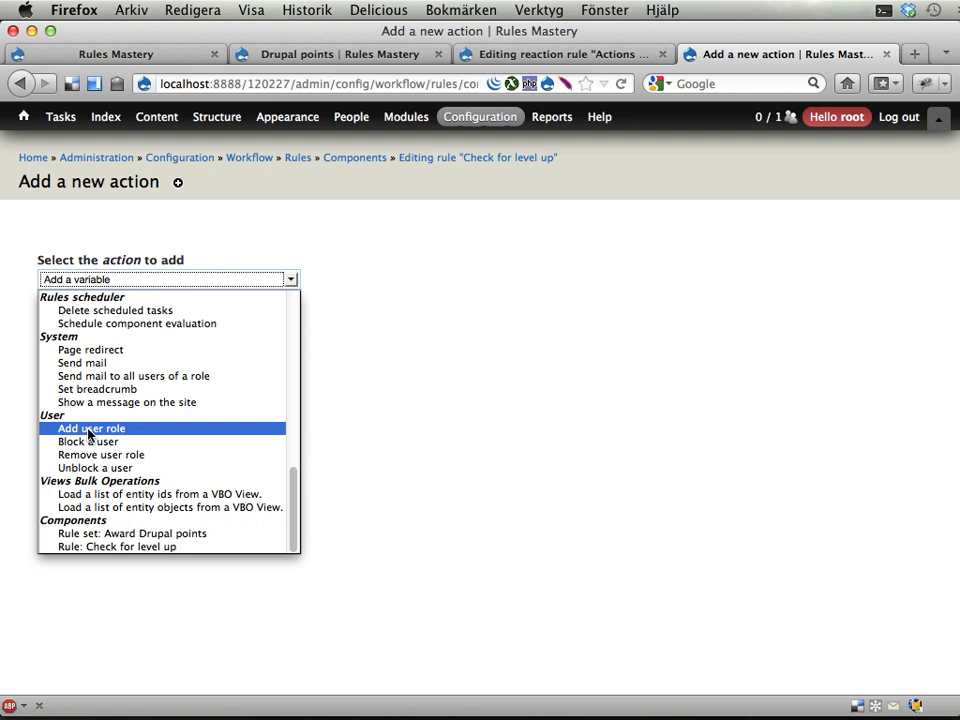
pyautogui.click(90, 428)
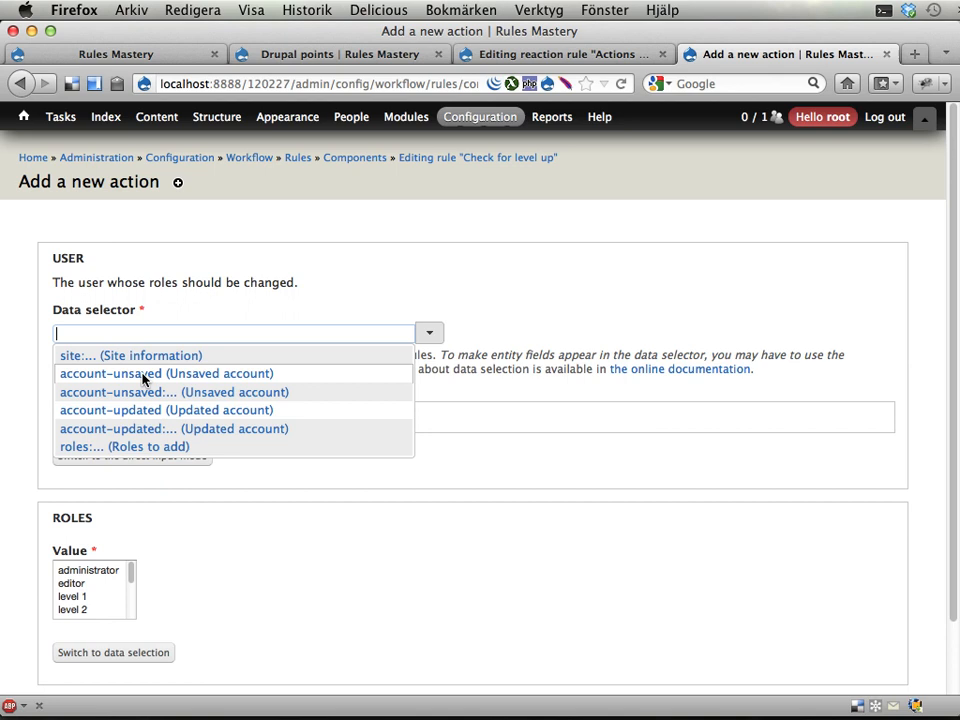
pyautogui.moveTo(128, 410)
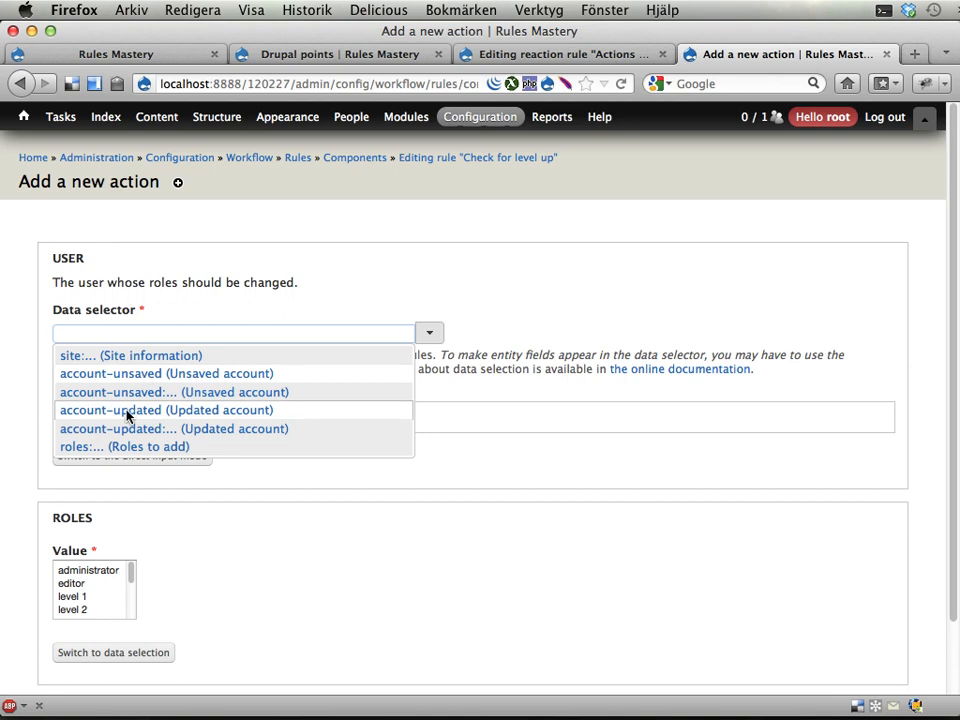
# Set user to account-updated, roles to the 'roles' parameter, and save the action.
pyautogui.click(166, 410)
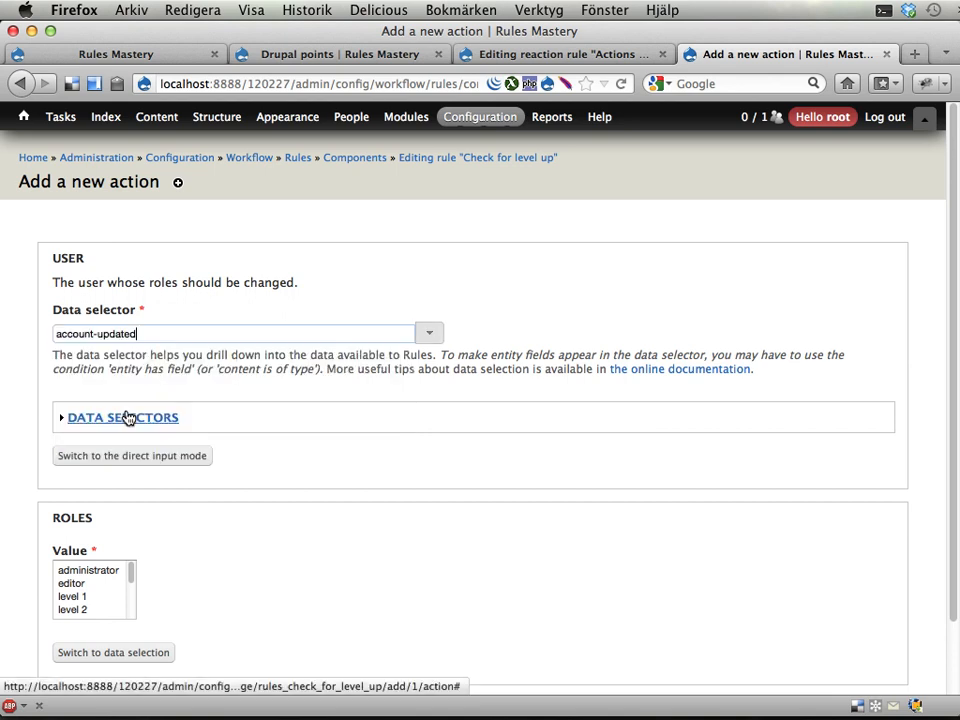
pyautogui.scroll(-3)
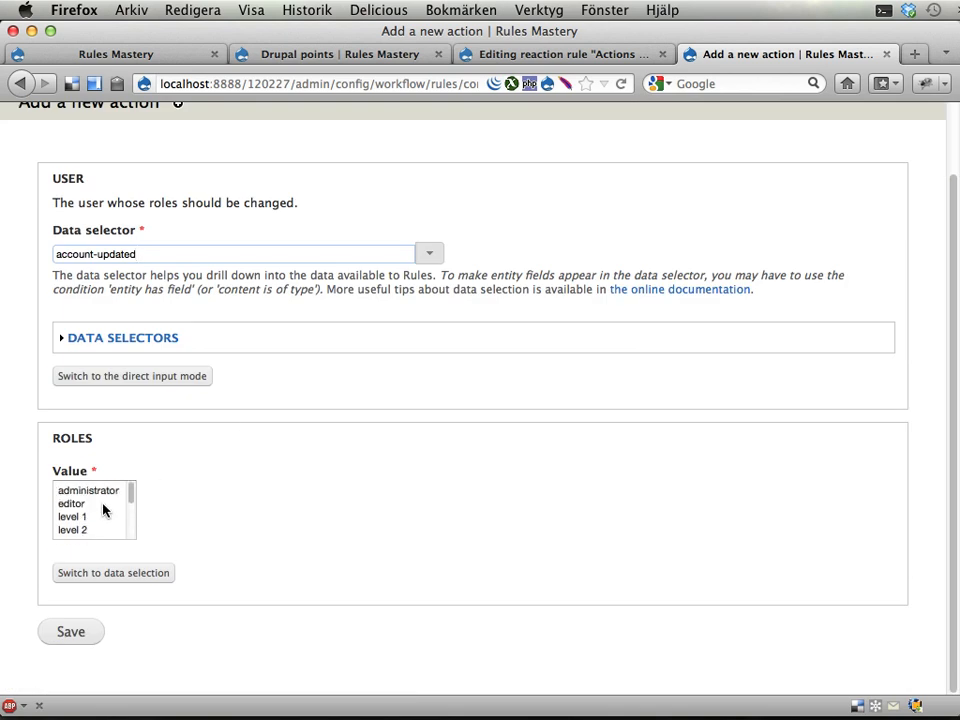
pyautogui.moveTo(100, 583)
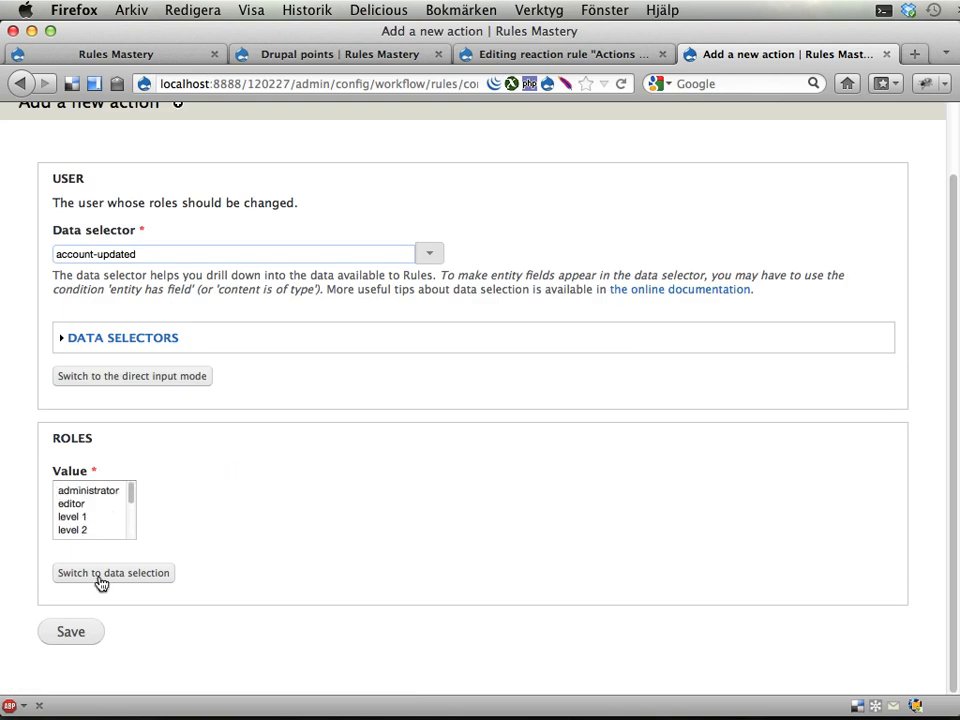
pyautogui.click(113, 572)
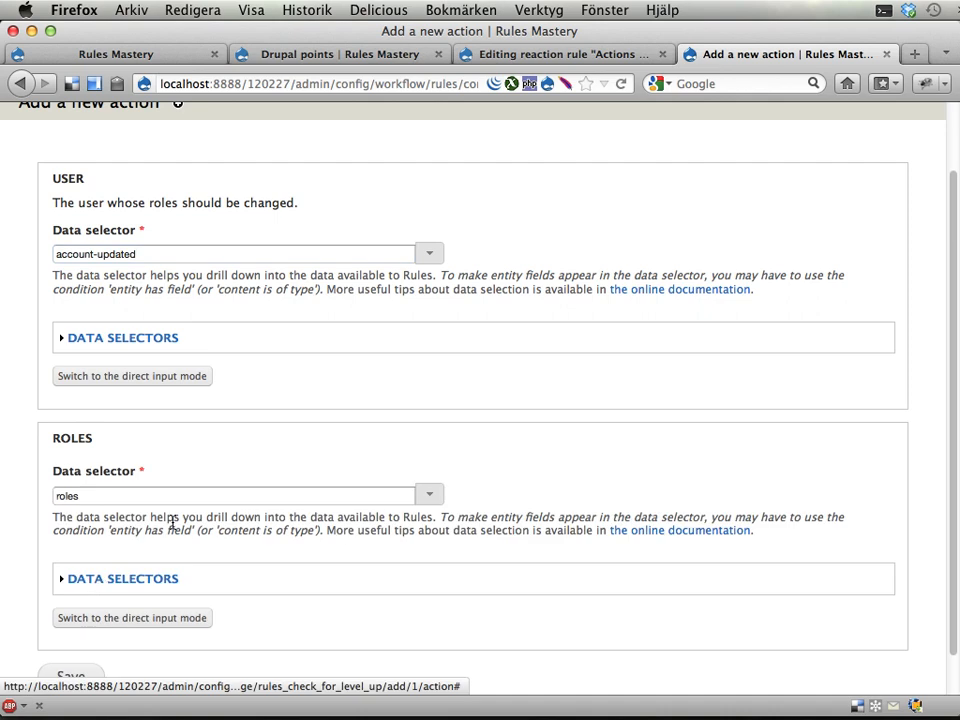
pyautogui.click(240, 495)
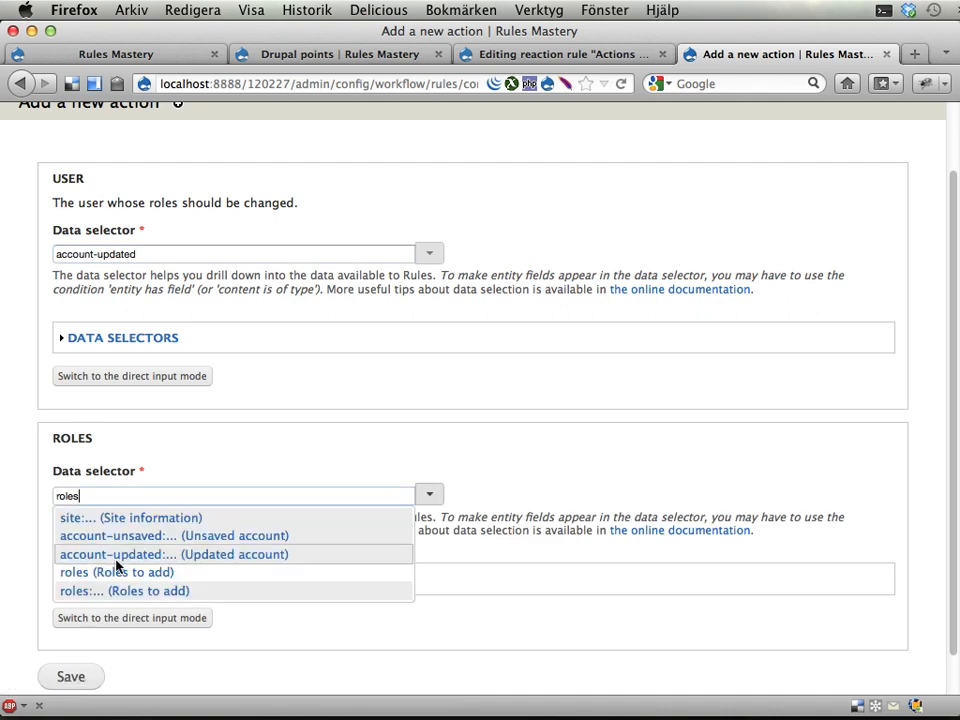
pyautogui.click(116, 572)
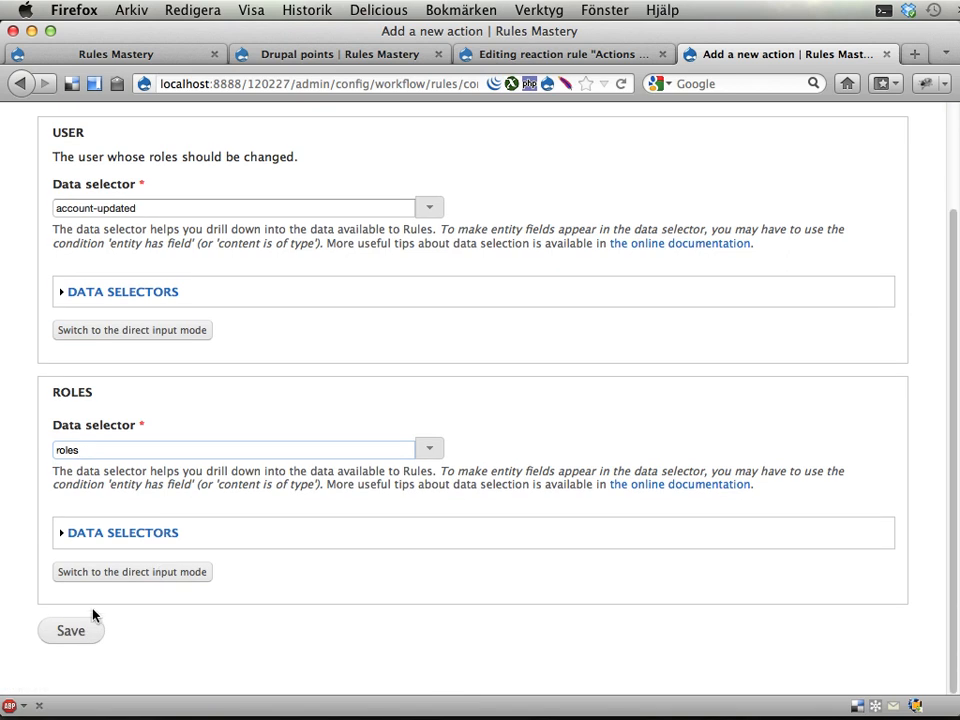
pyautogui.click(70, 630)
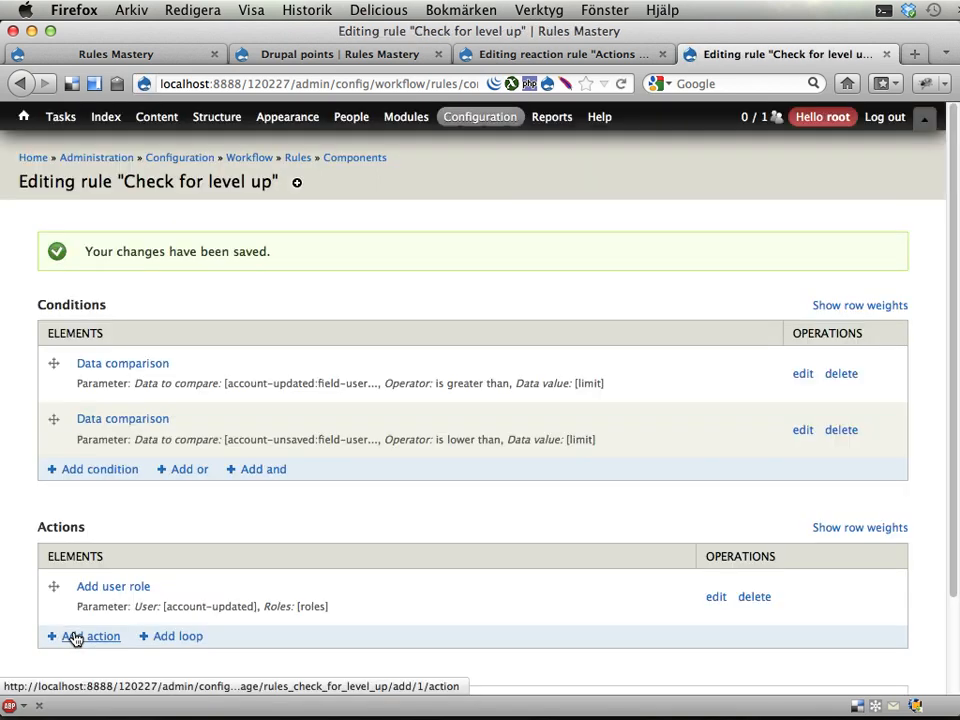
pyautogui.moveTo(230, 590)
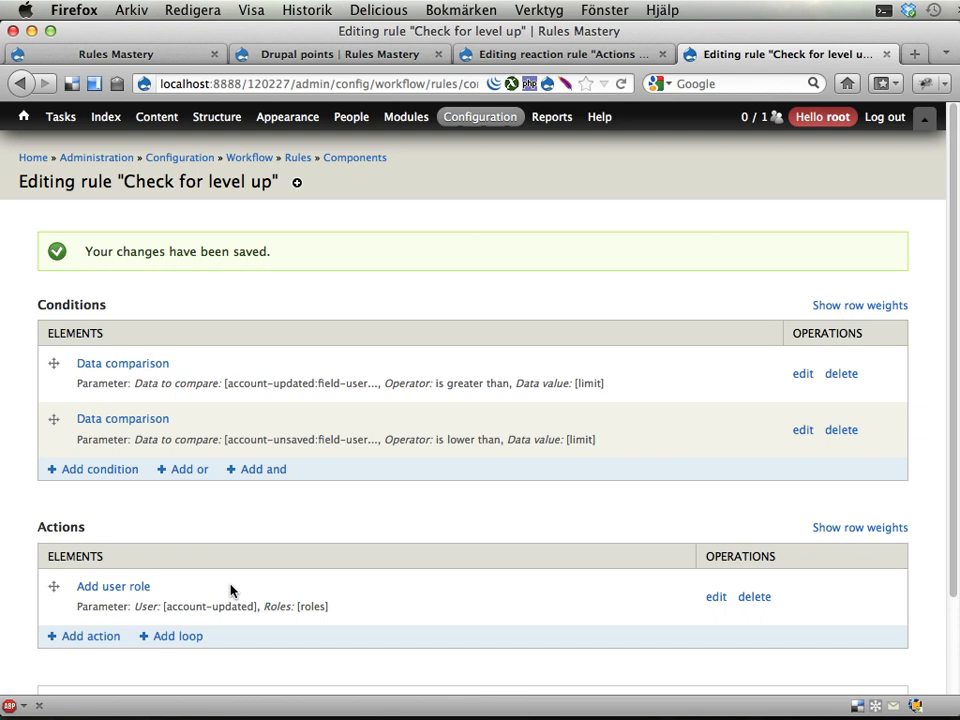
pyautogui.scroll(-3)
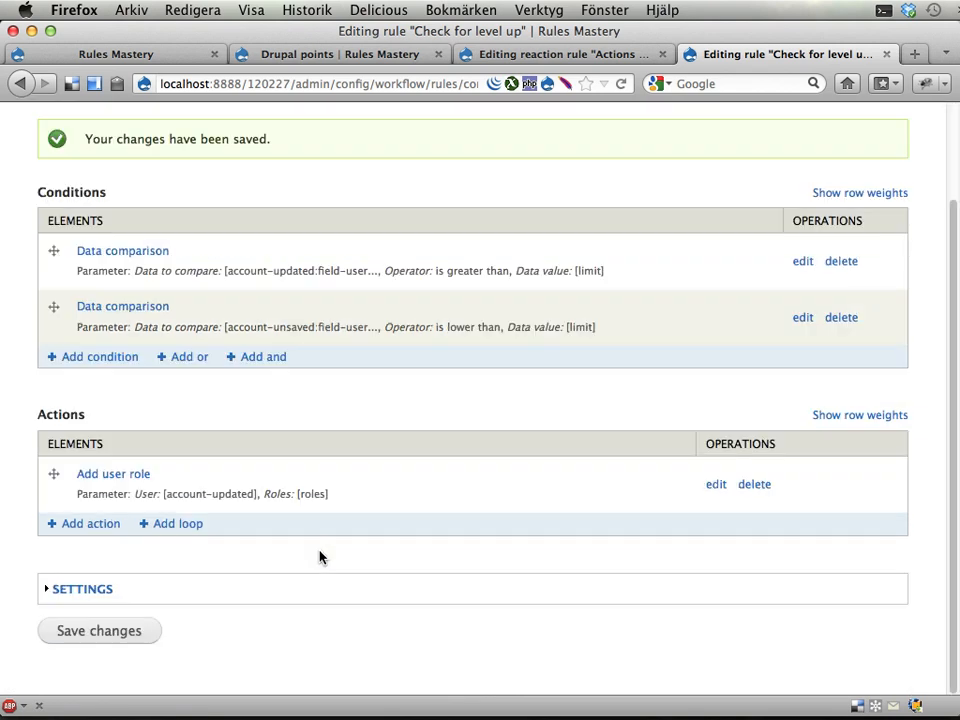
pyautogui.moveTo(180, 318)
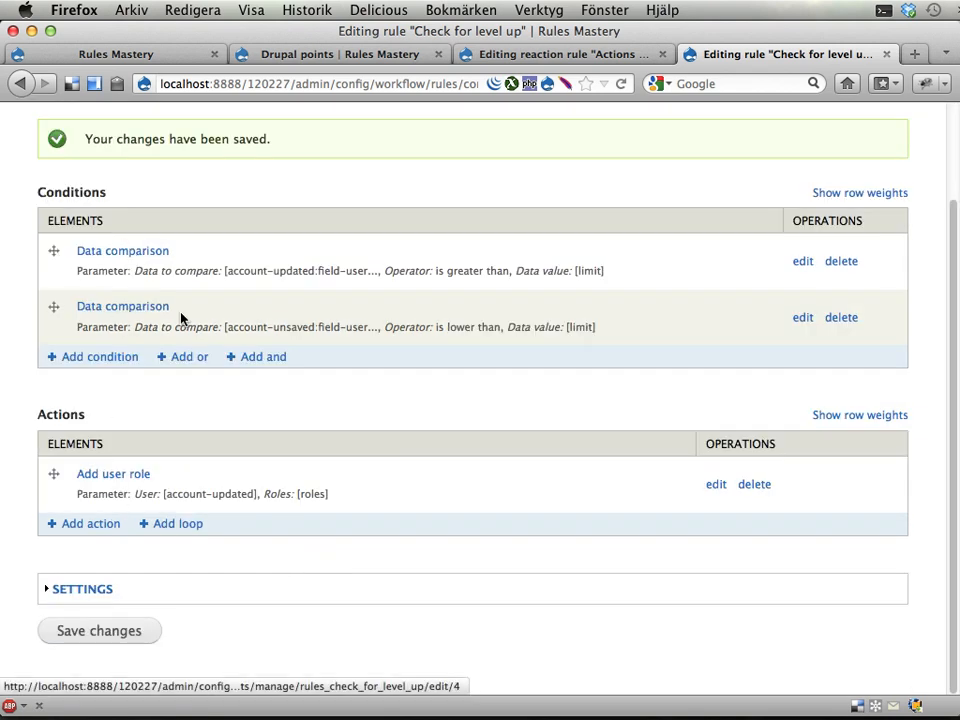
pyautogui.moveTo(122, 306)
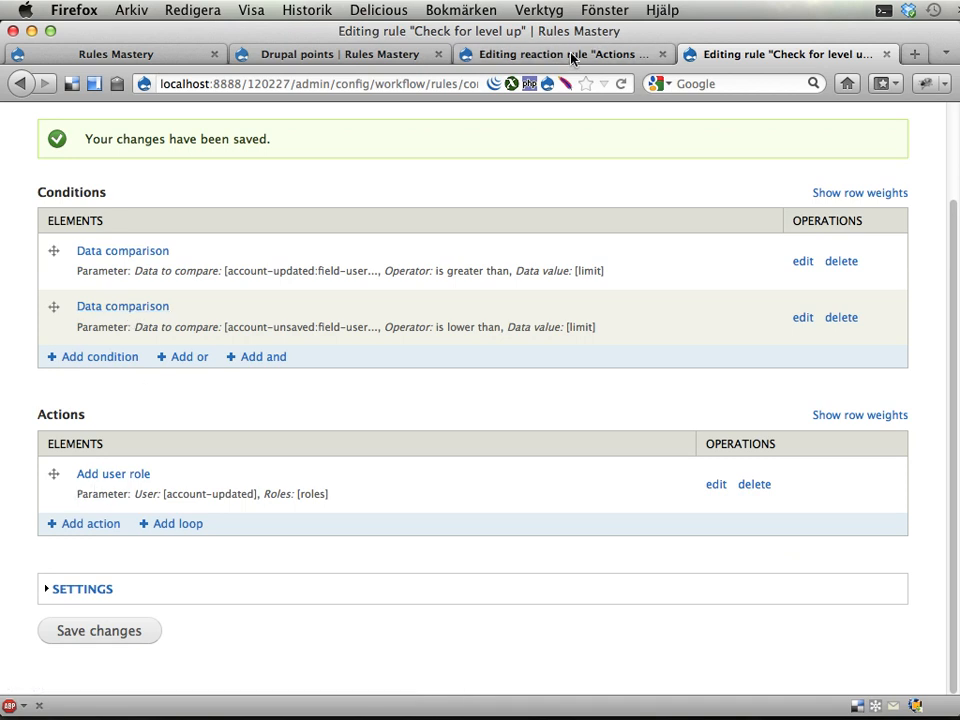
# Return to the 'Actions on account update' rule and scroll to its Actions table.
pyautogui.click(560, 54)
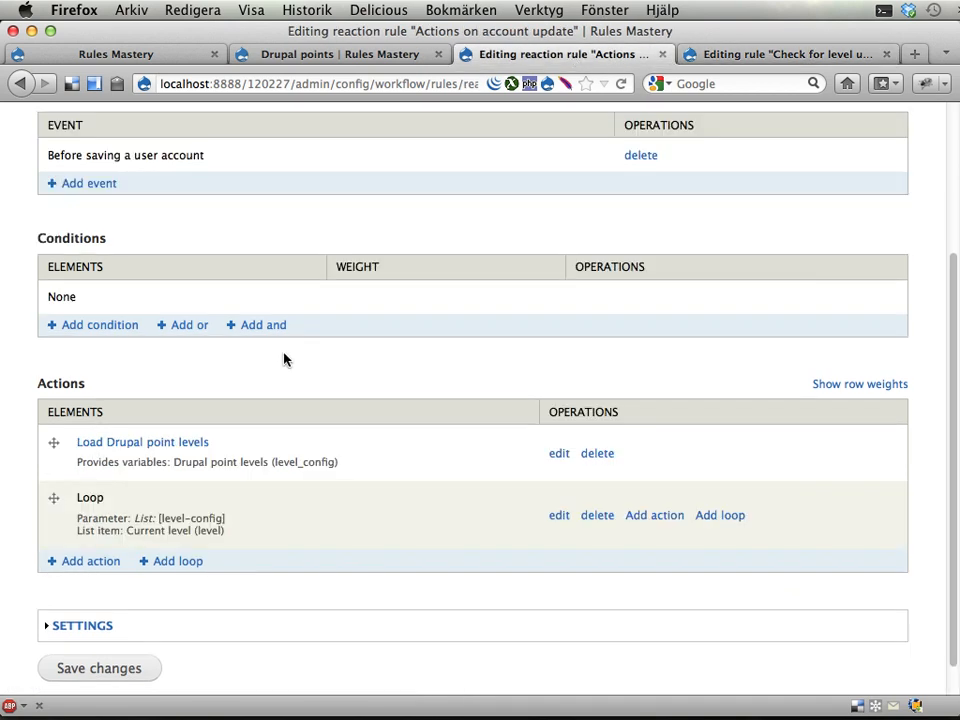
pyautogui.click(99, 668)
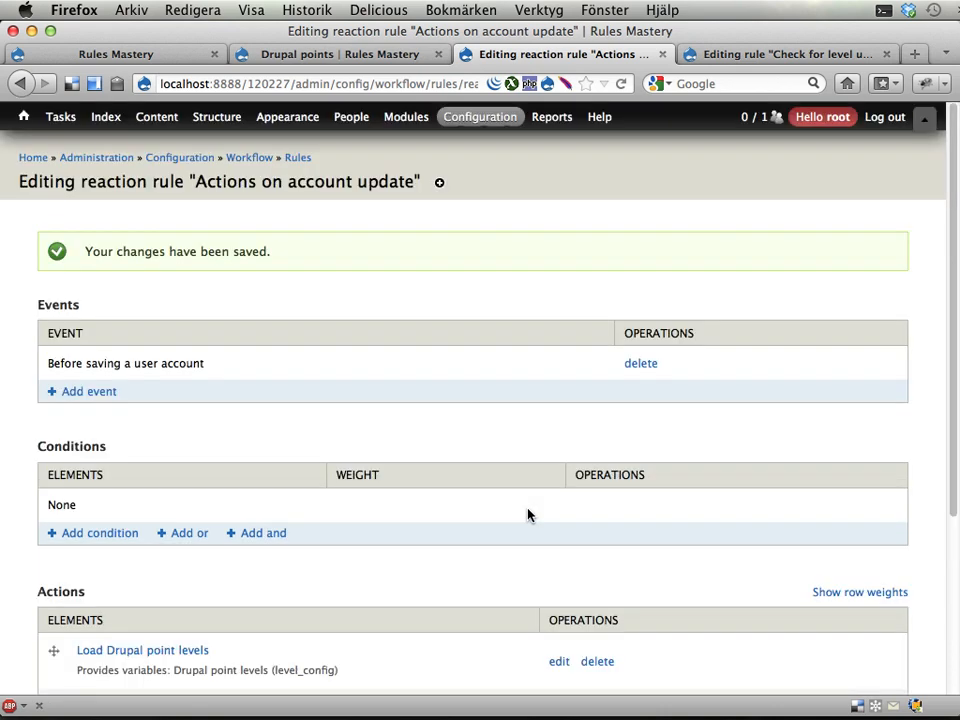
pyautogui.moveTo(267, 179)
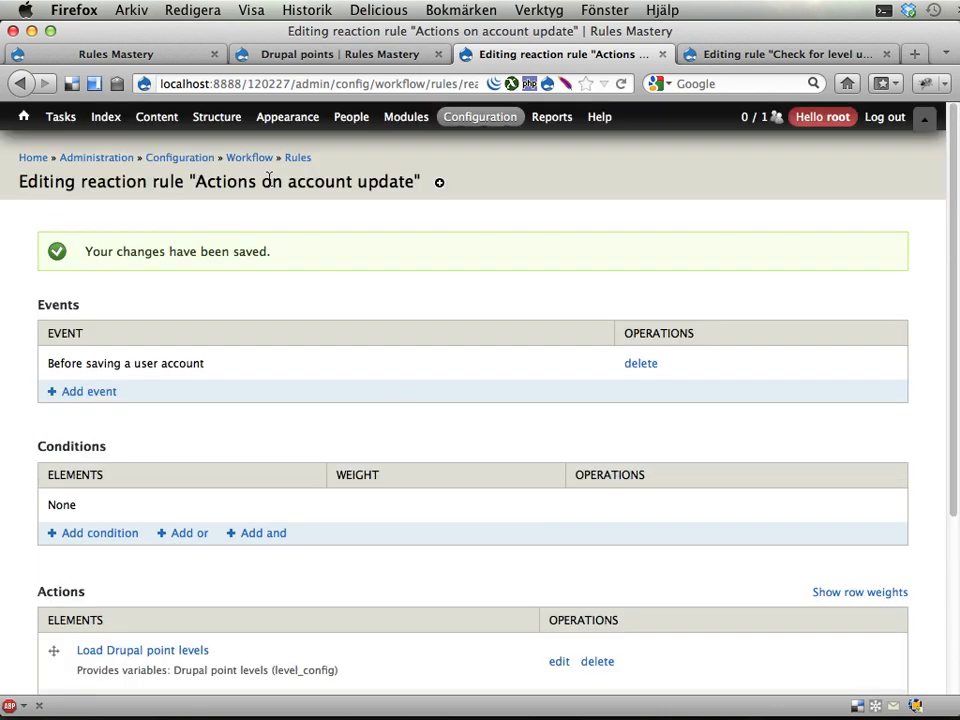
pyautogui.doubleClick(305, 181)
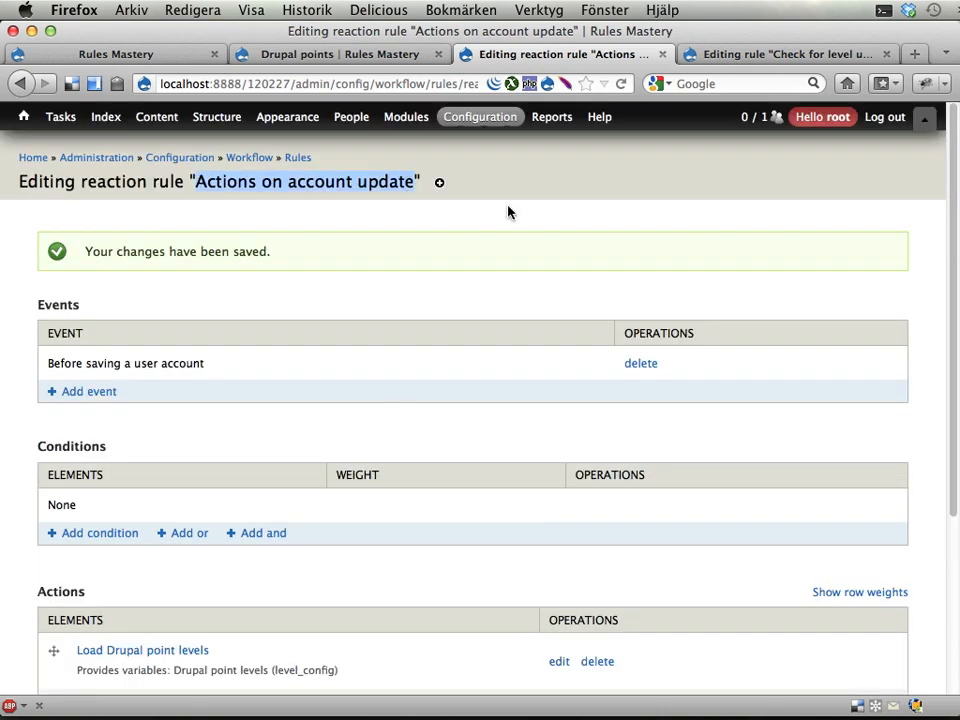
pyautogui.scroll(-3)
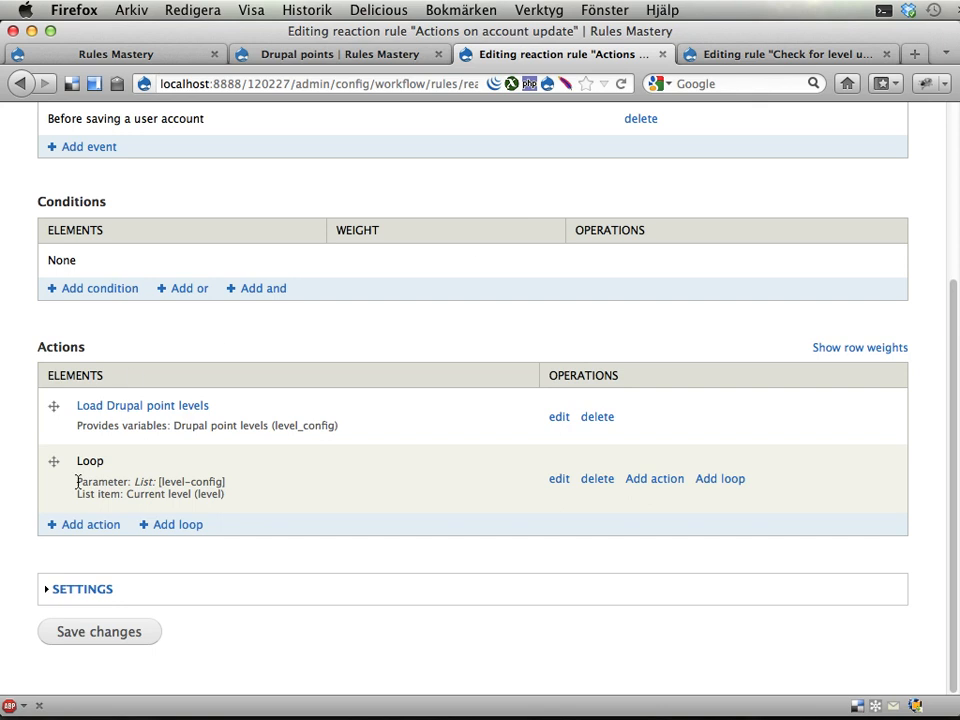
pyautogui.moveTo(520, 458)
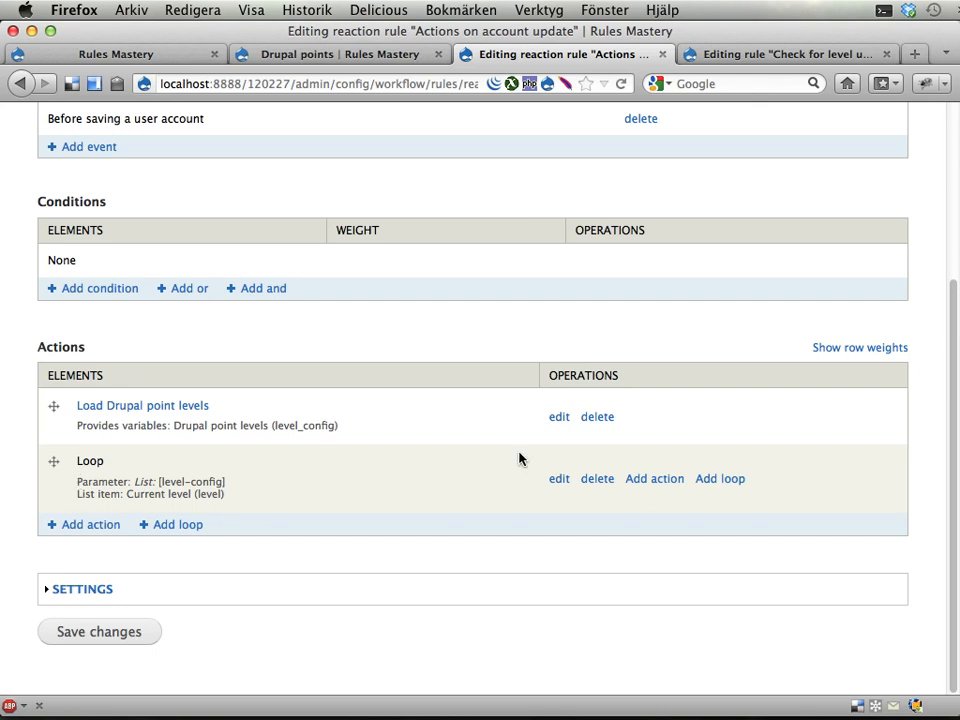
pyautogui.moveTo(654, 478)
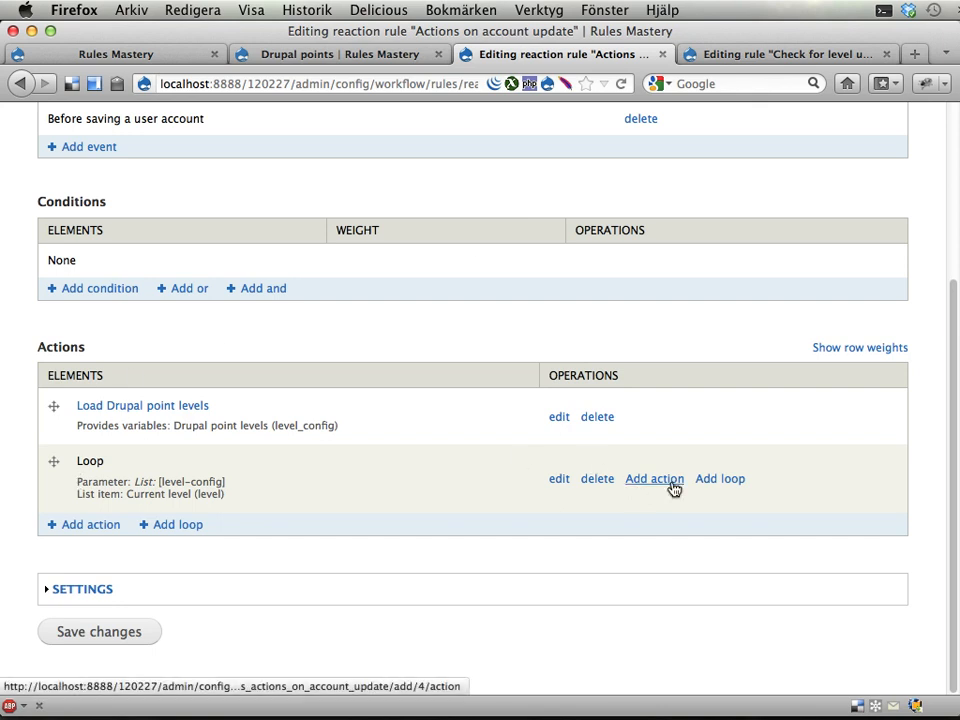
# Add the 'Rule: Check for level up' component as an action inside the loop.
pyautogui.click(654, 478)
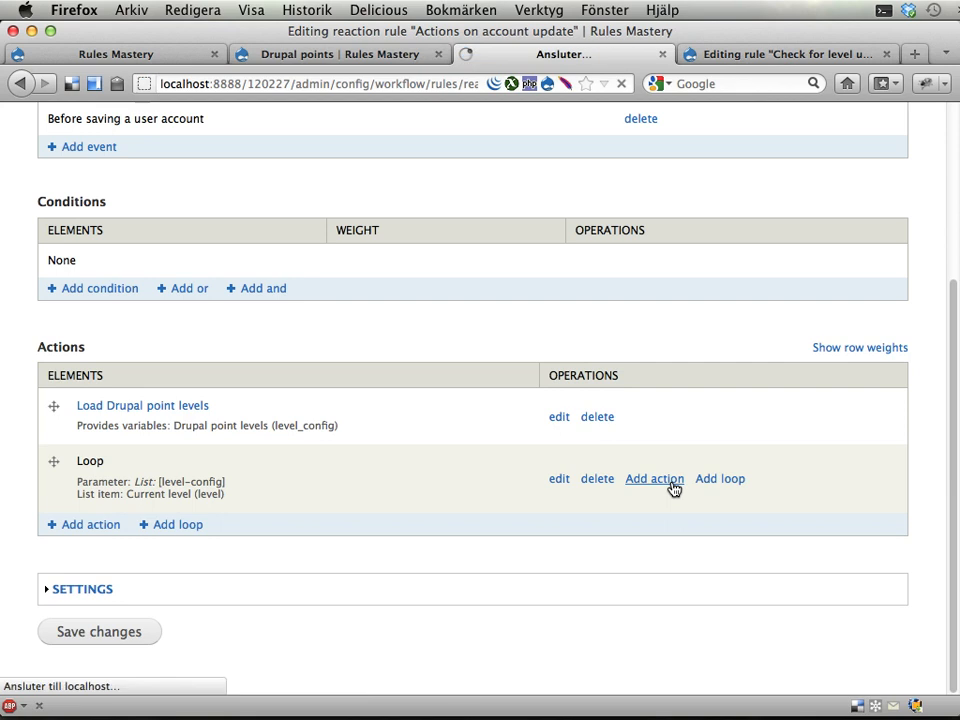
pyautogui.click(654, 478)
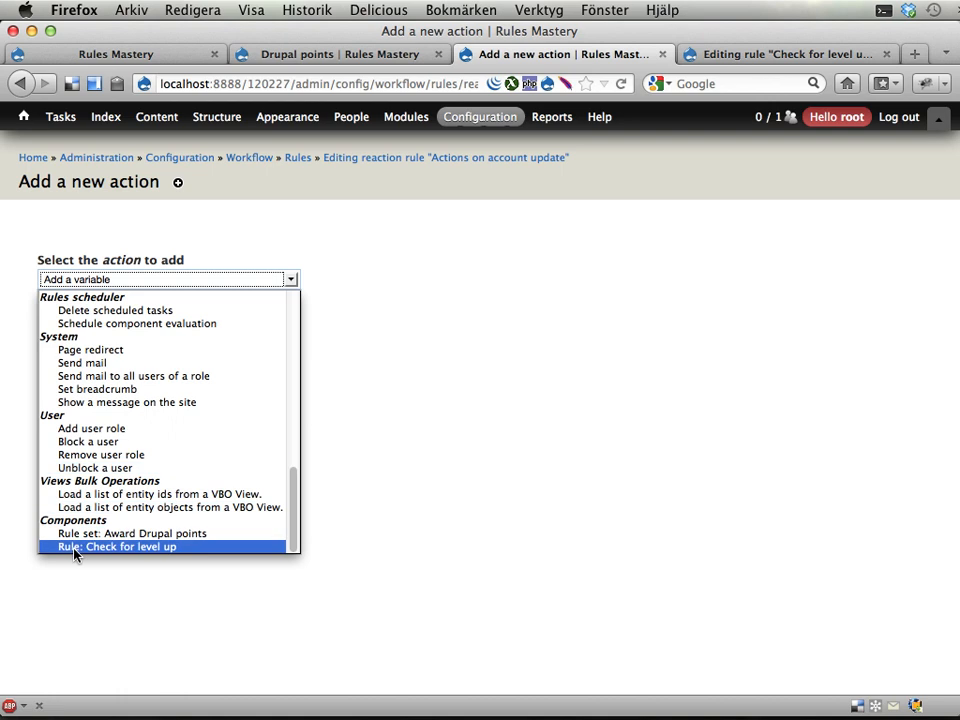
pyautogui.click(114, 546)
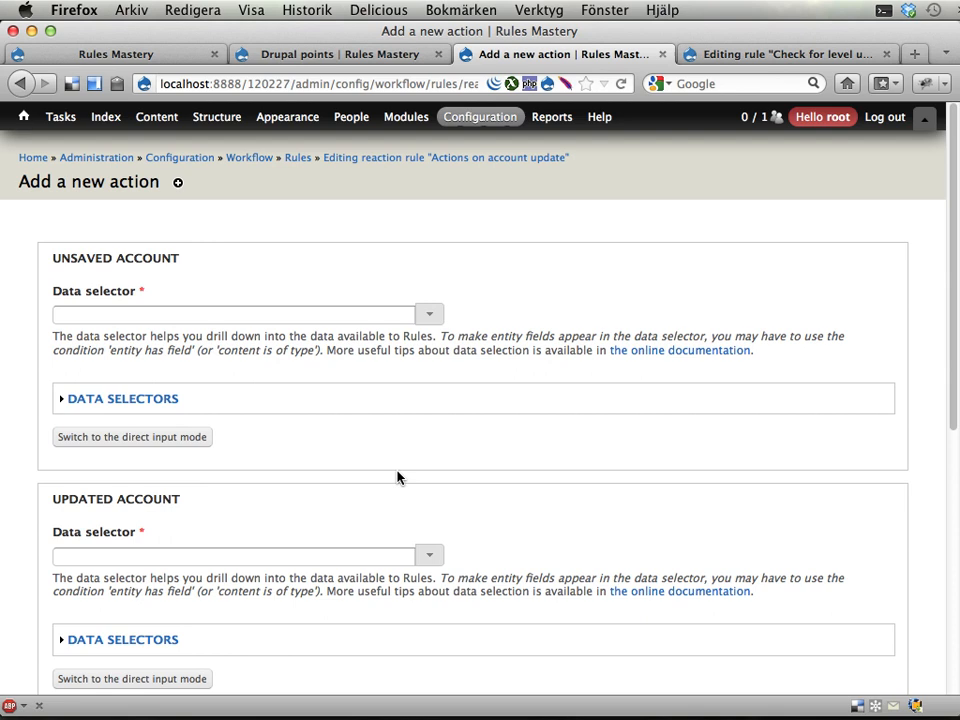
pyautogui.scroll(-3)
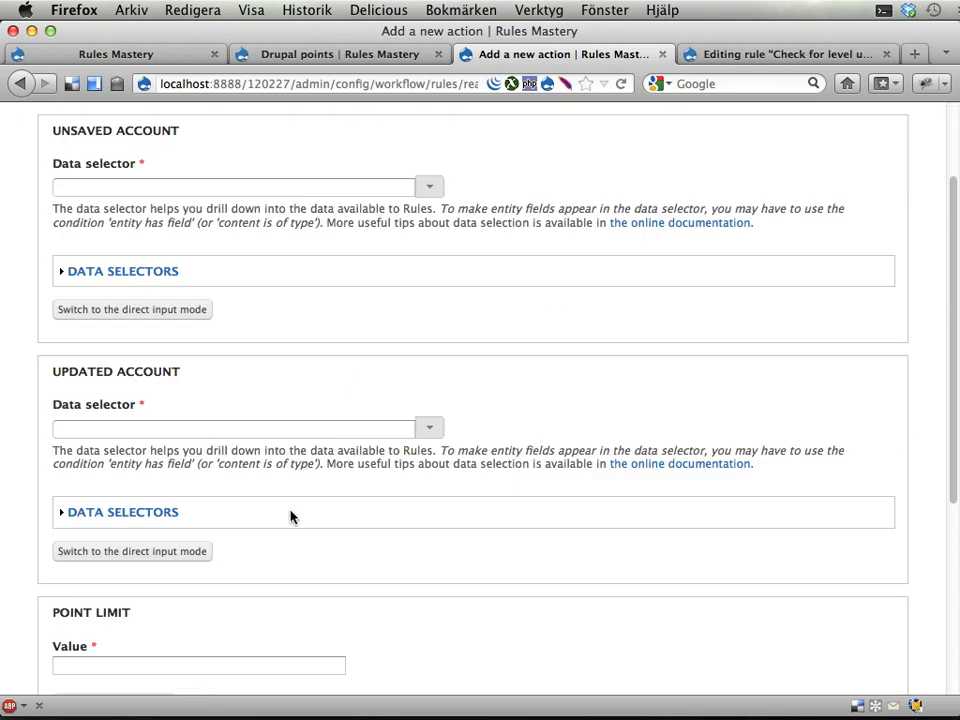
pyautogui.scroll(-3)
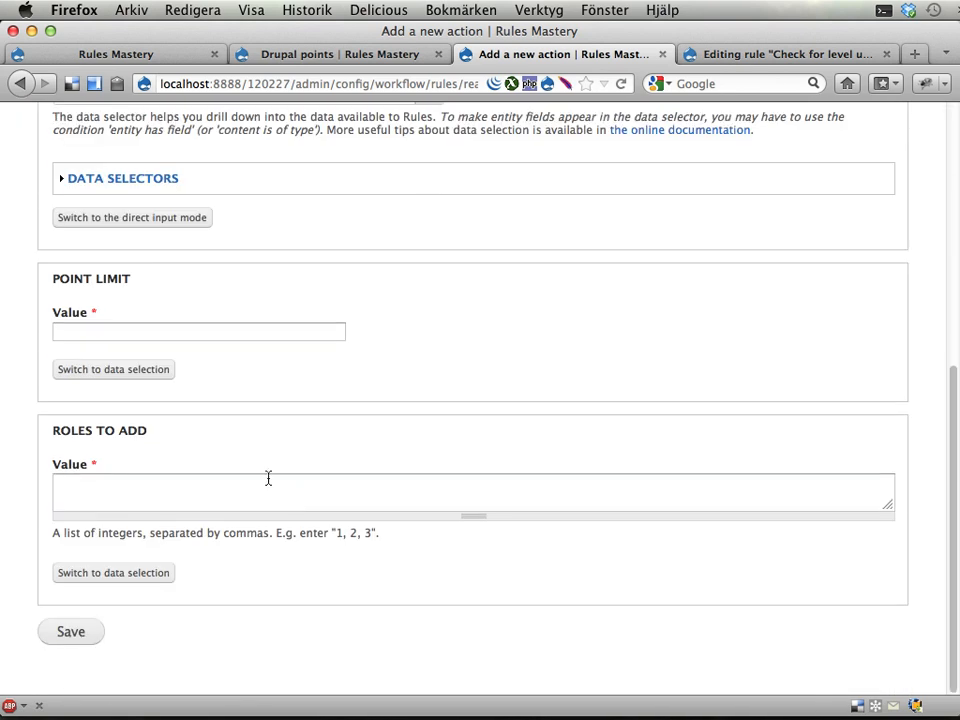
pyautogui.moveTo(259, 564)
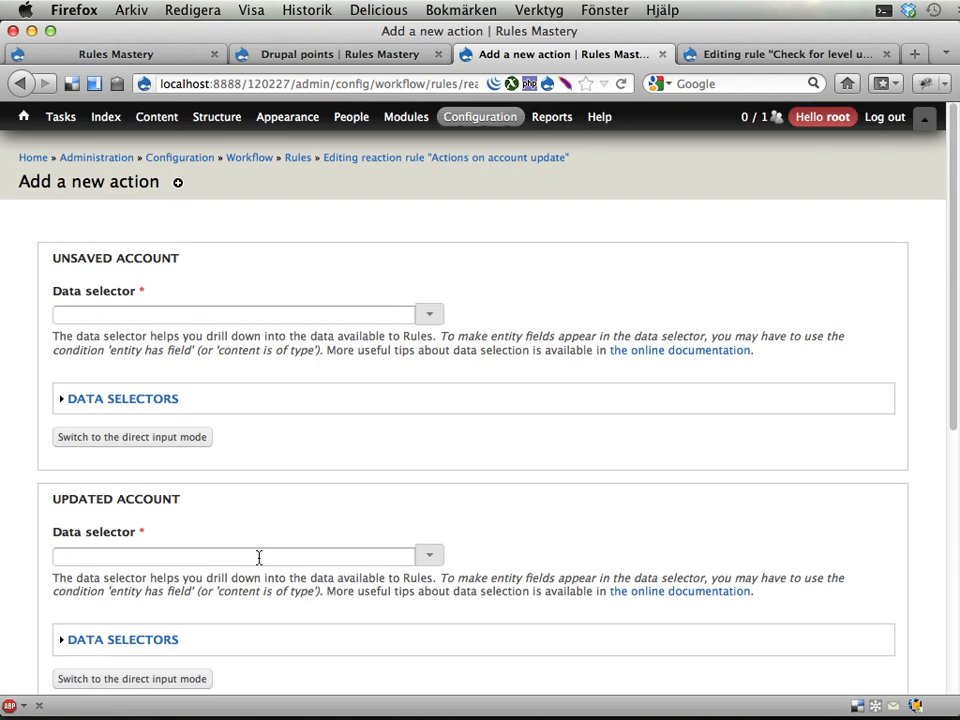
pyautogui.moveTo(207, 330)
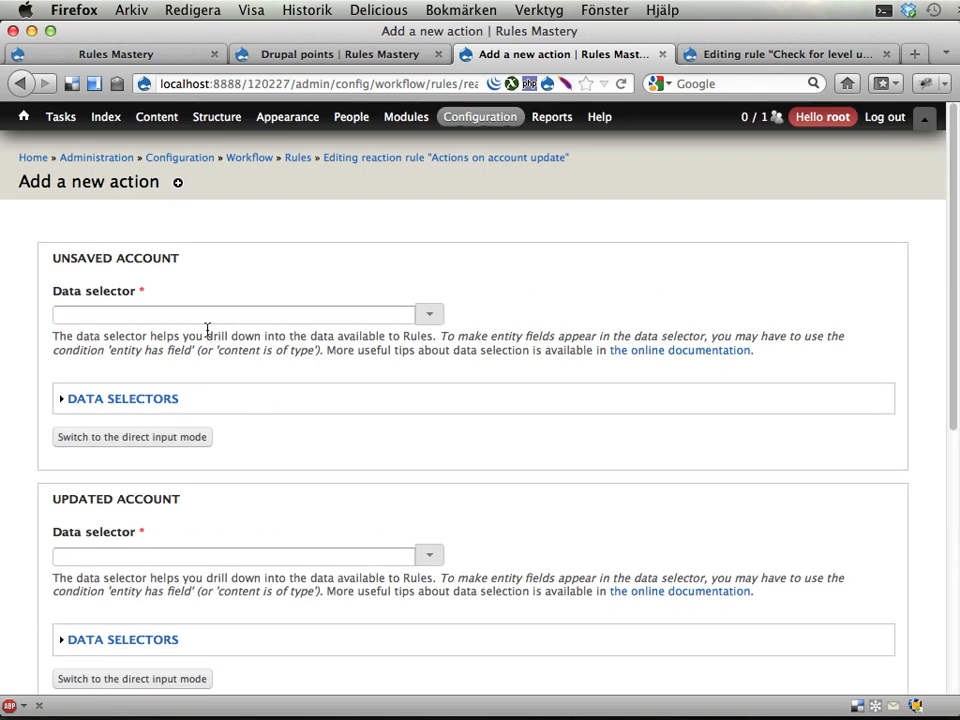
# Set Unsaved account to account-unchanged and Updated account to account.
pyautogui.click(235, 314)
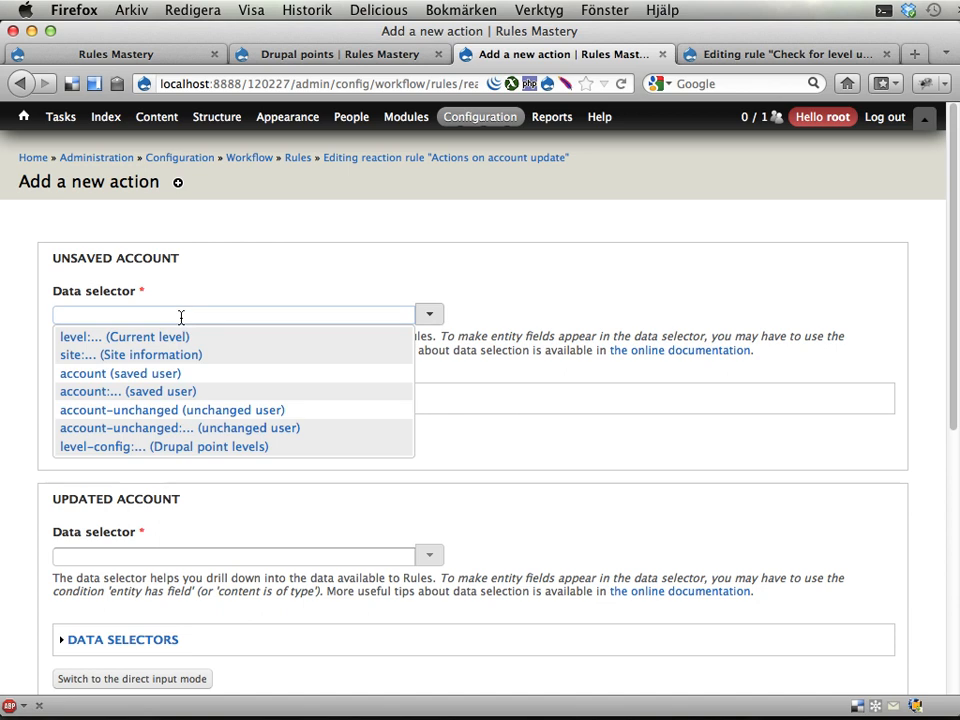
pyautogui.moveTo(126, 410)
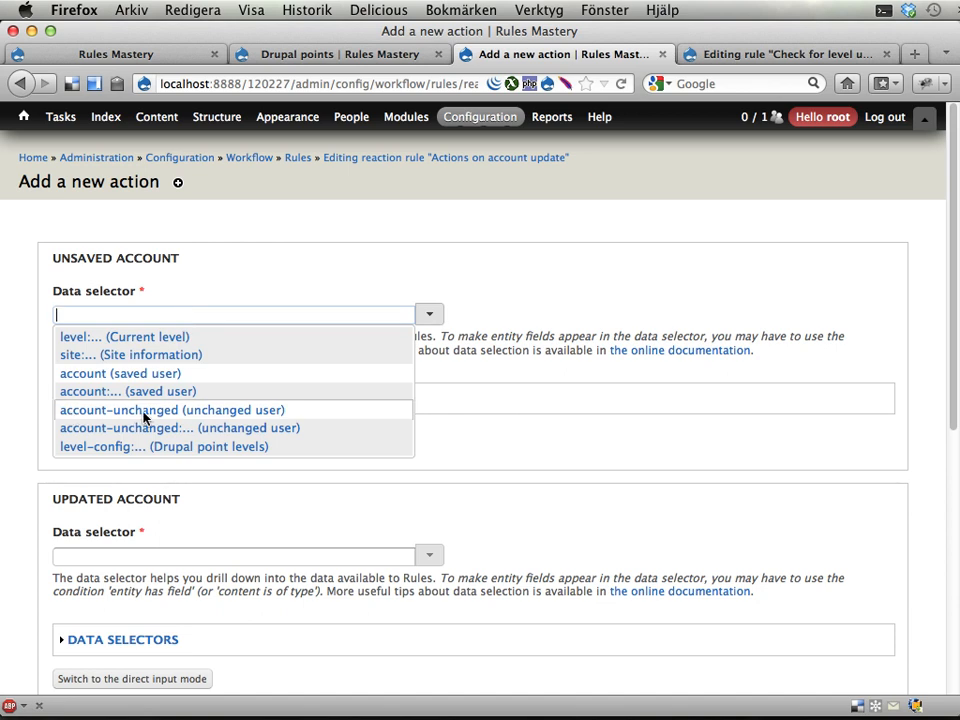
pyautogui.click(172, 410)
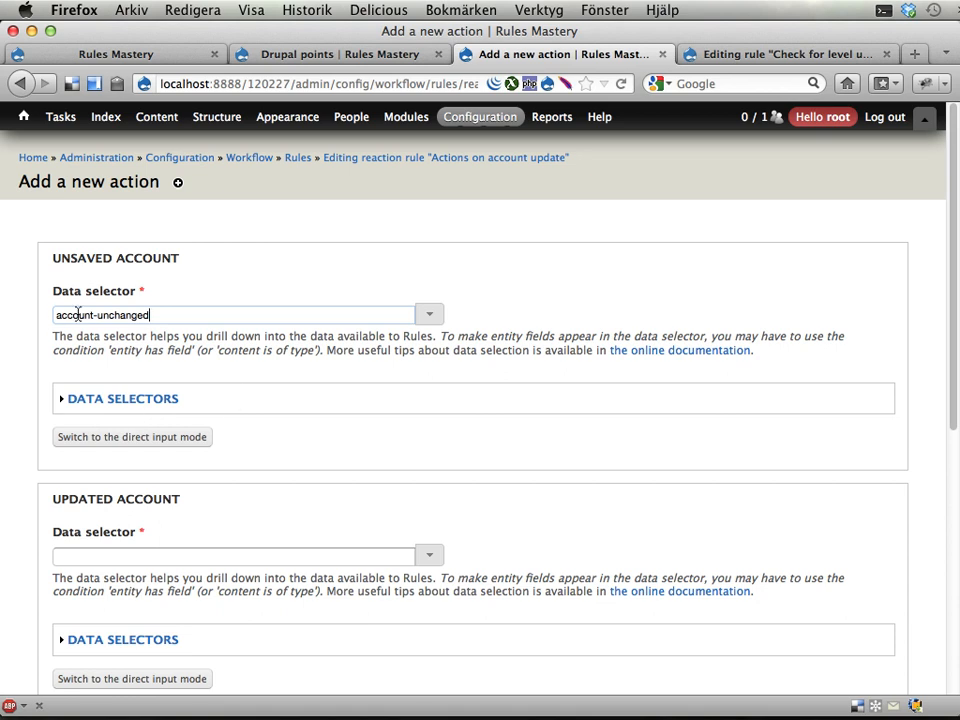
pyautogui.moveTo(93, 253)
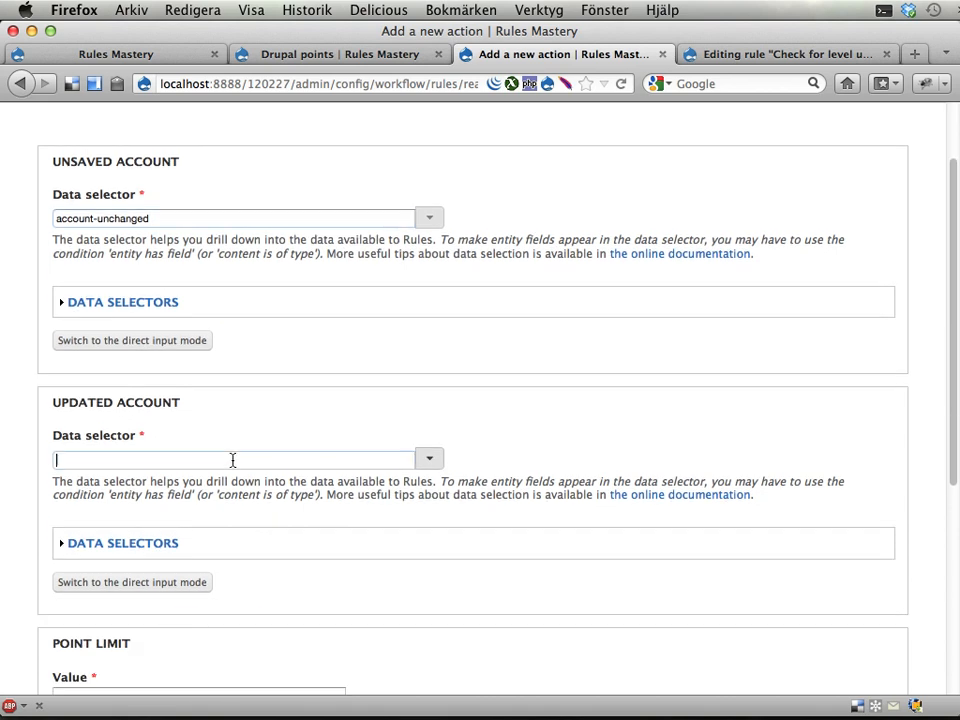
pyautogui.click(235, 459)
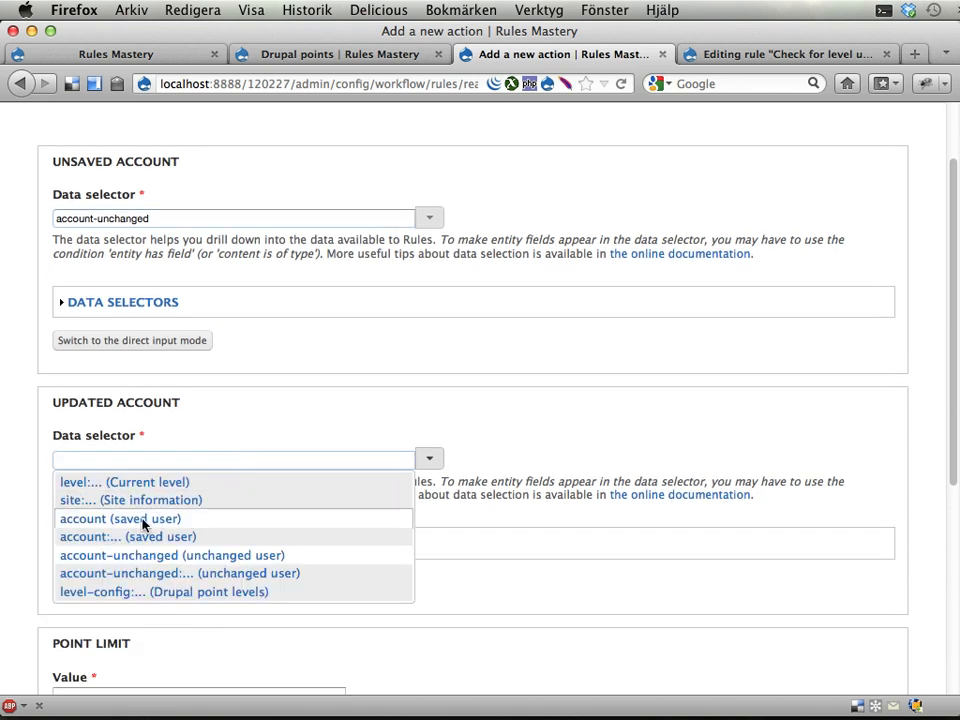
pyautogui.click(119, 518)
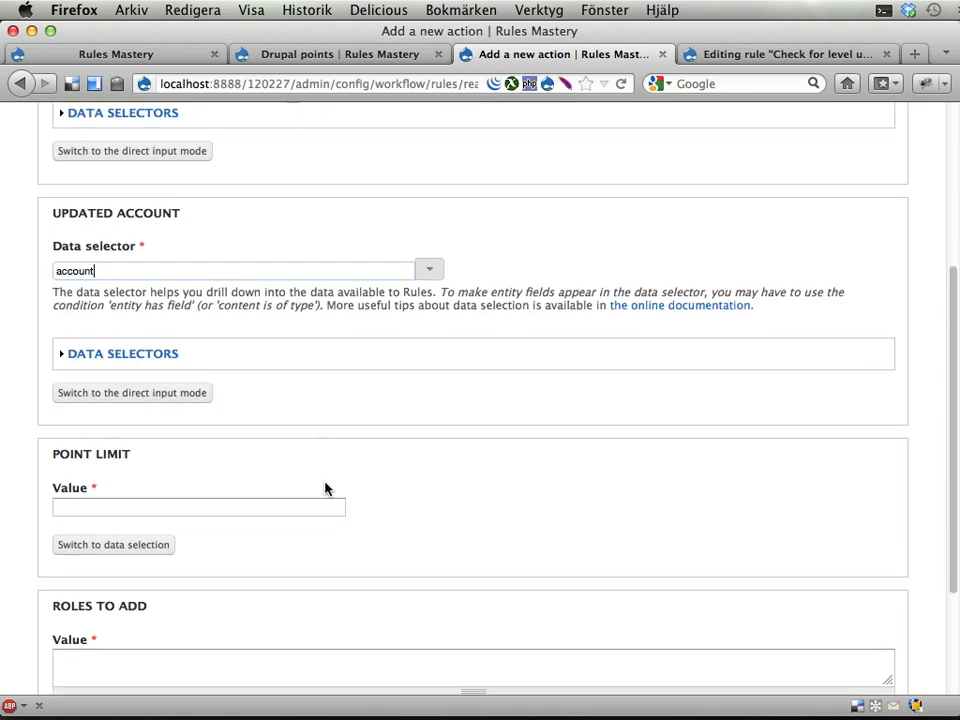
pyautogui.scroll(-3)
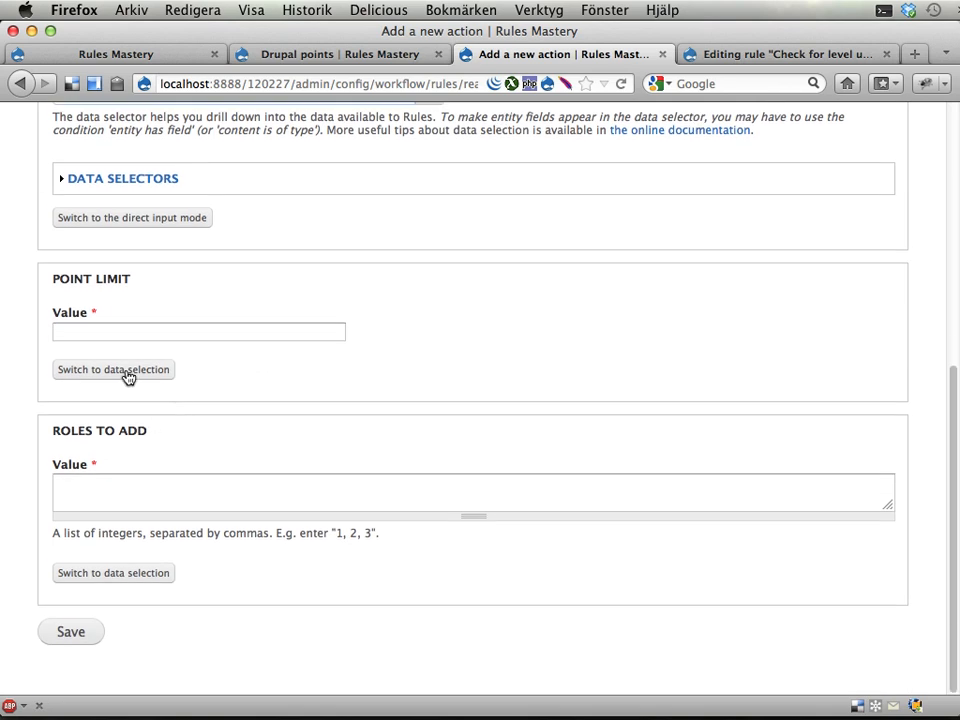
pyautogui.moveTo(239, 308)
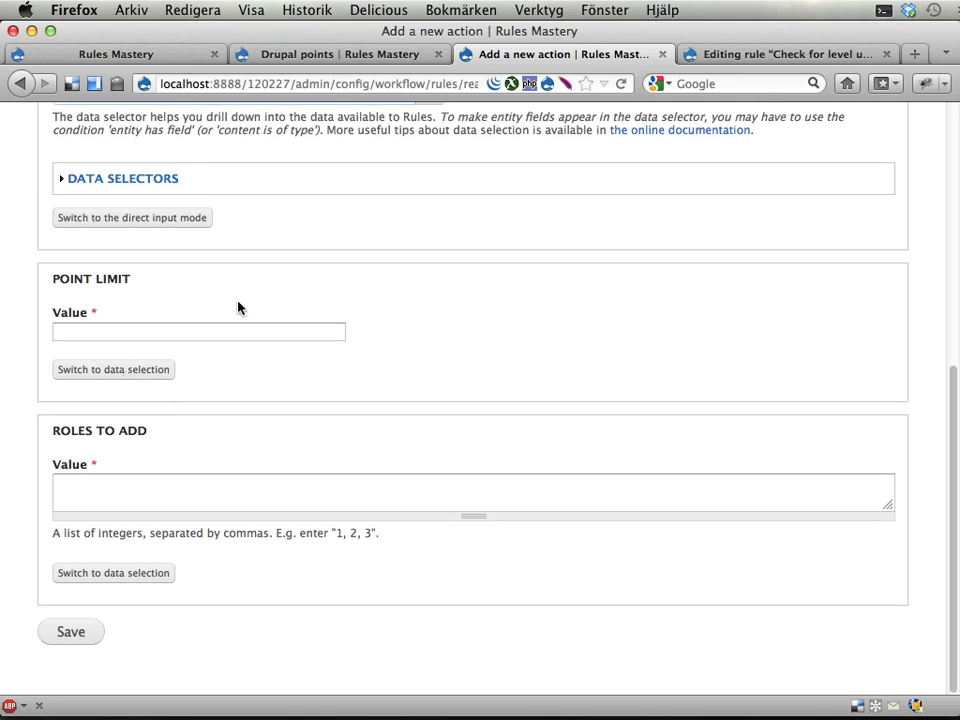
pyautogui.moveTo(131, 370)
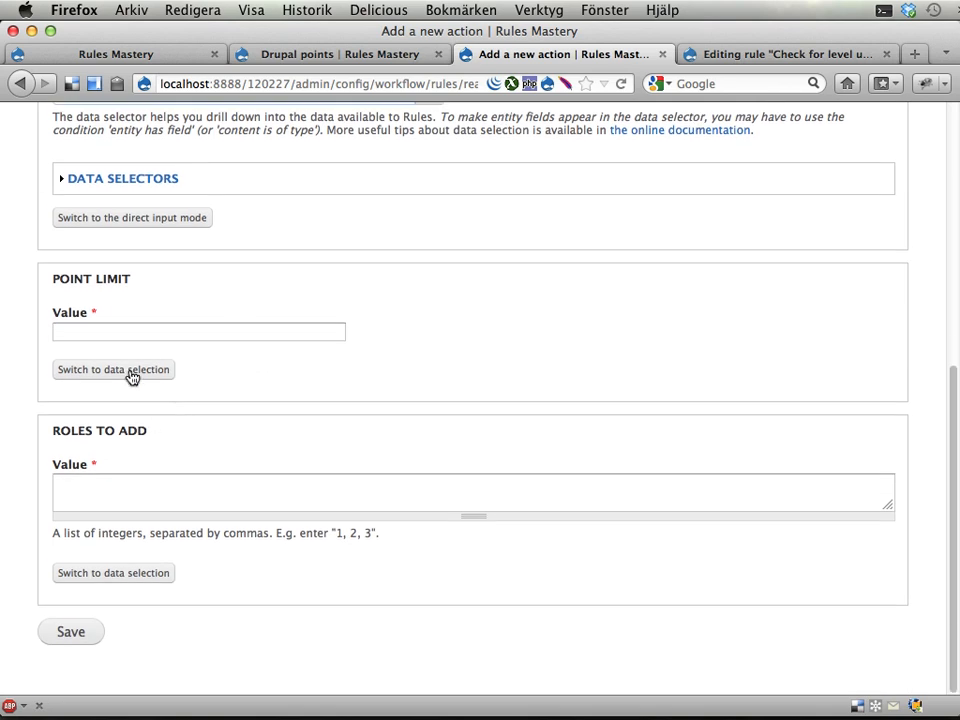
# Switch Point limit to data selection and set it to level:limit.
pyautogui.click(113, 369)
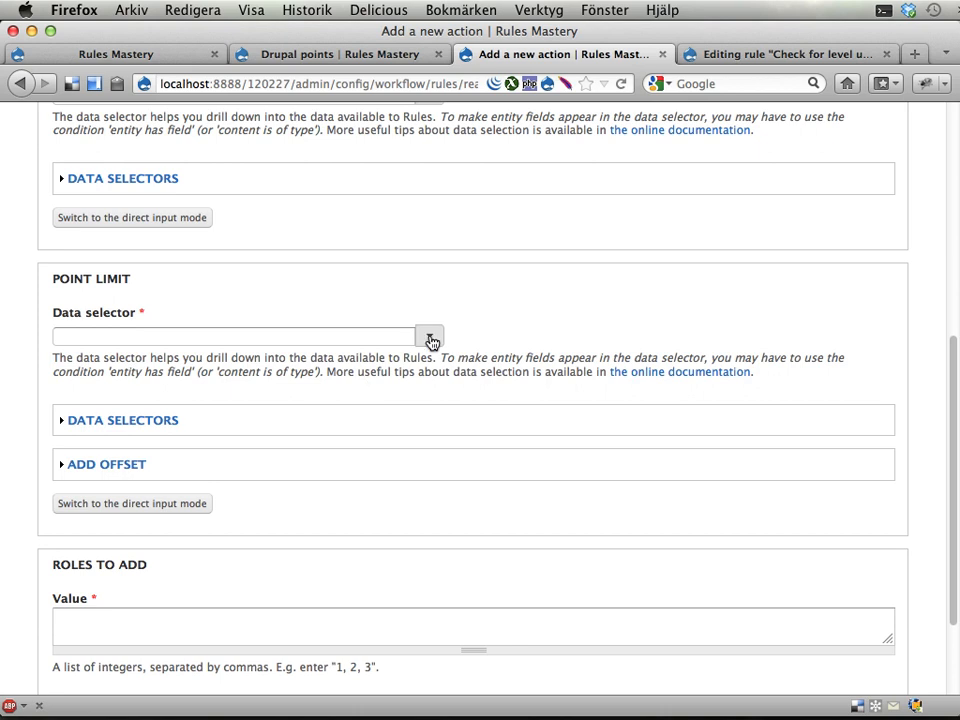
pyautogui.click(235, 336)
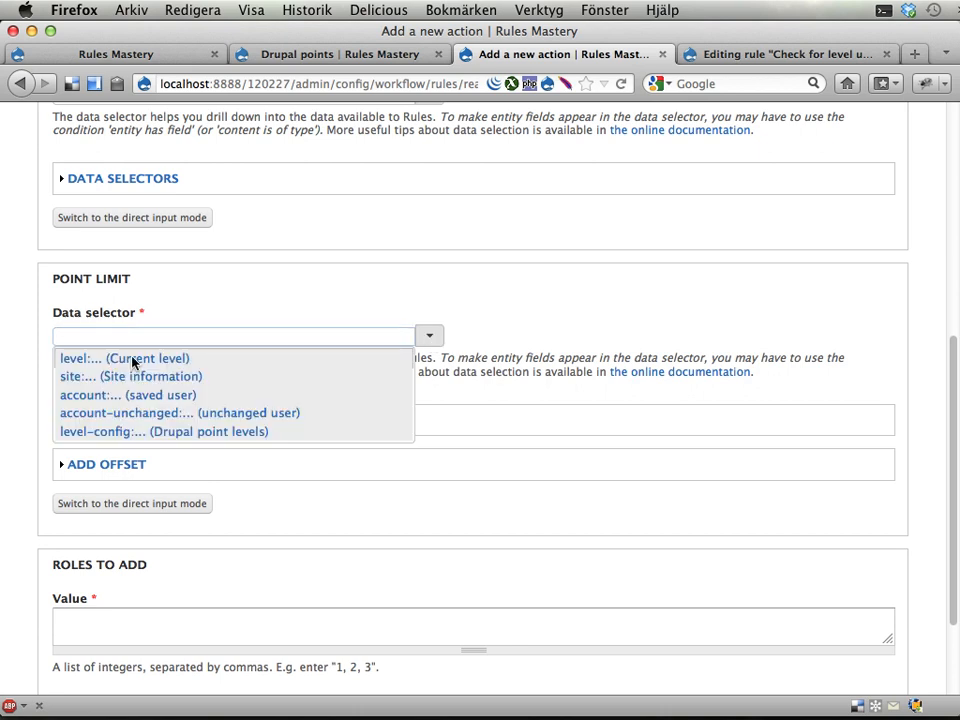
pyautogui.click(235, 335)
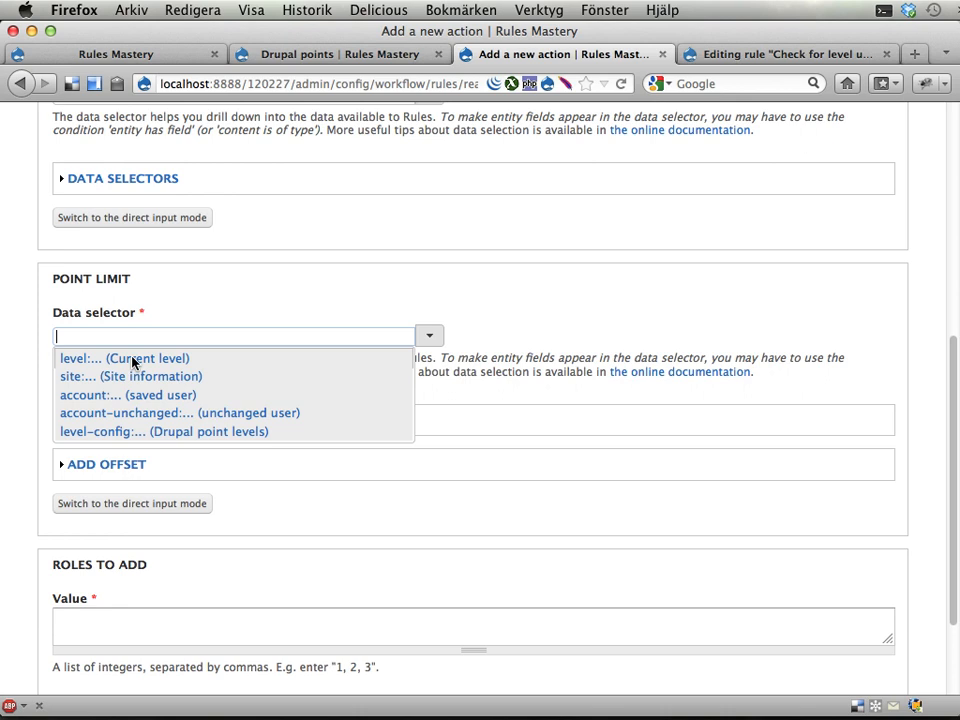
pyautogui.write('level:')
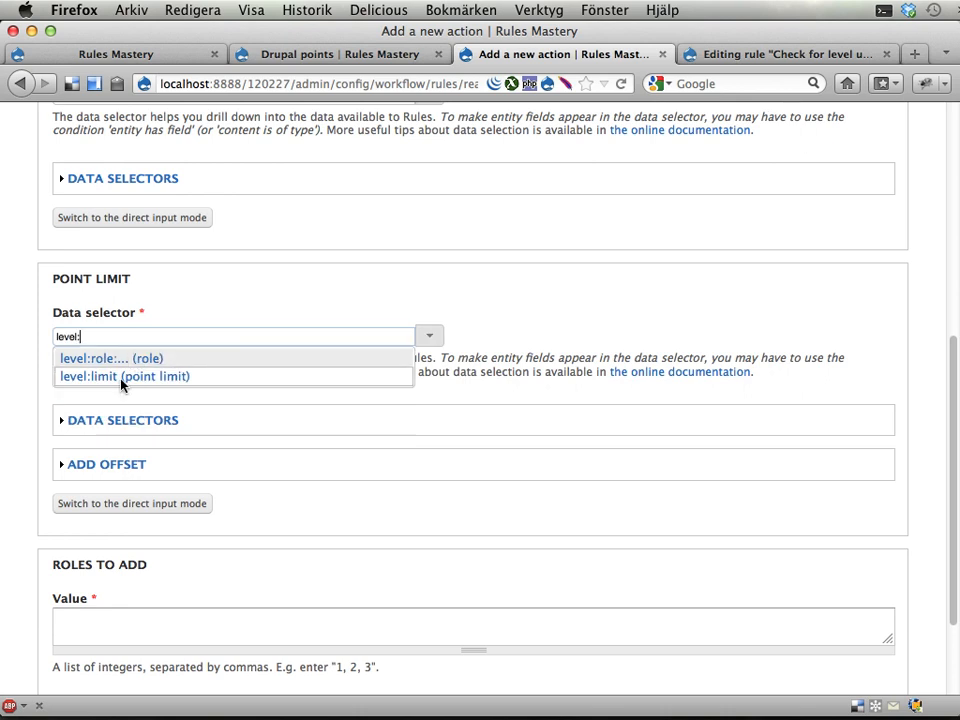
pyautogui.click(124, 376)
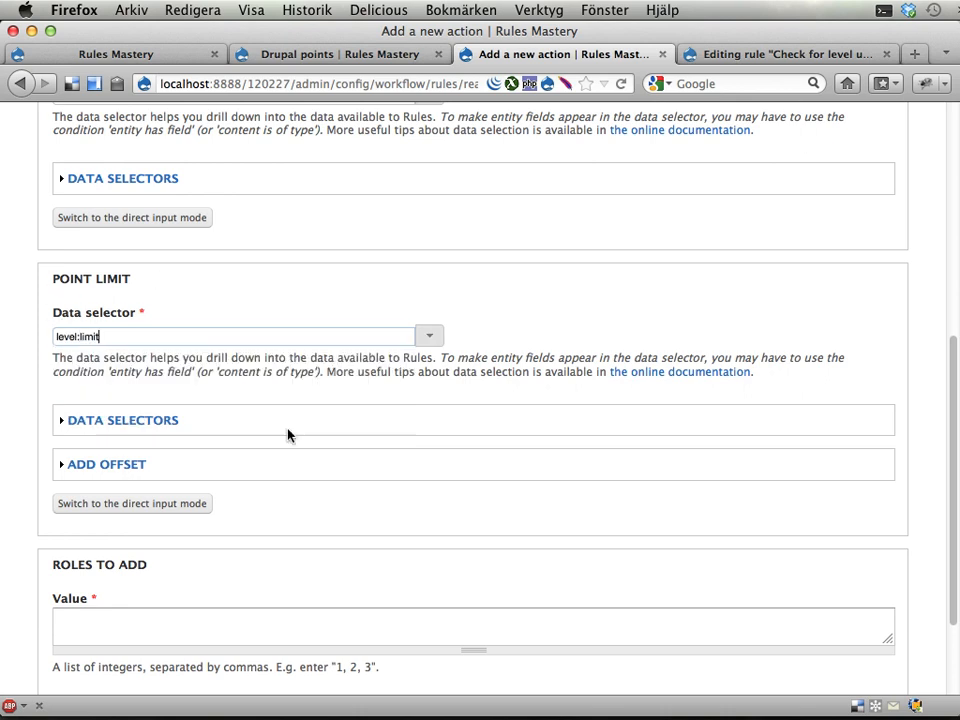
pyautogui.scroll(-3)
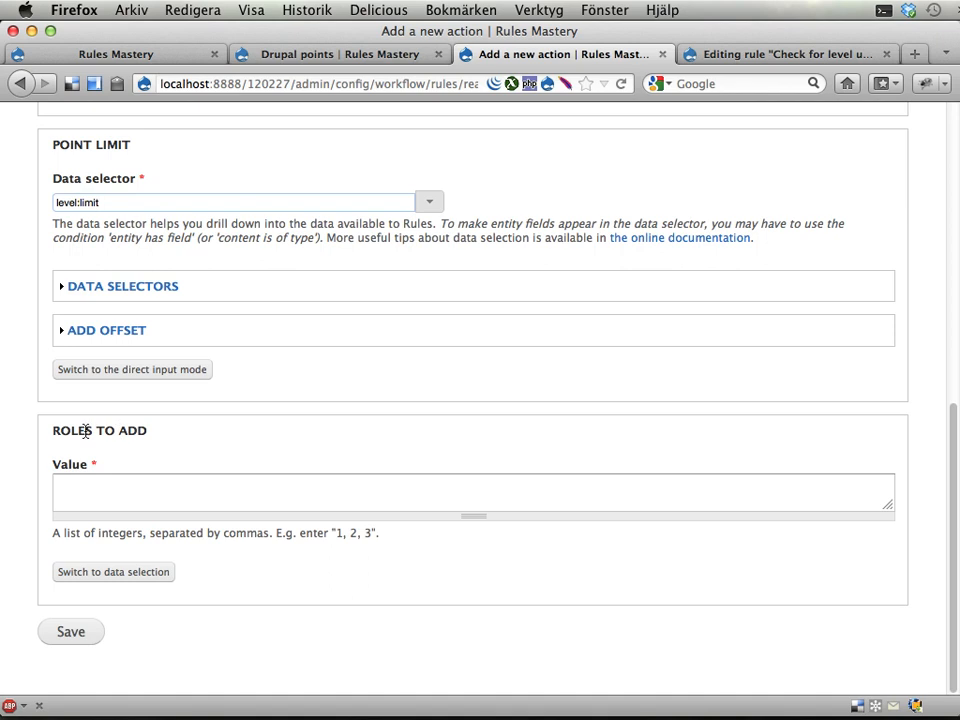
# Set Roles to add to level:role via data selection and save the action.
pyautogui.click(113, 571)
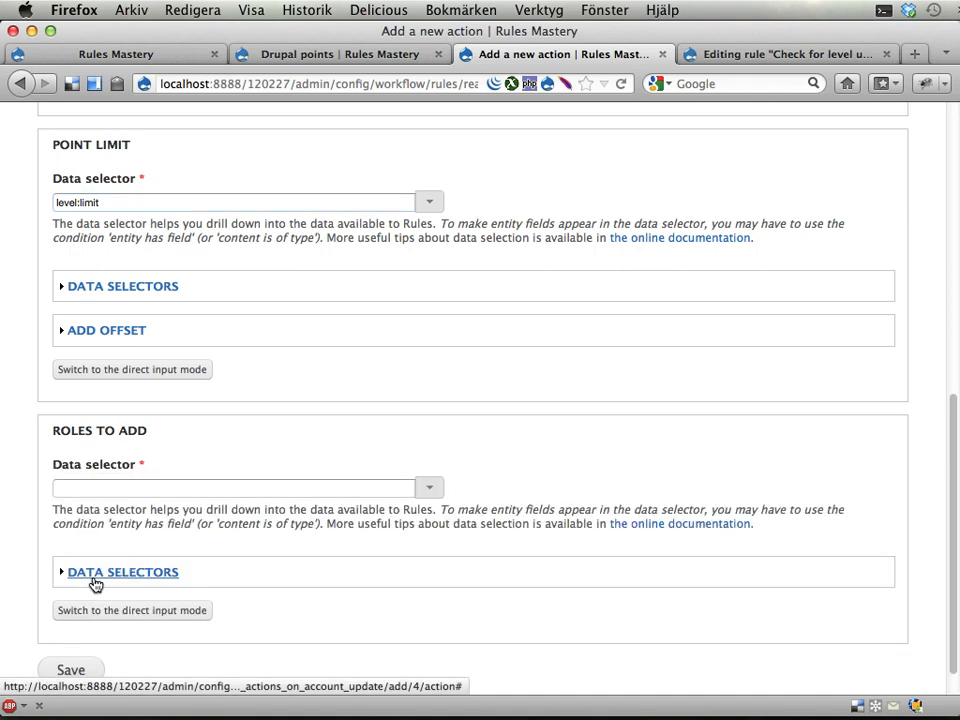
pyautogui.click(429, 488)
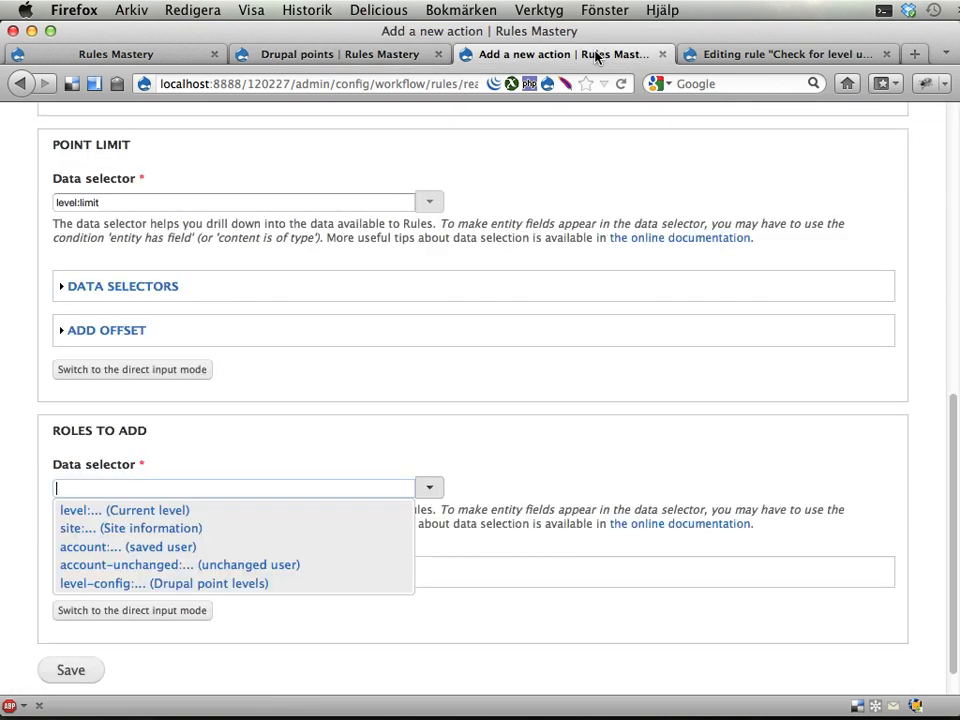
pyautogui.write('level:')
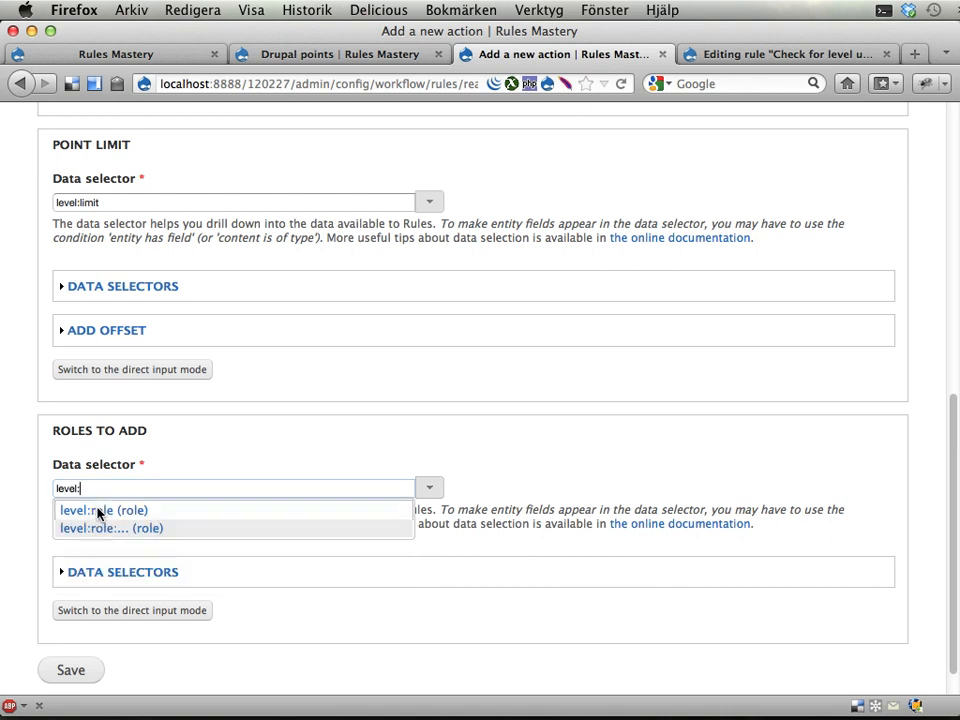
pyautogui.click(103, 510)
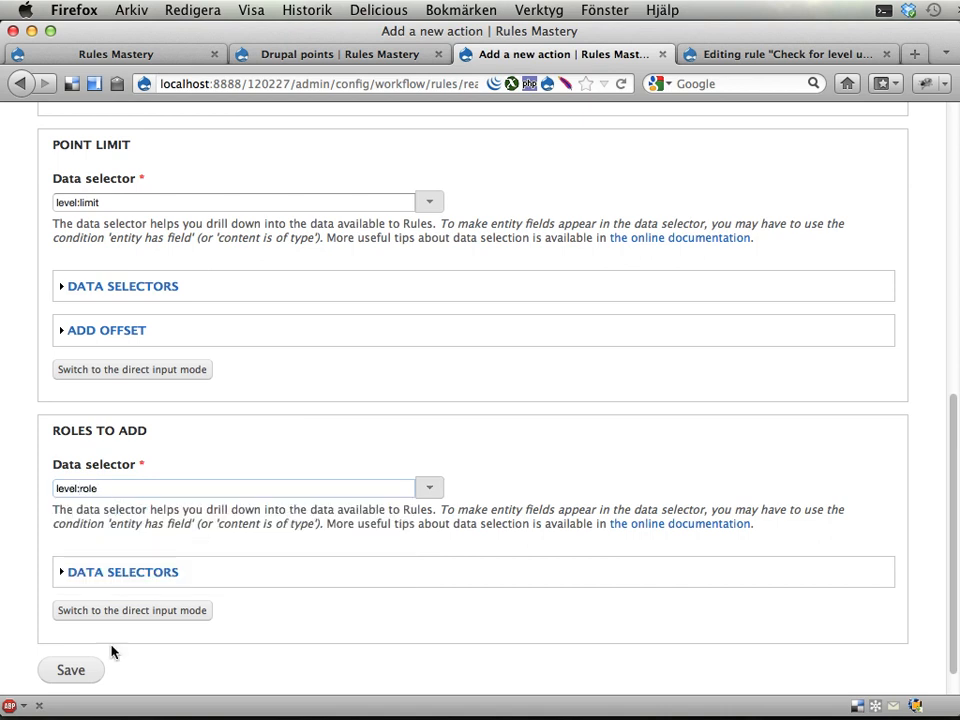
pyautogui.click(70, 670)
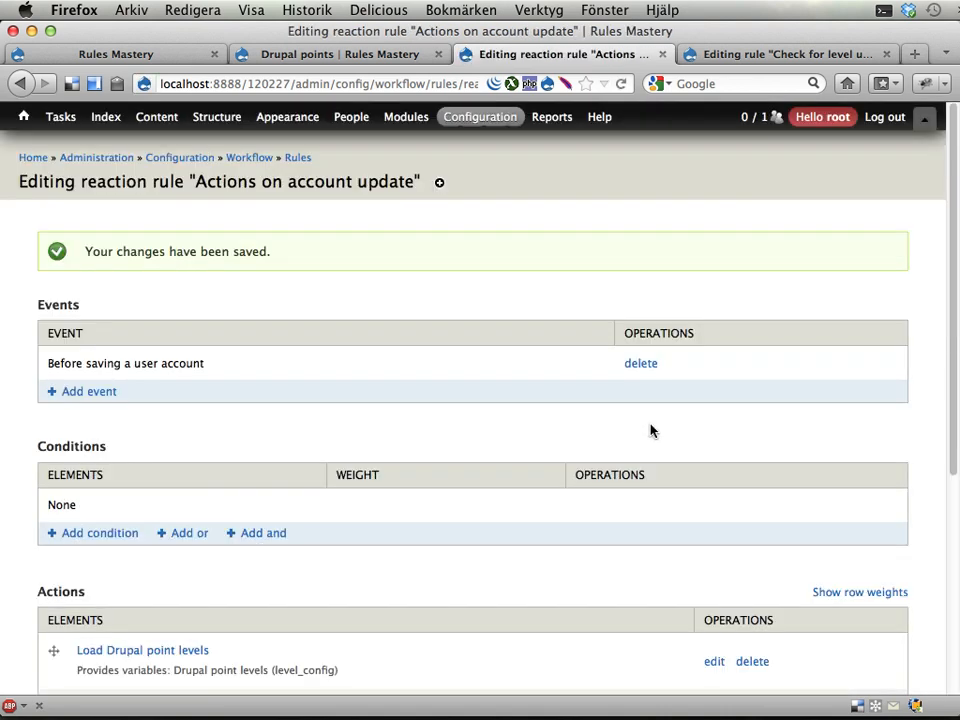
pyautogui.scroll(-3)
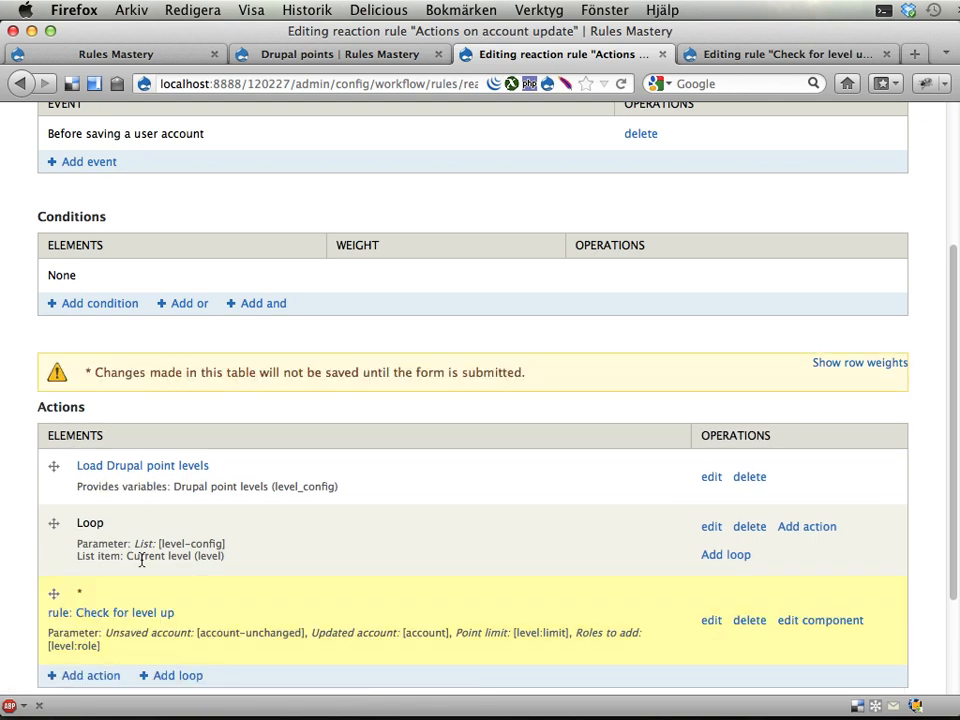
pyautogui.scroll(-3)
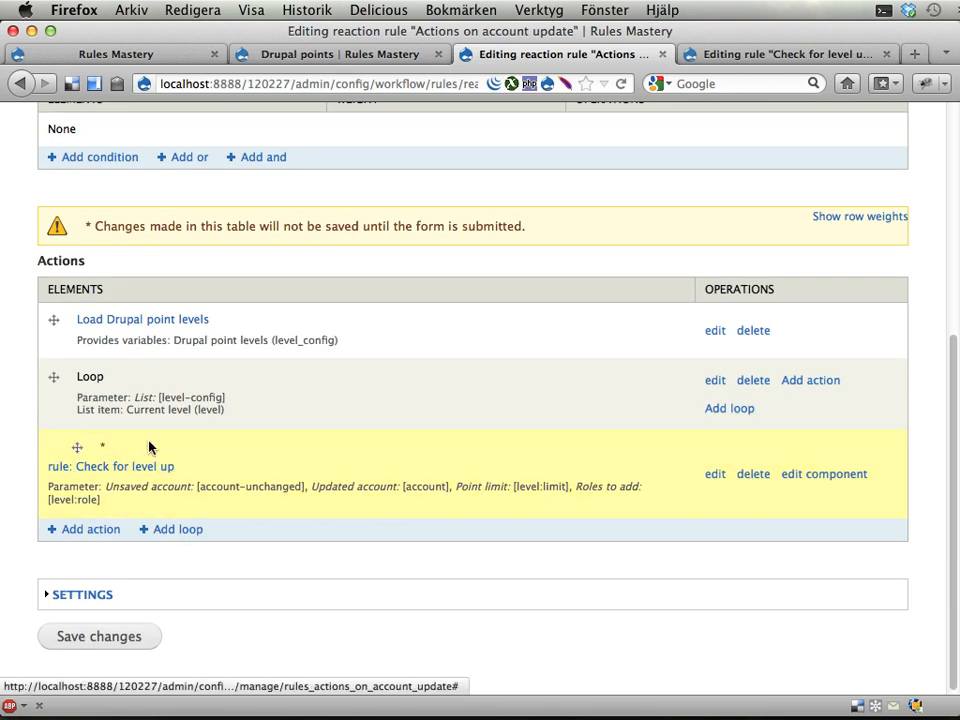
pyautogui.scroll(3)
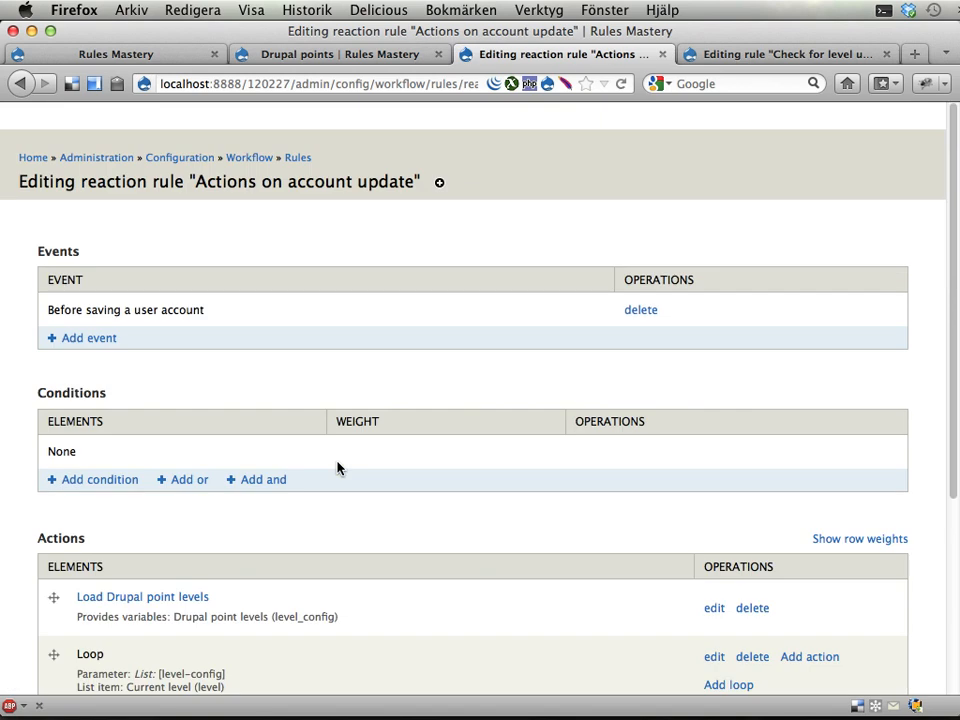
pyautogui.scroll(-3)
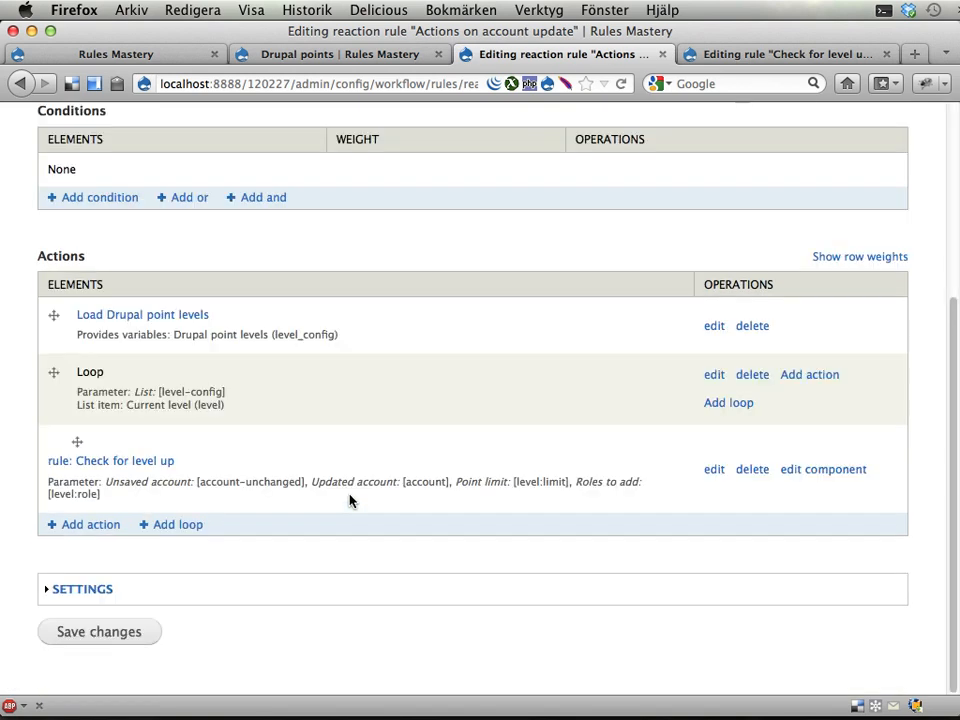
pyautogui.moveTo(687, 447)
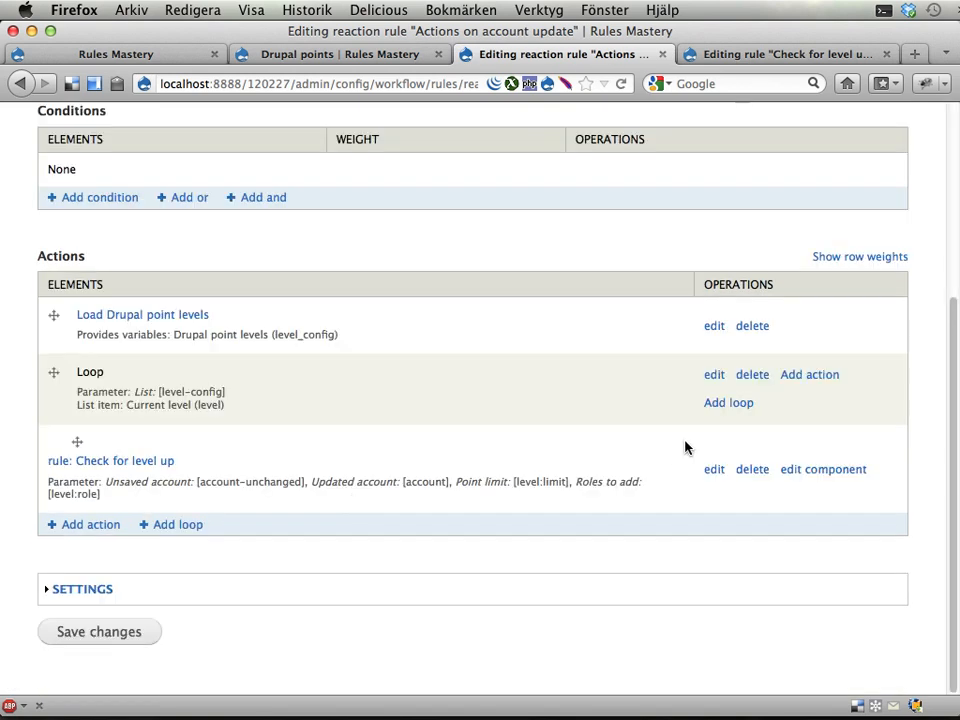
pyautogui.moveTo(728, 402)
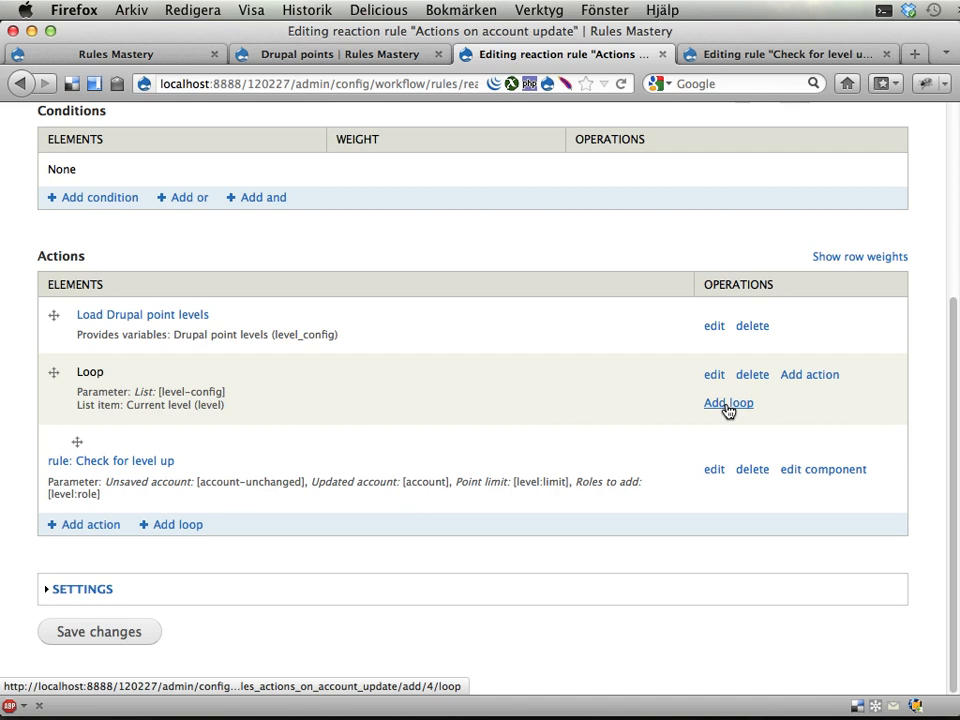
pyautogui.moveTo(612, 421)
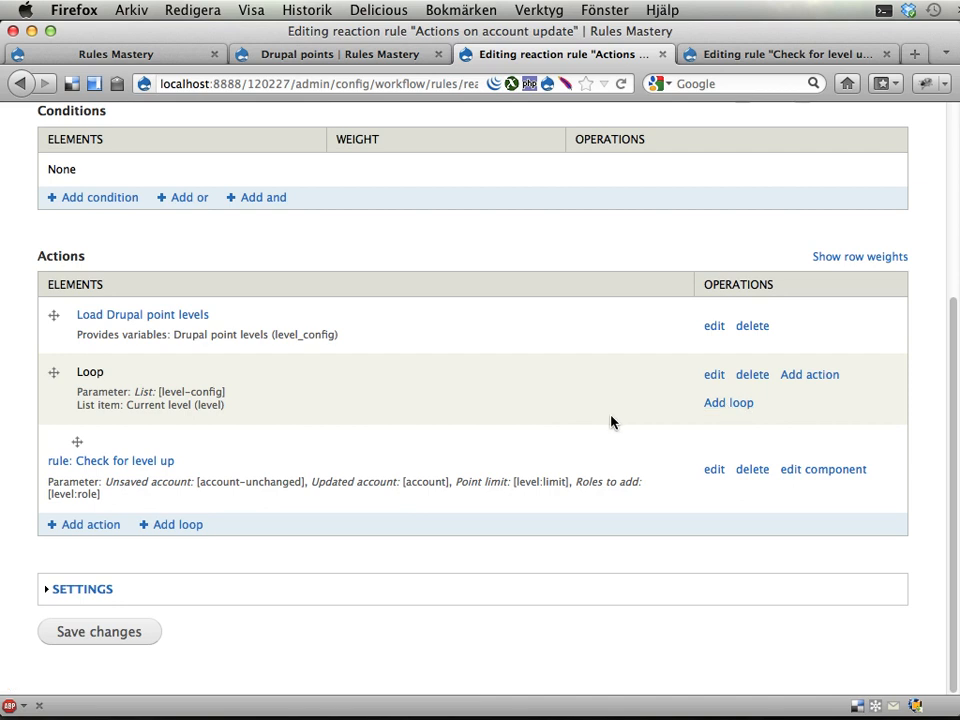